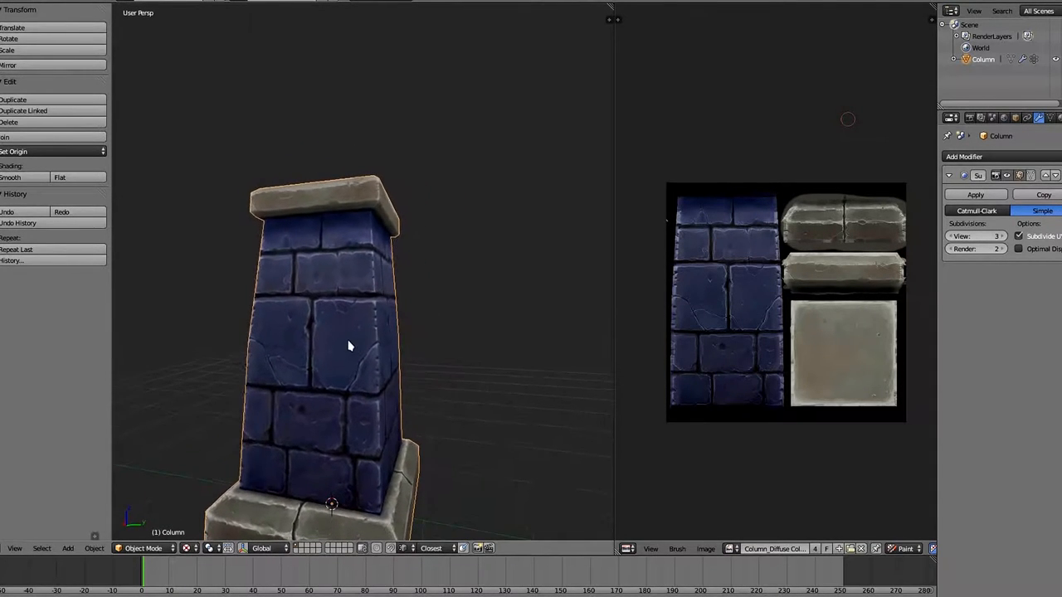
Orbit around the textured column to inspect its bricks, chipped corner, cracks and cap.
left_click_drag(349, 346, 321, 326)
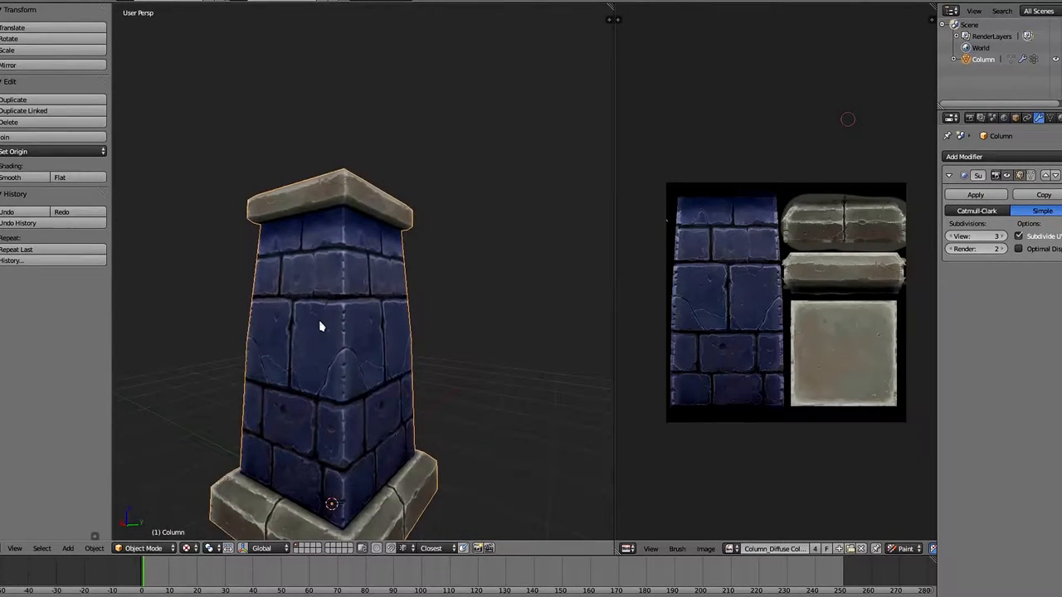
left_click_drag(322, 327, 328, 401)
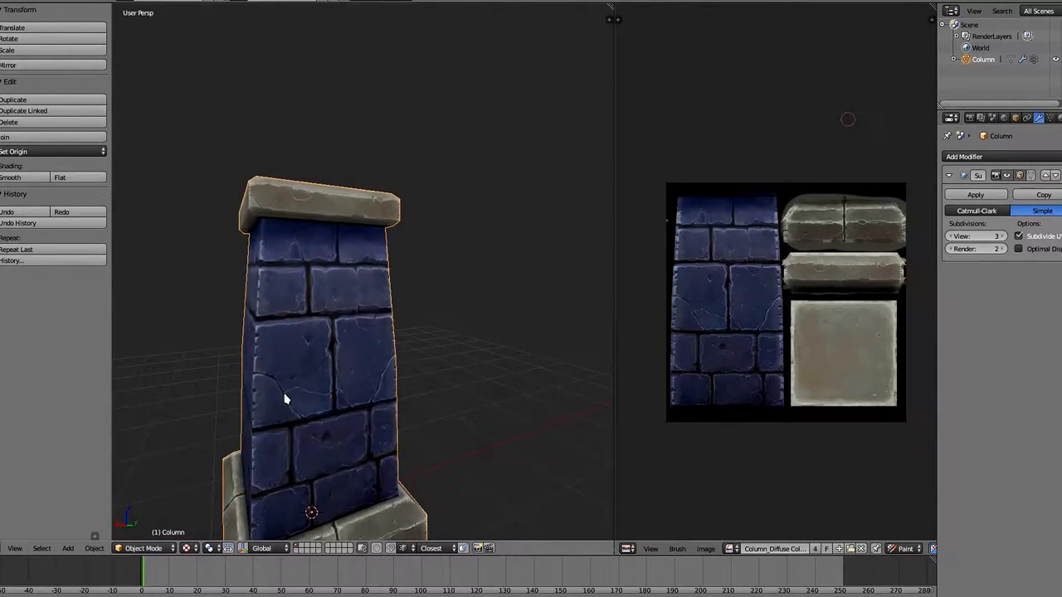
left_click_drag(285, 399, 349, 372)
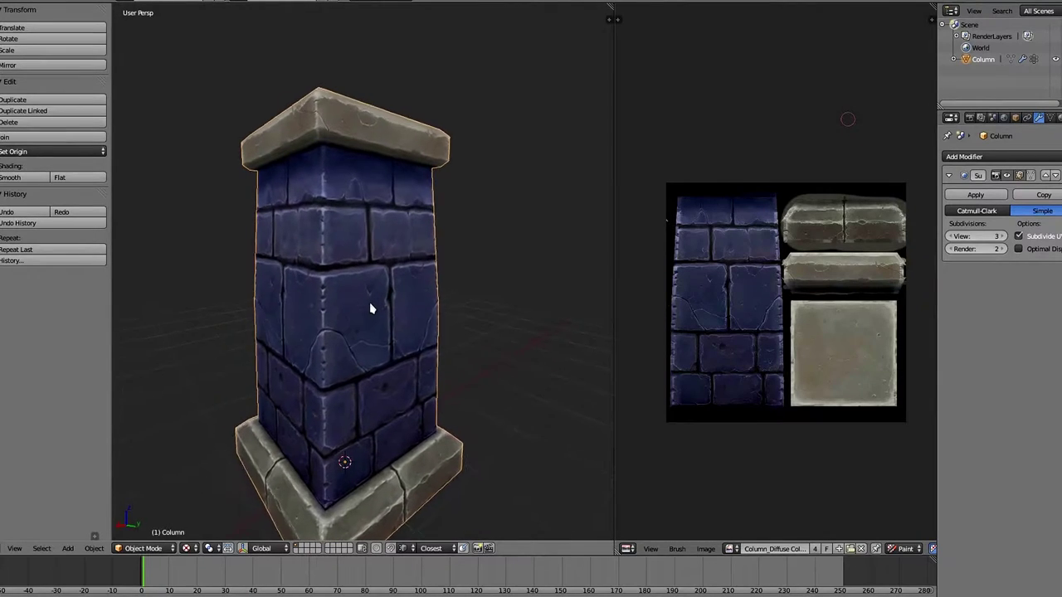
left_click_drag(372, 309, 361, 309)
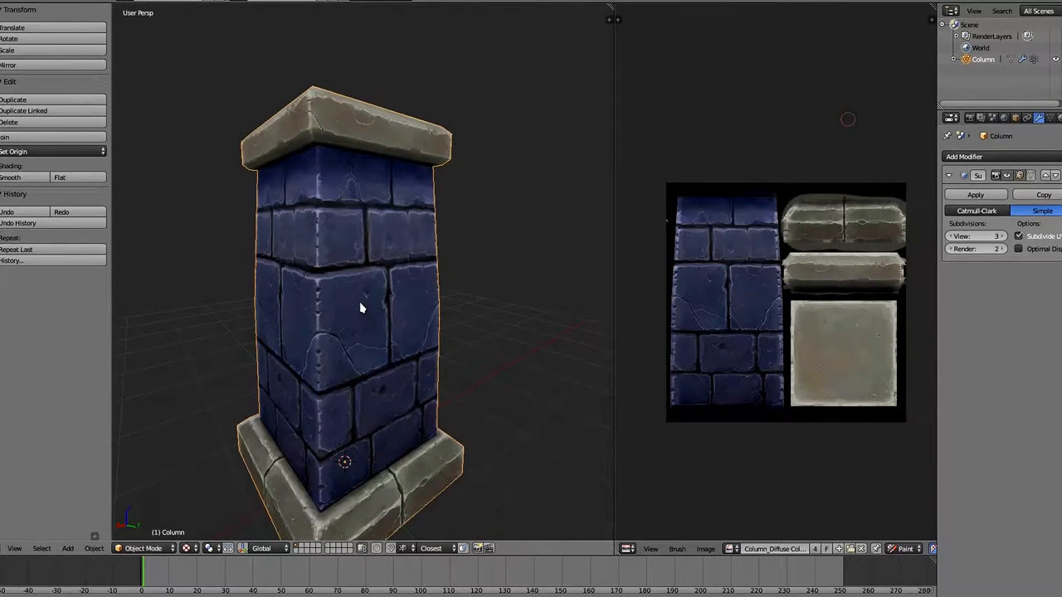
left_click_drag(361, 308, 371, 362)
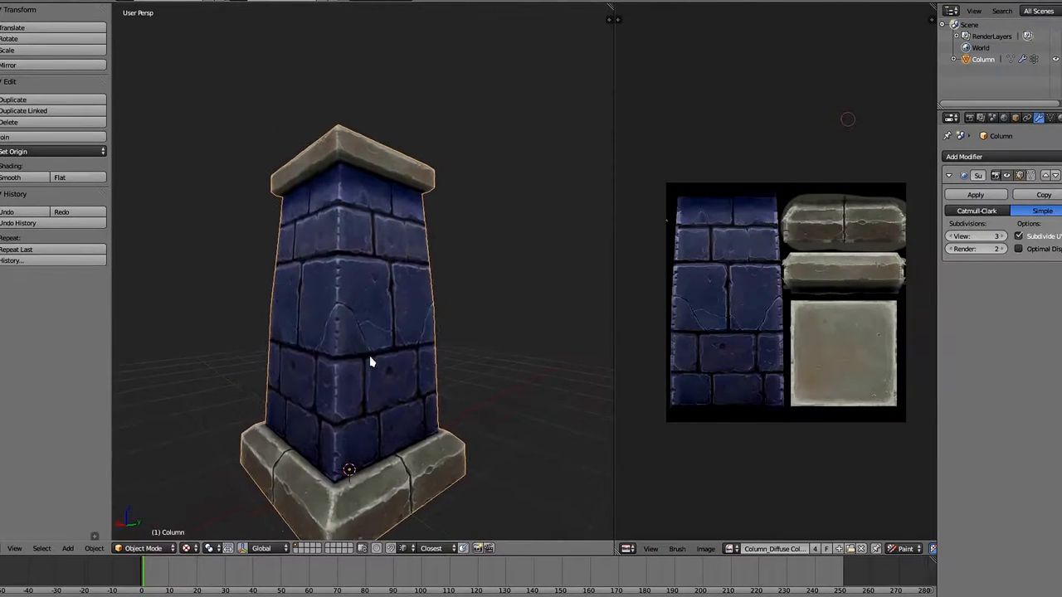
left_click_drag(371, 363, 384, 363)
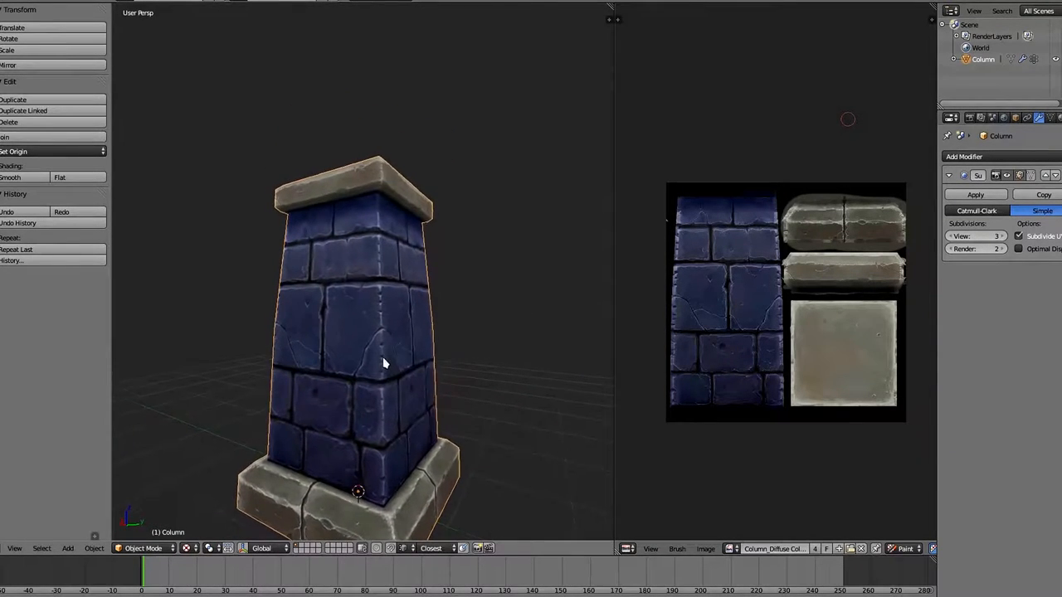
left_click_drag(384, 363, 344, 349)
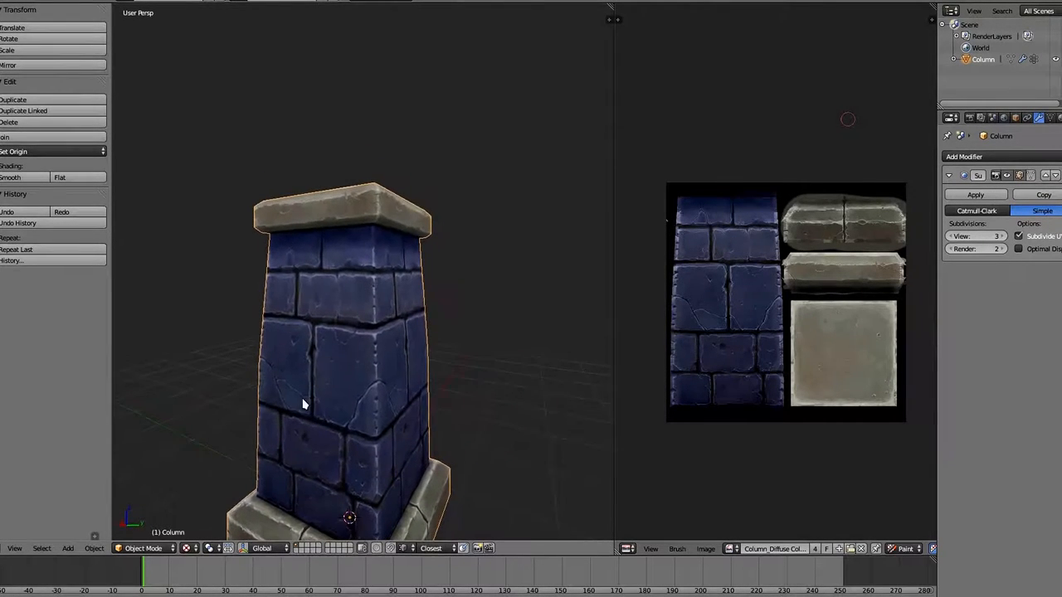
left_click_drag(303, 404, 393, 382)
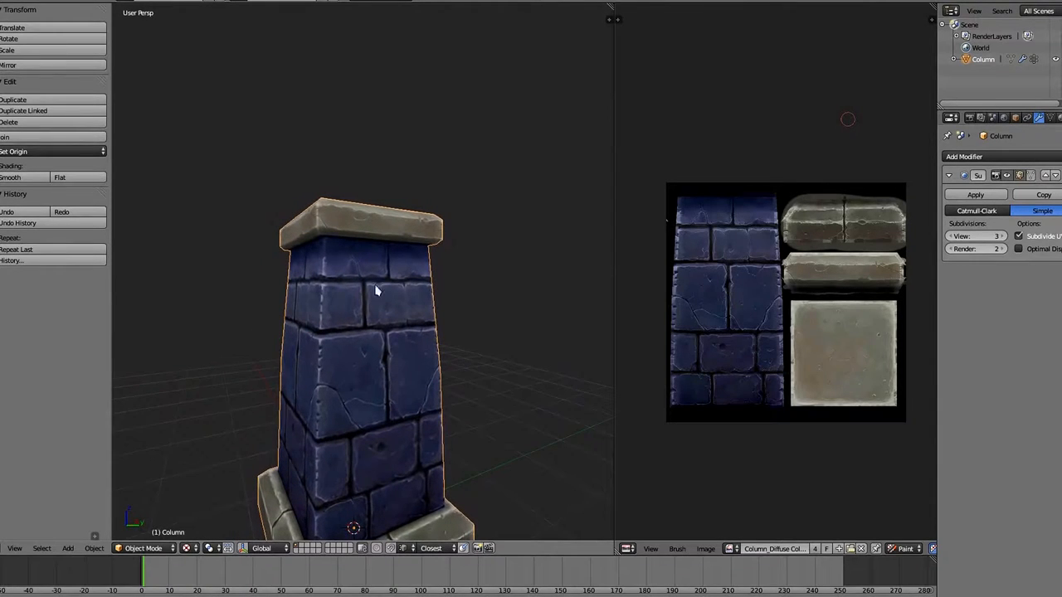
left_click_drag(375, 290, 289, 250)
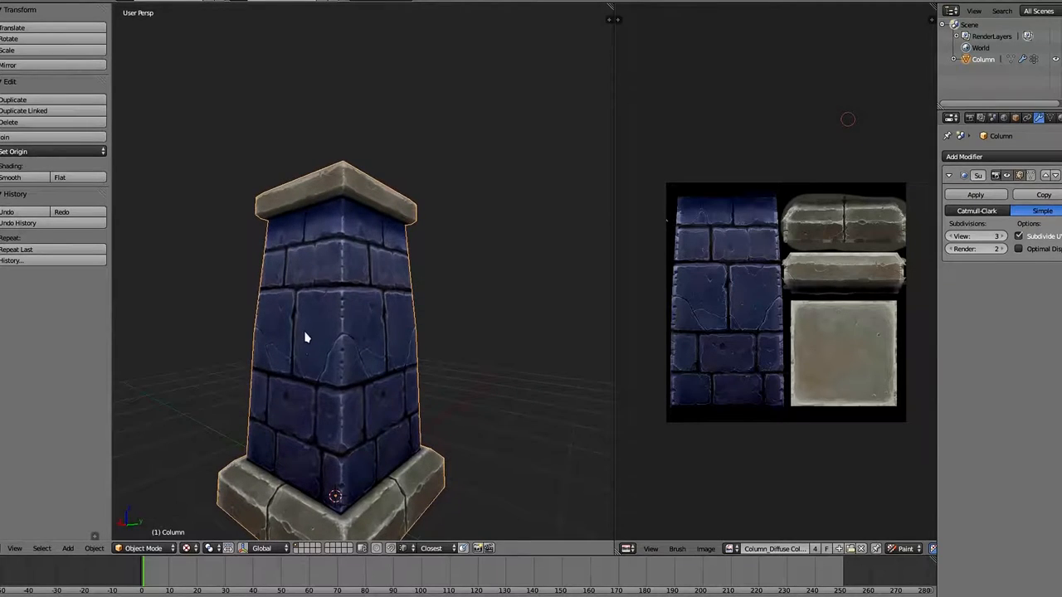
left_click_drag(332, 332, 282, 344)
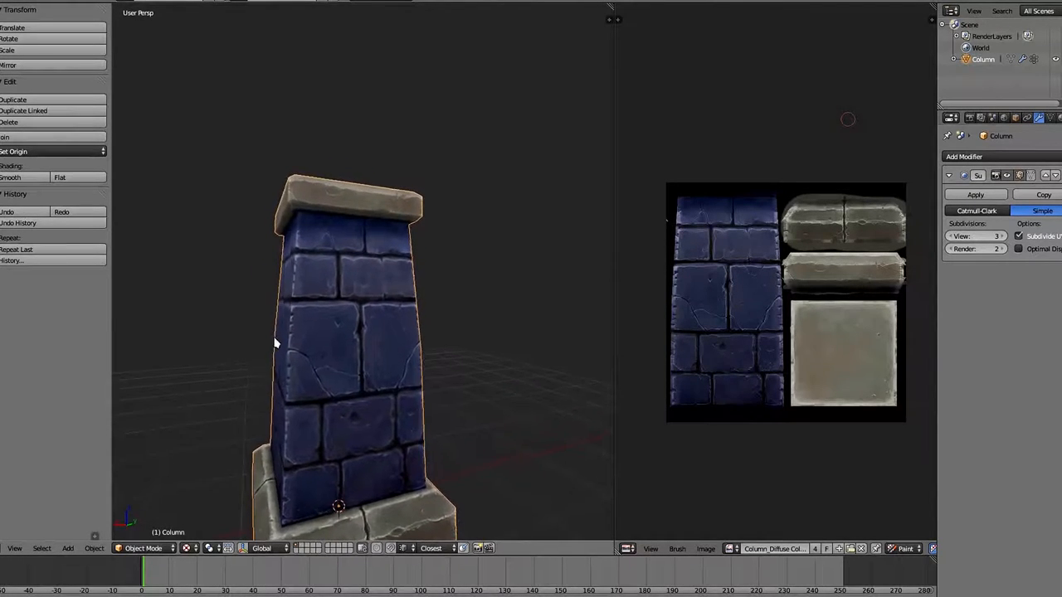
left_click_drag(278, 345, 351, 331)
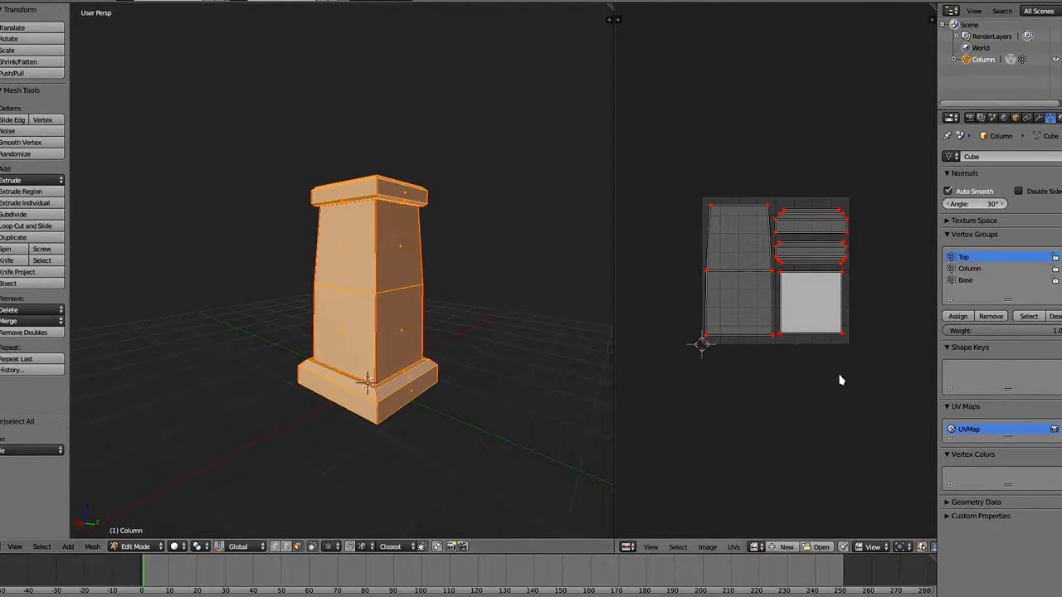
mouse_move(677, 274)
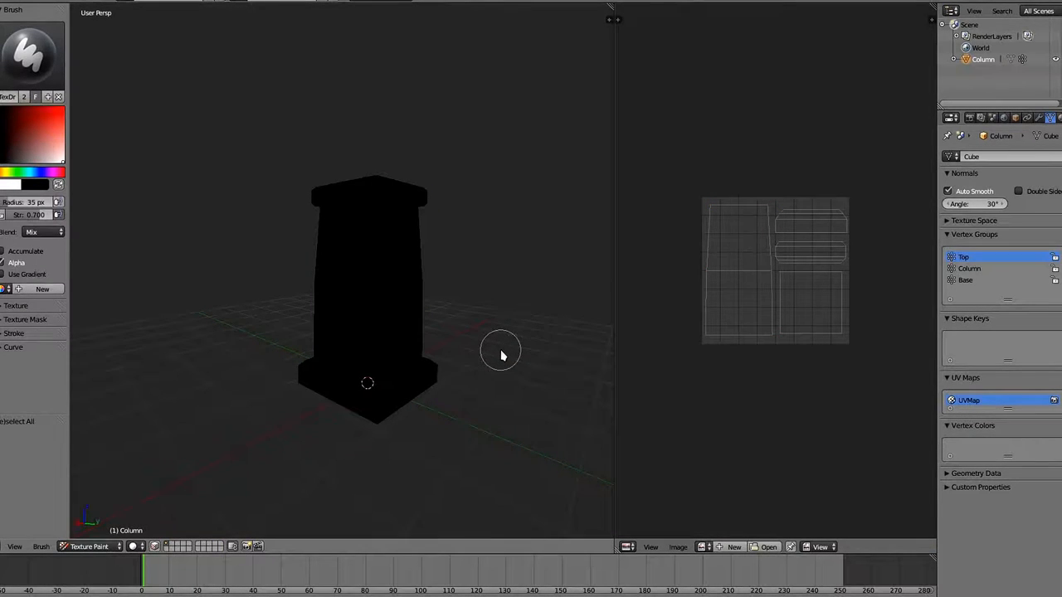
mouse_move(496, 355)
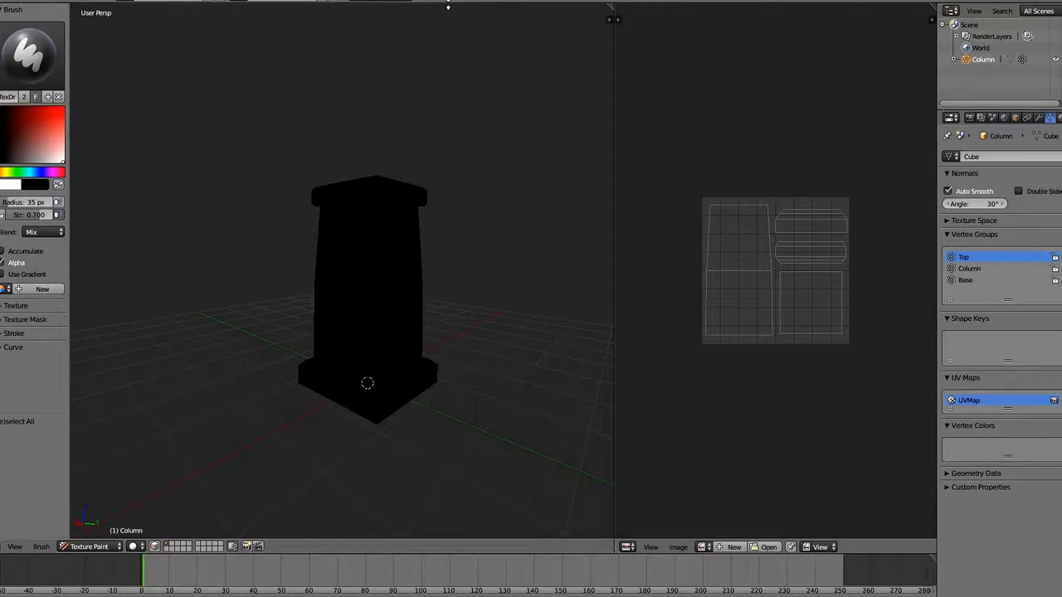
mouse_move(442, 20)
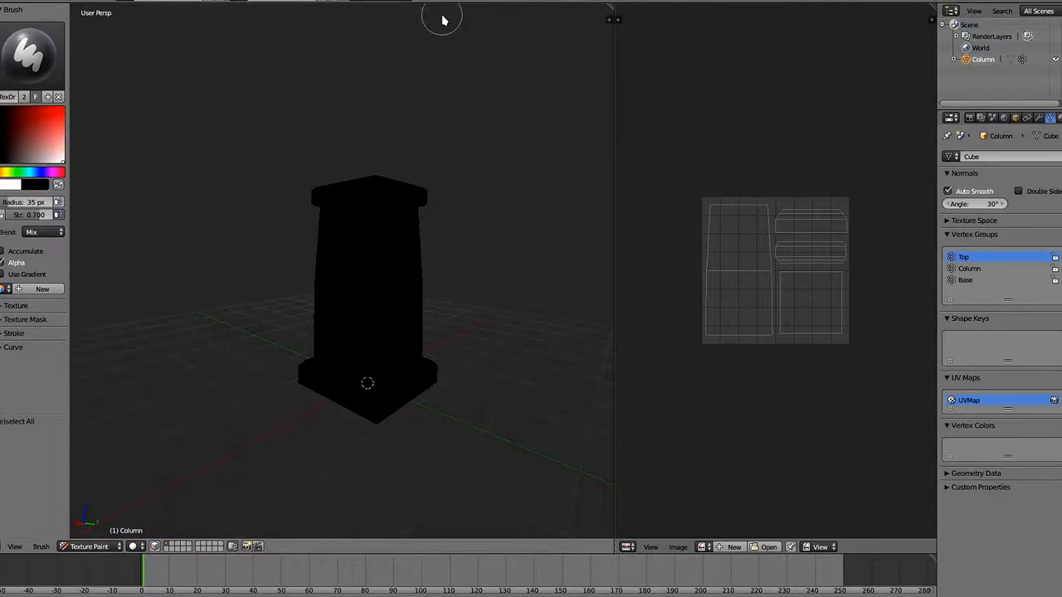
mouse_move(453, 25)
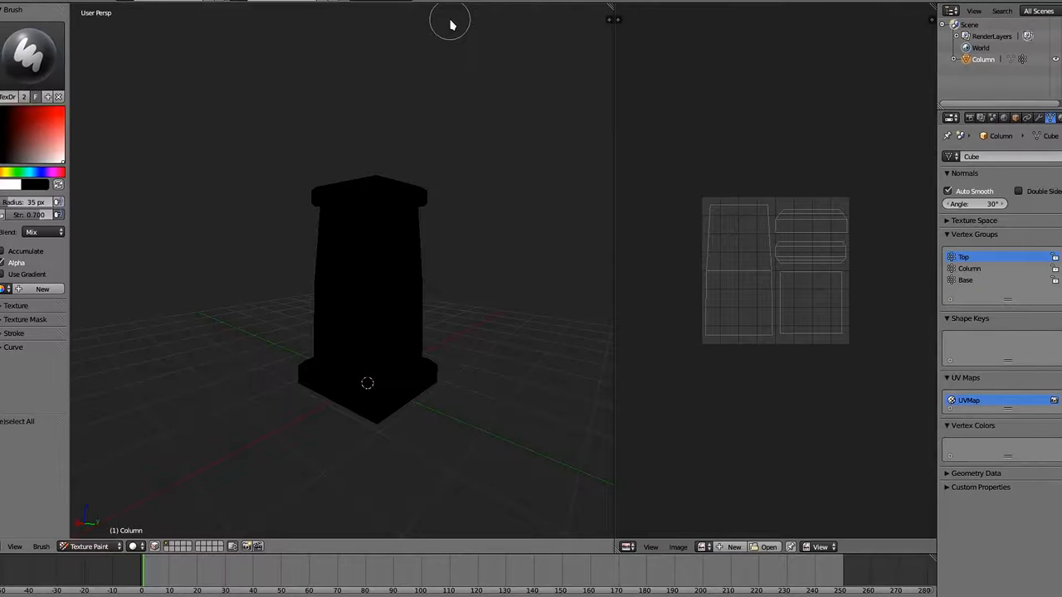
mouse_move(406, 270)
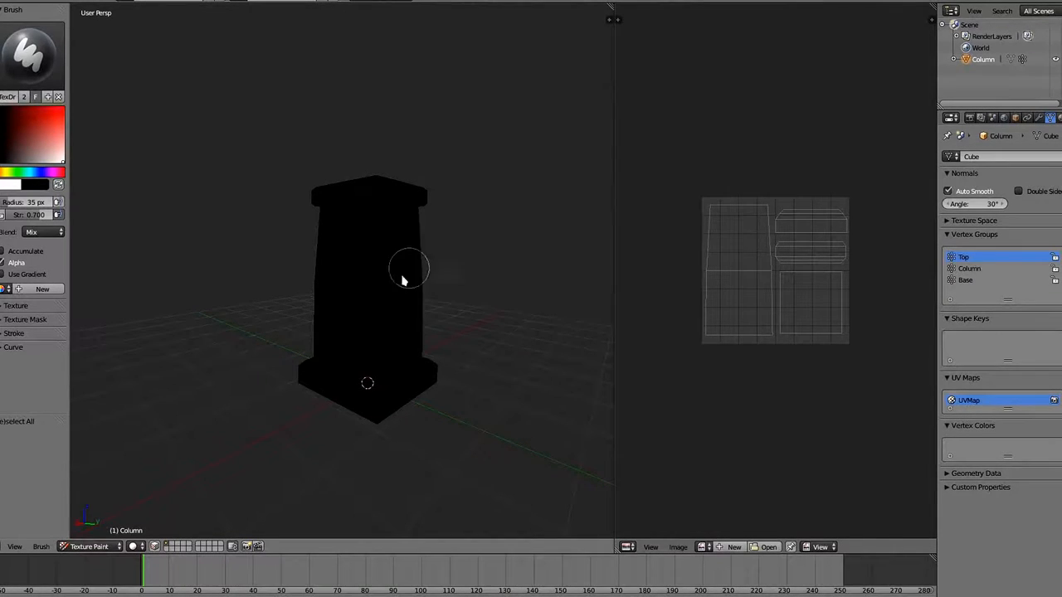
Adjust the viewport view of the black, unpainted column.
left_click_drag(406, 269, 369, 311)
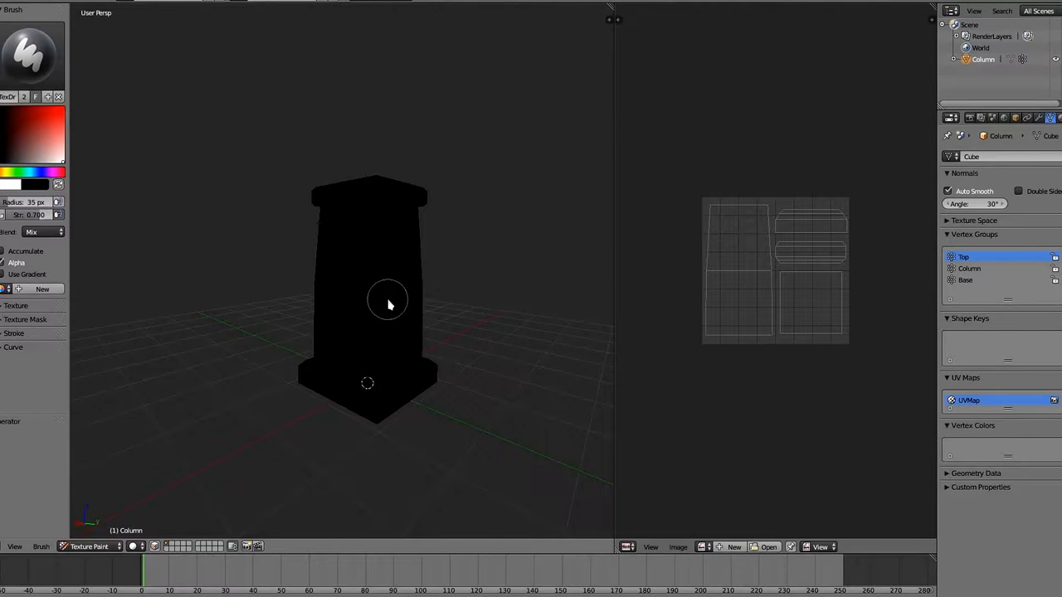
mouse_move(384, 336)
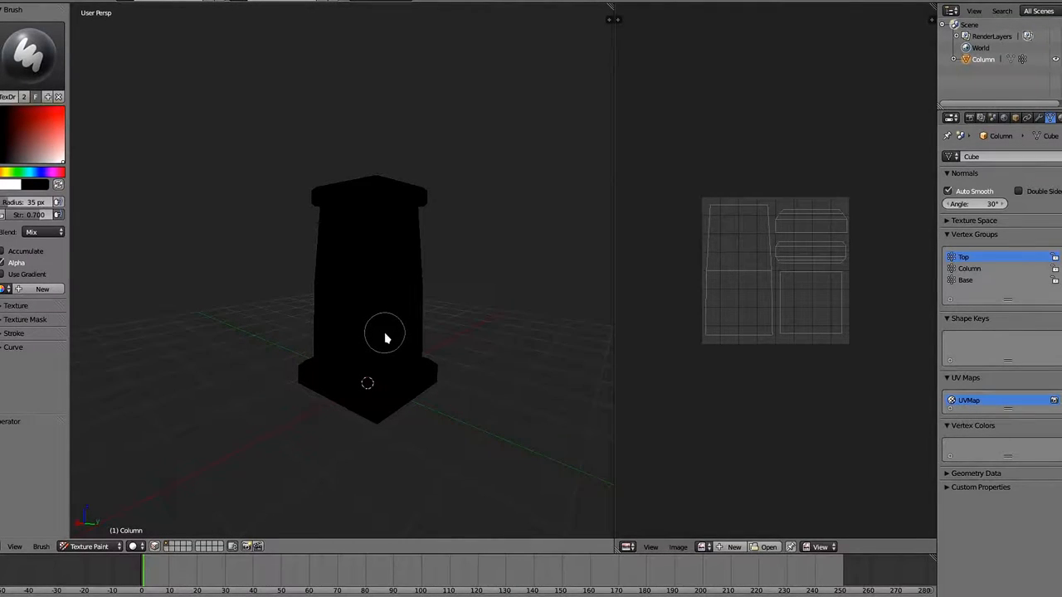
mouse_move(367, 311)
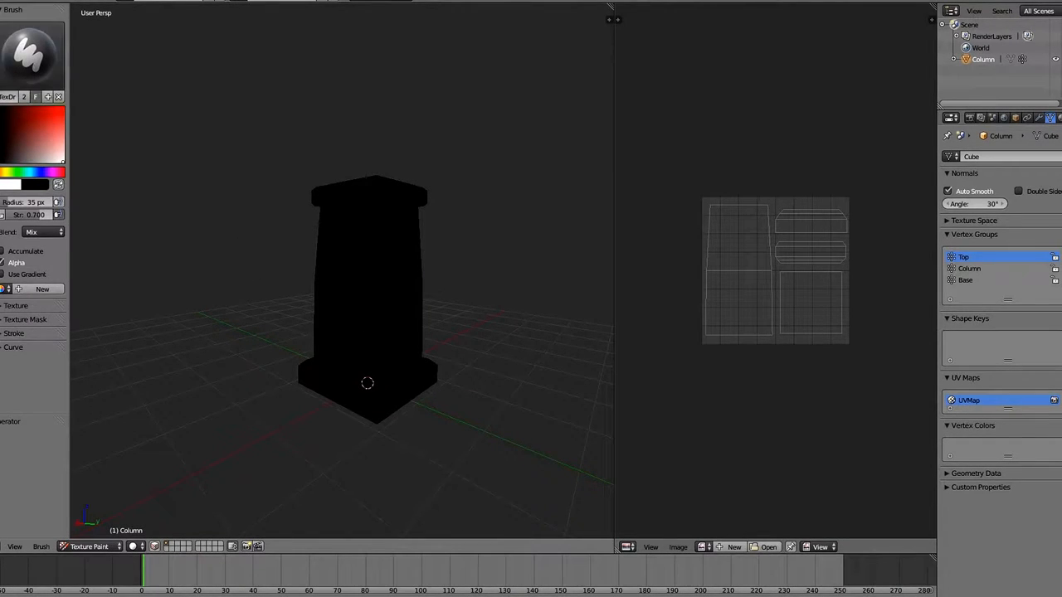
Show the Slots panel and open the texture type list to add a Diffuse Color slot.
left_click(10, 9)
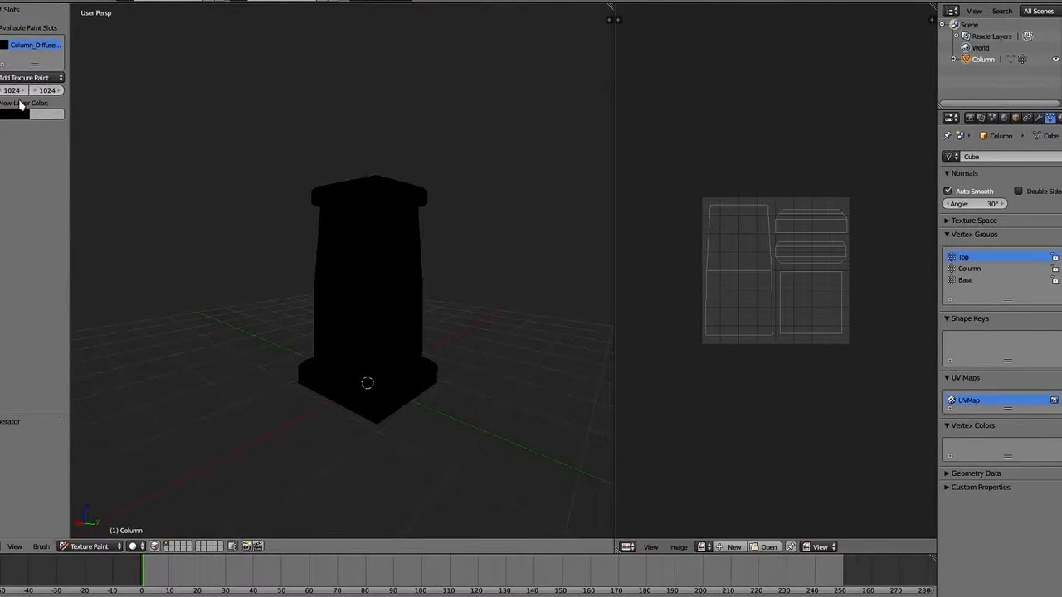
left_click(34, 44)
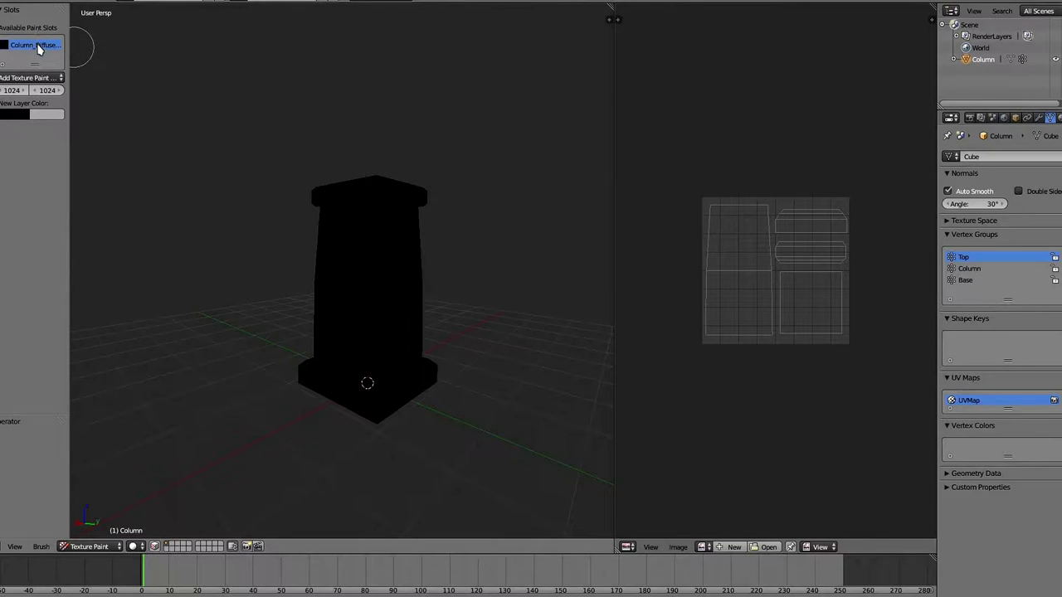
mouse_move(98, 138)
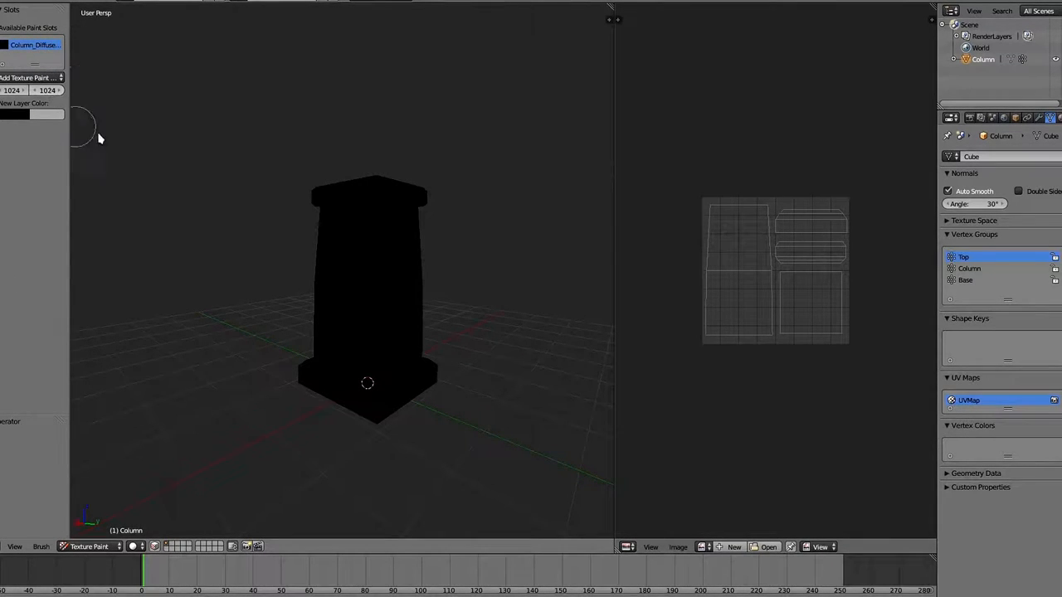
mouse_move(224, 229)
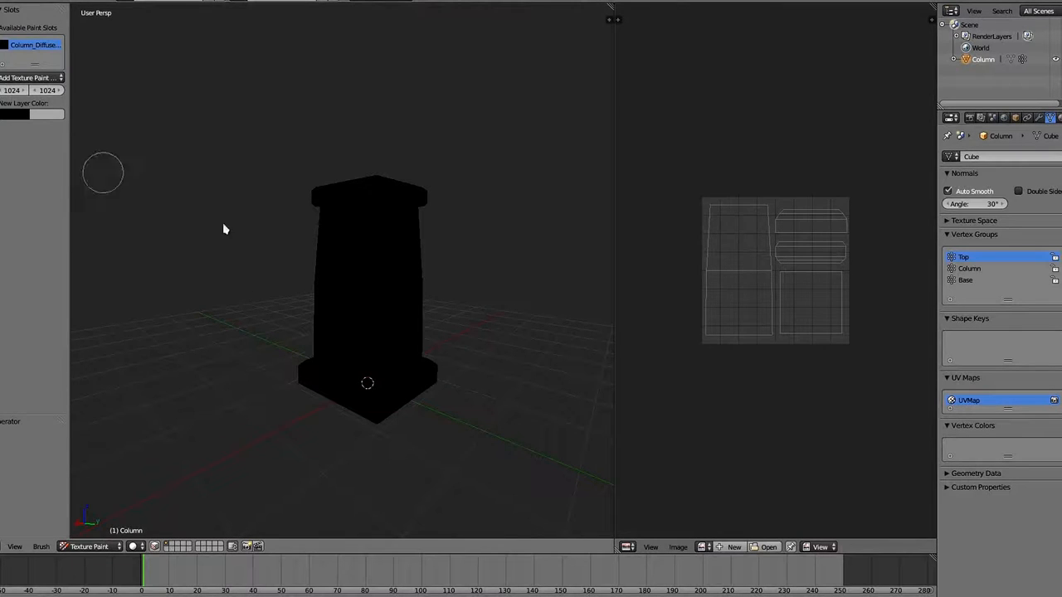
mouse_move(429, 323)
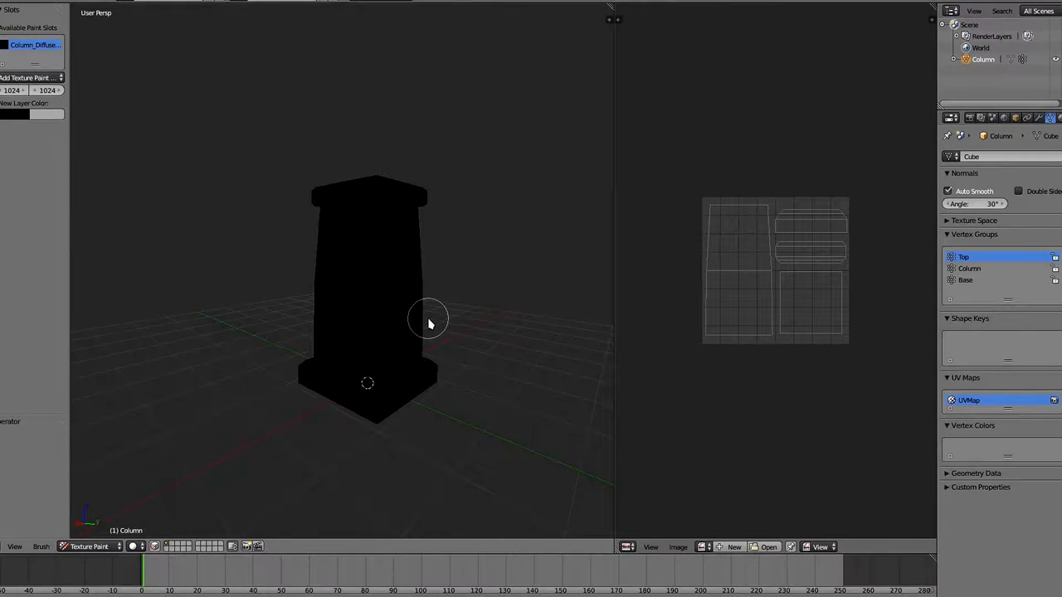
left_click(31, 77)
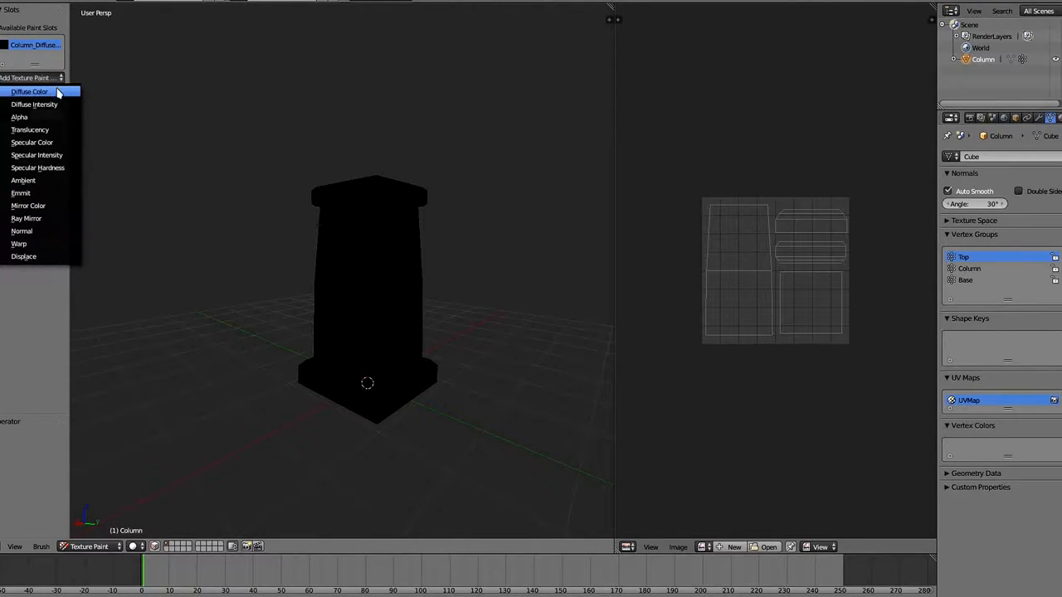
mouse_move(230, 184)
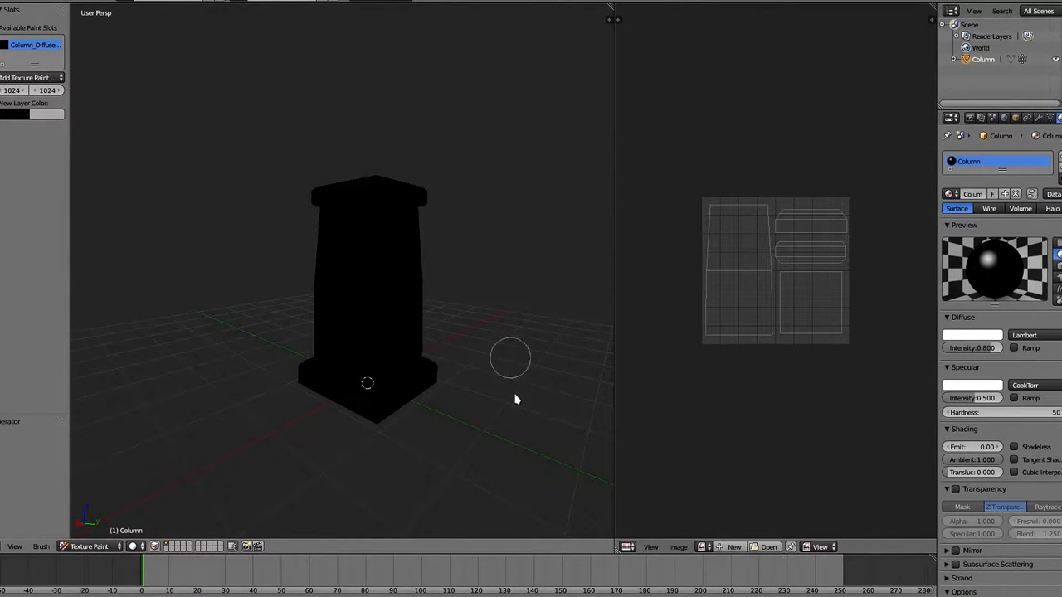
mouse_move(697, 228)
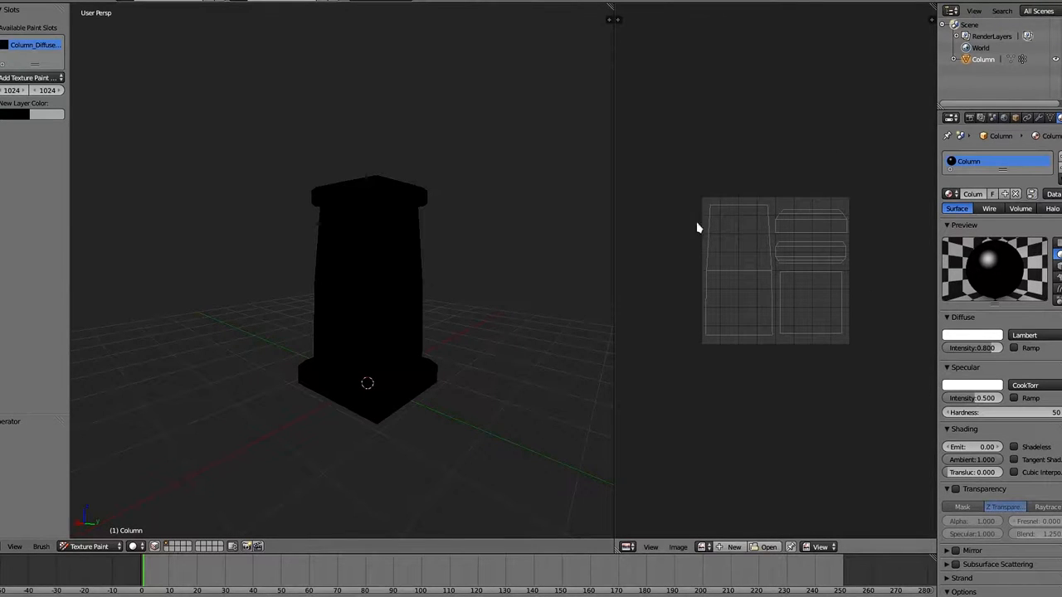
mouse_move(706, 185)
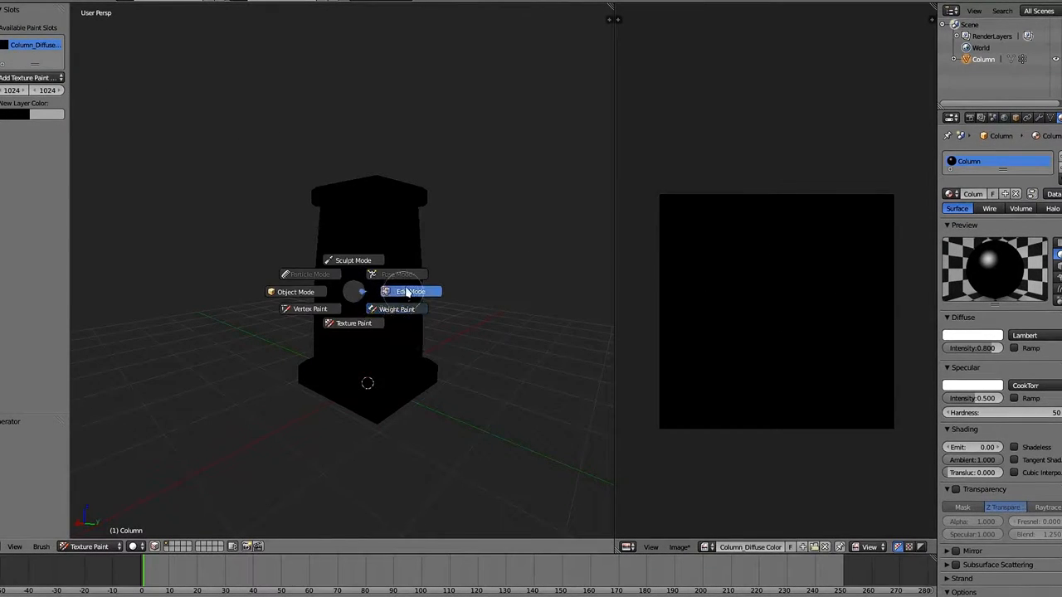
left_click(406, 291)
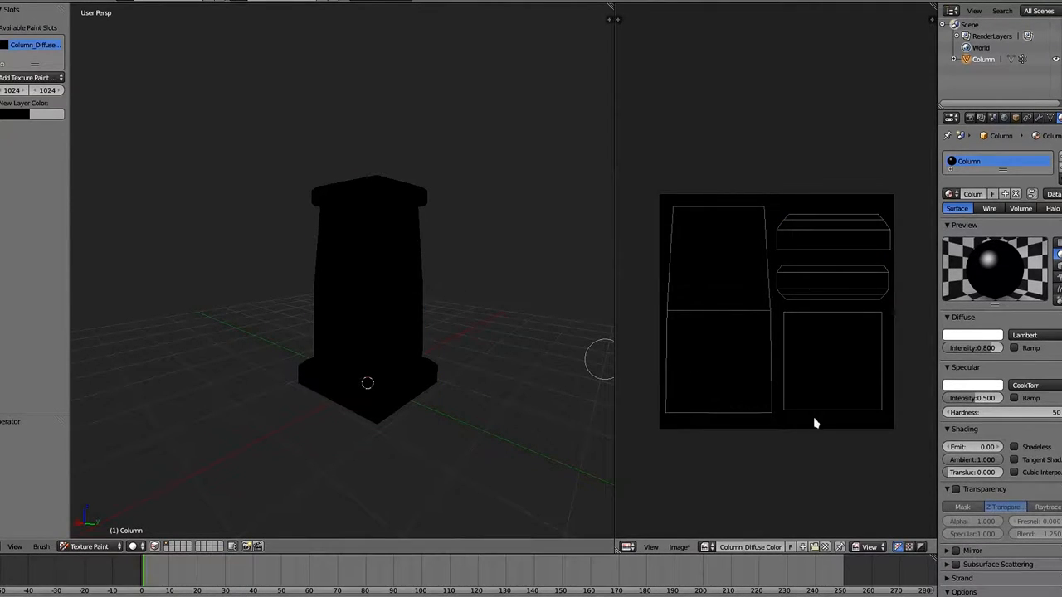
mouse_move(827, 419)
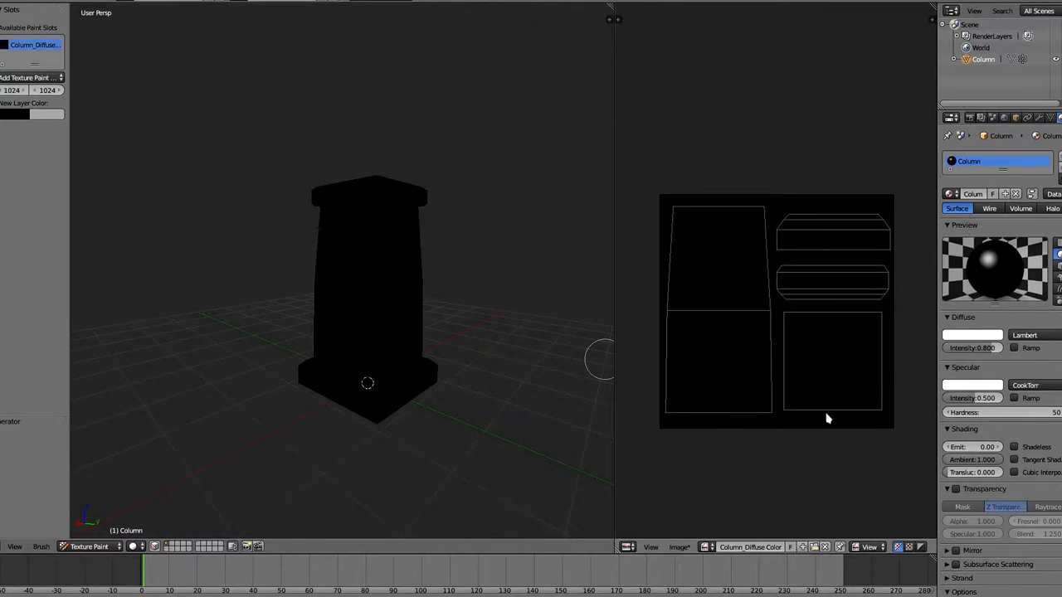
mouse_move(324, 177)
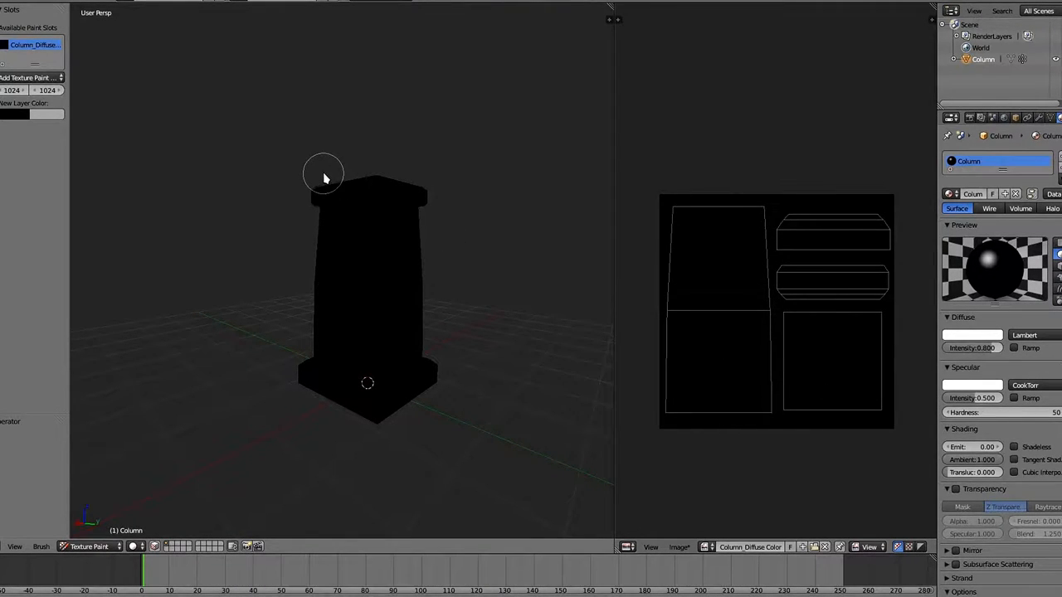
mouse_move(327, 183)
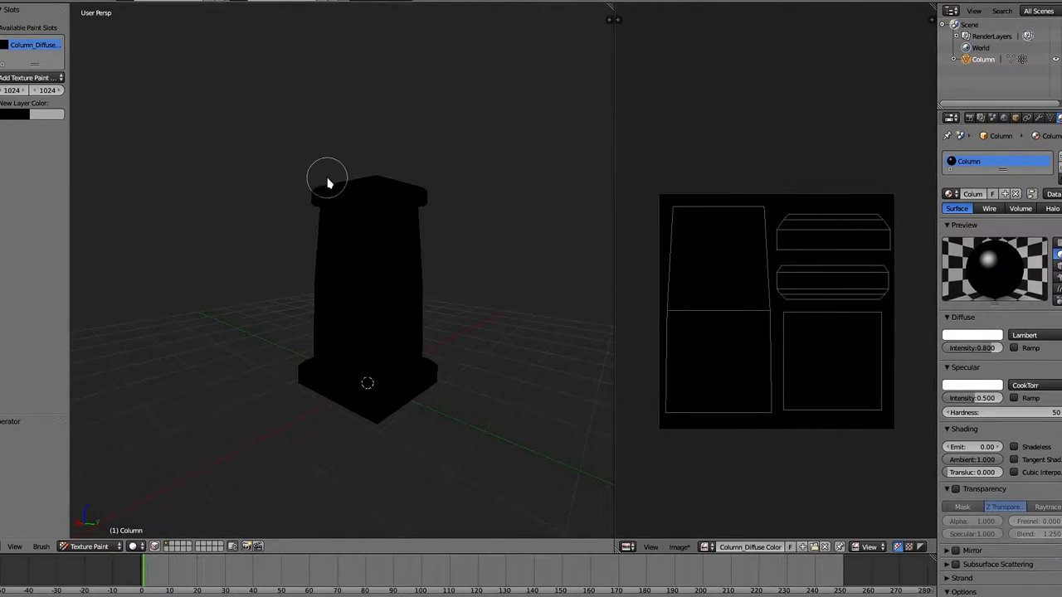
mouse_move(90, 18)
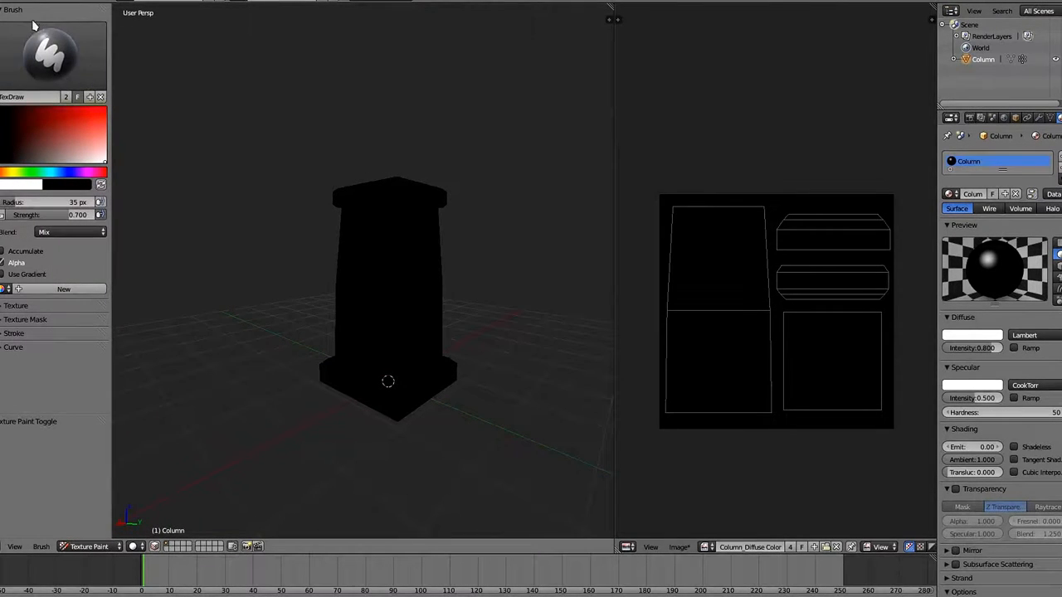
Select the soft Draw brush and paint trial strokes across the column's front.
left_click(49, 54)
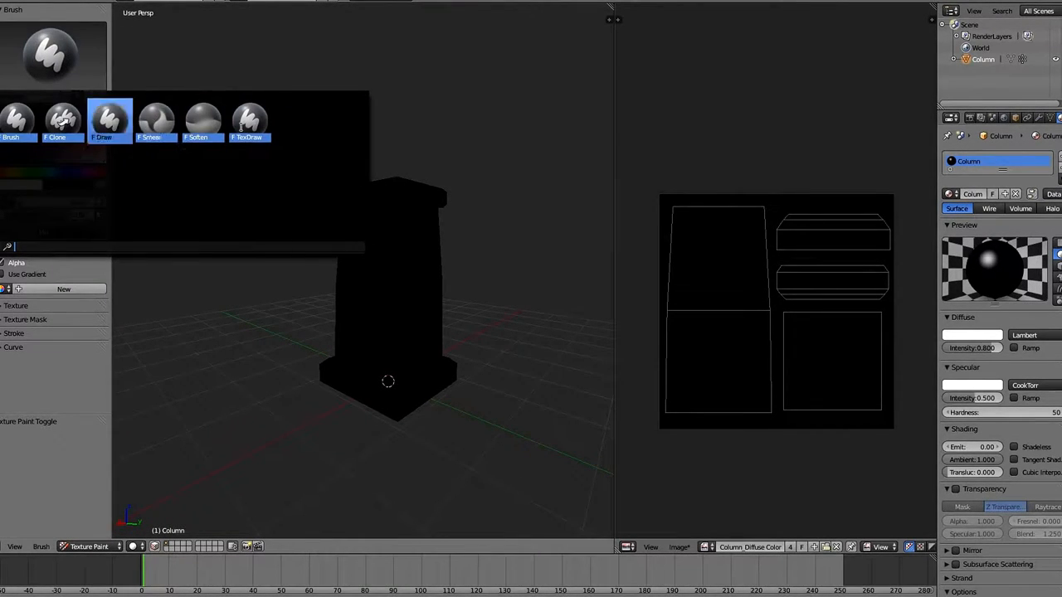
left_click(18, 118)
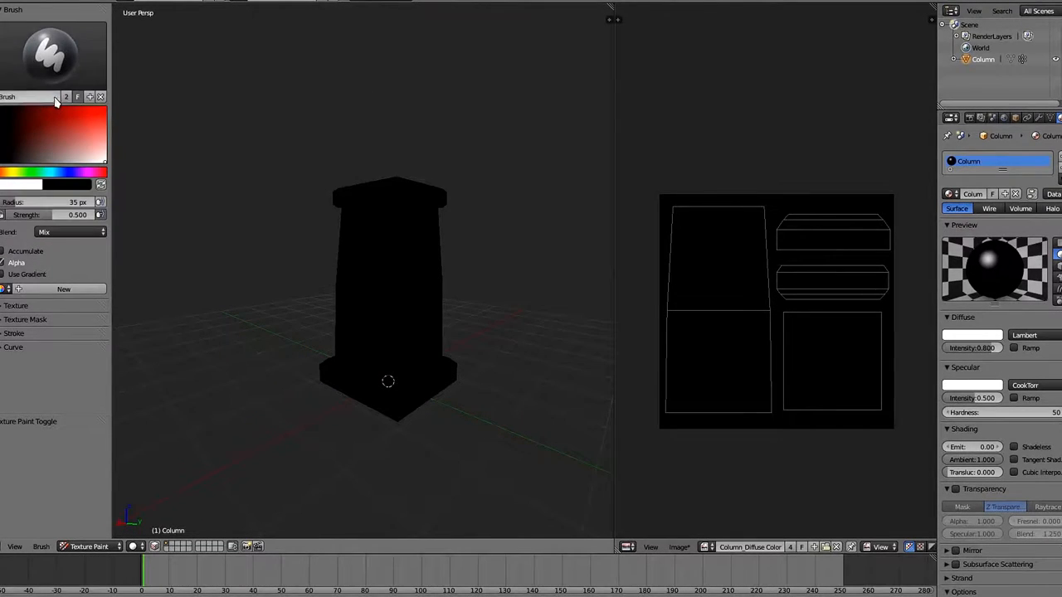
mouse_move(96, 72)
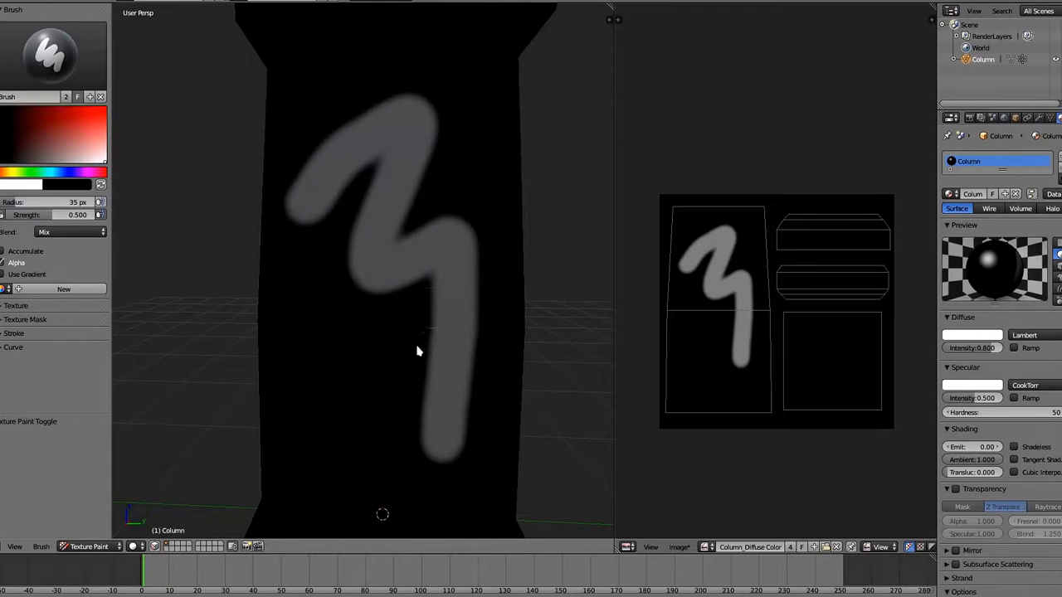
mouse_move(355, 344)
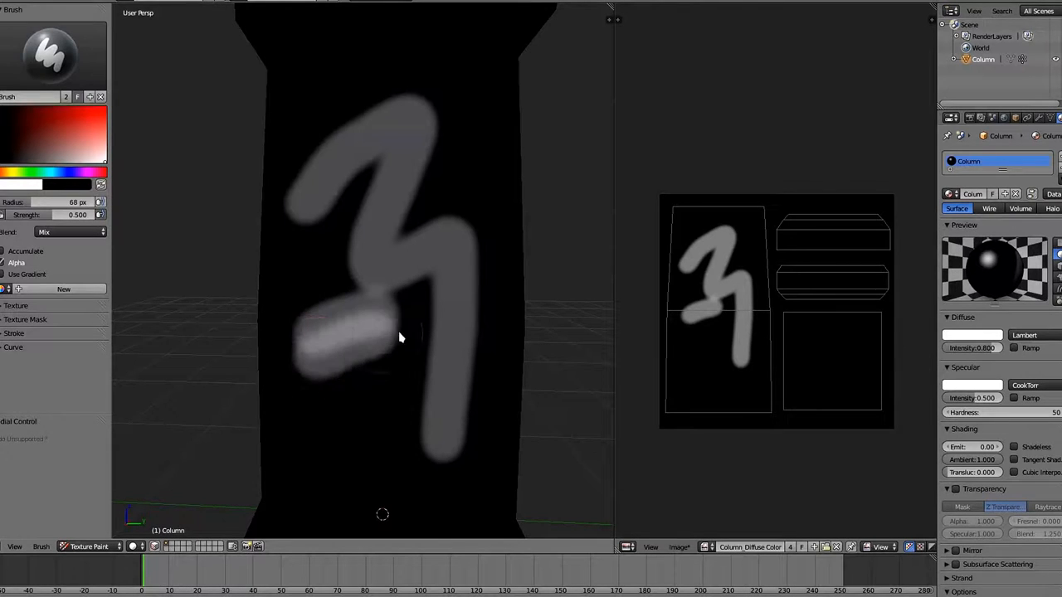
left_click_drag(401, 338, 355, 407)
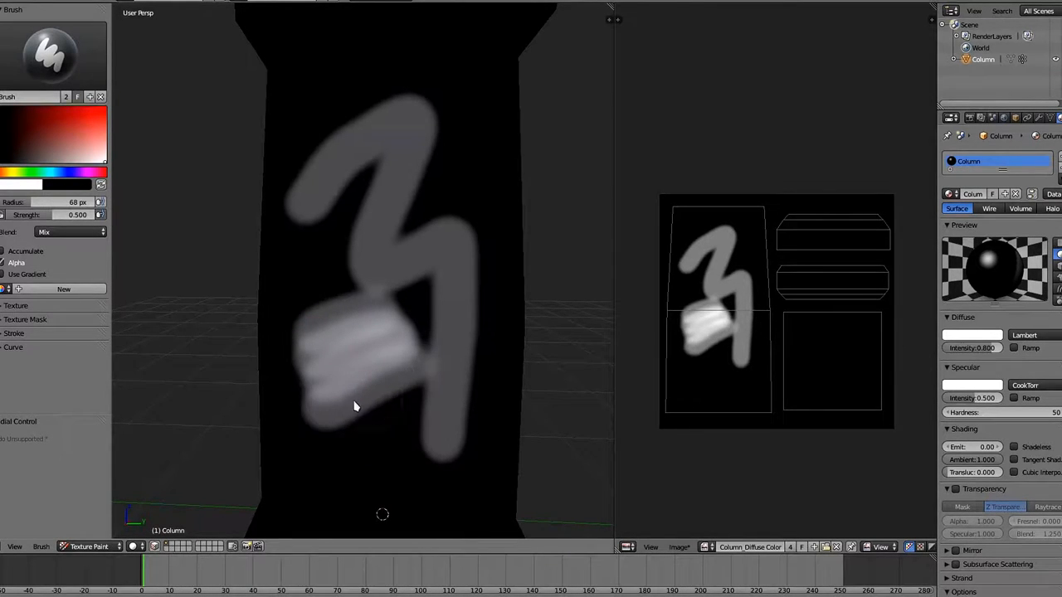
mouse_move(371, 407)
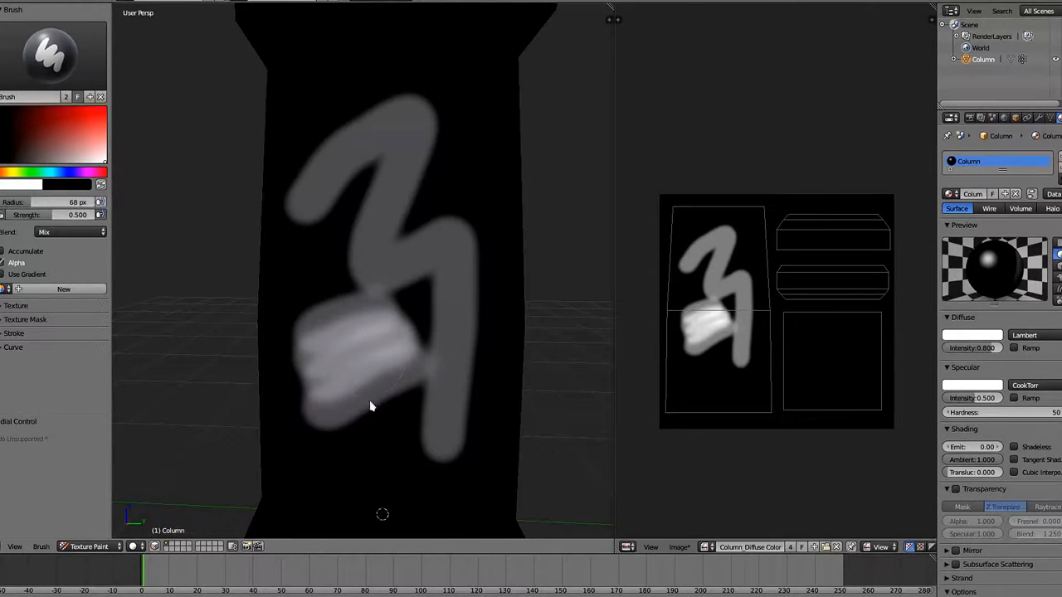
left_click_drag(371, 406, 407, 422)
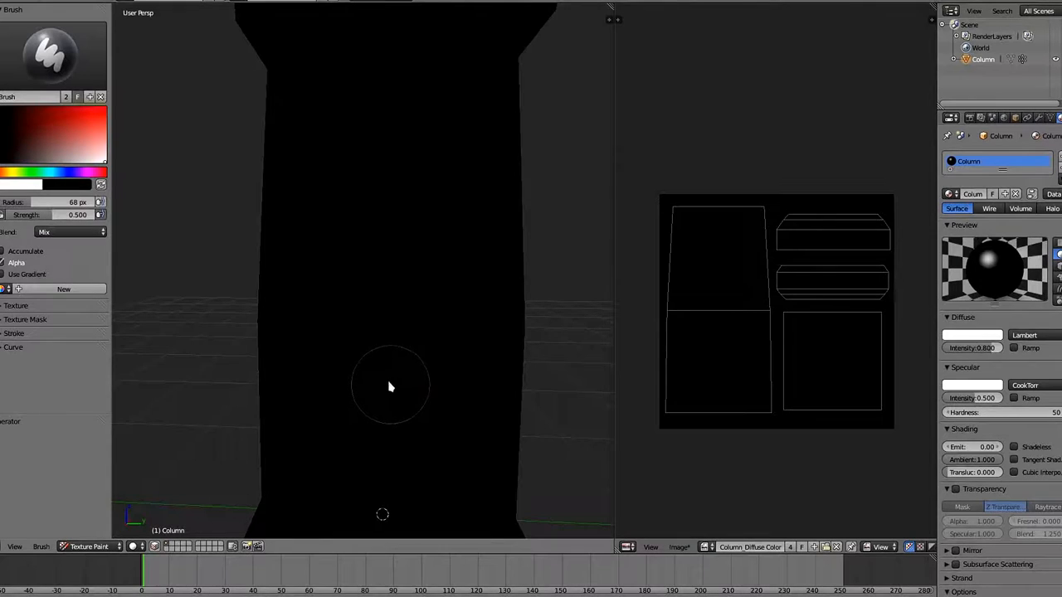
mouse_move(244, 167)
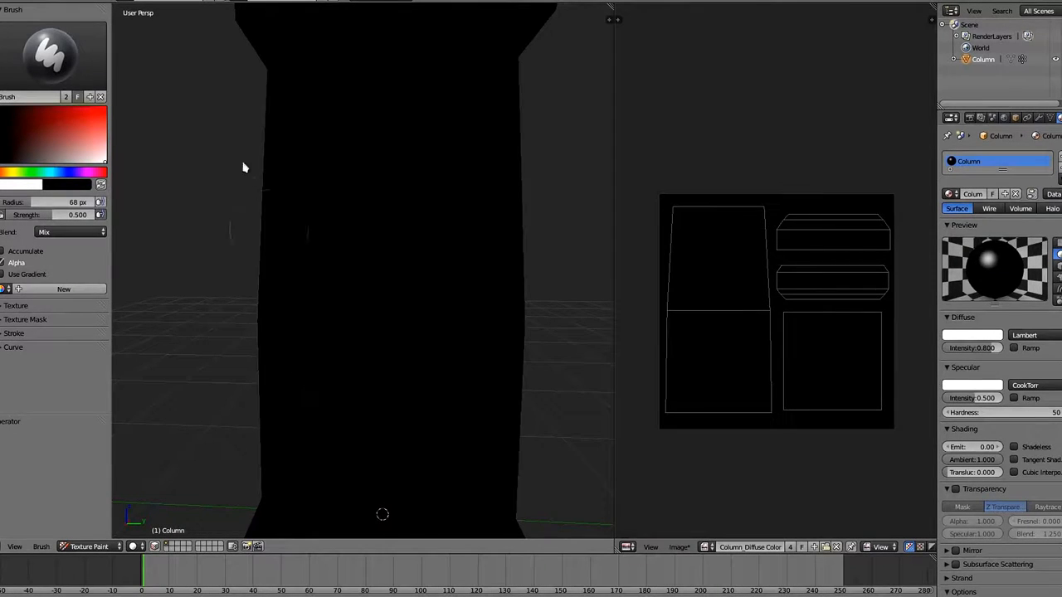
mouse_move(133, 74)
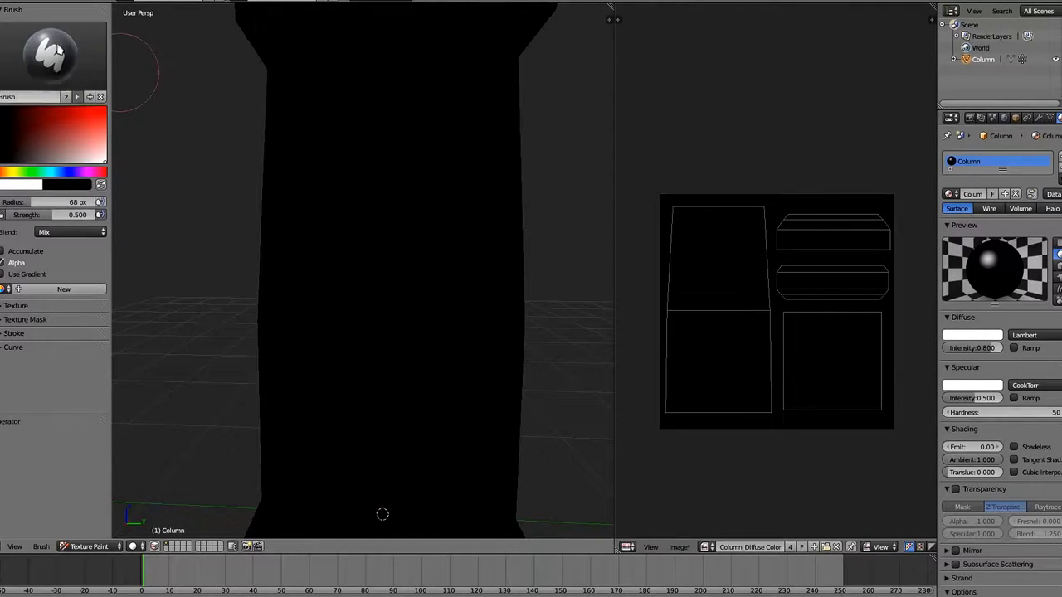
Expand the brush's falloff Curve panel.
left_click(13, 346)
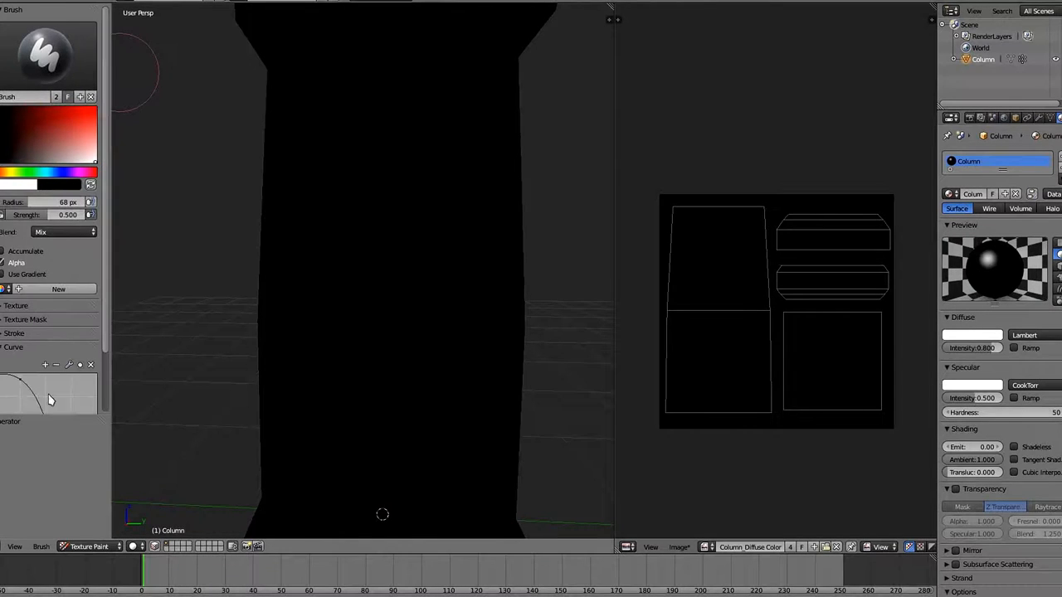
mouse_move(36, 419)
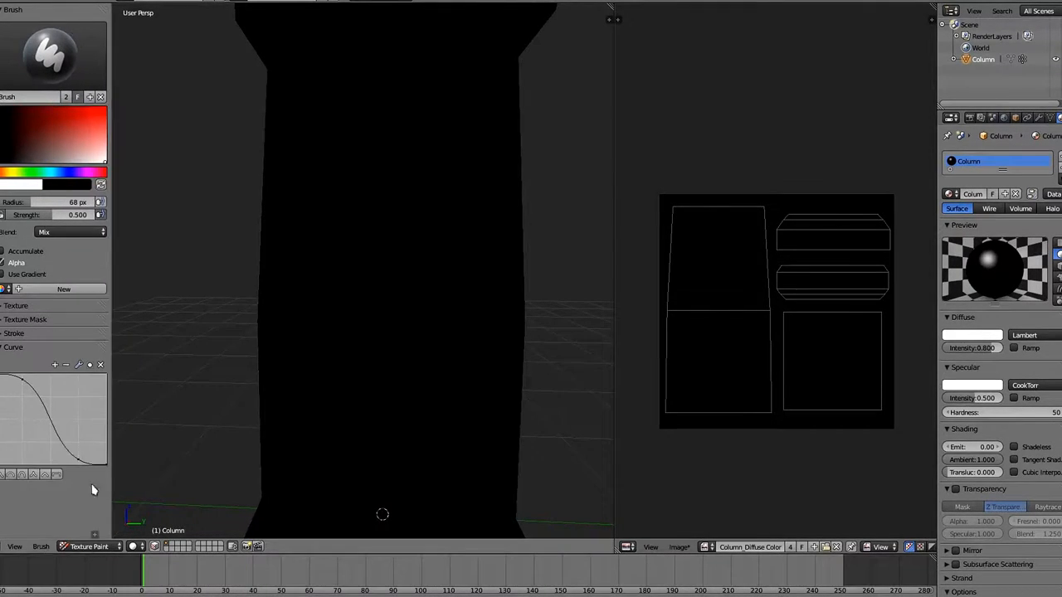
mouse_move(338, 253)
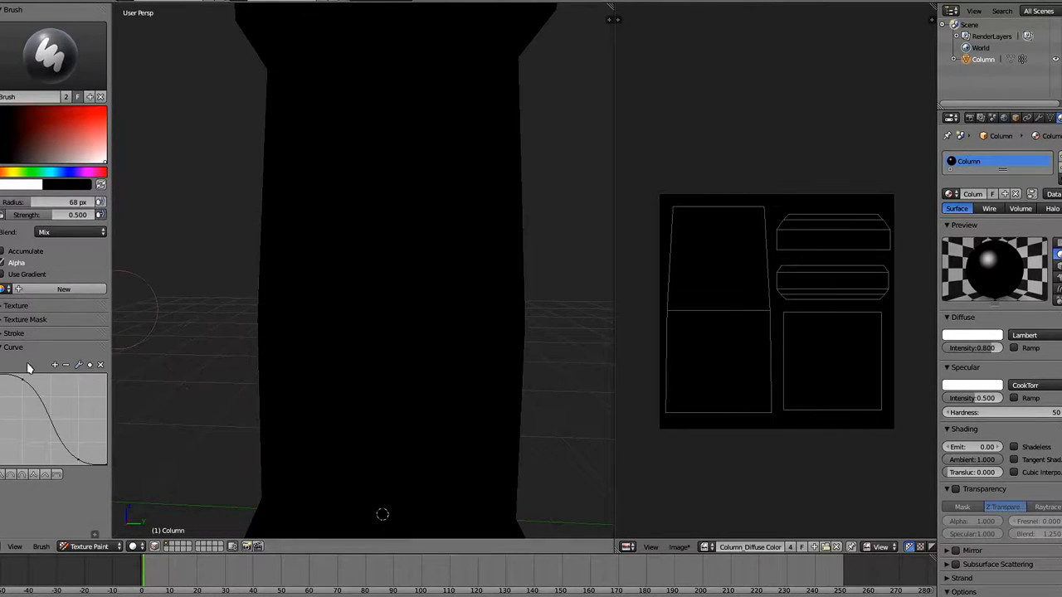
mouse_move(68, 481)
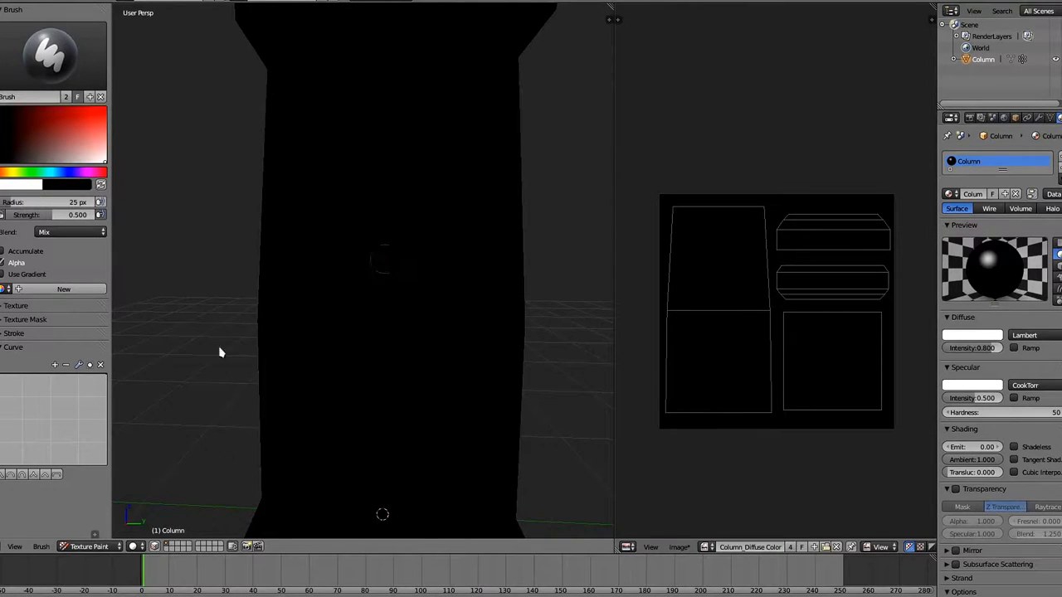
mouse_move(413, 256)
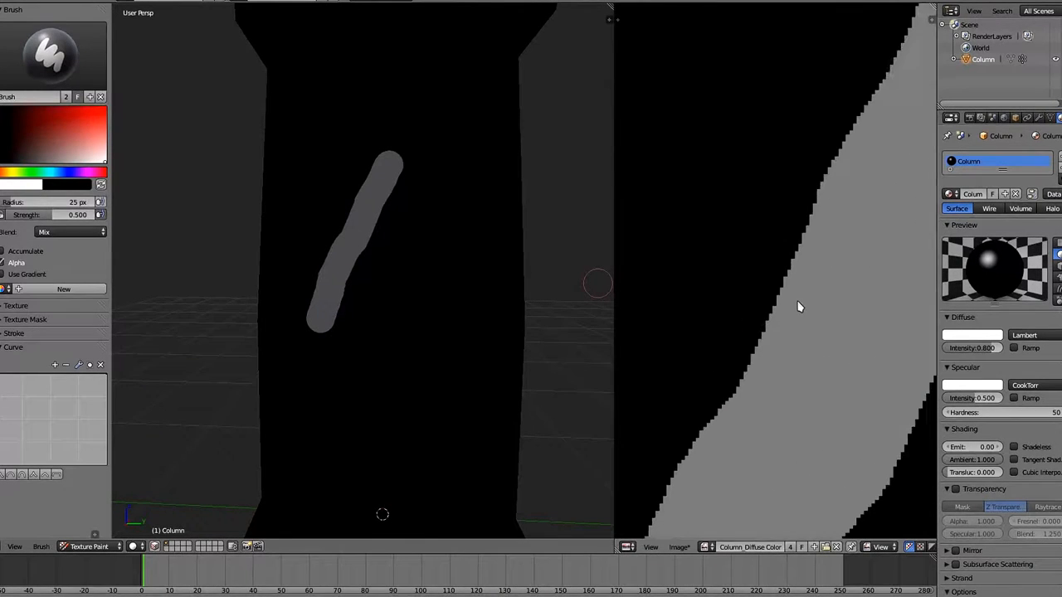
mouse_move(22, 346)
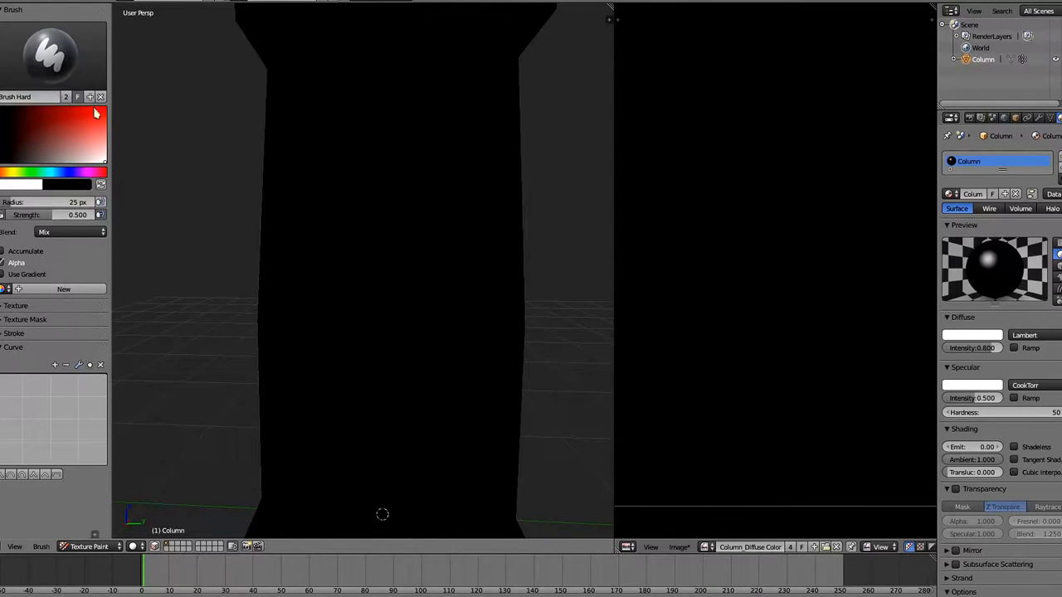
mouse_move(119, 98)
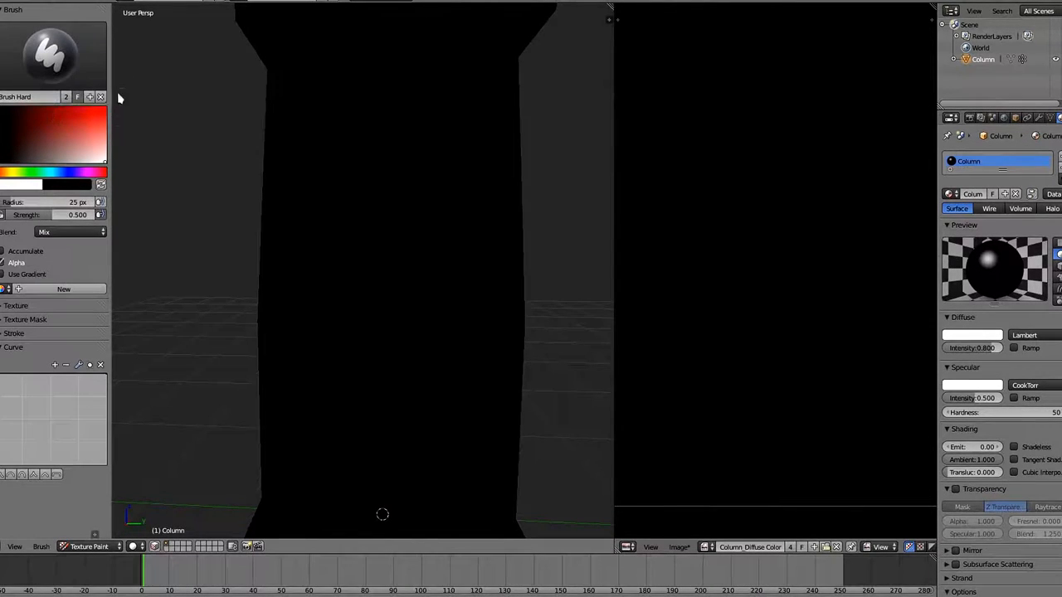
mouse_move(137, 92)
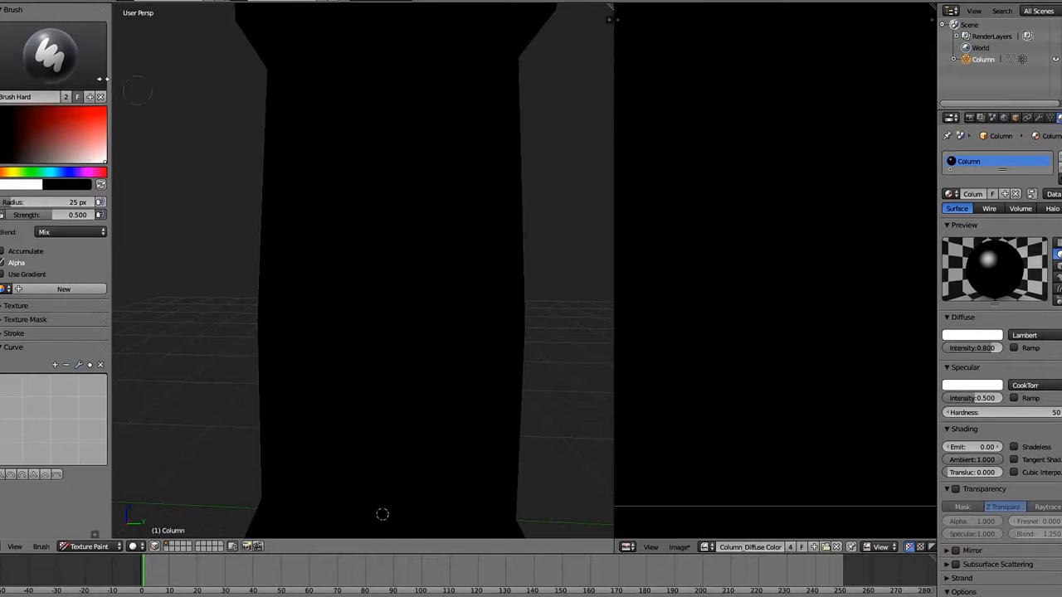
mouse_move(145, 114)
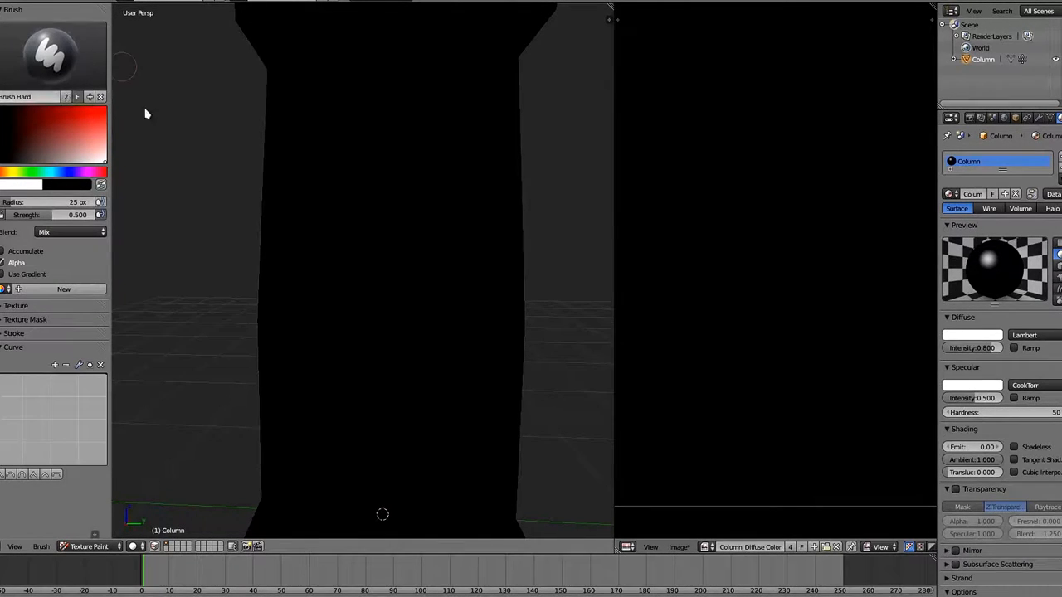
mouse_move(177, 148)
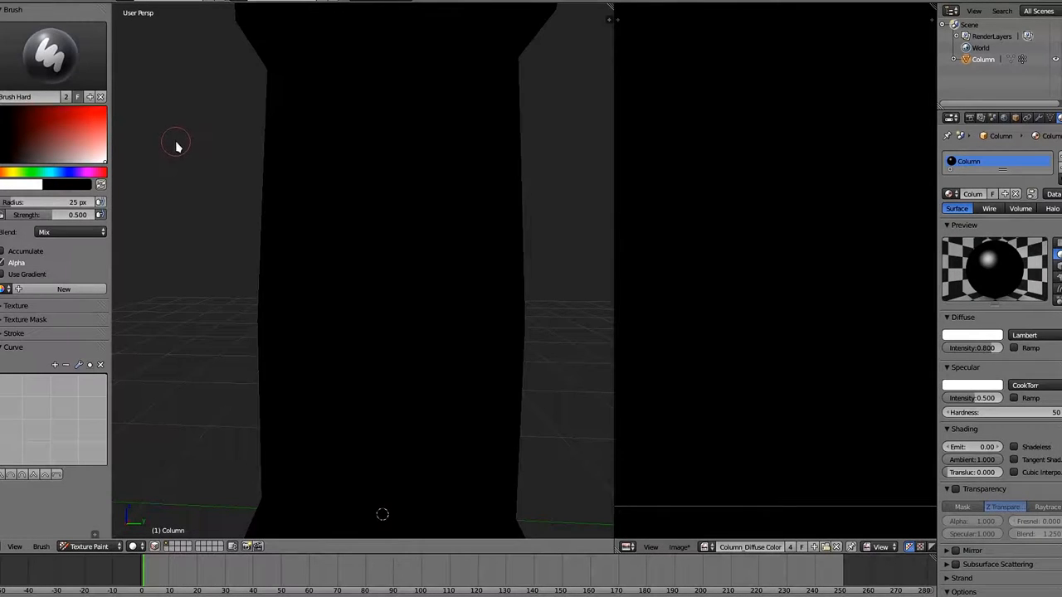
mouse_move(173, 144)
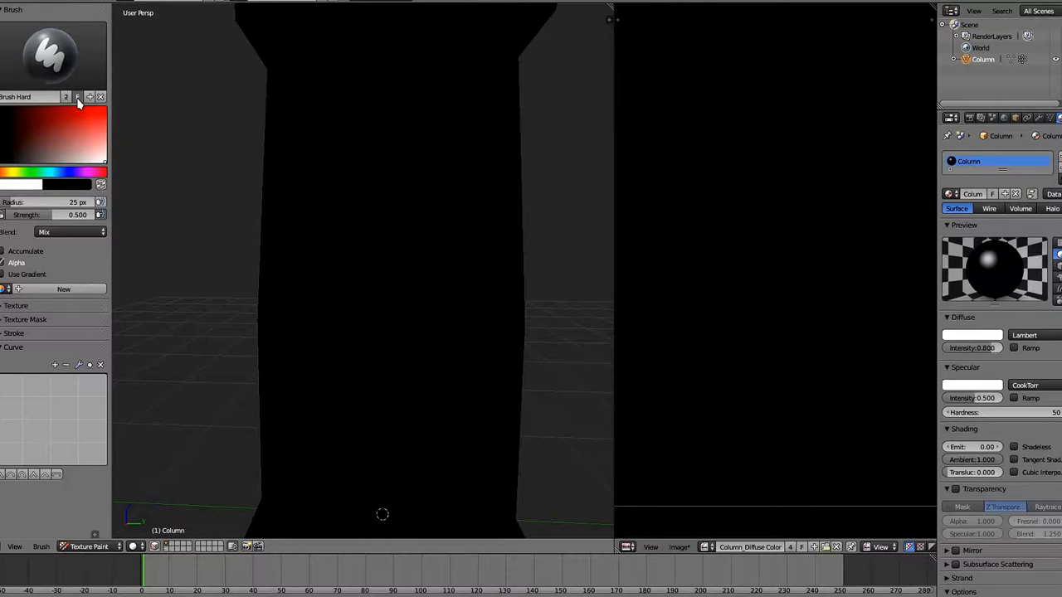
mouse_move(121, 106)
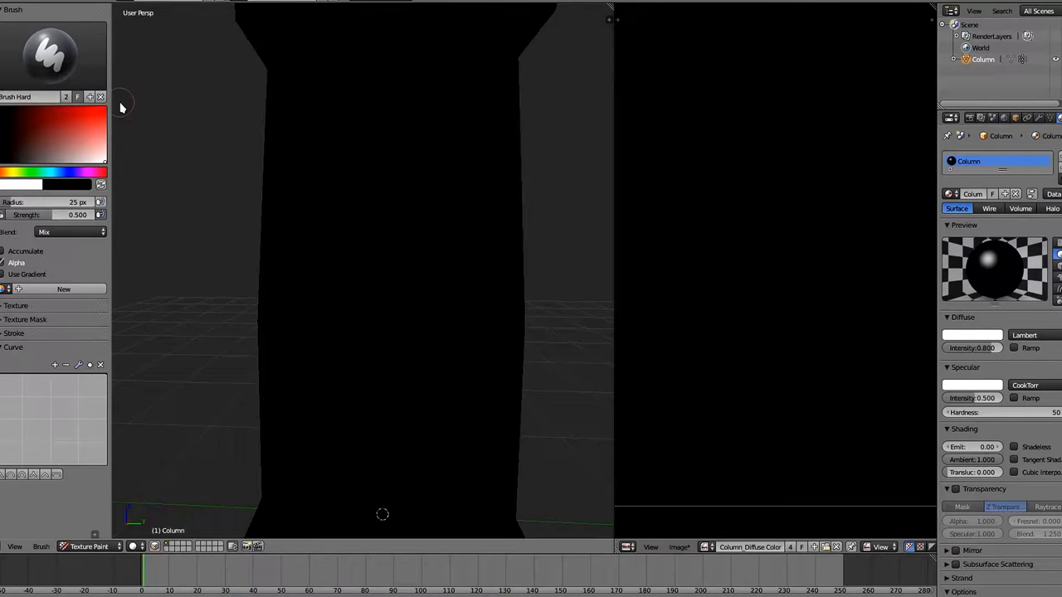
mouse_move(125, 303)
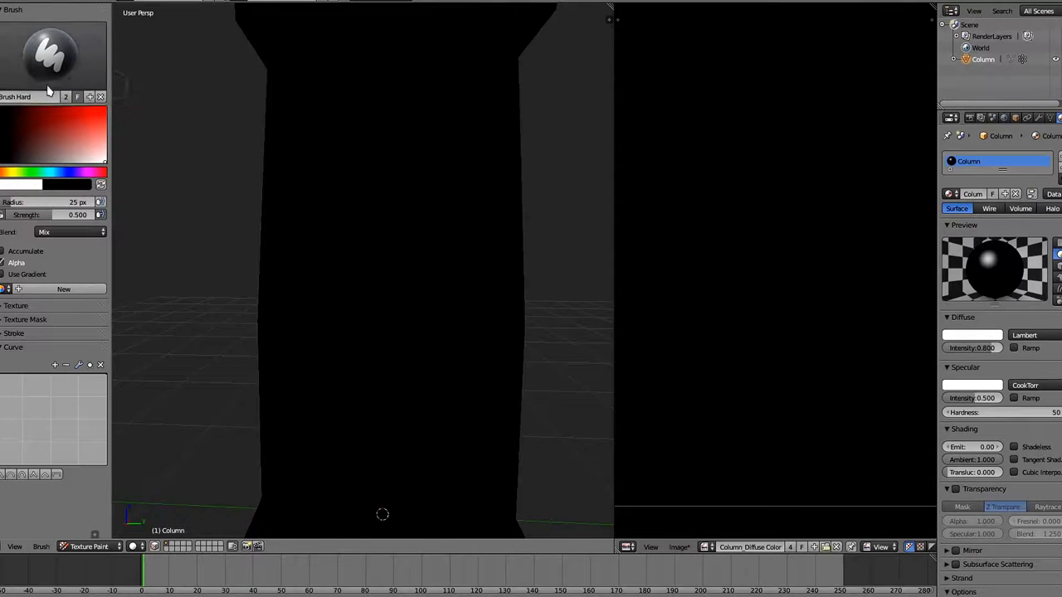
mouse_move(141, 102)
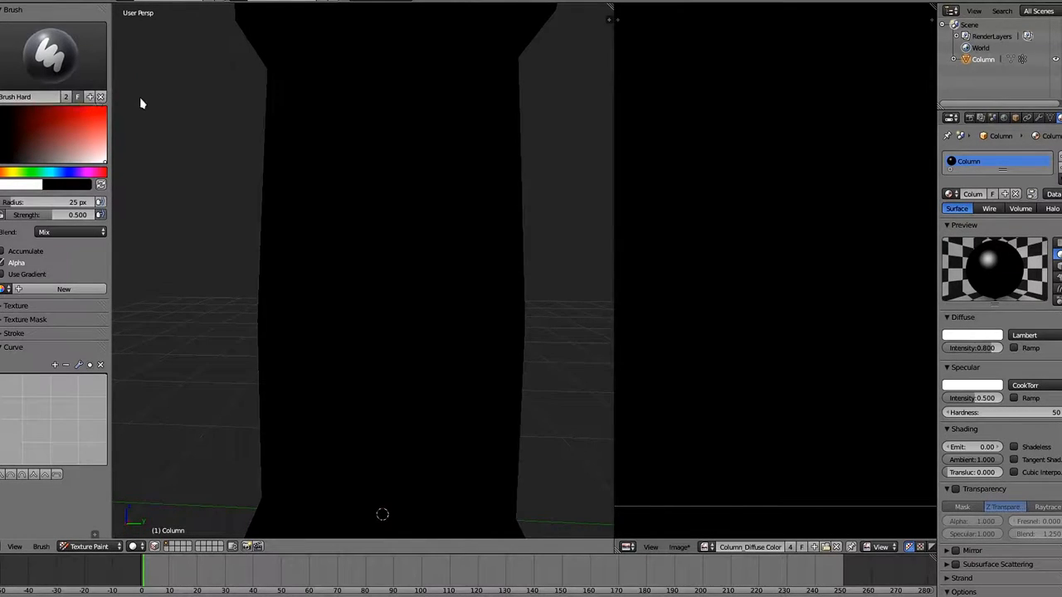
mouse_move(205, 426)
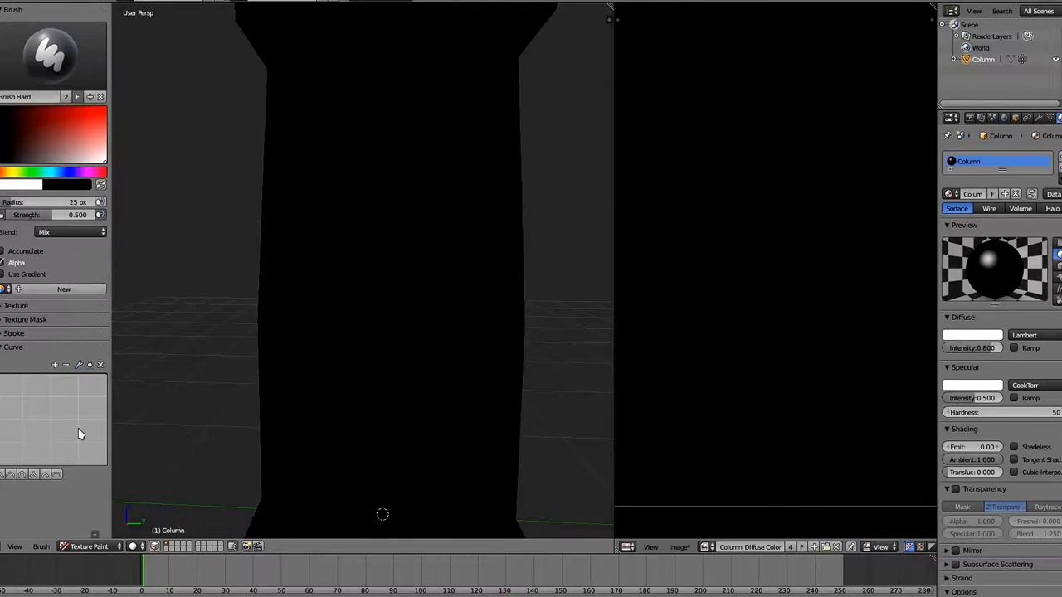
mouse_move(10, 414)
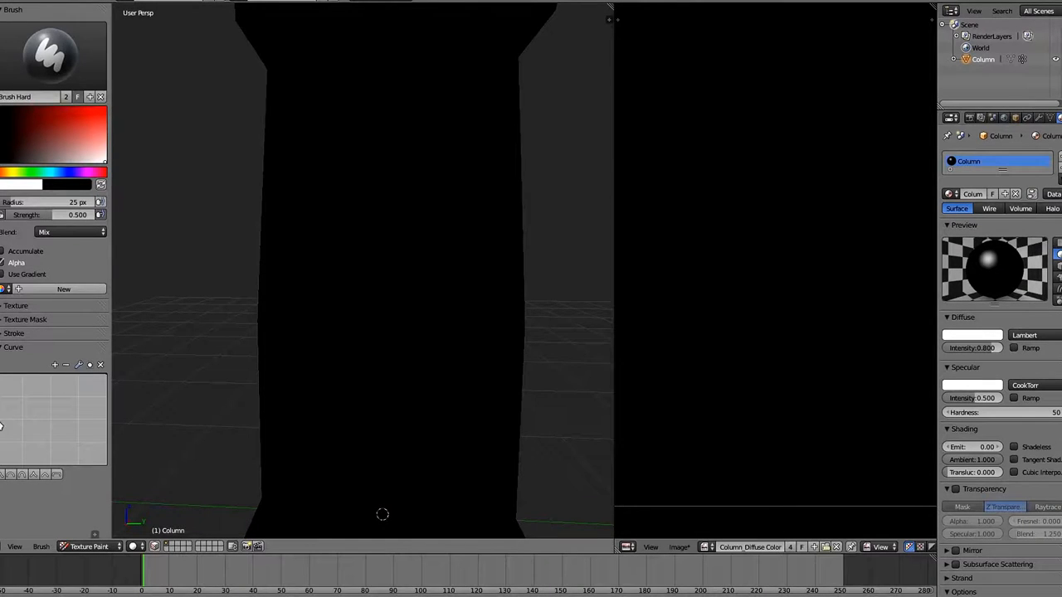
mouse_move(117, 429)
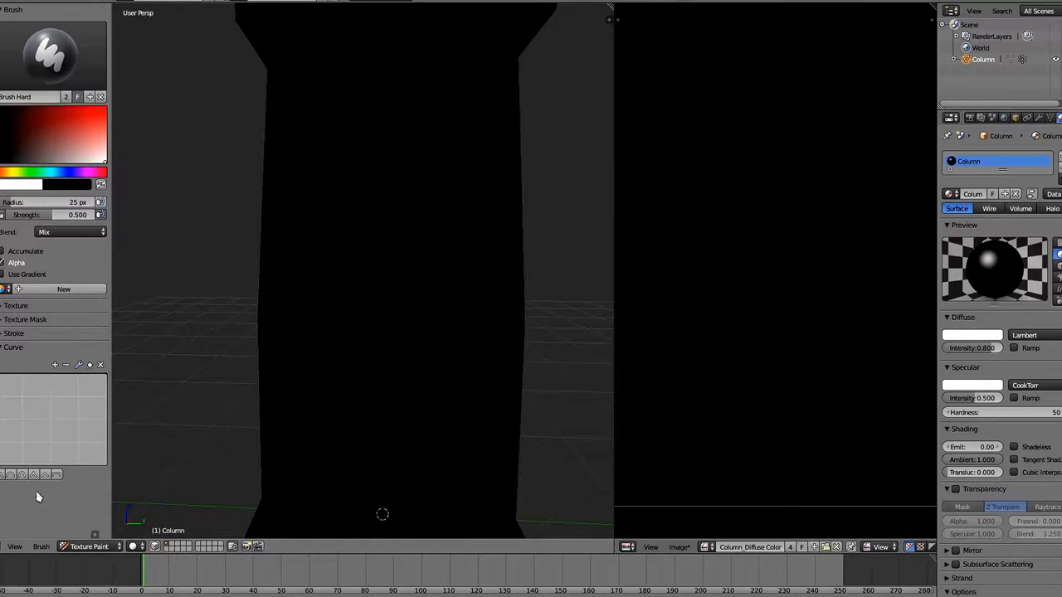
mouse_move(48, 379)
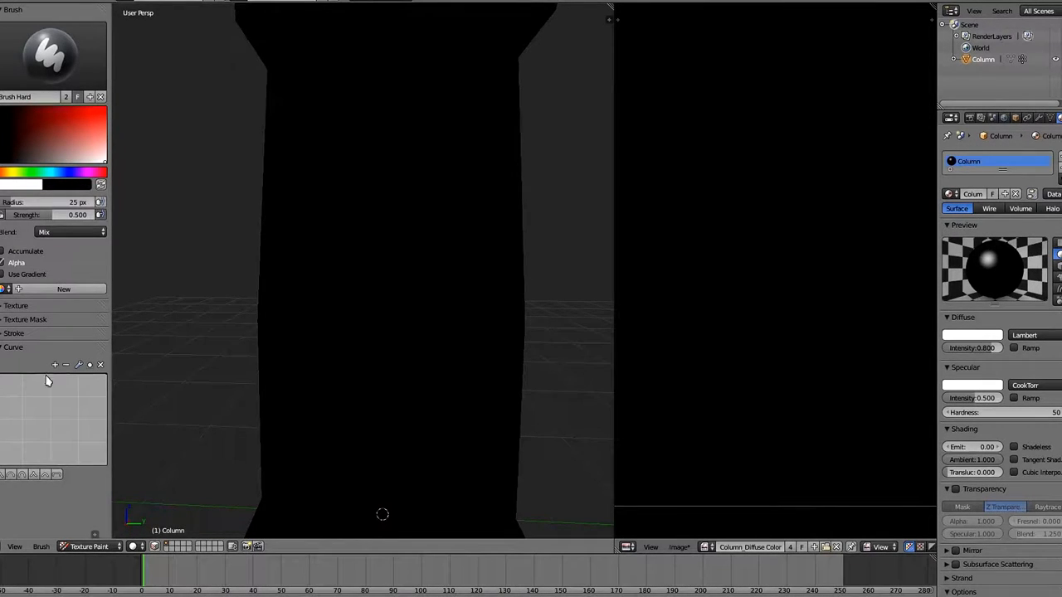
mouse_move(66, 385)
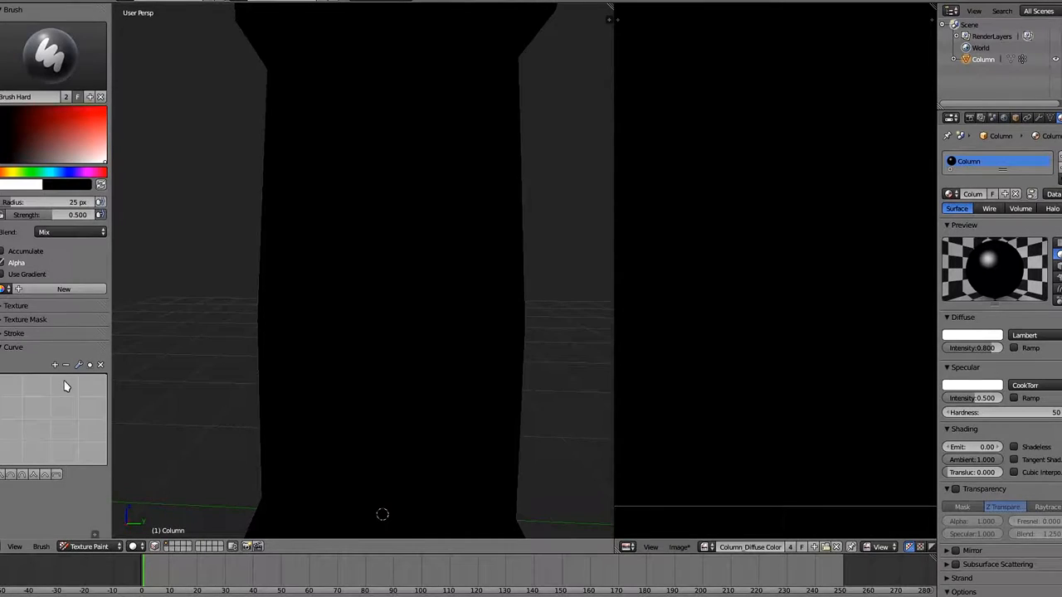
mouse_move(49, 448)
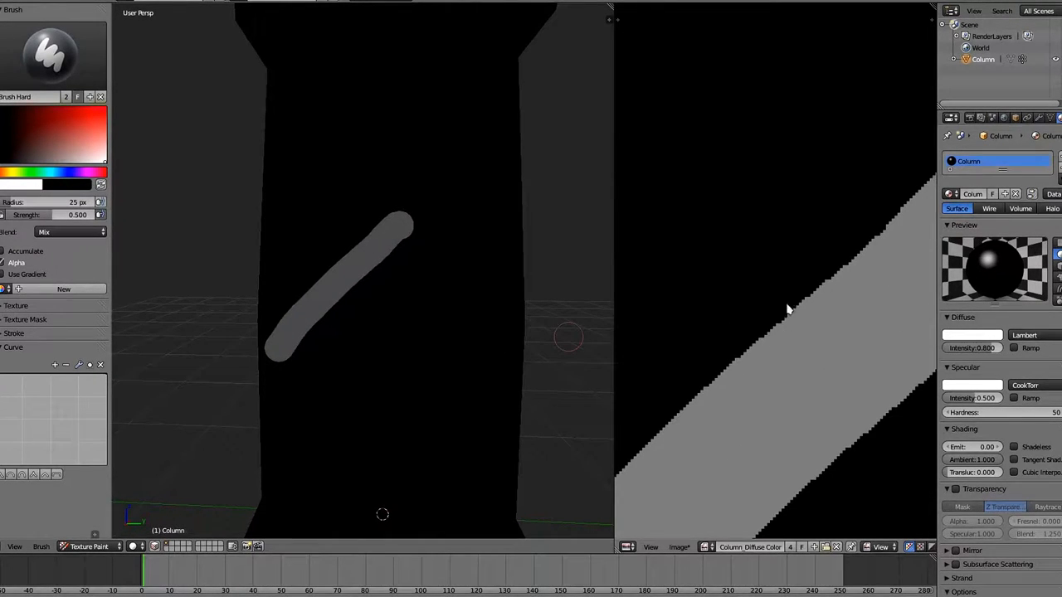
mouse_move(705, 386)
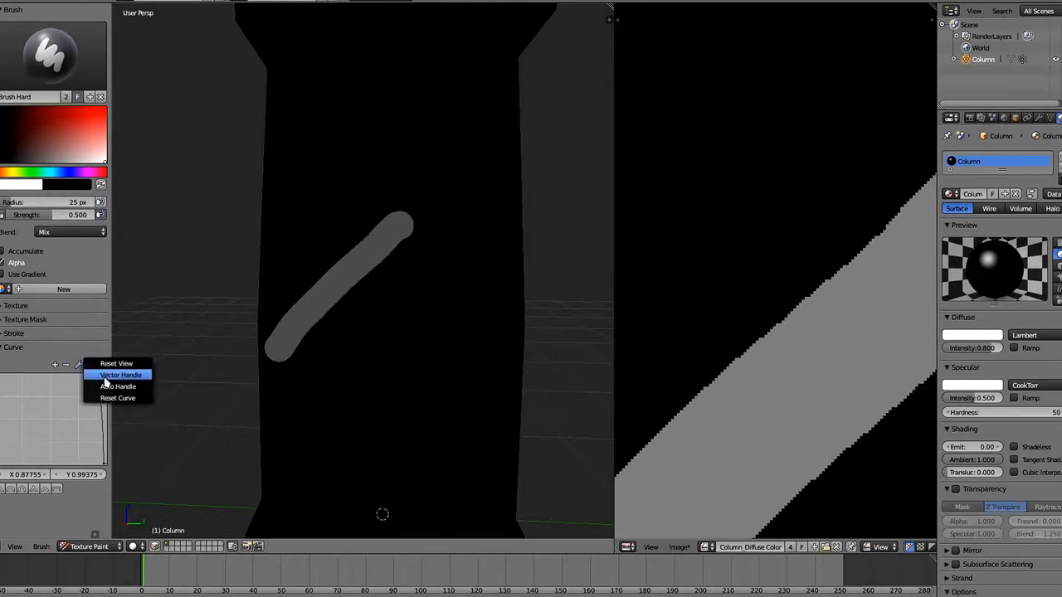
Sharpen the brush falloff curve with Vector Handle for a crisper stroke.
left_click(122, 375)
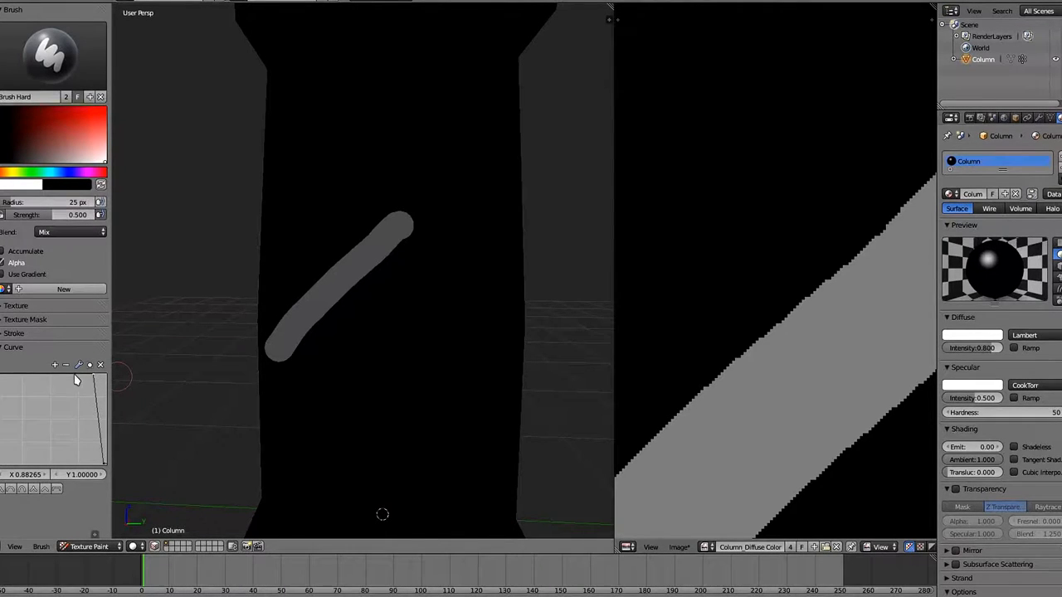
mouse_move(116, 463)
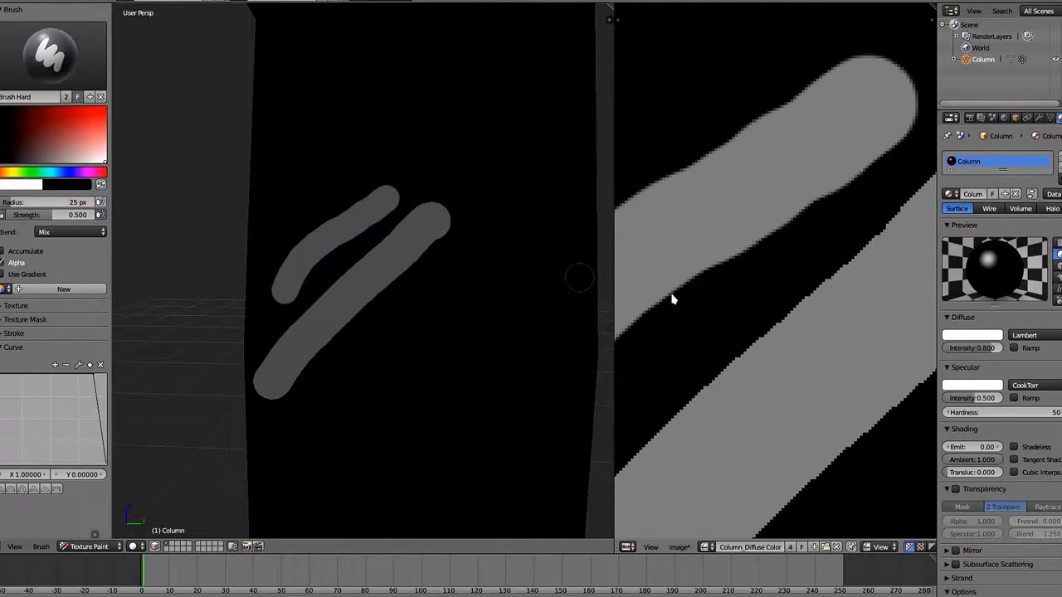
left_click(49, 54)
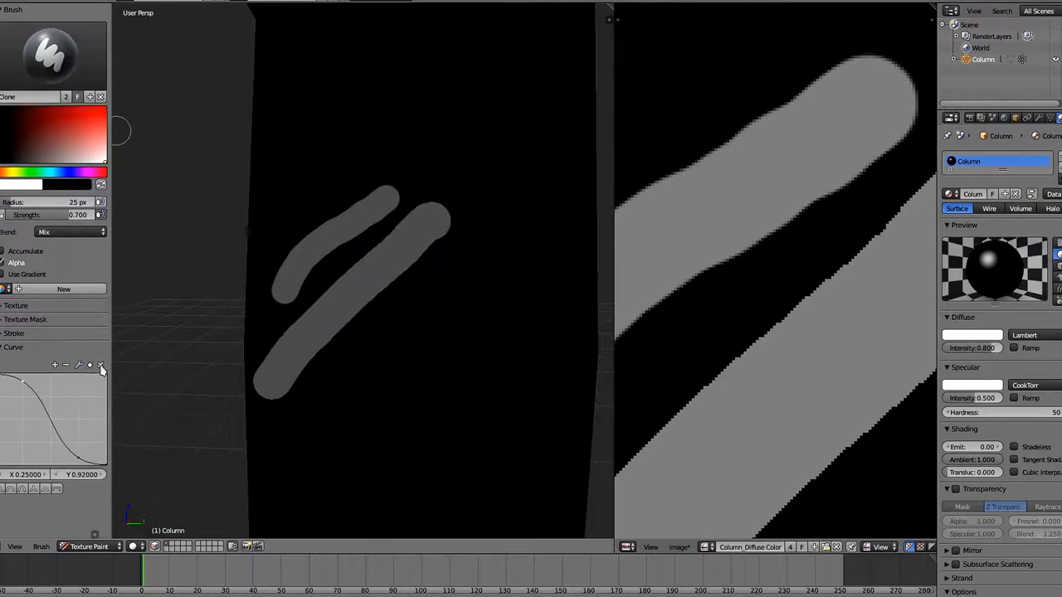
Soften the brush falloff curve for a large soft-edged stroke.
left_click(78, 365)
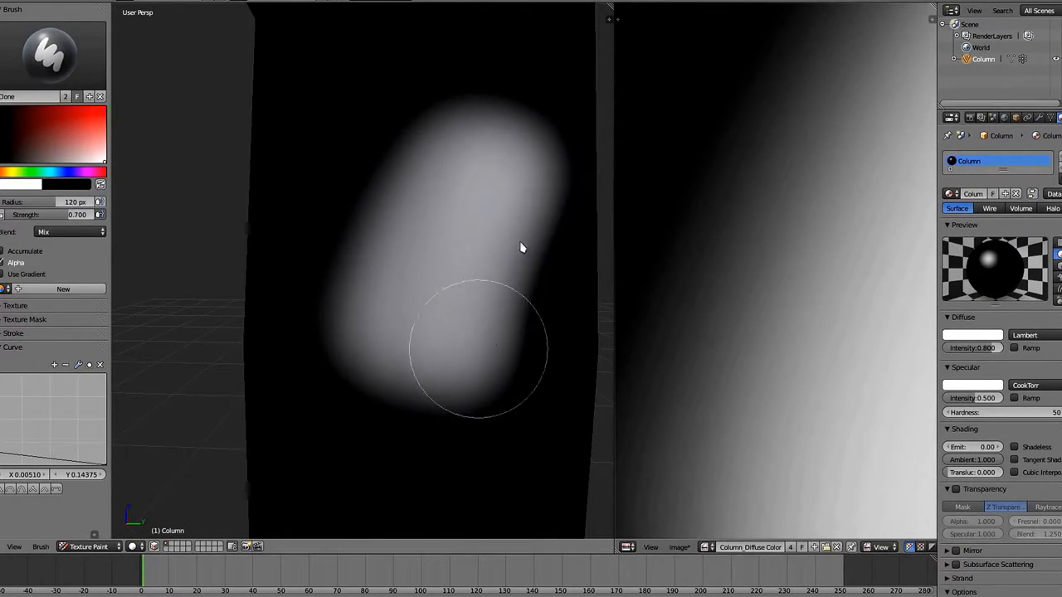
mouse_move(429, 374)
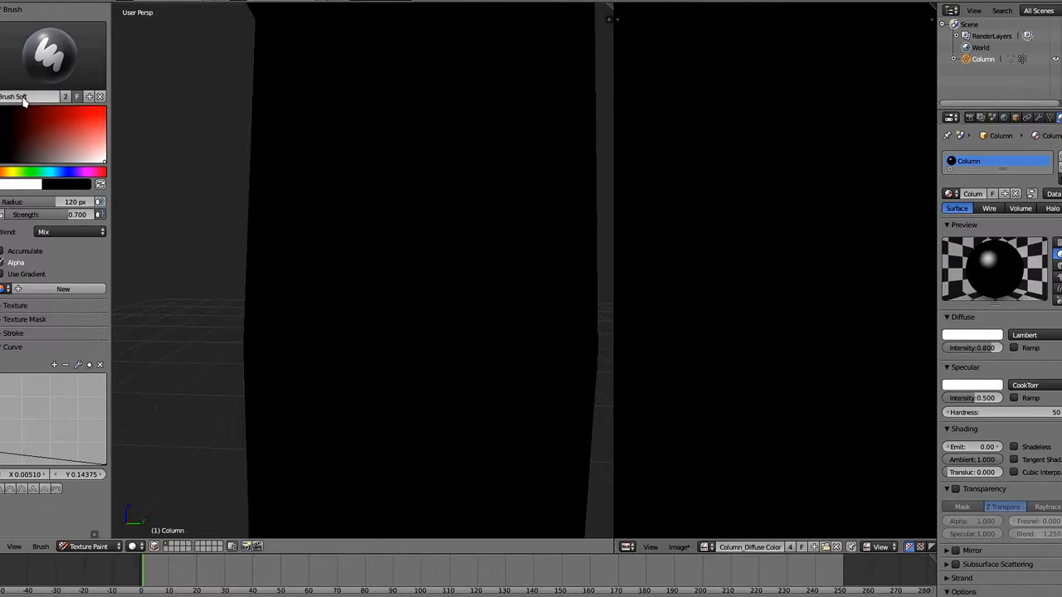
mouse_move(112, 64)
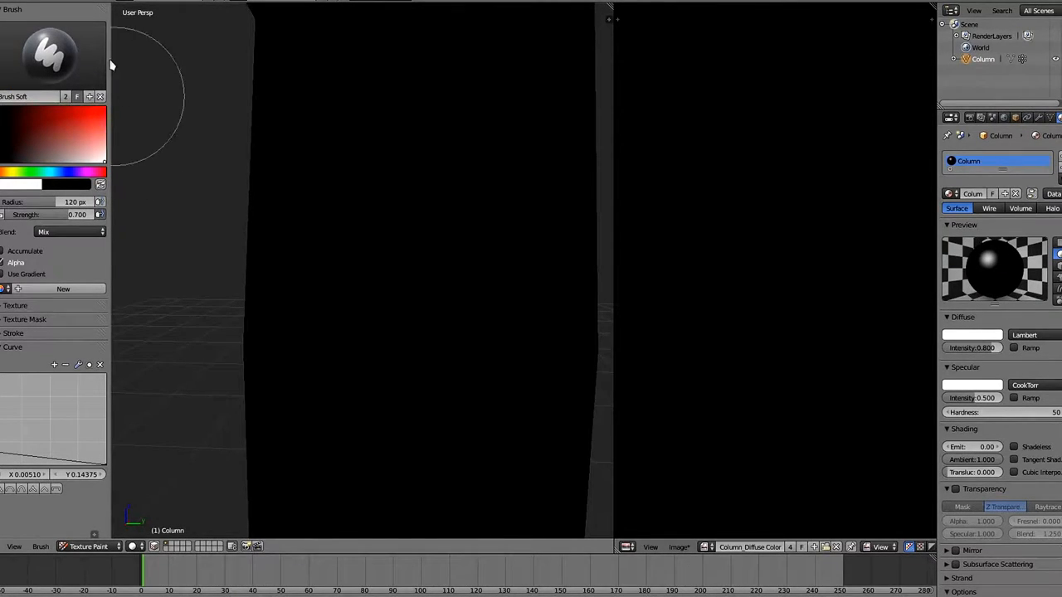
mouse_move(106, 124)
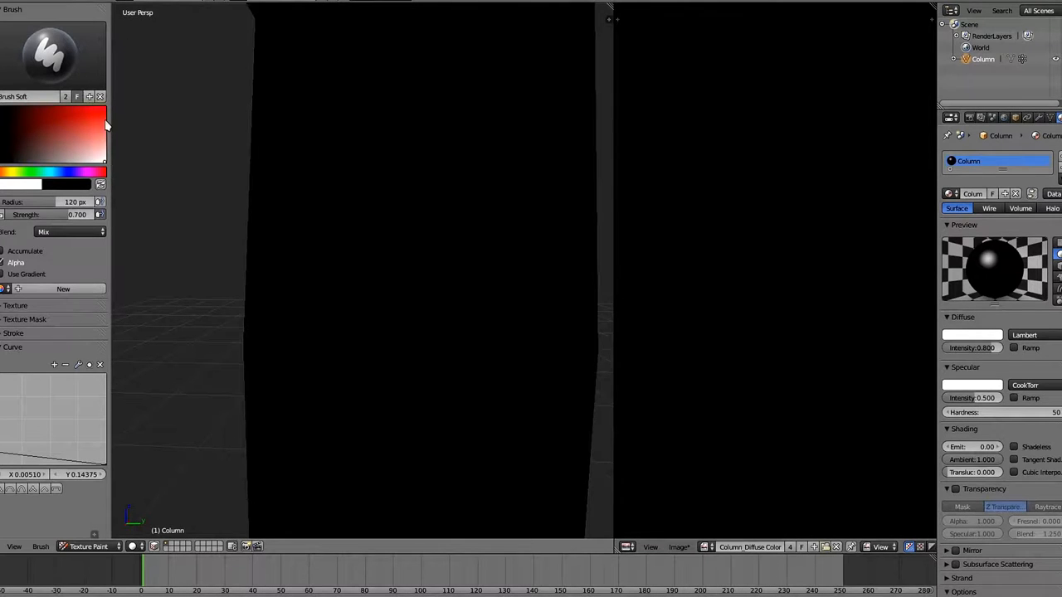
mouse_move(129, 83)
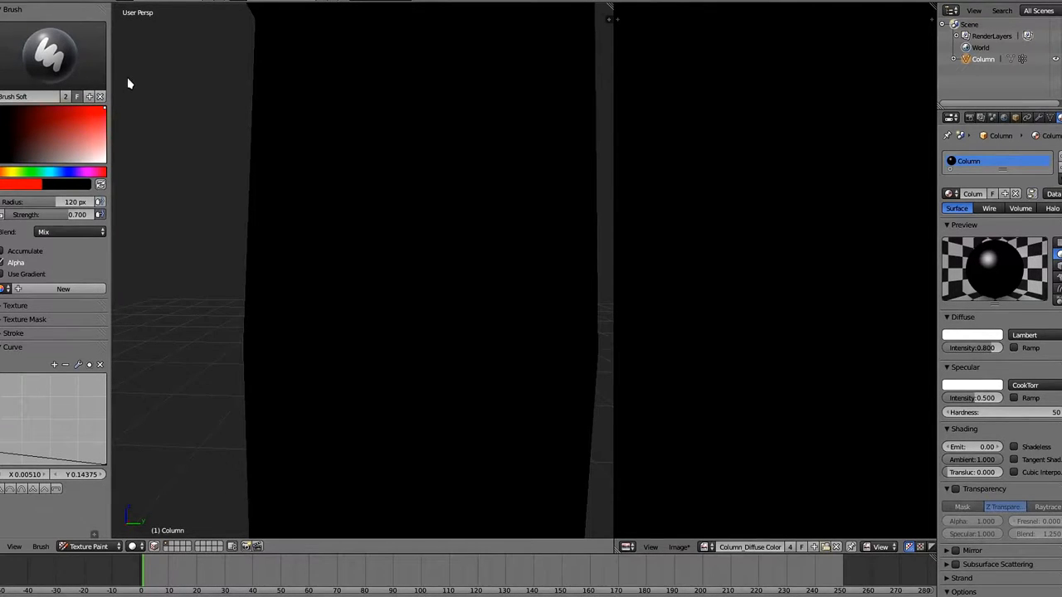
mouse_move(115, 121)
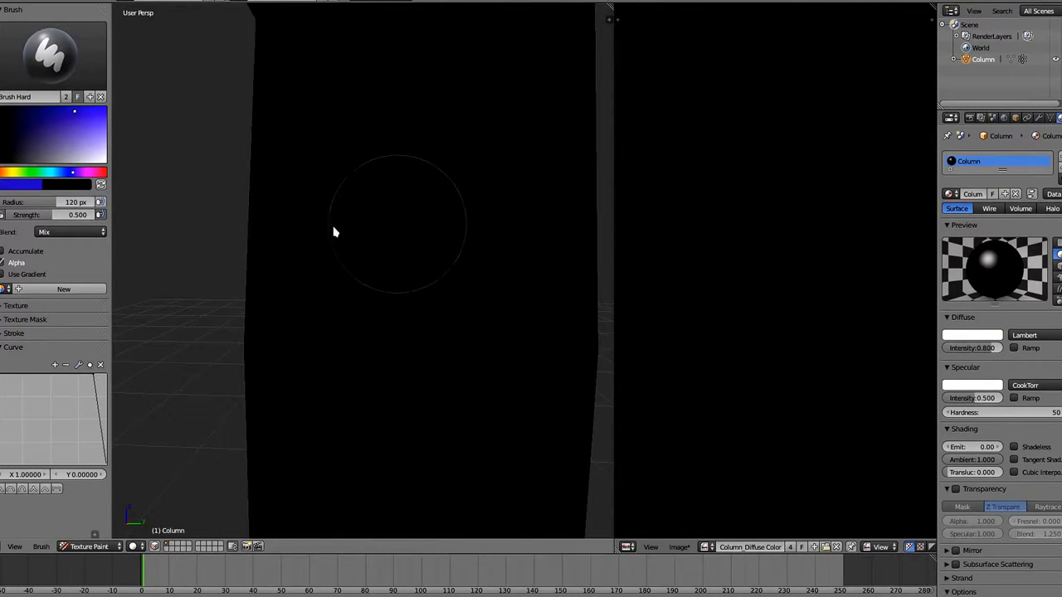
Start painting blue onto the column's upper front.
left_click(348, 255)
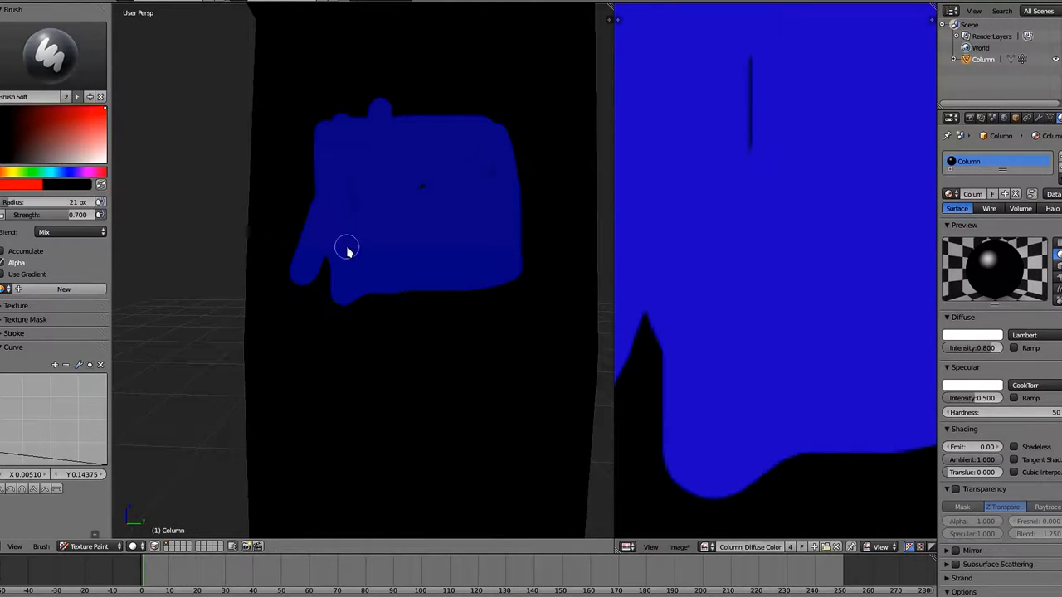
mouse_move(126, 151)
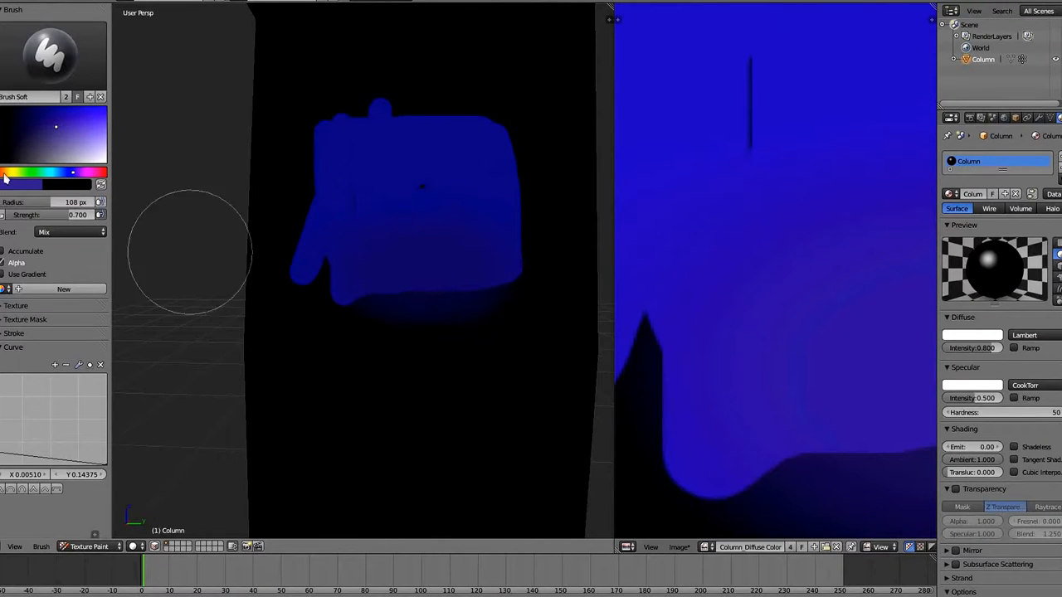
mouse_move(340, 232)
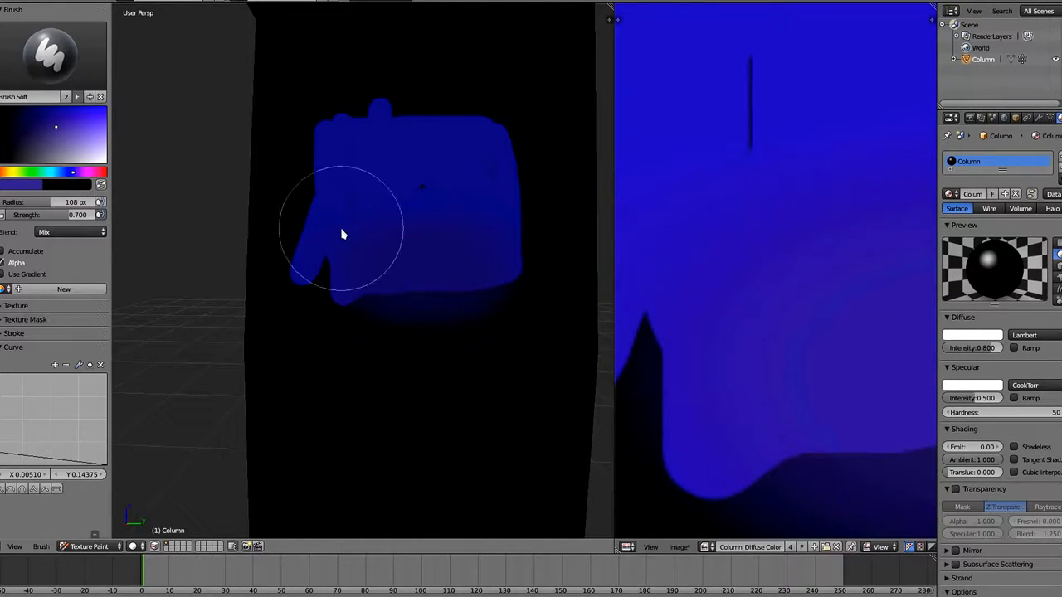
mouse_move(361, 249)
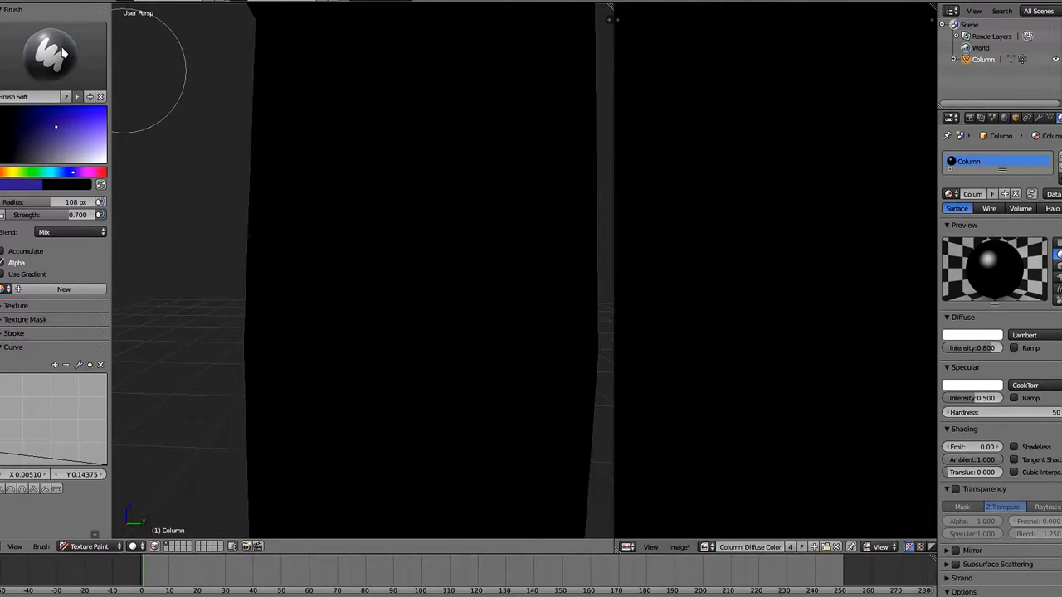
Choose Fill from the brush selector's image painting tools.
left_click(50, 54)
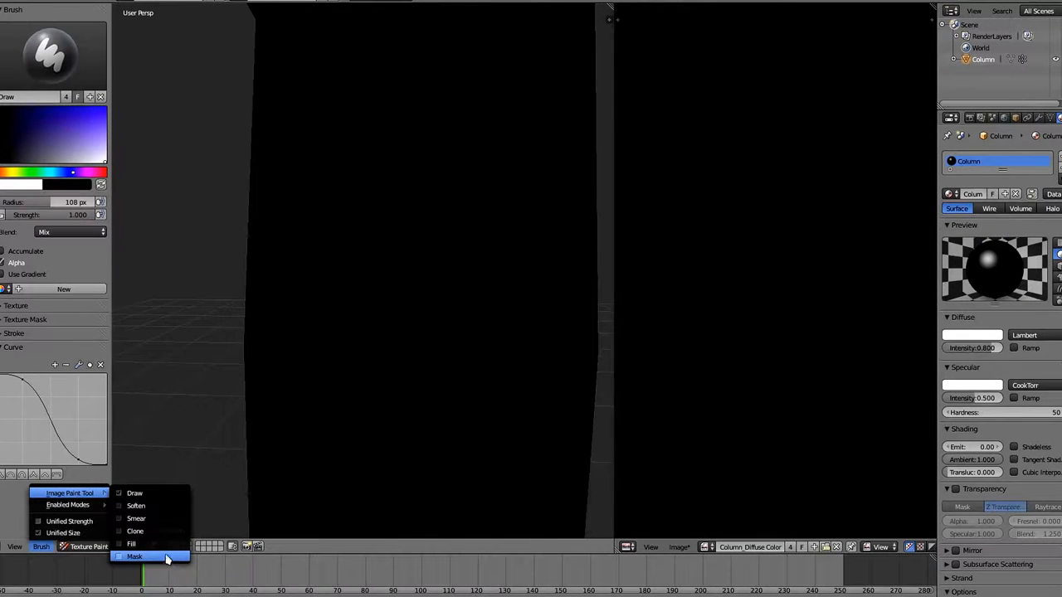
mouse_move(163, 564)
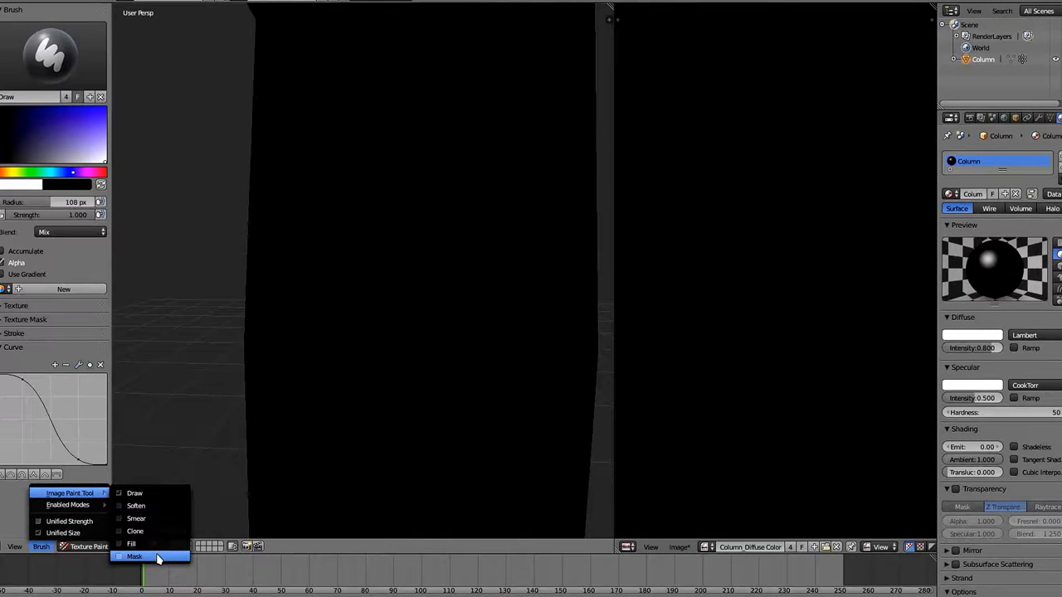
mouse_move(134, 556)
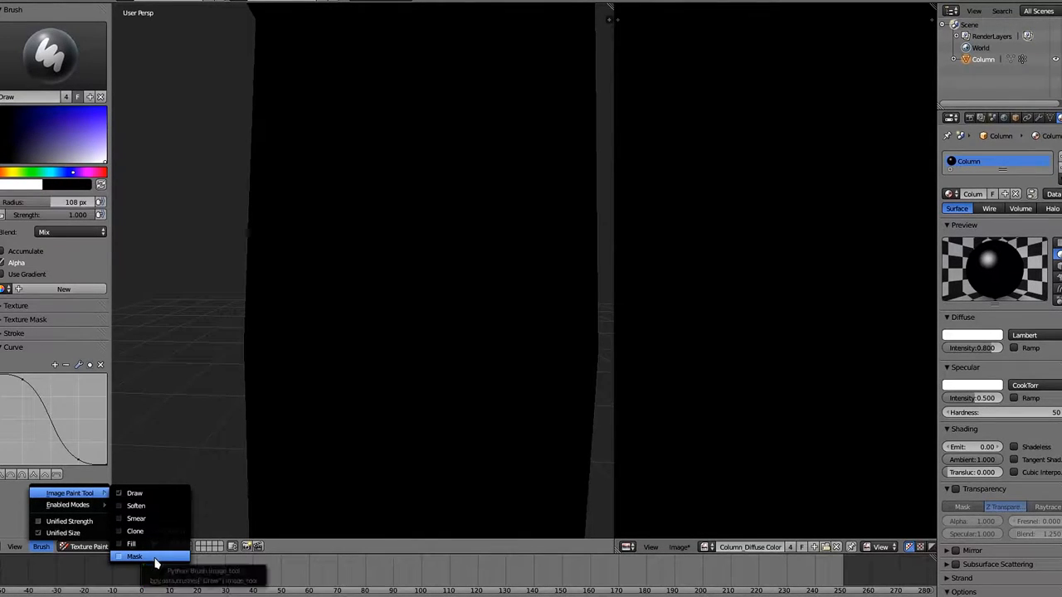
mouse_move(131, 543)
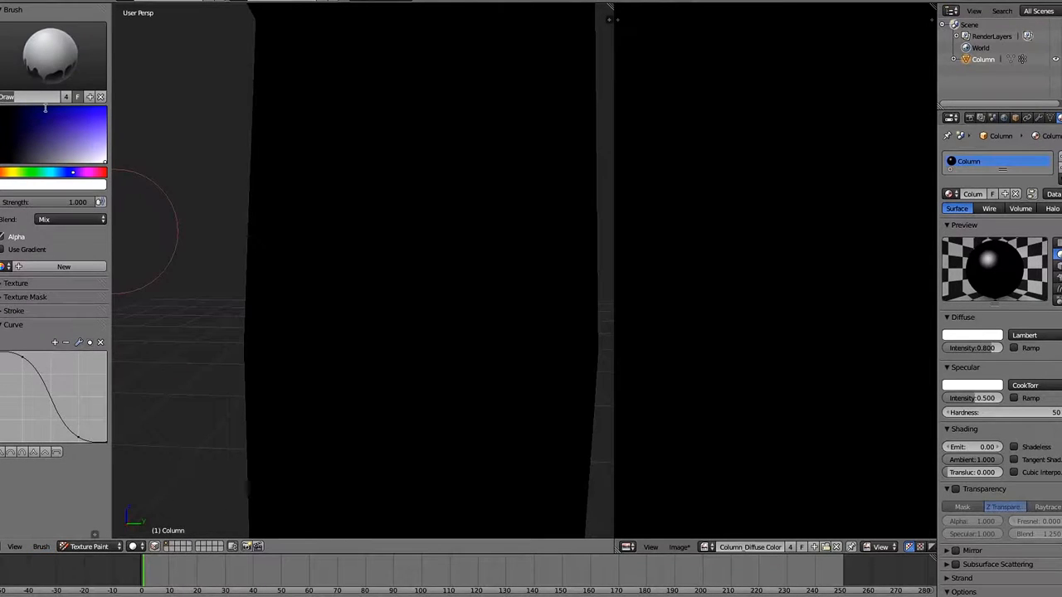
left_click(33, 96)
type("Fill")
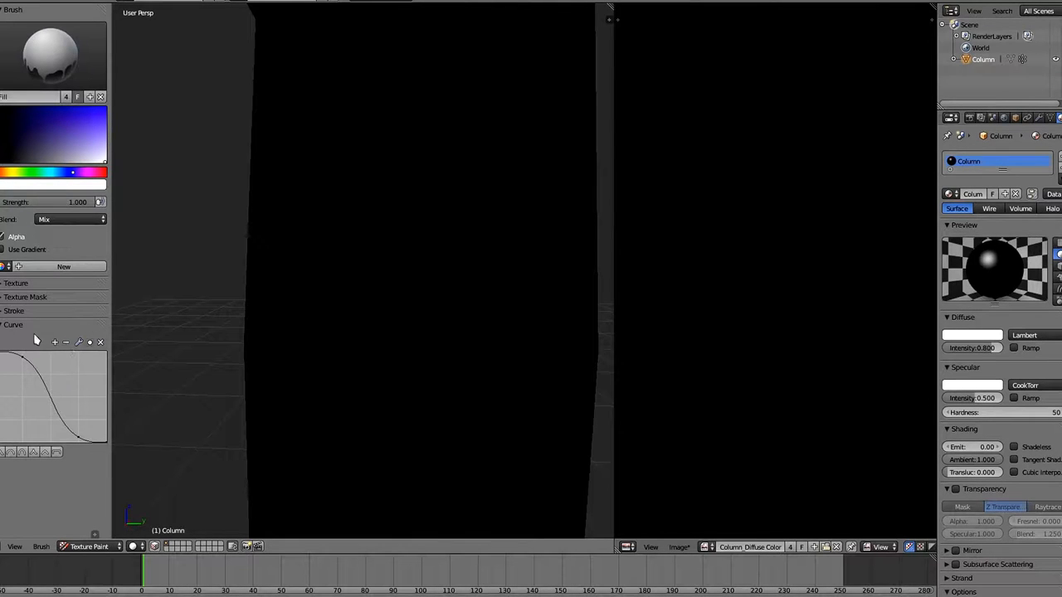
Enable Use Gradient and set the gradient stops to pale blue and dark blue.
left_click(13, 324)
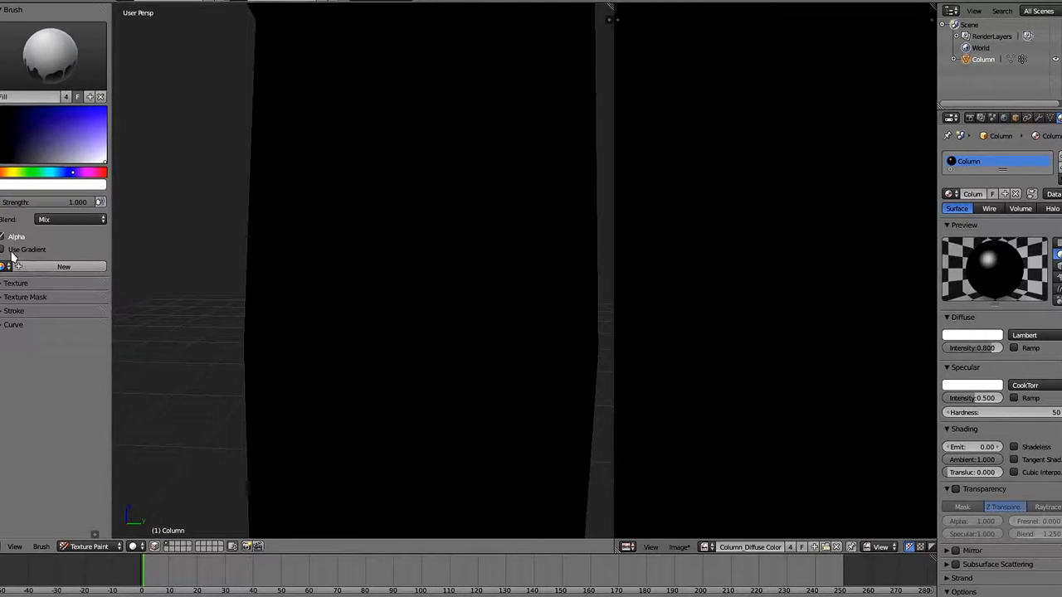
left_click(4, 249)
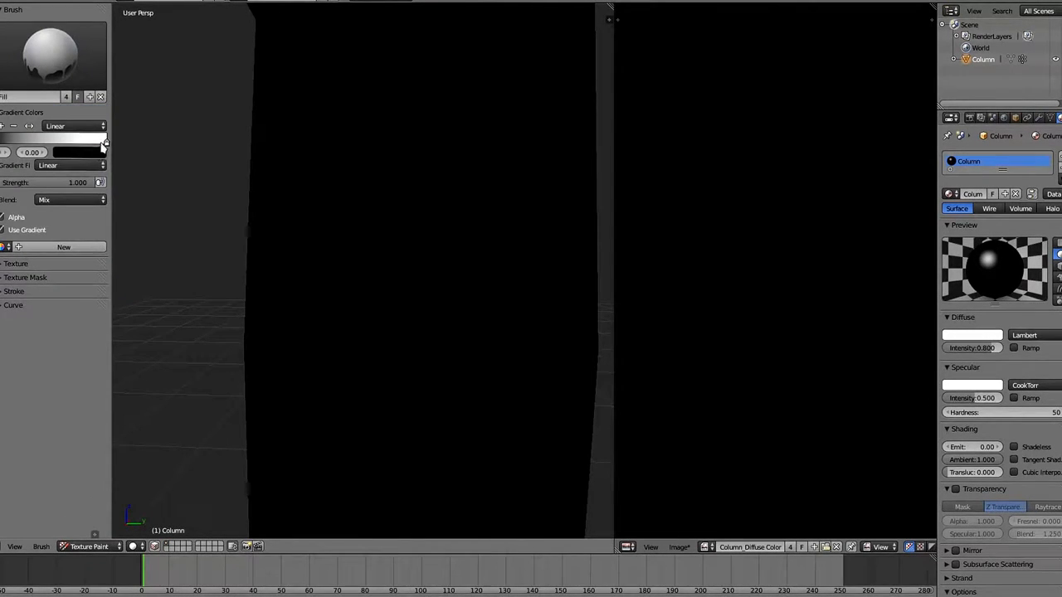
left_click(79, 152)
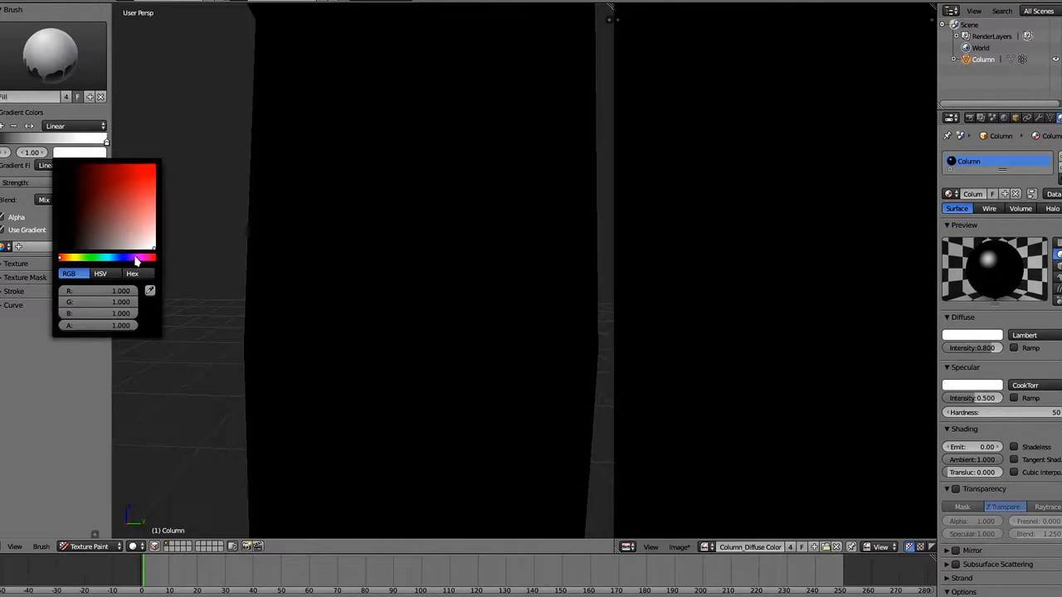
left_click(123, 257)
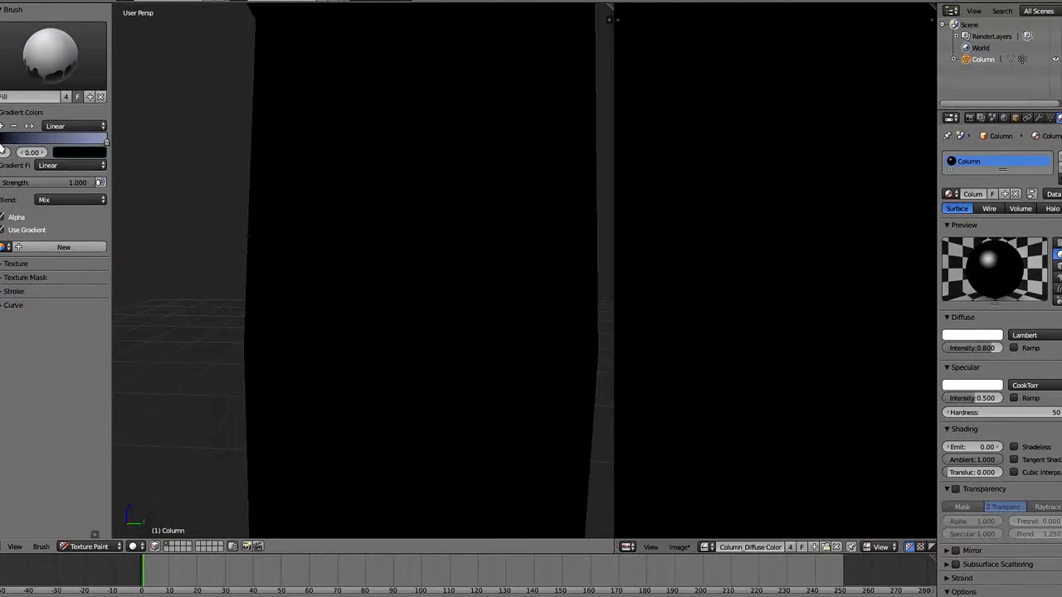
left_click(78, 152)
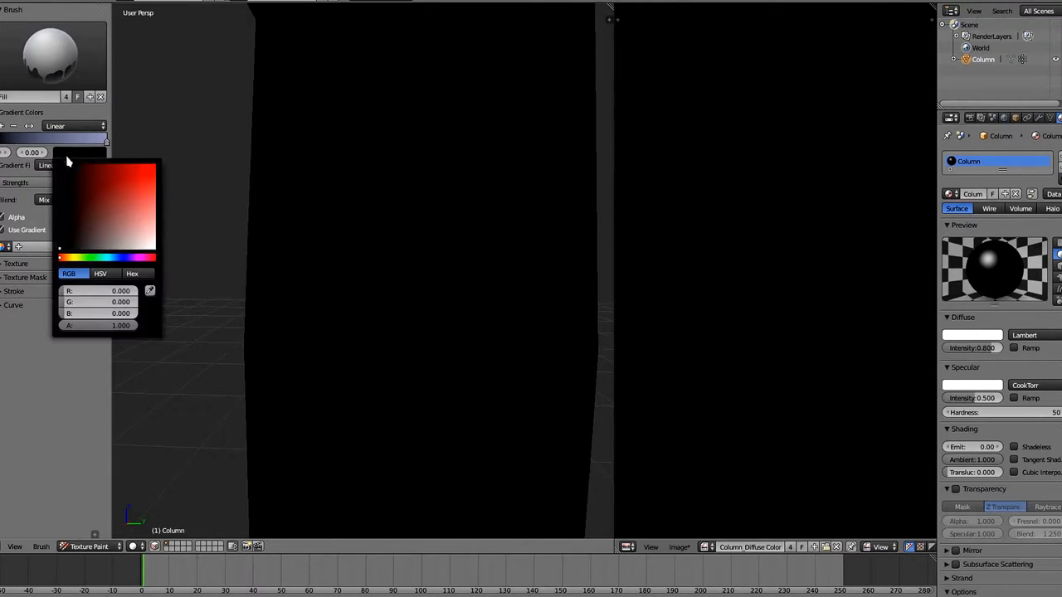
left_click(126, 257)
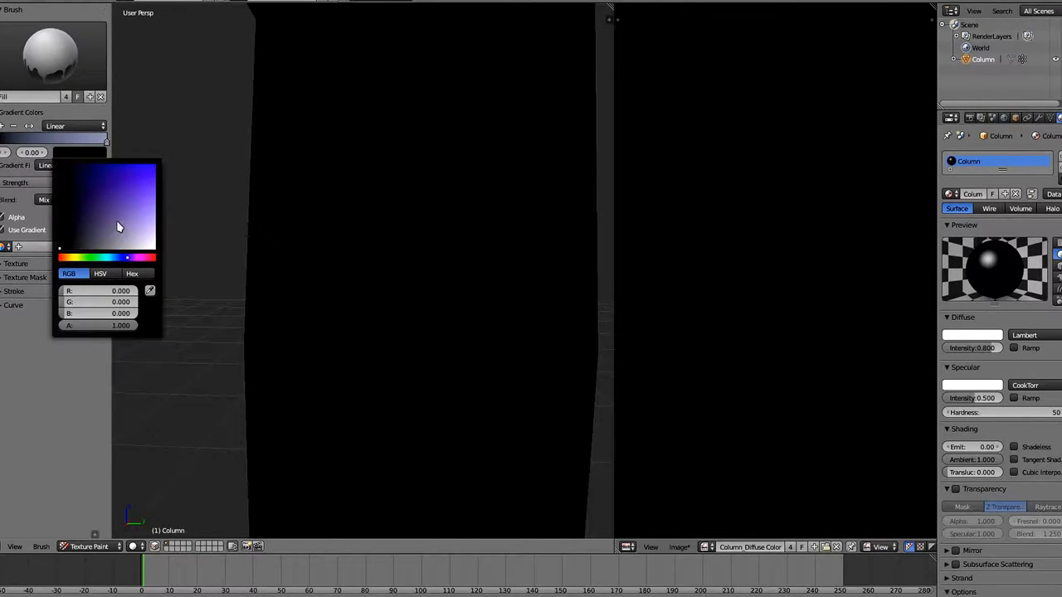
left_click(108, 235)
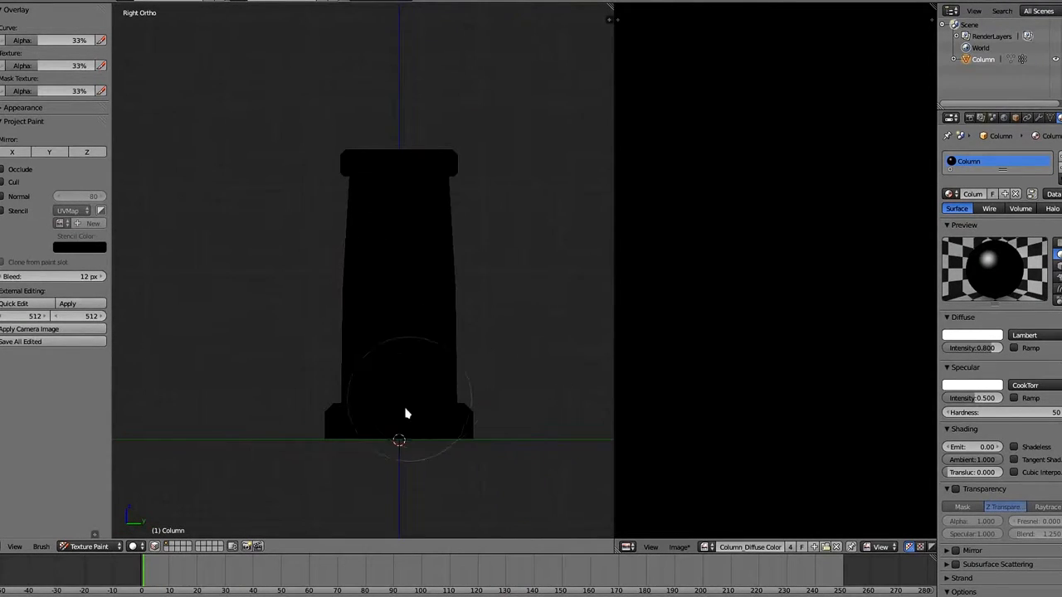
Fill the column with the blue-to-dark gradient and orbit it to a new angle.
left_click_drag(398, 415, 398, 166)
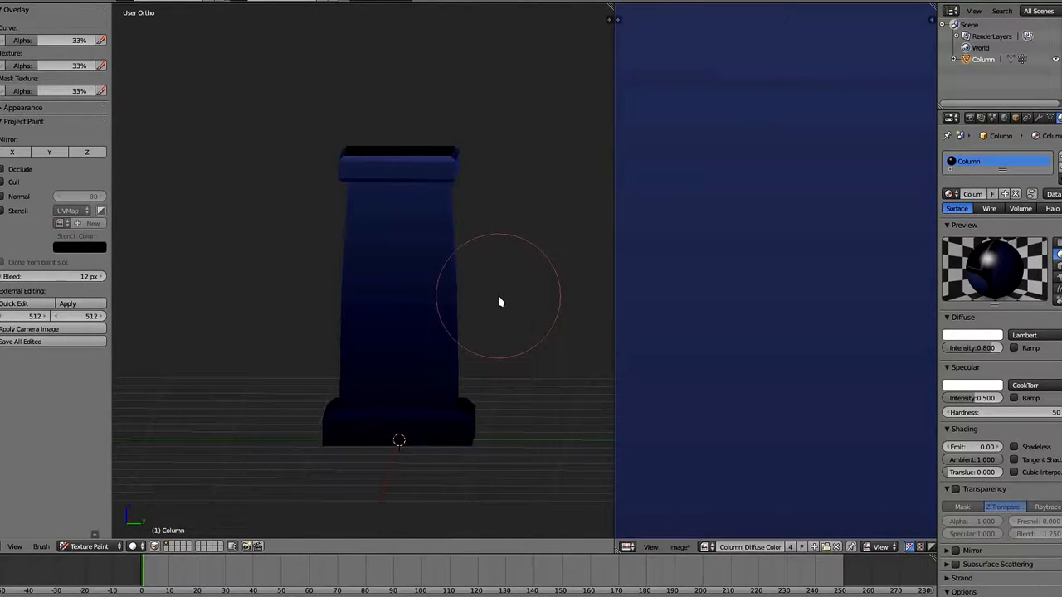
left_click_drag(501, 301, 422, 292)
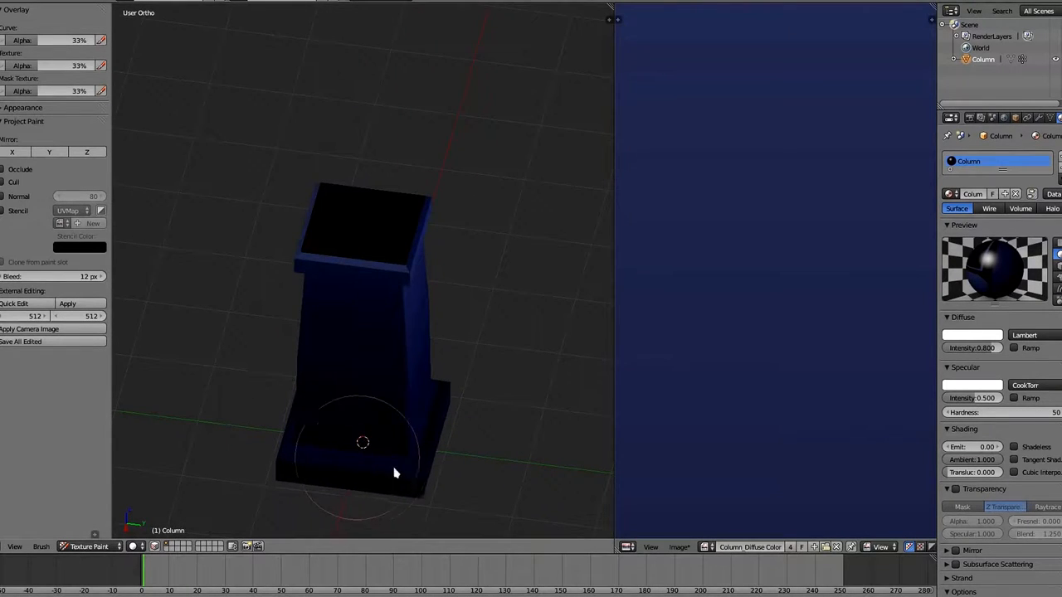
left_click_drag(394, 473, 404, 459)
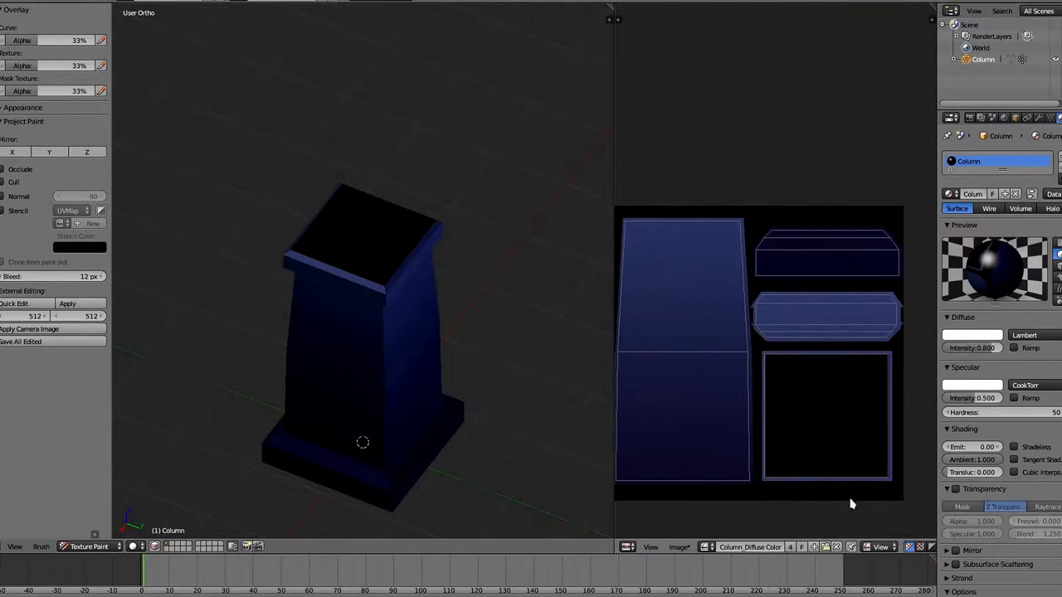
Fill the column's black square top piece with the sampled blue.
left_click(880, 546)
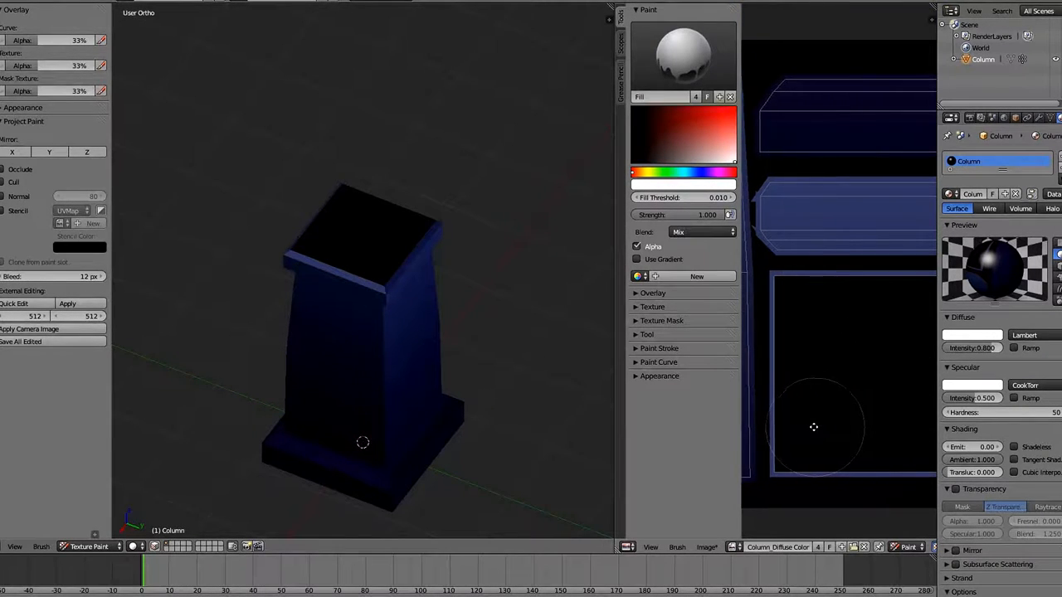
mouse_move(780, 285)
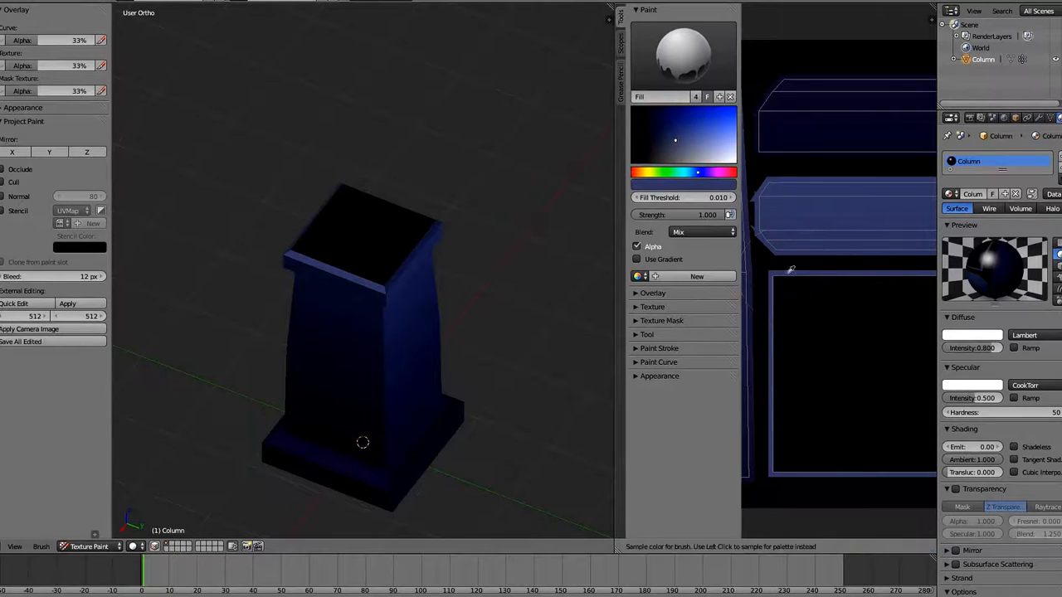
left_click(693, 152)
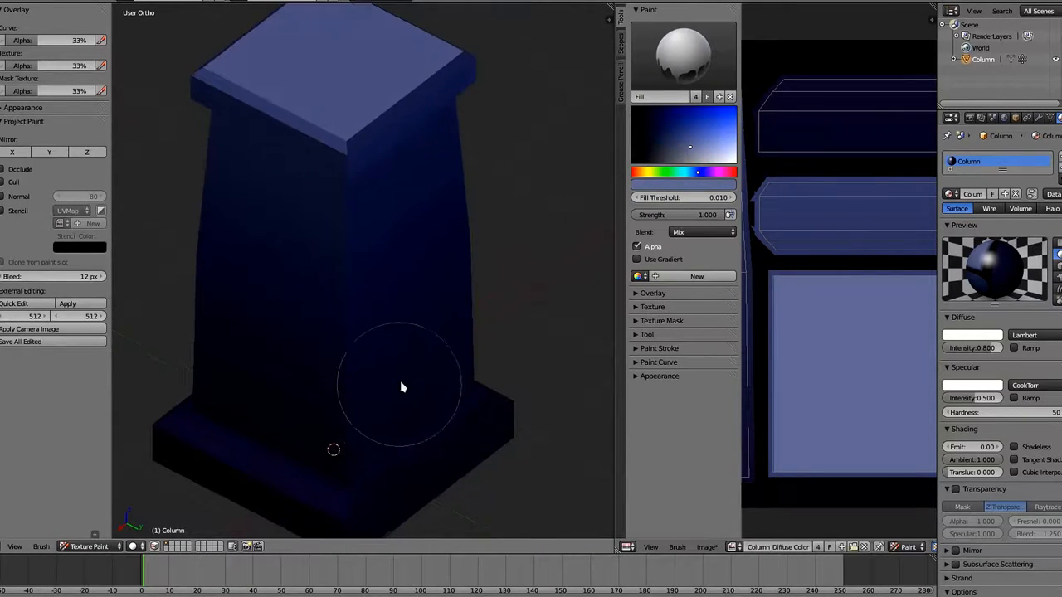
mouse_move(492, 461)
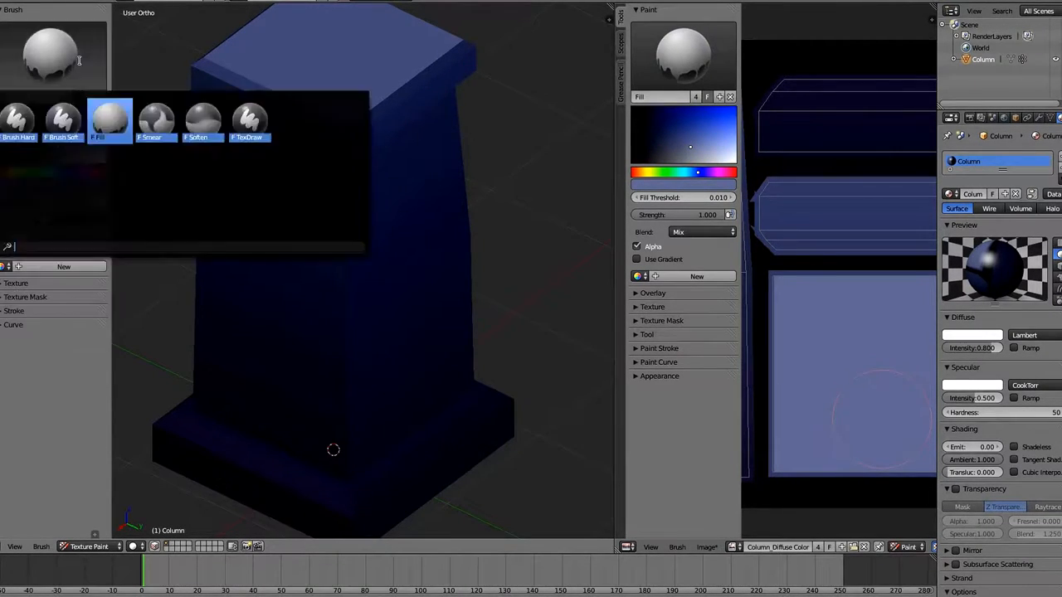
Set up Brush Hard with a dark desaturated colour and Color blend mode.
left_click(18, 119)
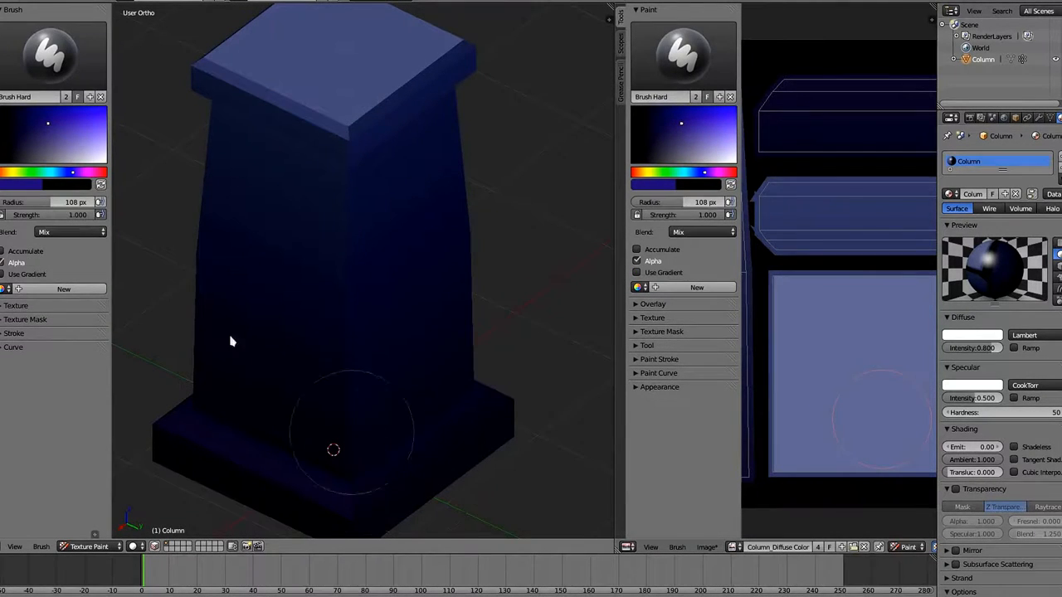
left_click(13, 177)
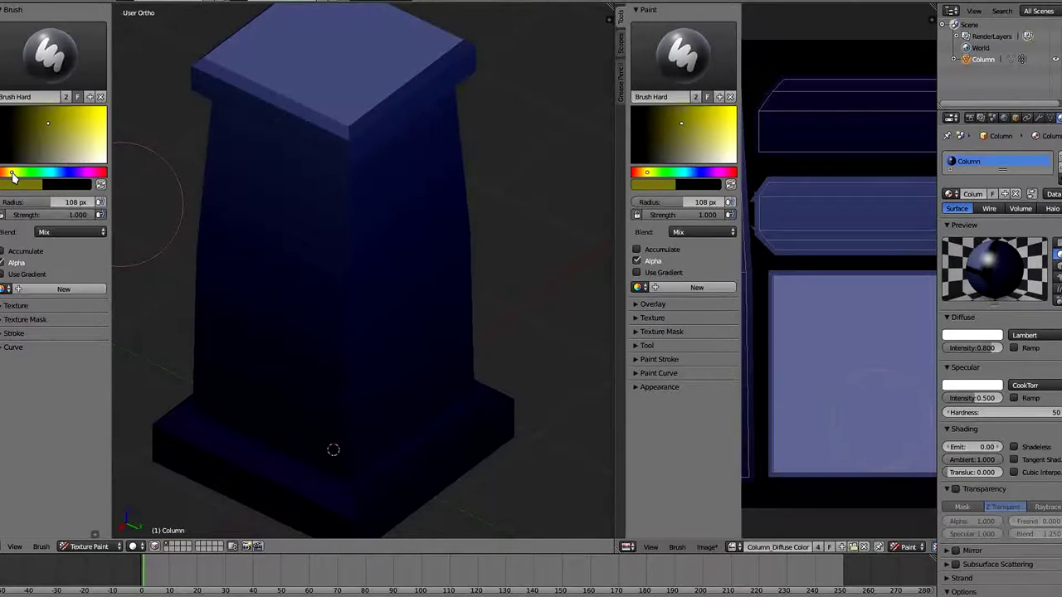
mouse_move(381, 319)
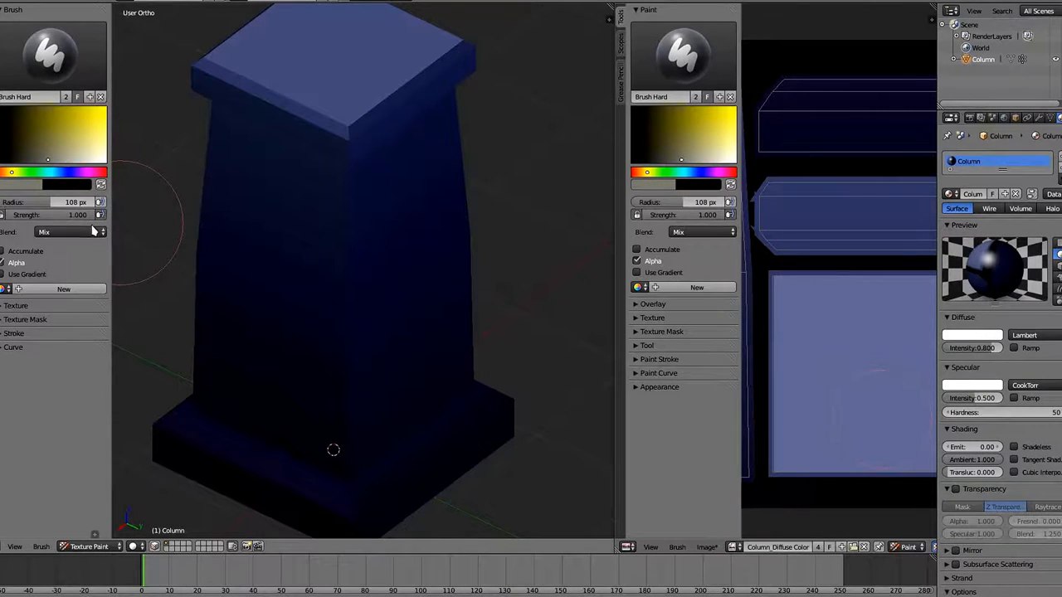
left_click(70, 231)
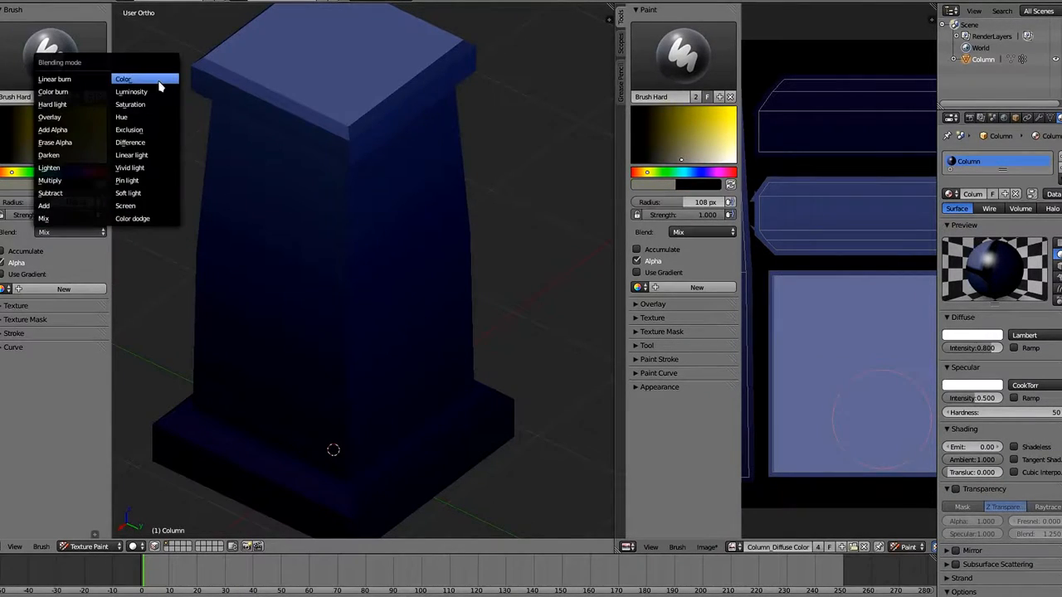
left_click(122, 79)
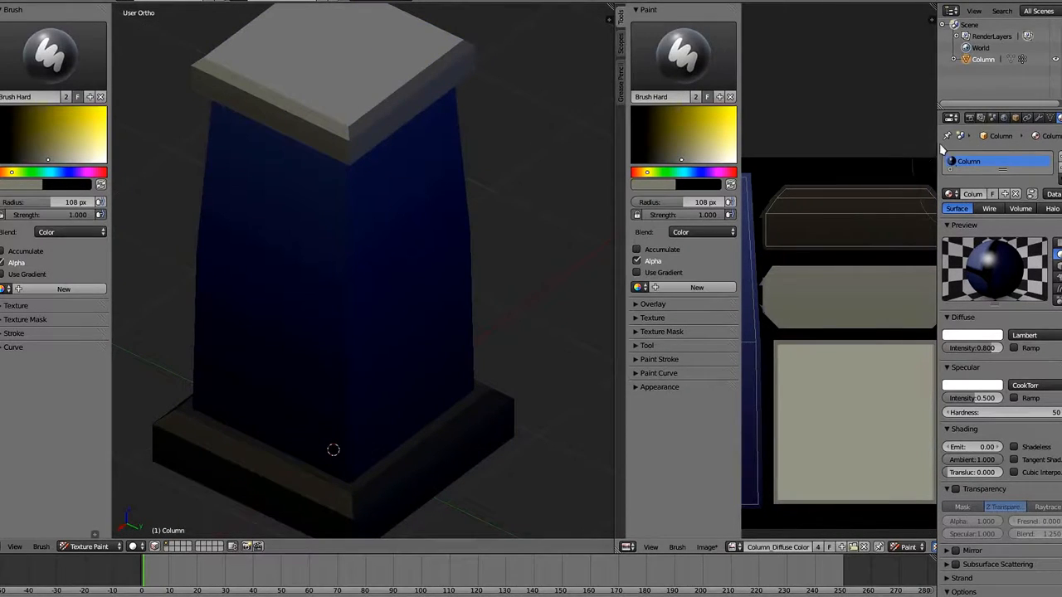
mouse_move(838, 405)
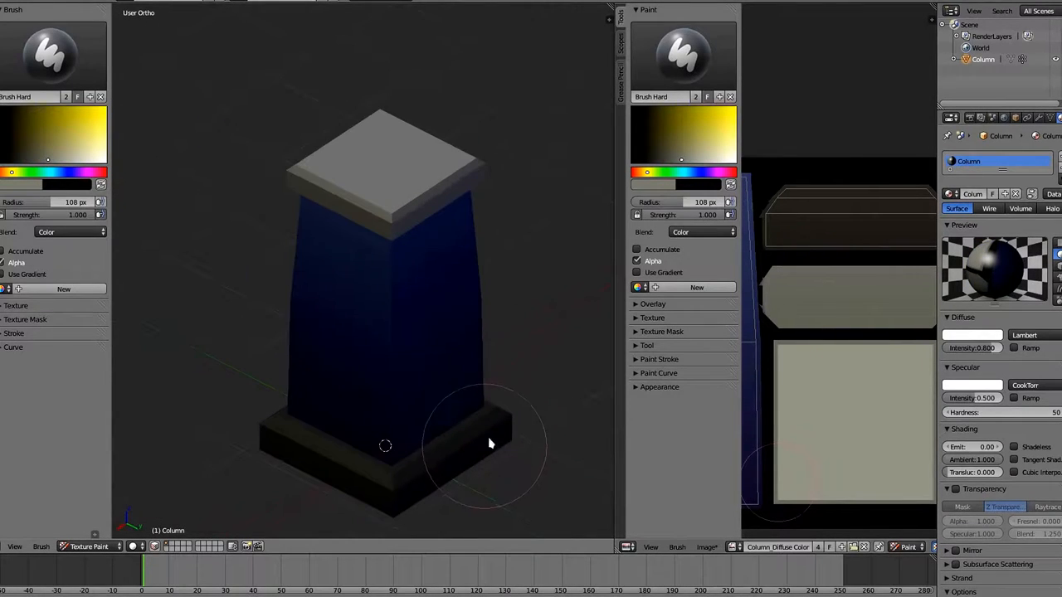
mouse_move(403, 469)
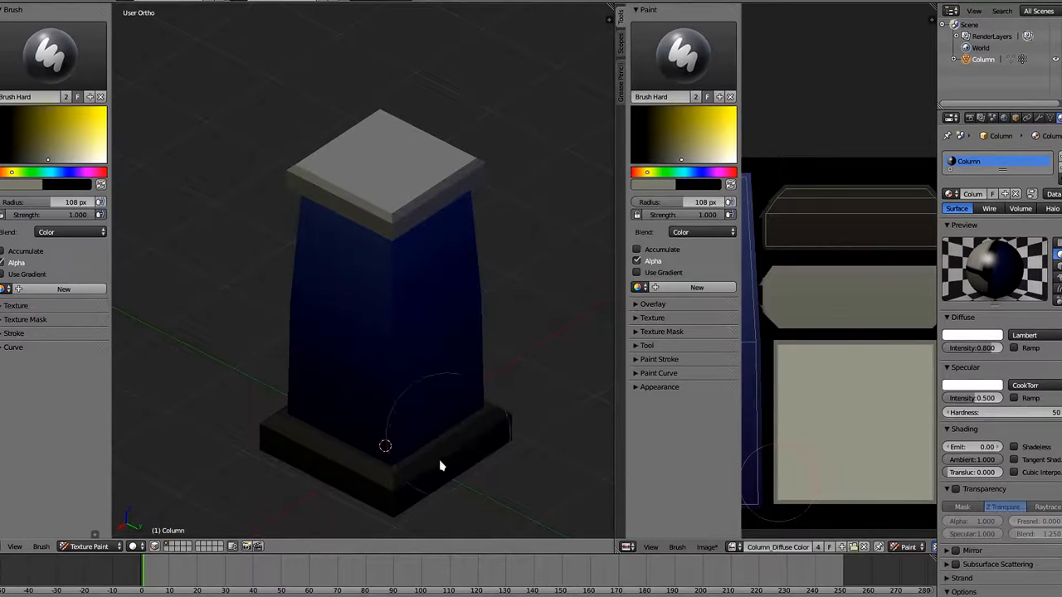
mouse_move(472, 234)
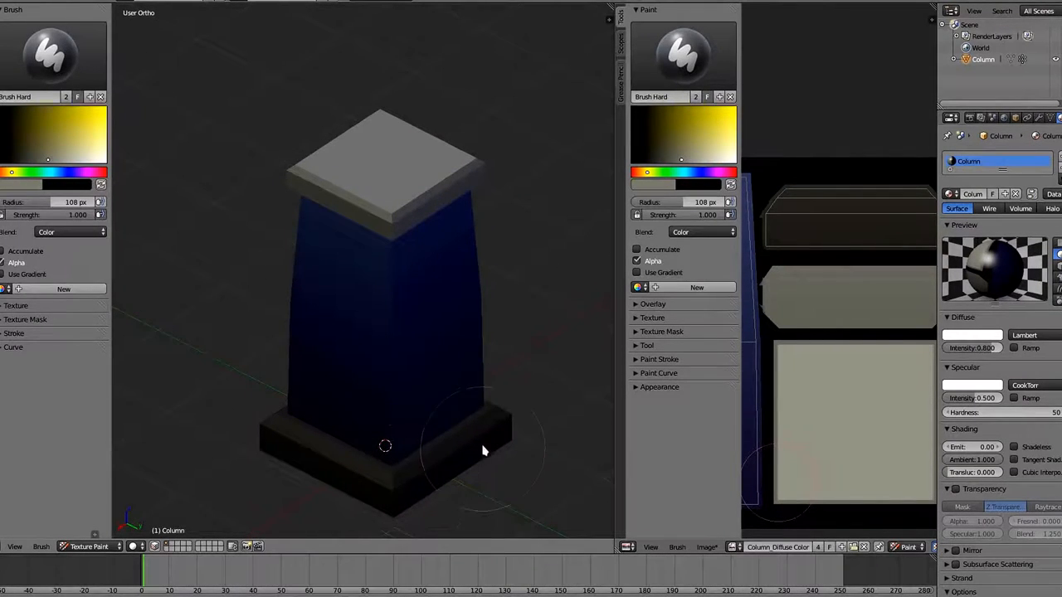
mouse_move(429, 479)
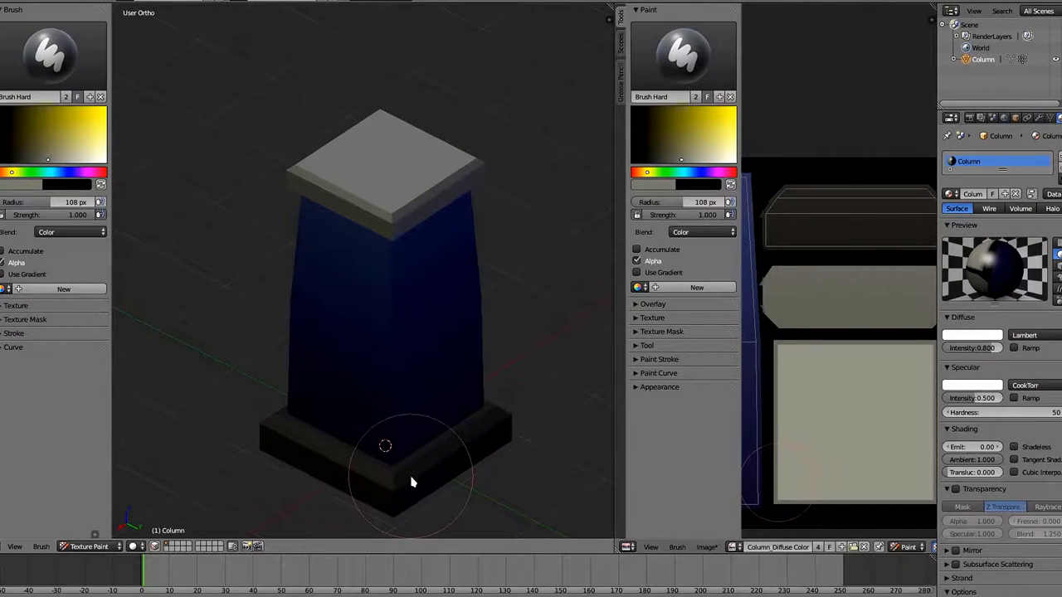
mouse_move(51, 205)
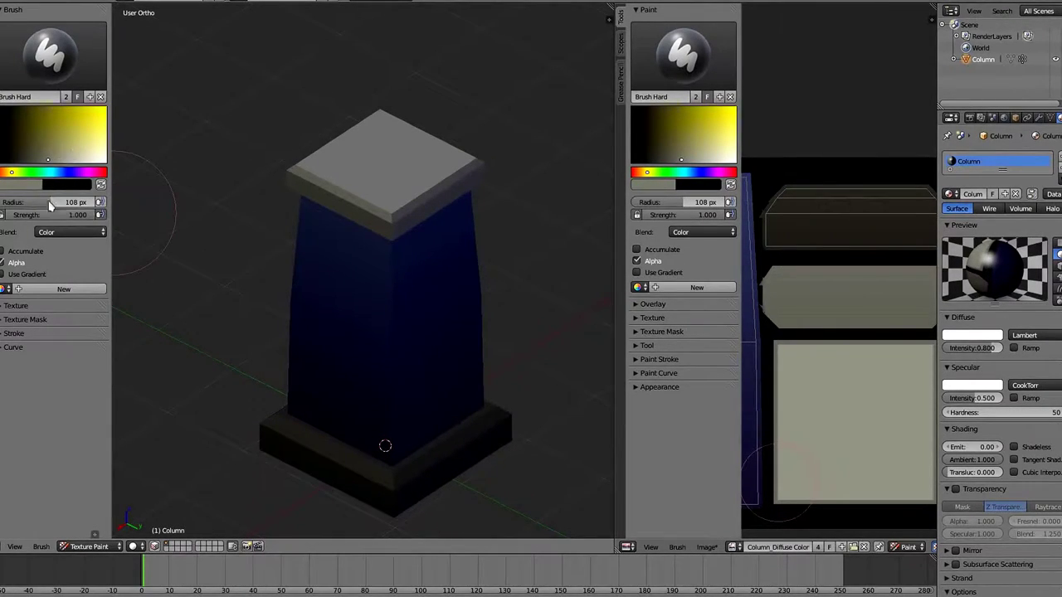
mouse_move(106, 237)
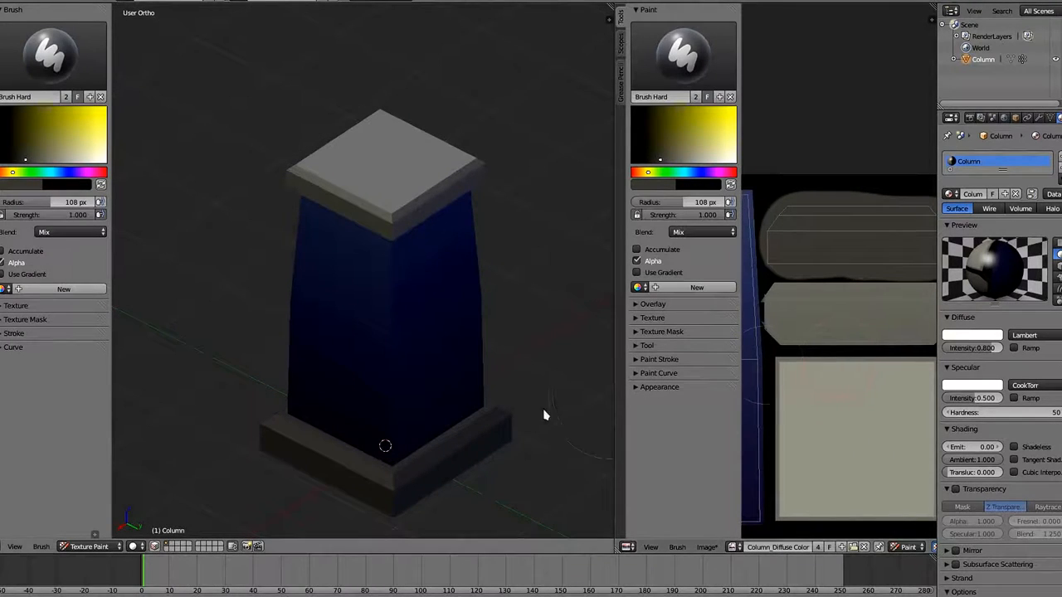
mouse_move(538, 437)
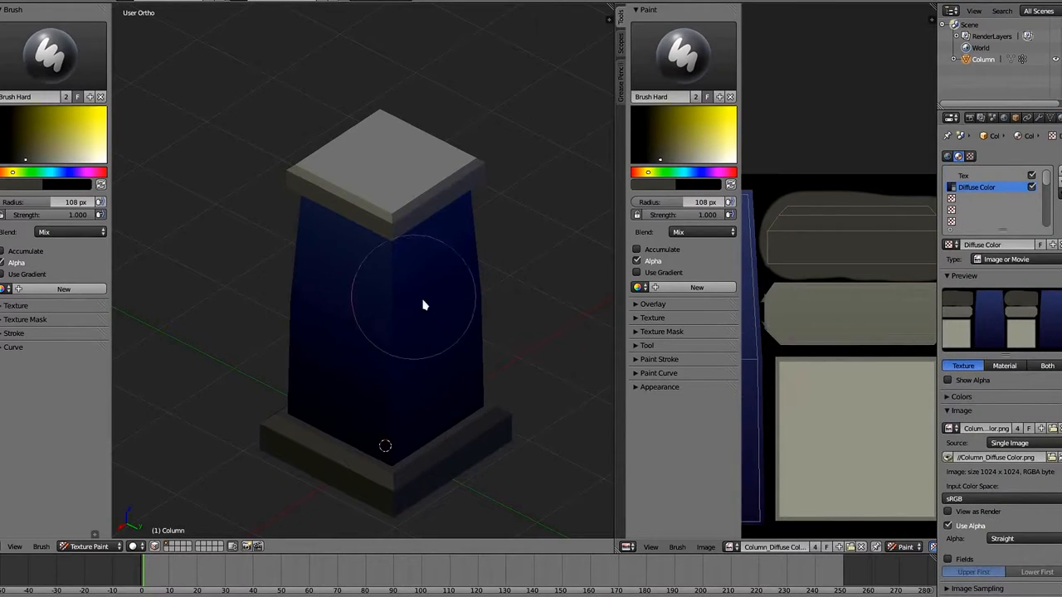
Paint a gray stroke over the column's base.
left_click_drag(424, 305, 444, 198)
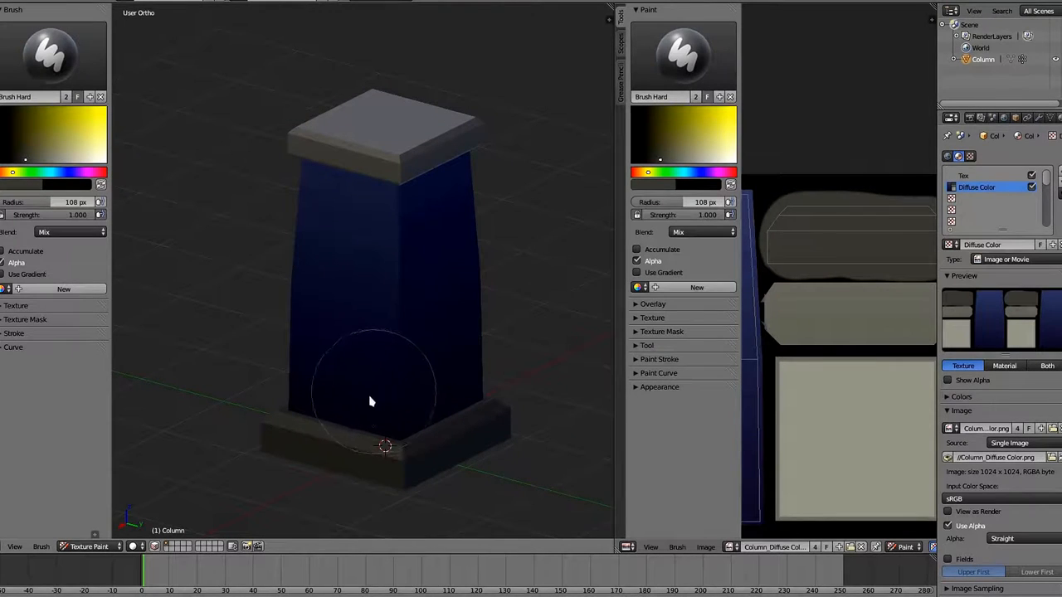
mouse_move(395, 434)
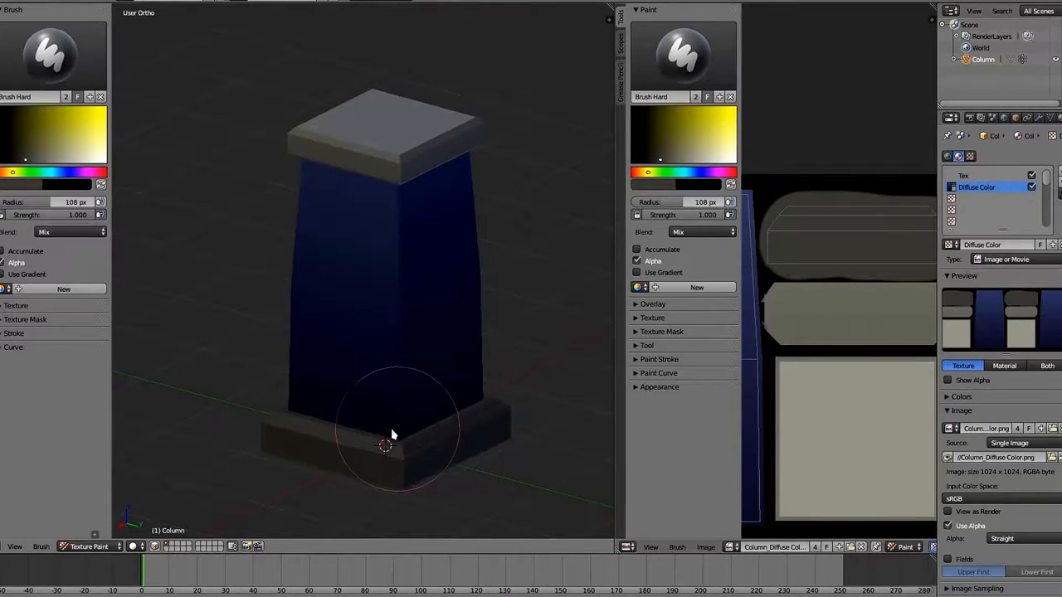
mouse_move(394, 361)
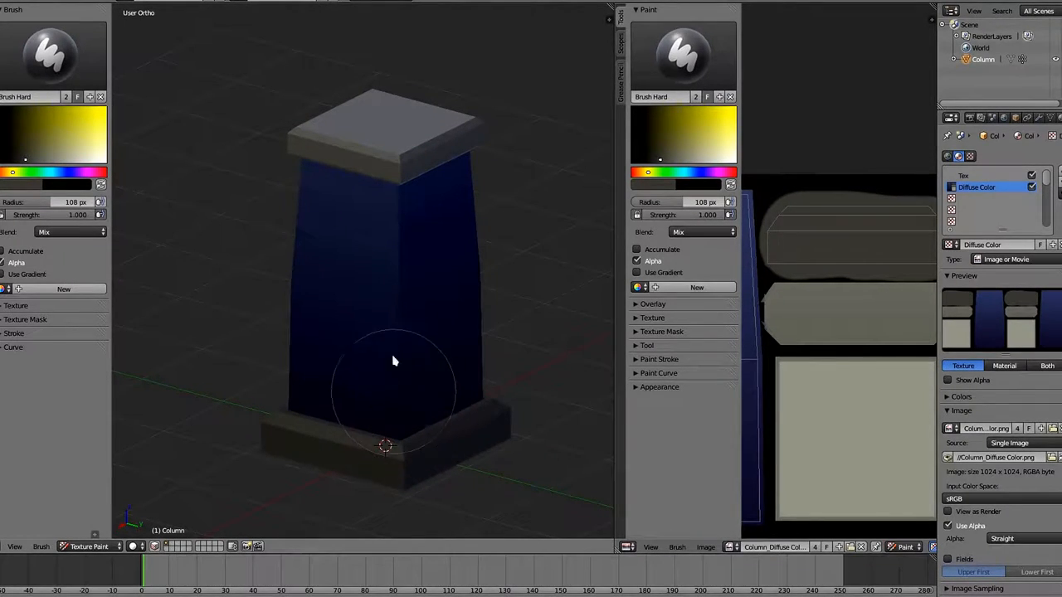
mouse_move(329, 253)
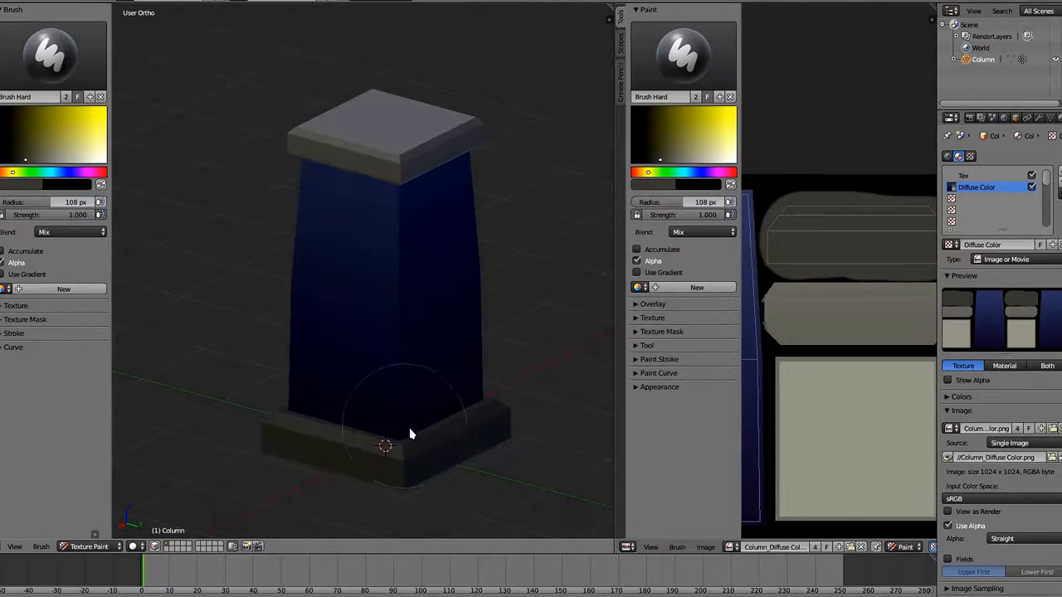
mouse_move(199, 460)
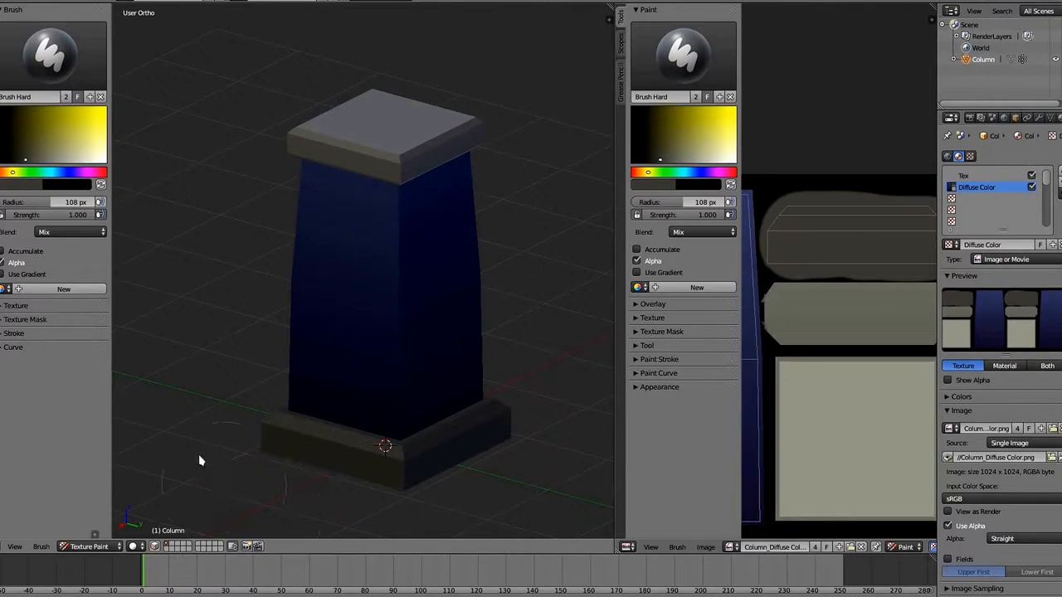
mouse_move(392, 128)
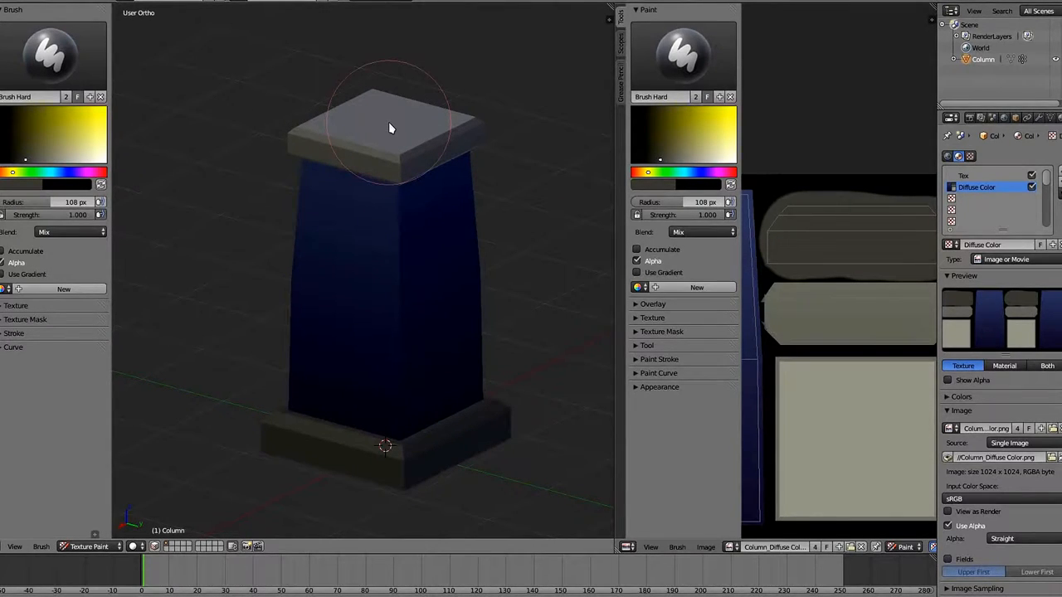
mouse_move(325, 267)
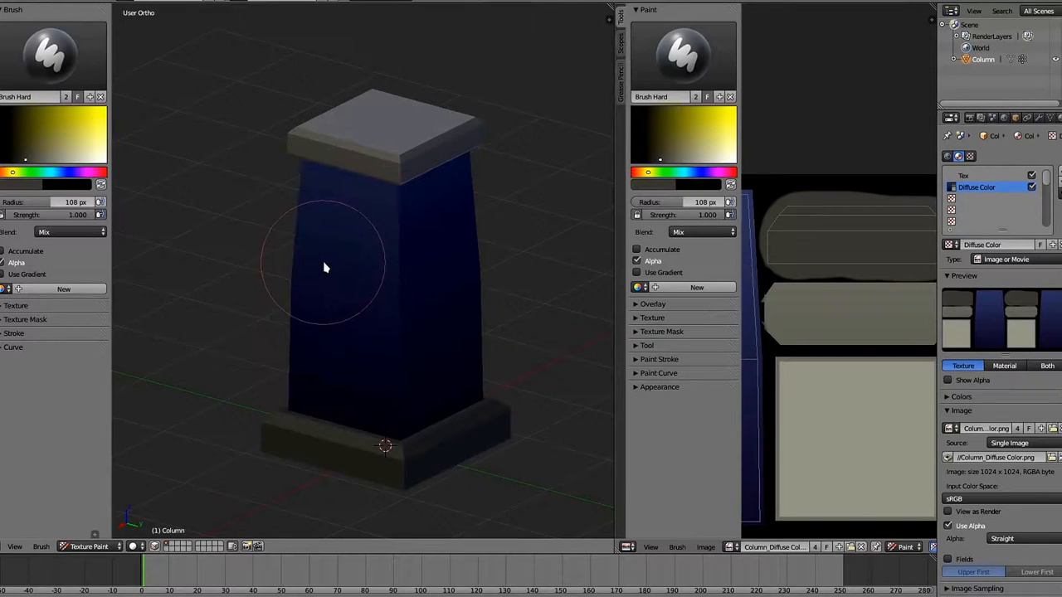
mouse_move(761, 297)
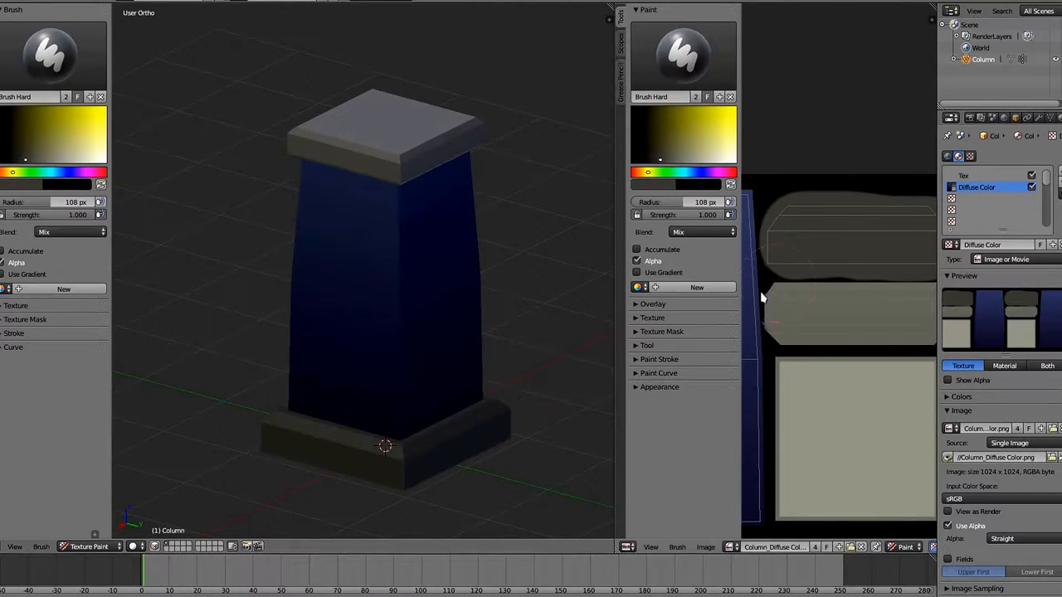
mouse_move(717, 396)
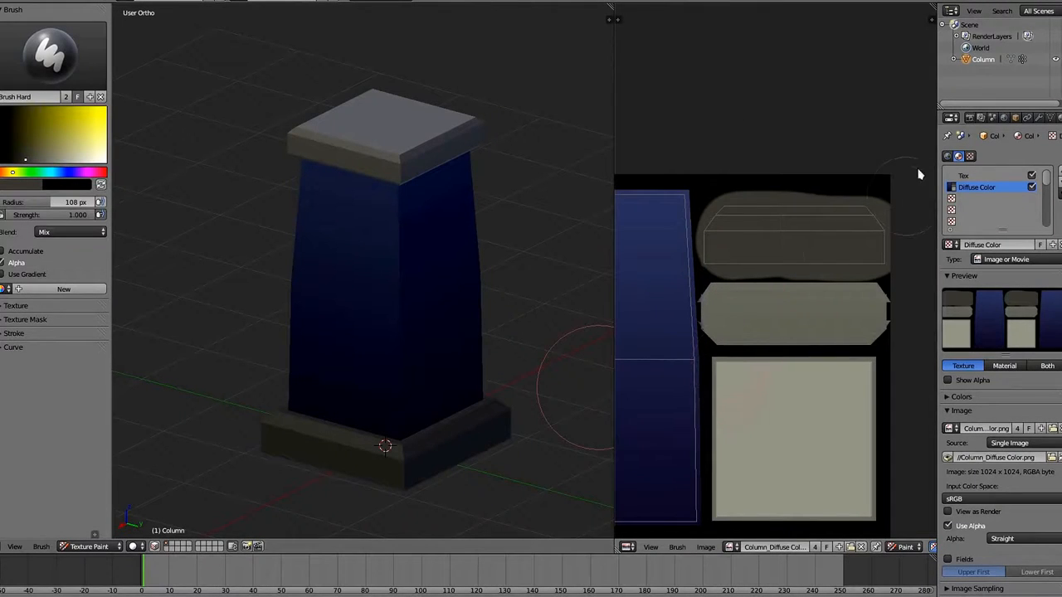
mouse_move(930, 110)
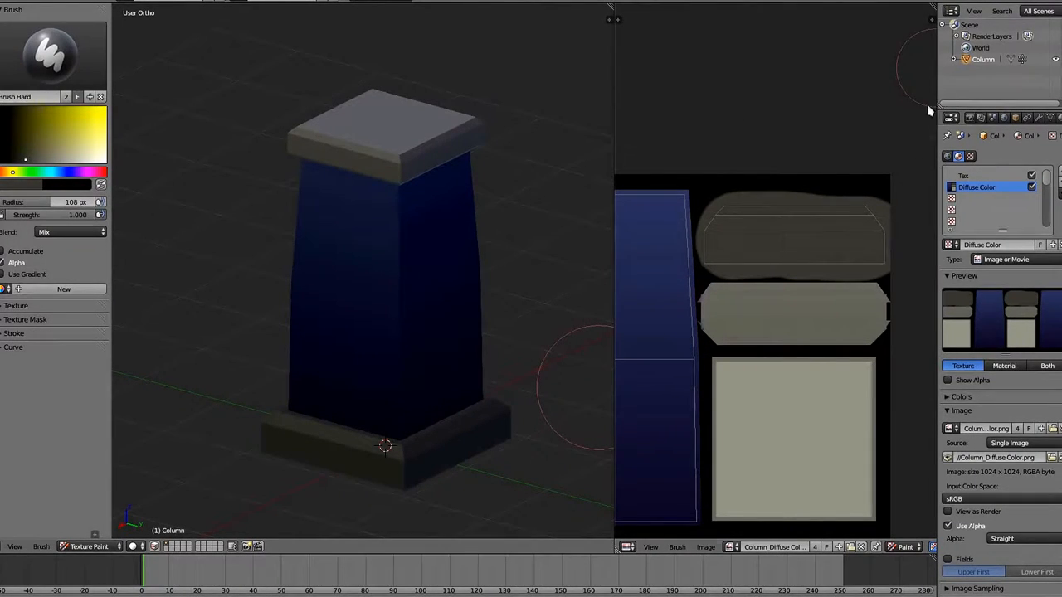
mouse_move(523, 335)
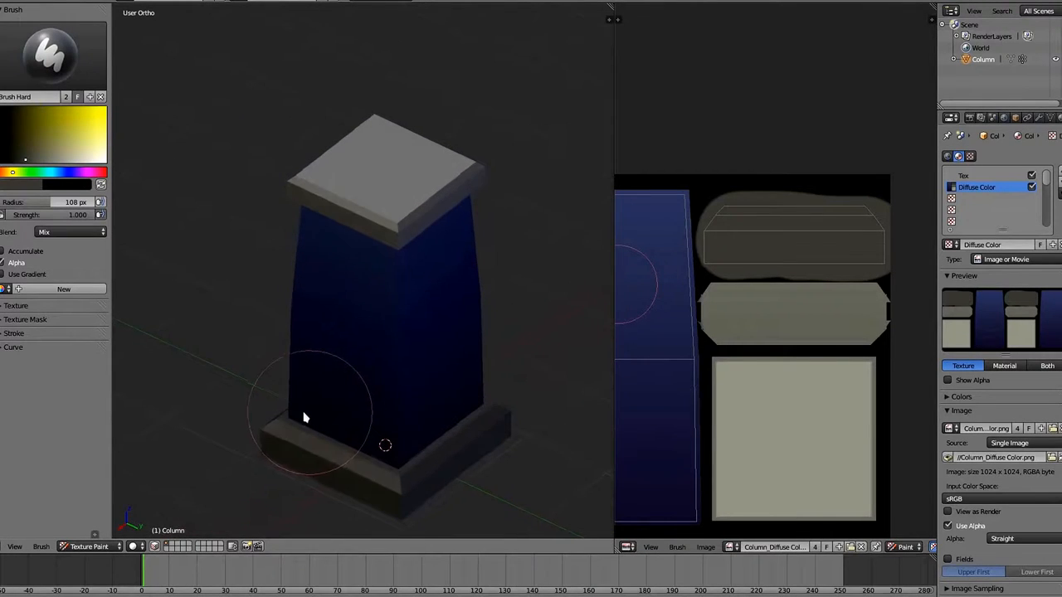
mouse_move(487, 411)
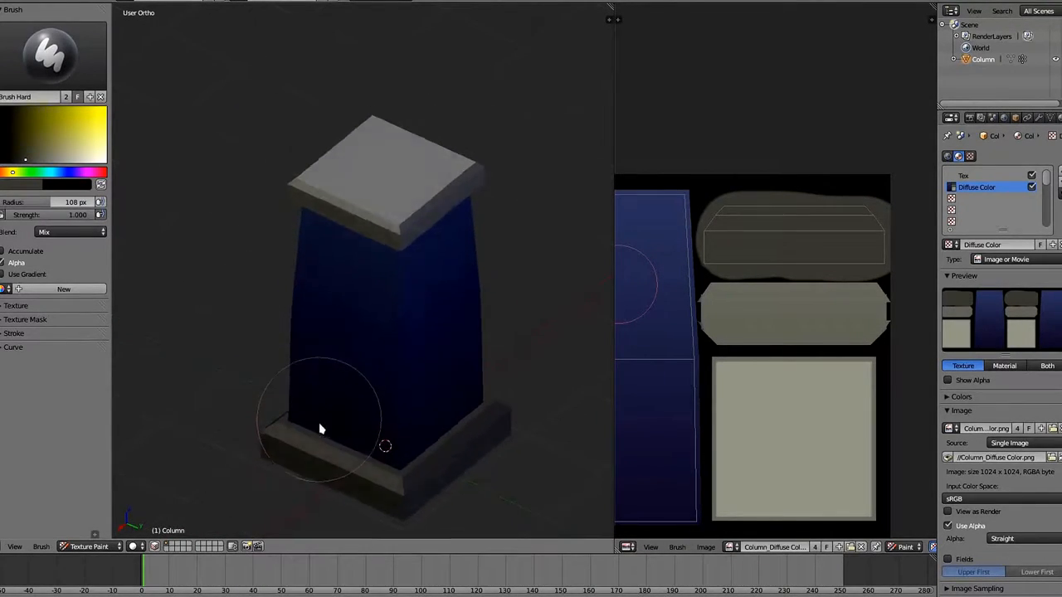
Paint dark blue near the lower column body, then orbit closer to the body.
left_click(133, 546)
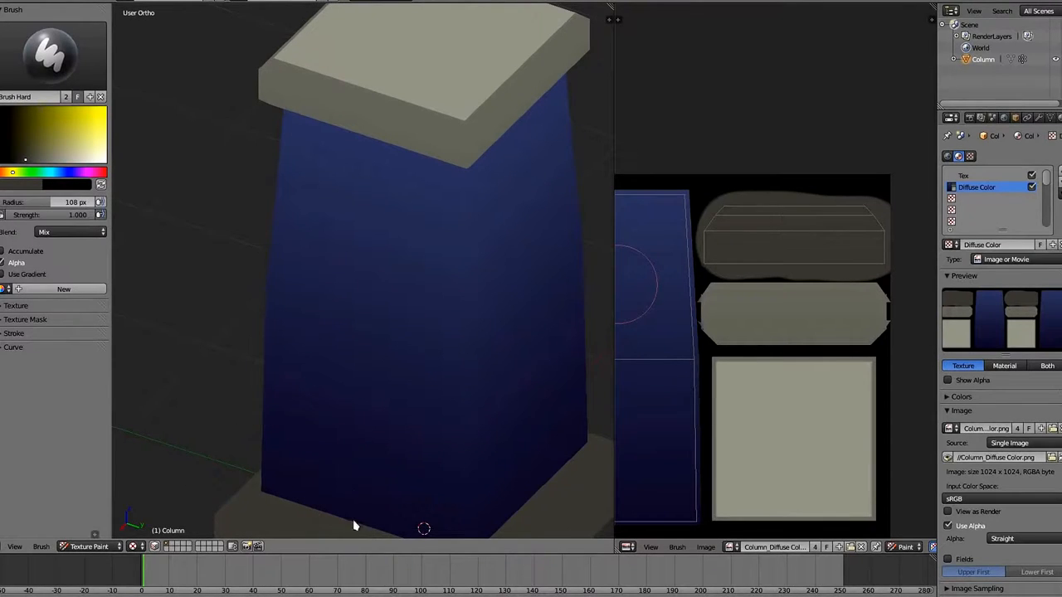
left_click_drag(355, 525, 258, 197)
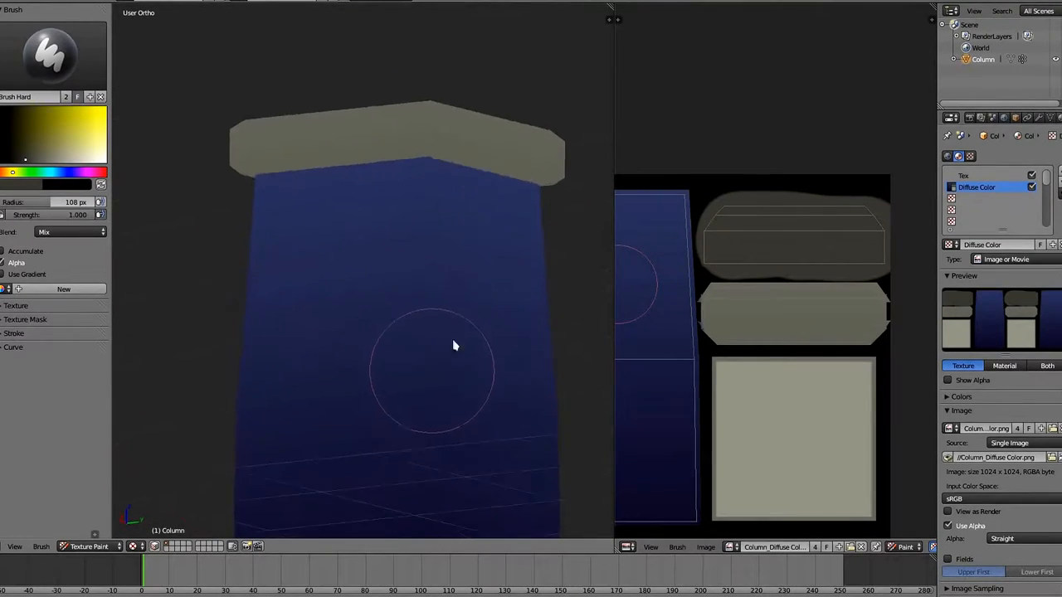
mouse_move(454, 344)
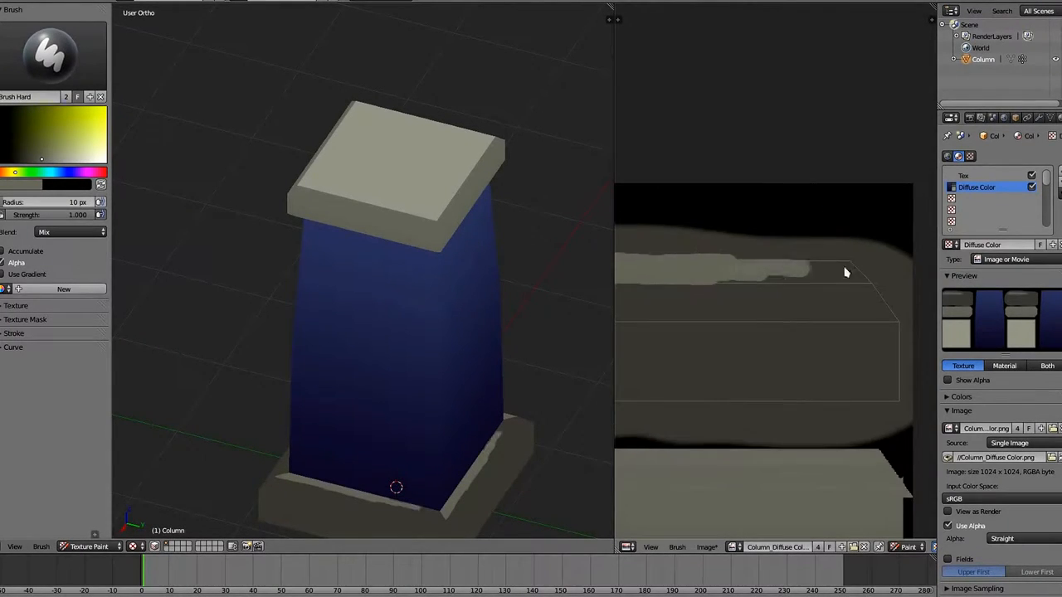
mouse_move(239, 204)
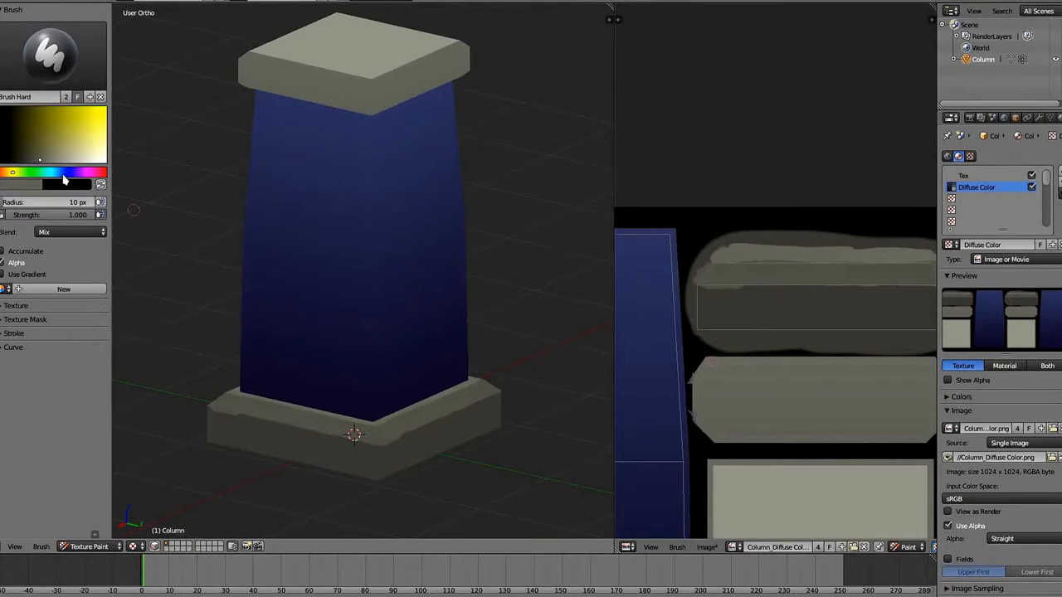
Change the paint colour and dab worn strokes onto the cap in the texture.
left_click(38, 162)
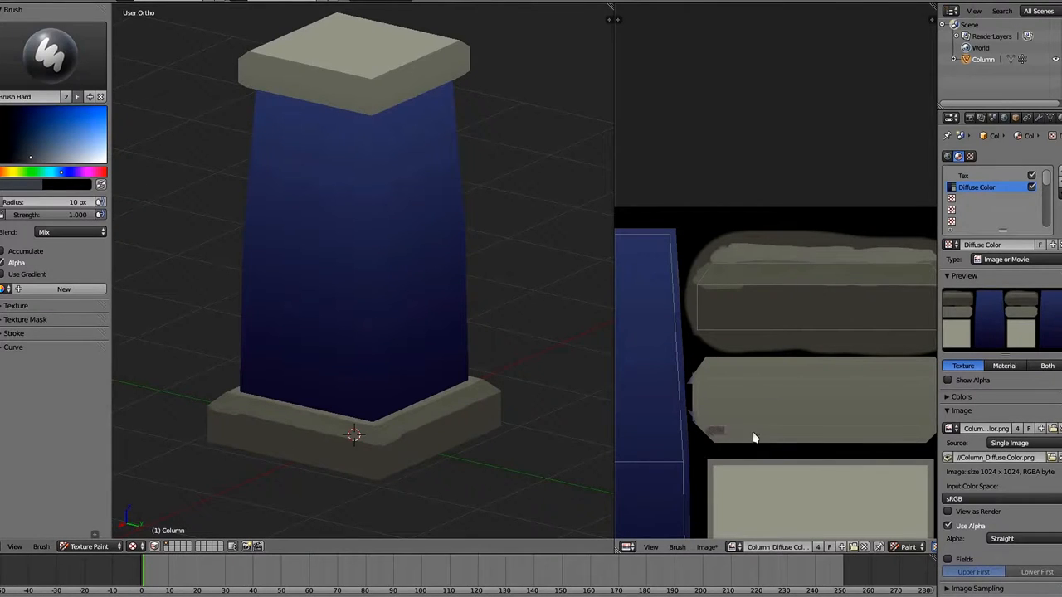
mouse_move(894, 435)
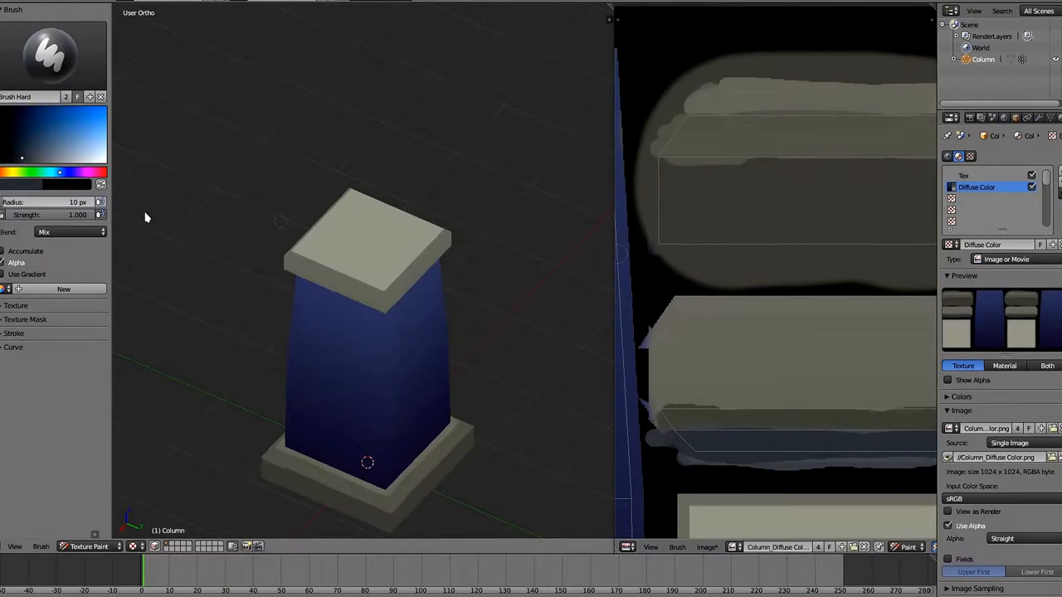
mouse_move(732, 326)
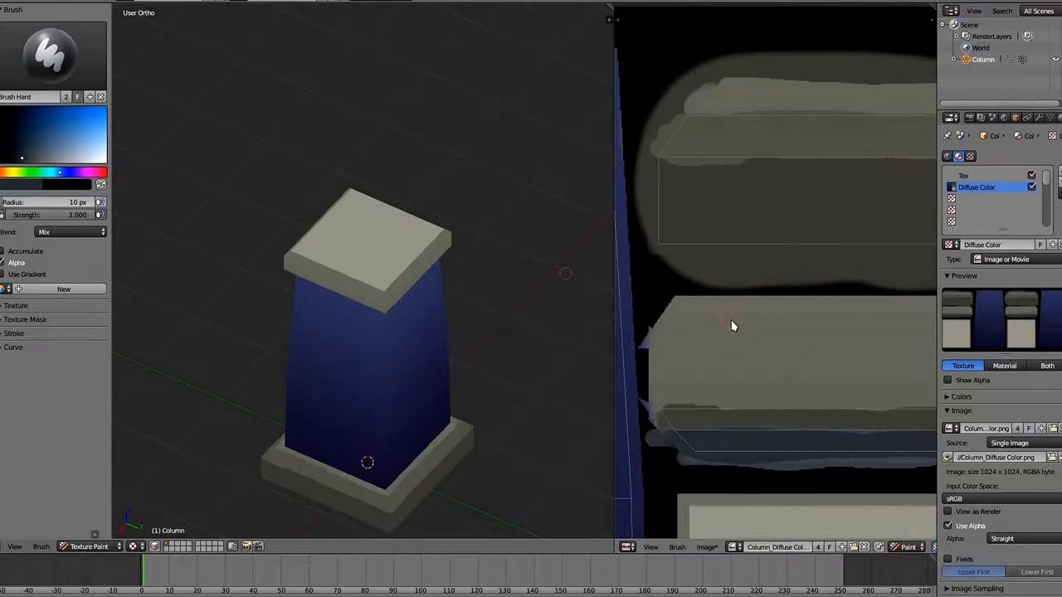
left_click(53, 157)
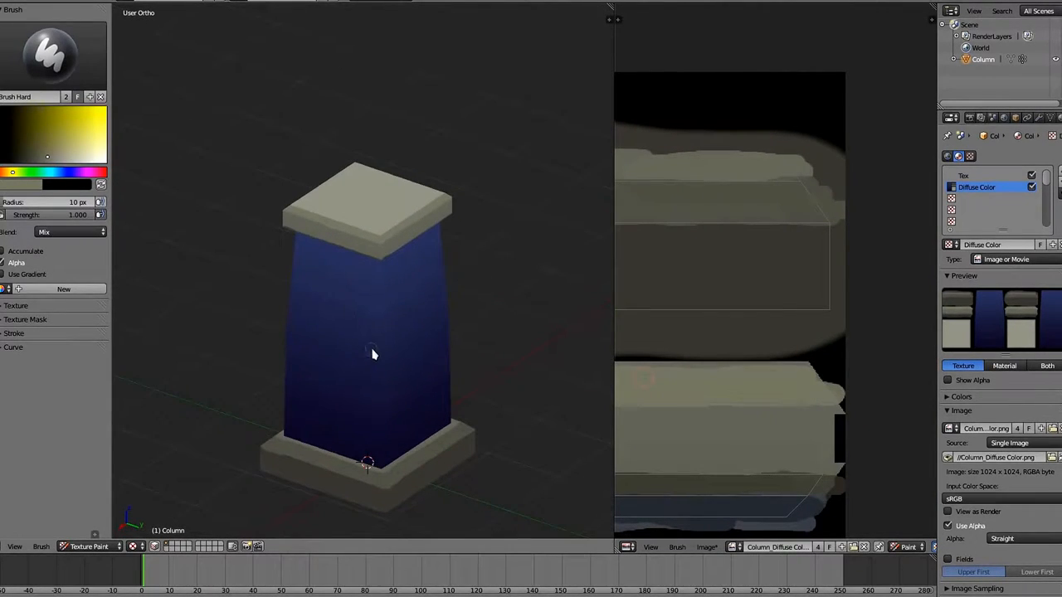
mouse_move(380, 390)
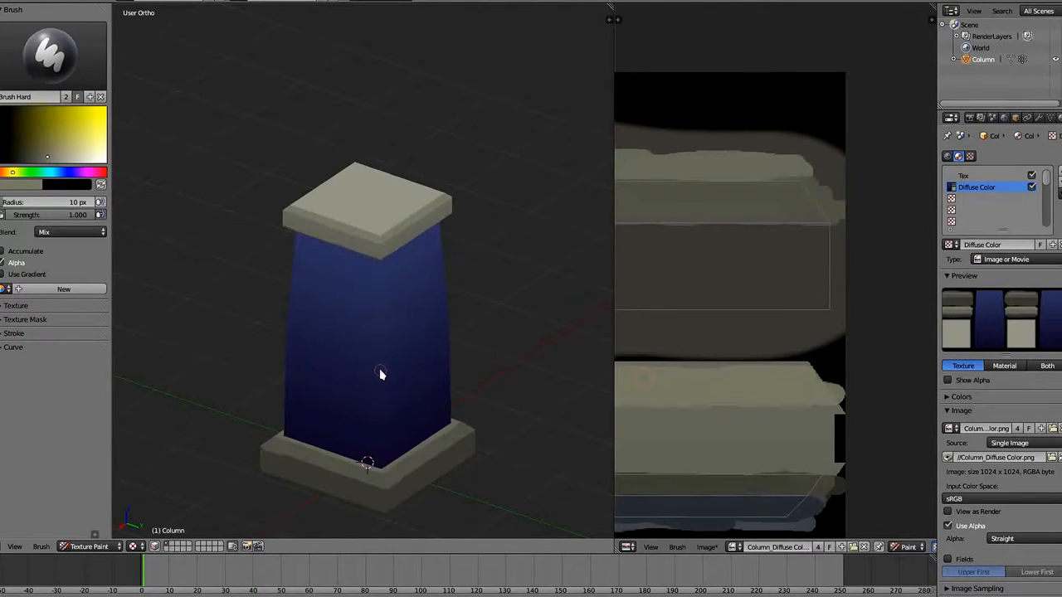
mouse_move(378, 283)
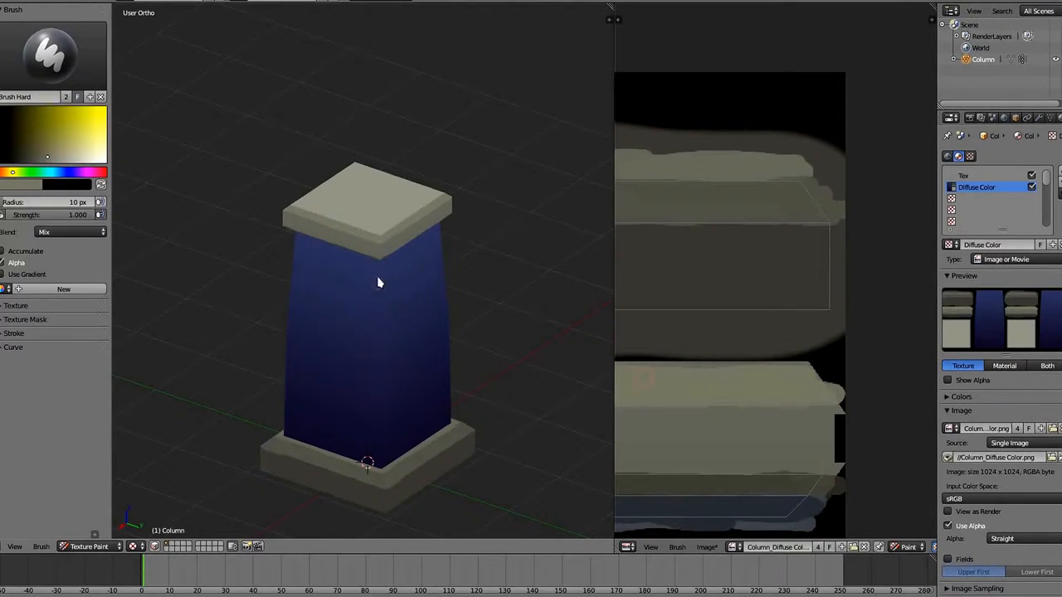
mouse_move(386, 445)
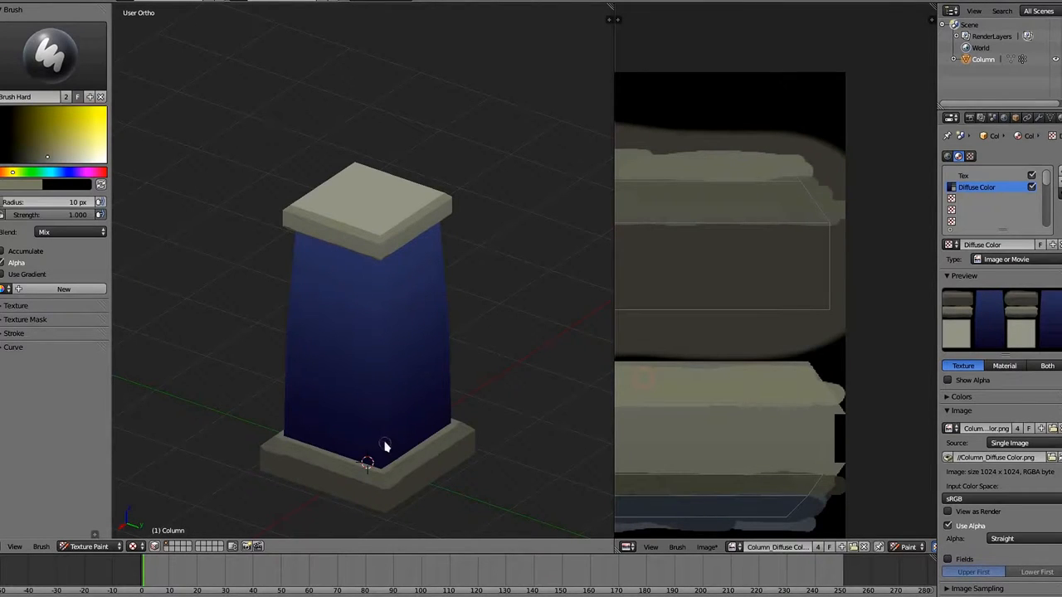
mouse_move(384, 417)
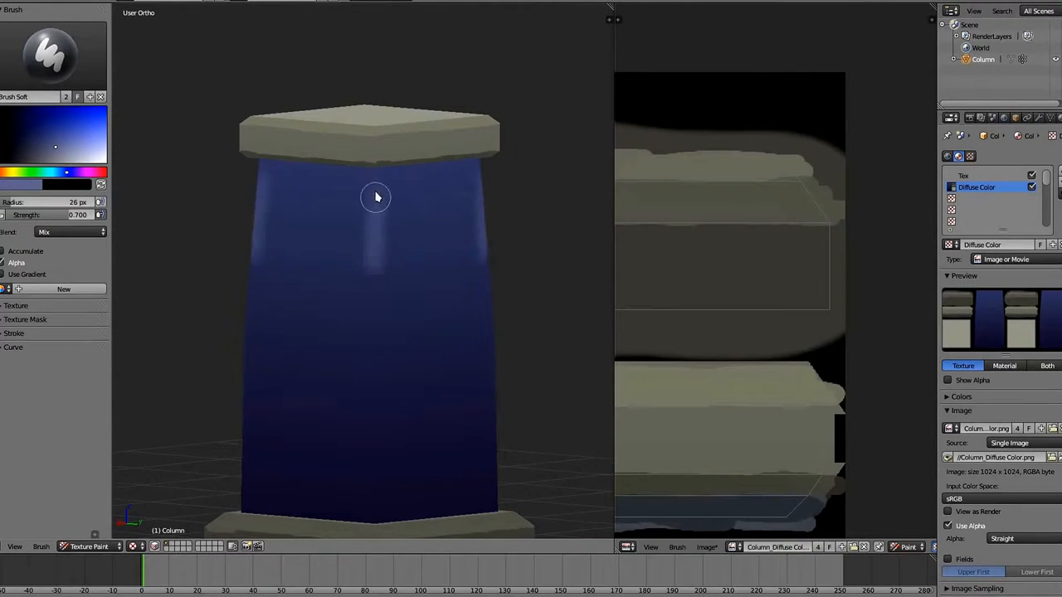
Paint pale blue highlight streaks down the column body's vertical edges and base corner.
left_click_drag(376, 197, 373, 466)
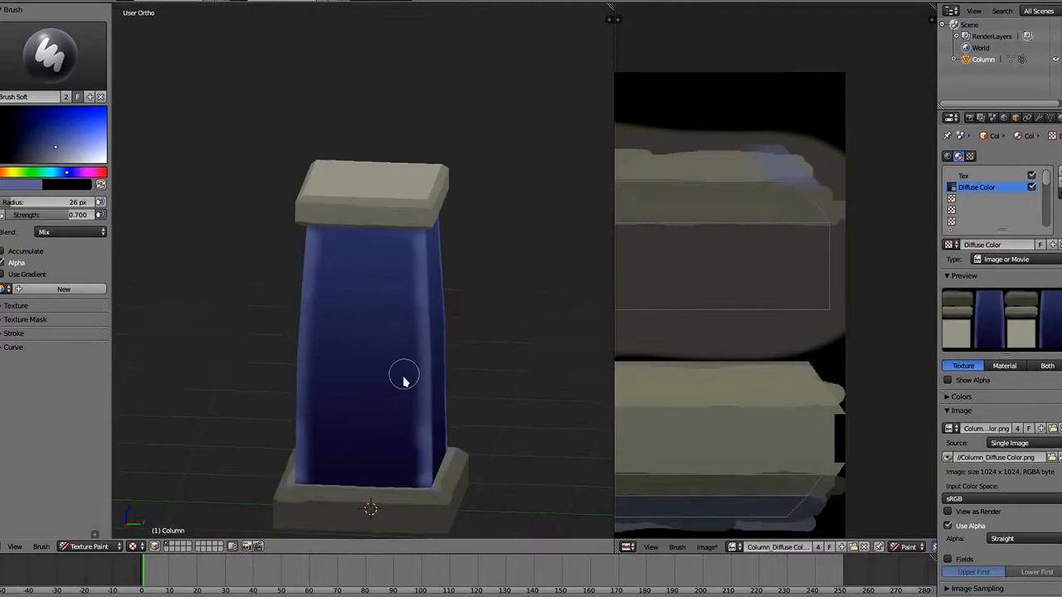
left_click_drag(404, 375, 371, 201)
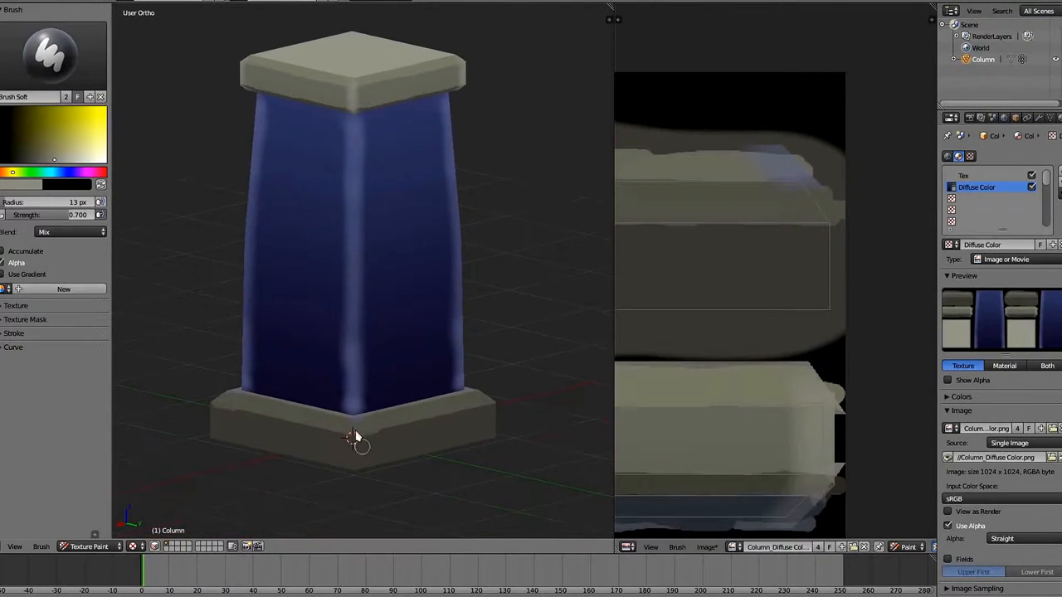
left_click_drag(353, 440, 394, 398)
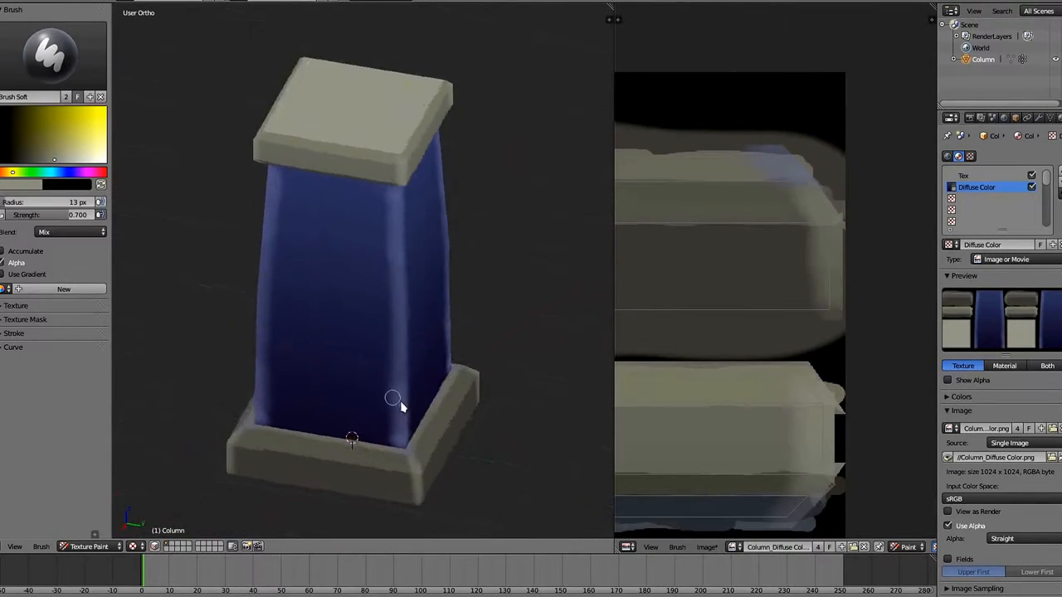
left_click_drag(393, 398, 359, 498)
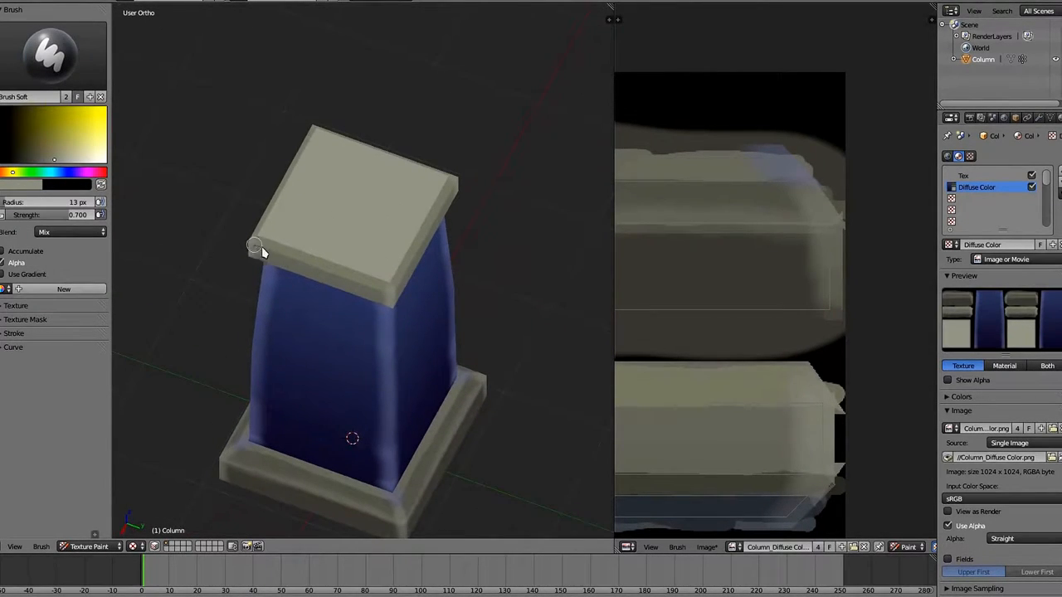
mouse_move(305, 203)
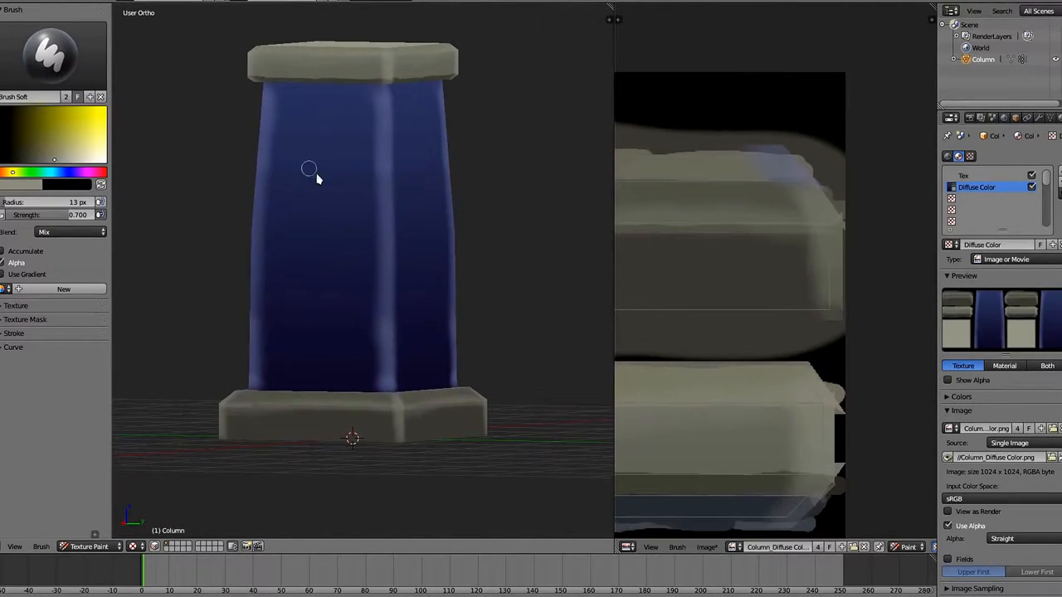
left_click_drag(308, 169, 324, 214)
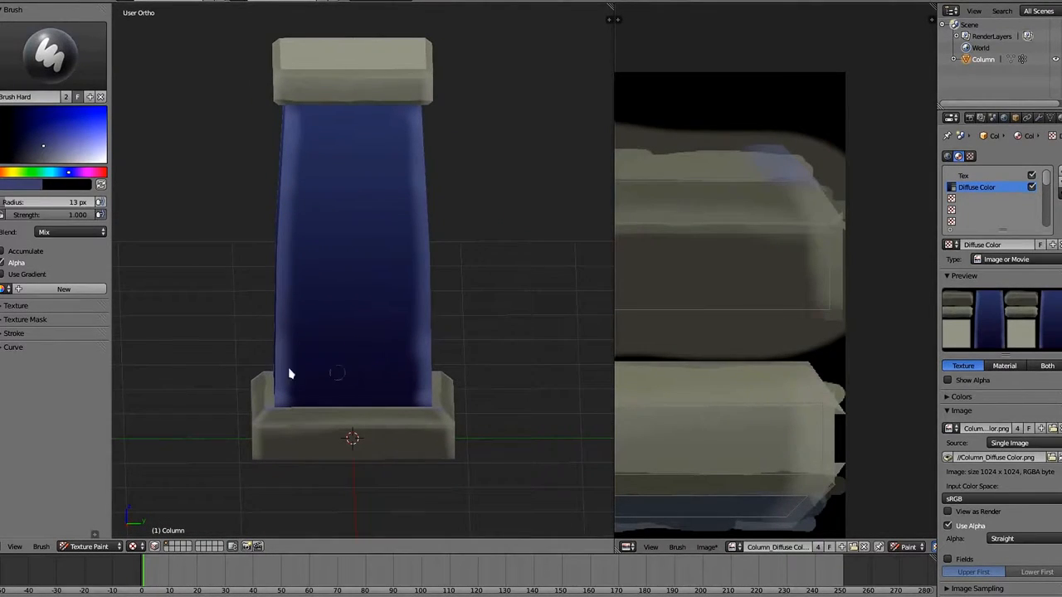
mouse_move(164, 274)
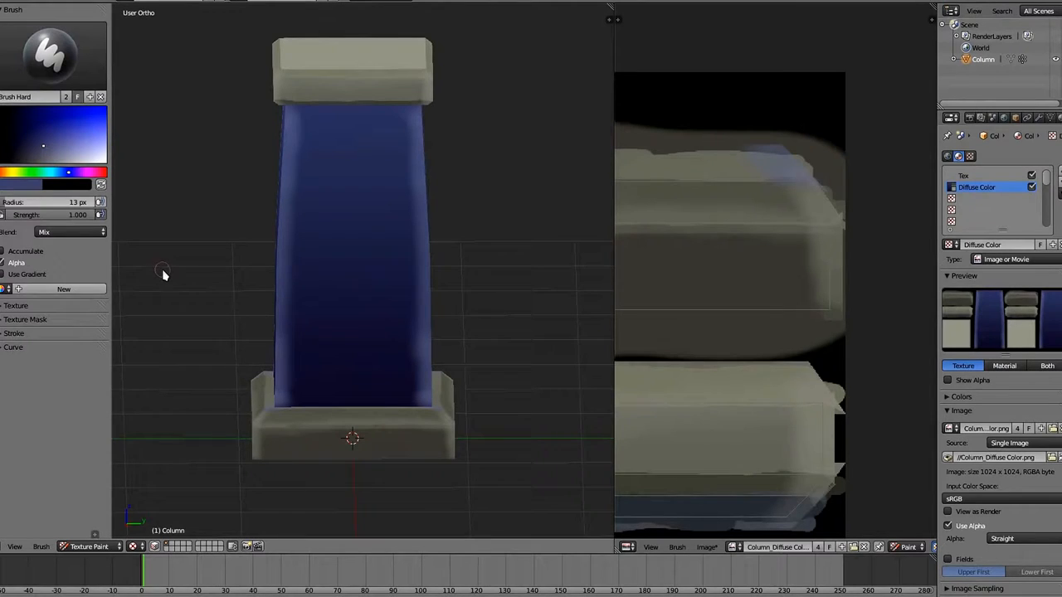
mouse_move(169, 317)
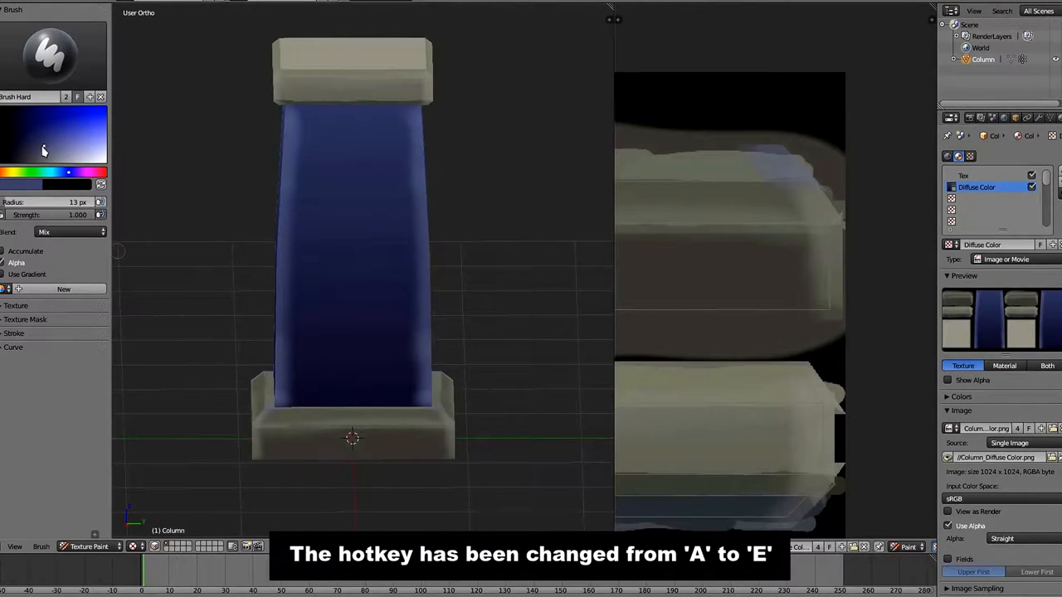
mouse_move(150, 291)
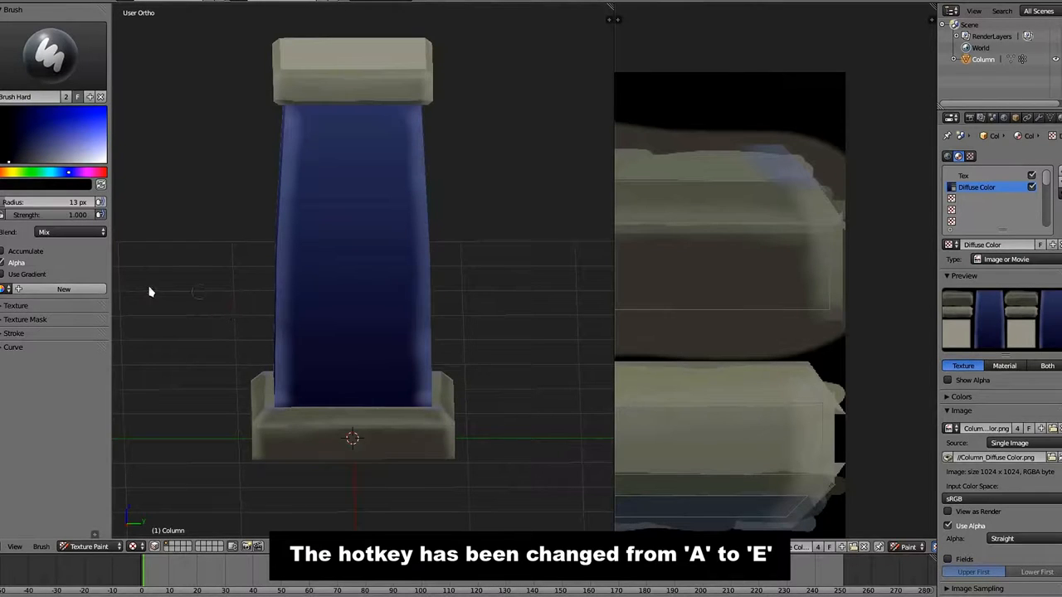
Choose black as the hard brush's paint colour.
left_click(13, 333)
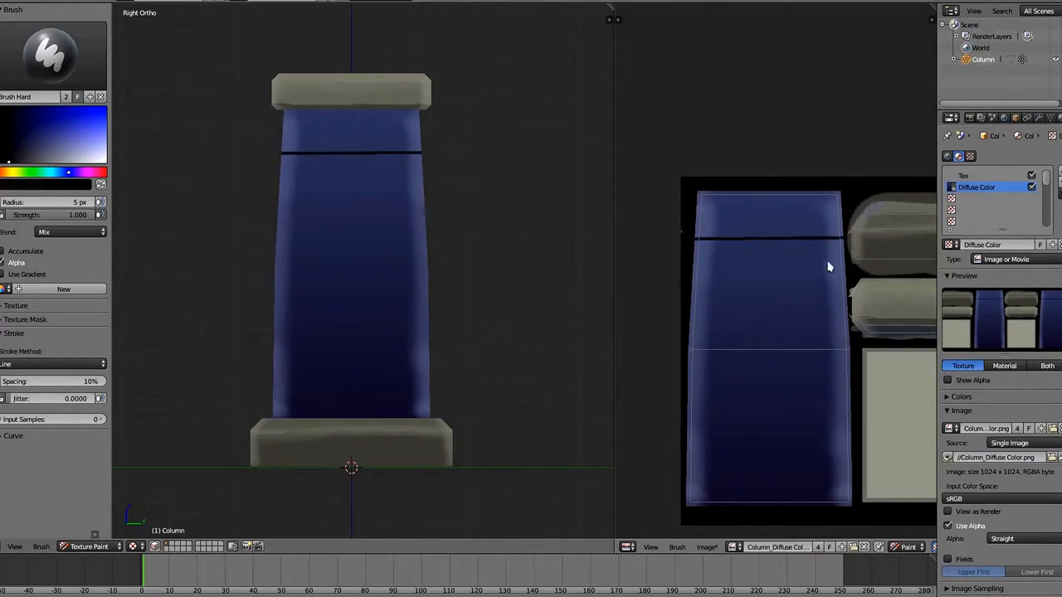
mouse_move(693, 282)
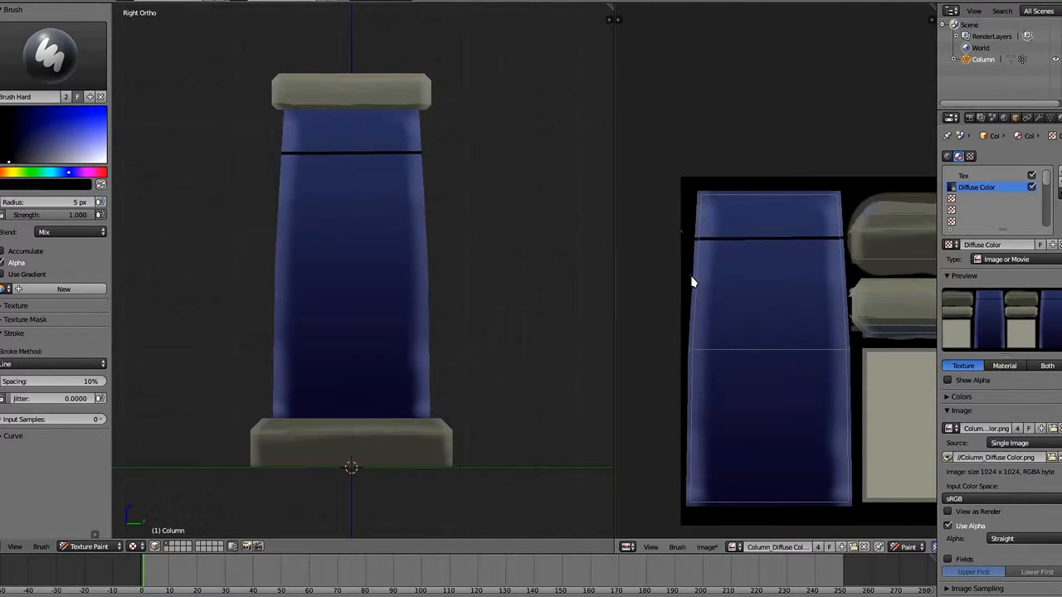
mouse_move(690, 295)
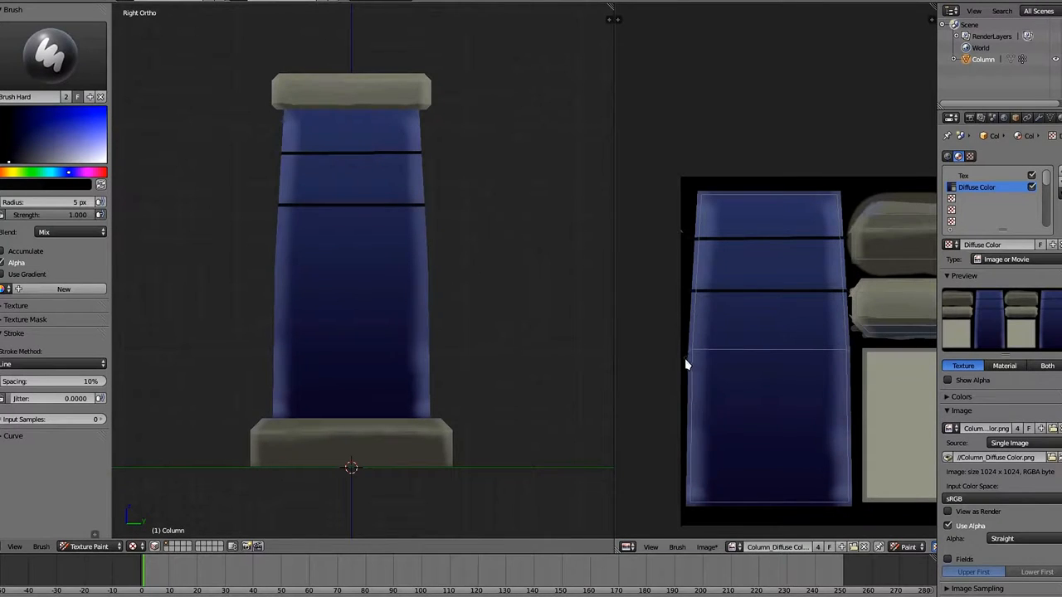
mouse_move(747, 247)
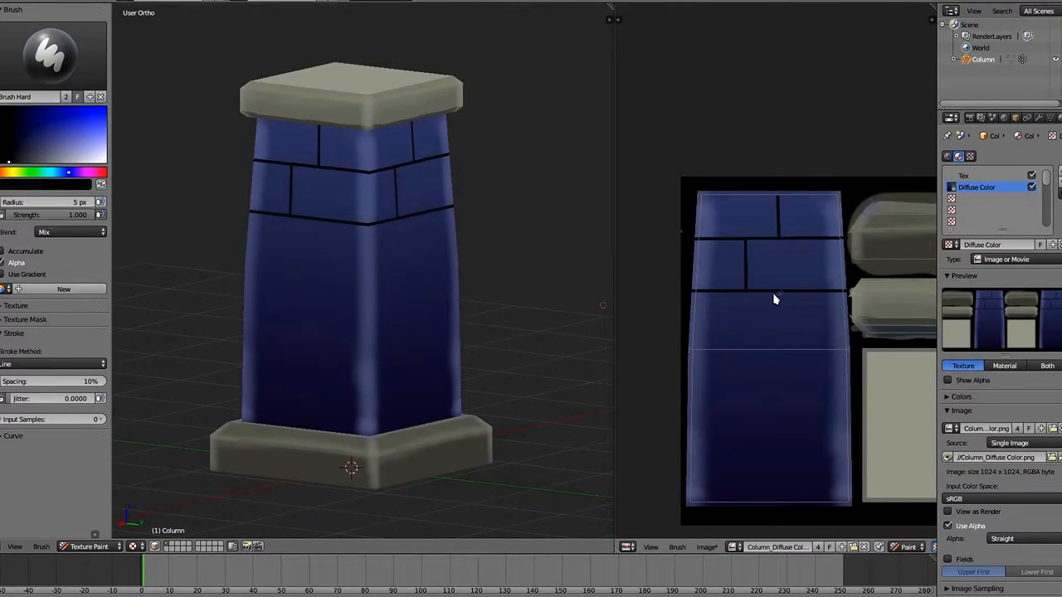
mouse_move(771, 394)
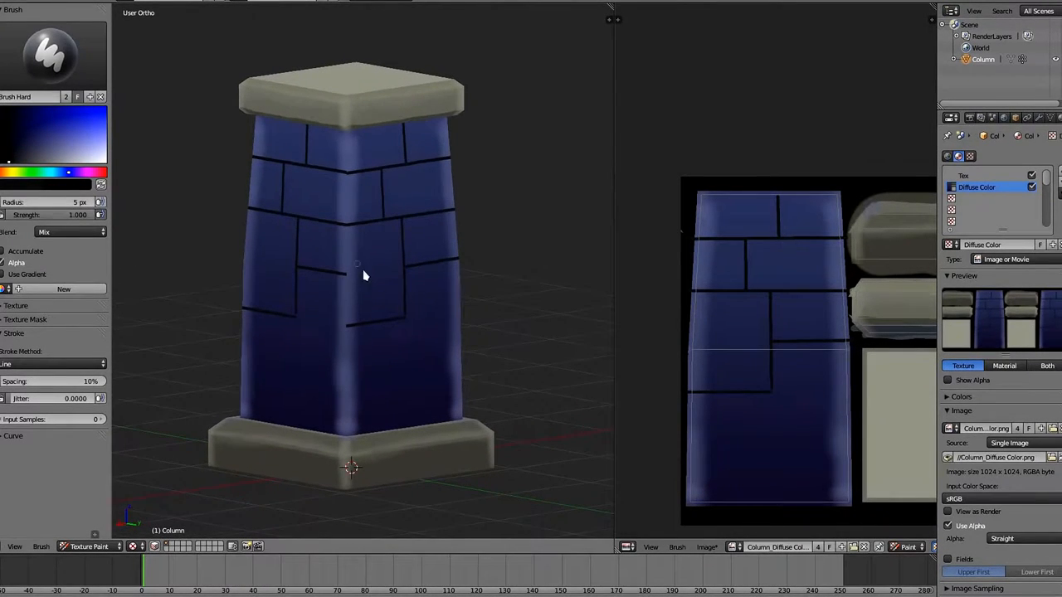
mouse_move(828, 315)
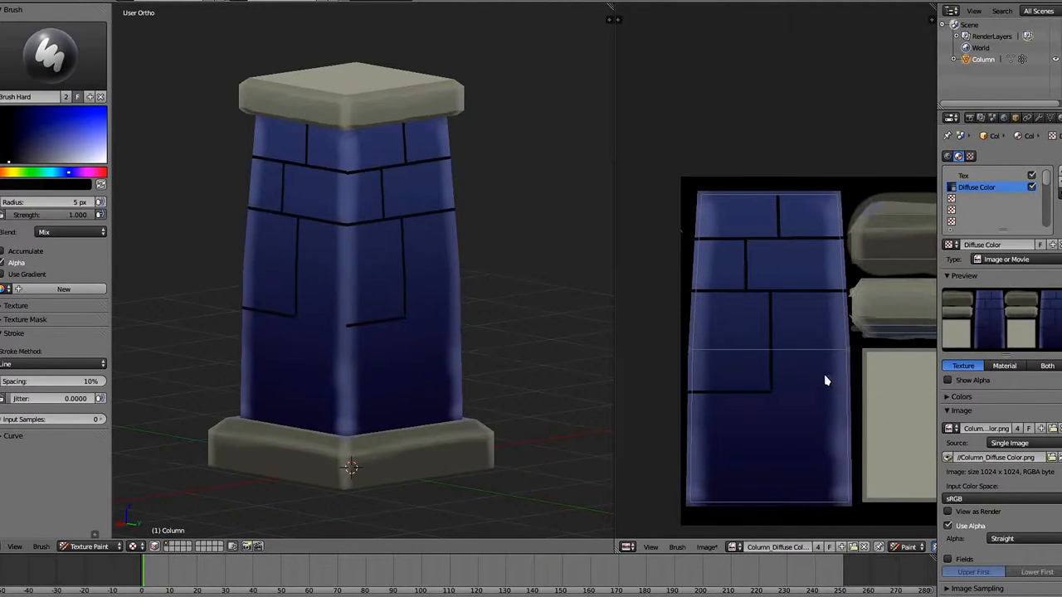
mouse_move(803, 395)
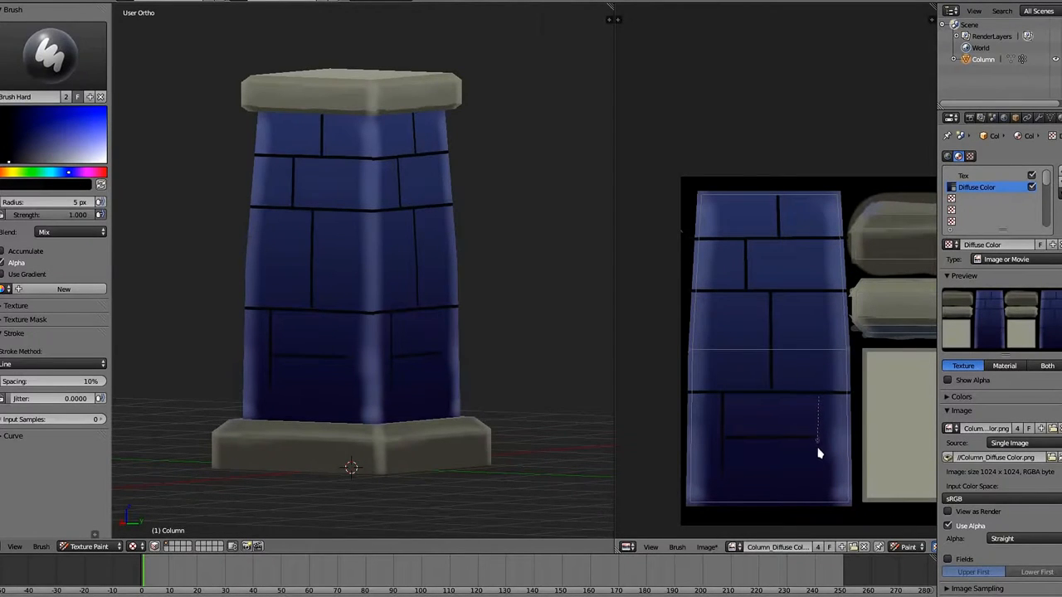
mouse_move(820, 472)
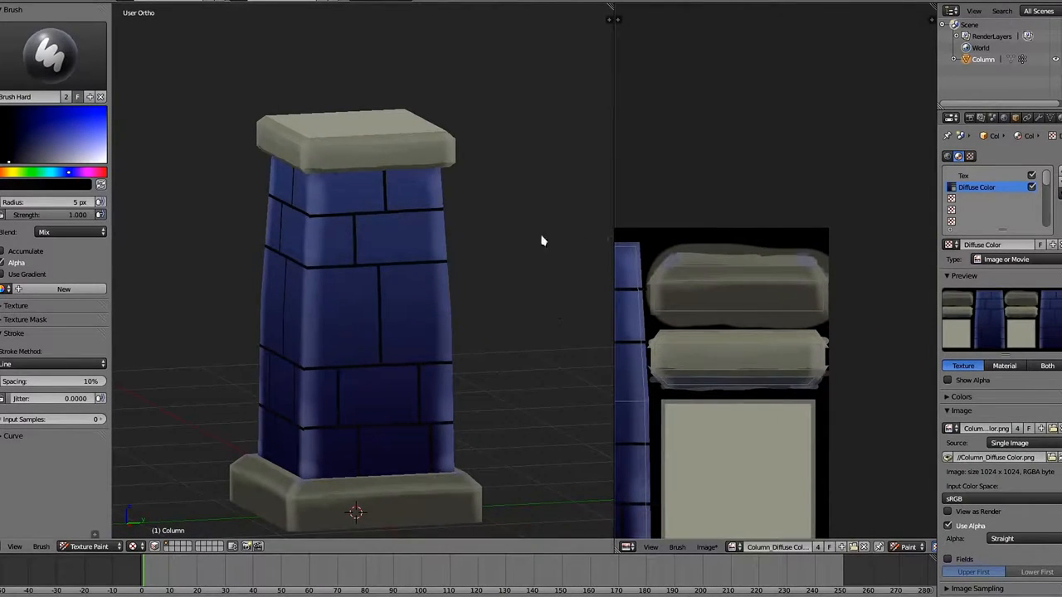
mouse_move(734, 300)
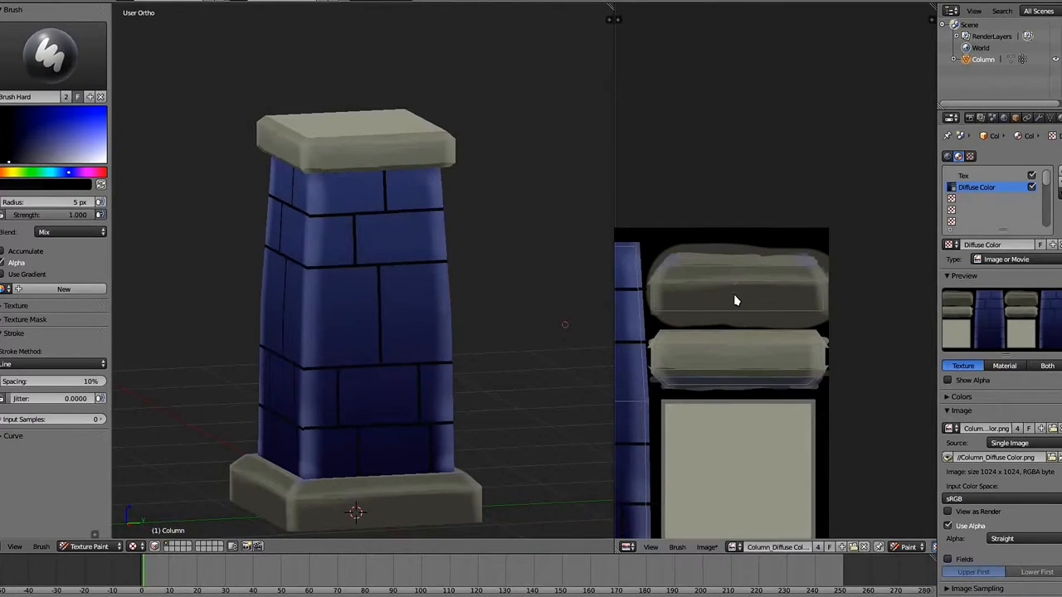
Adjust a brush setting in the Tools shelf for the mortar lines.
left_click(29, 162)
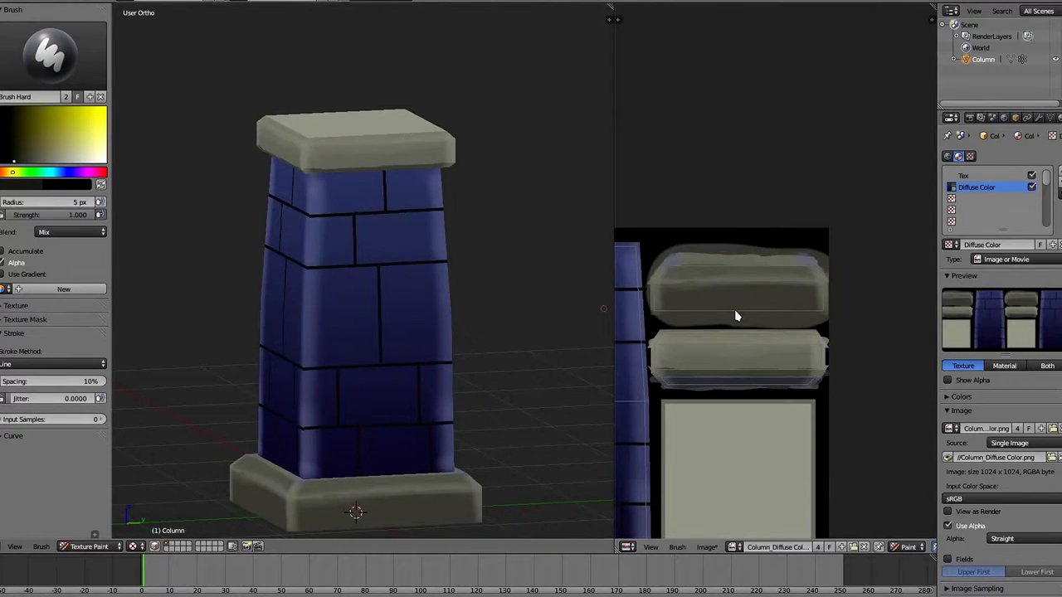
mouse_move(725, 313)
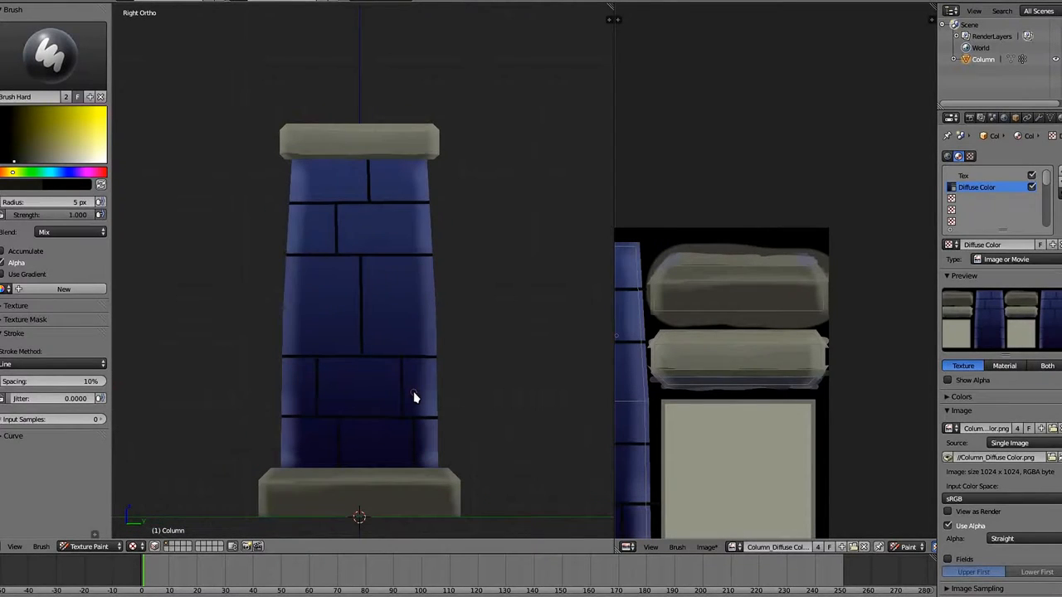
mouse_move(385, 480)
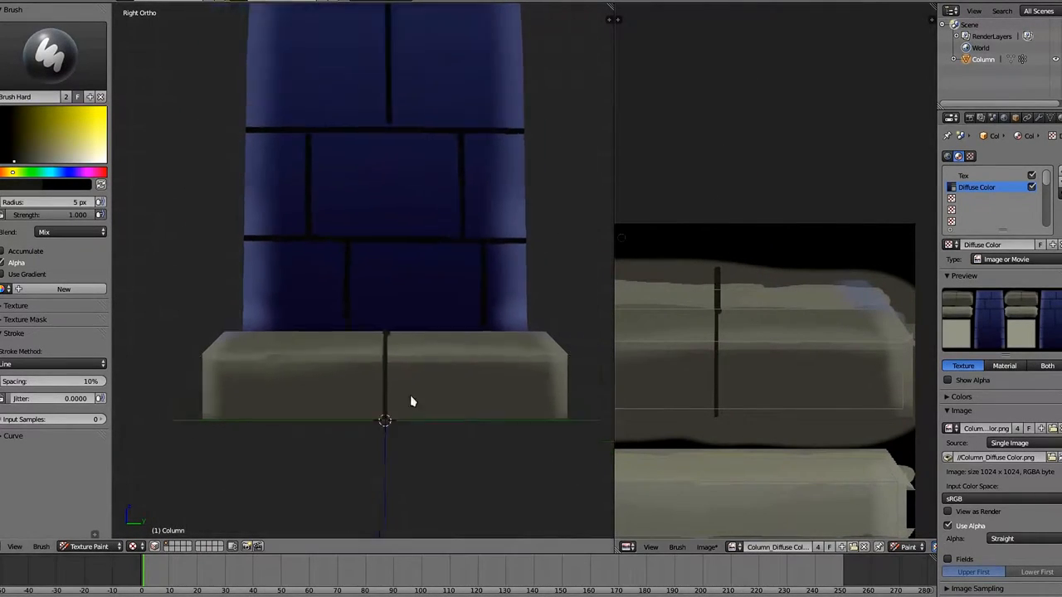
Paint two thin black cracks down the base front and near its corner.
left_click_drag(406, 398, 365, 440)
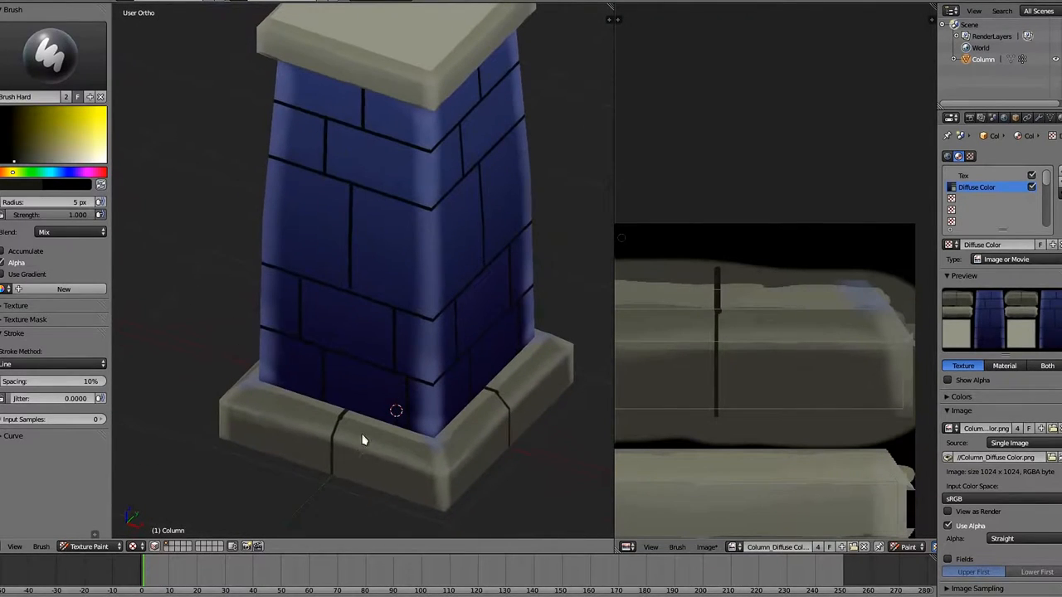
left_click_drag(363, 440, 531, 403)
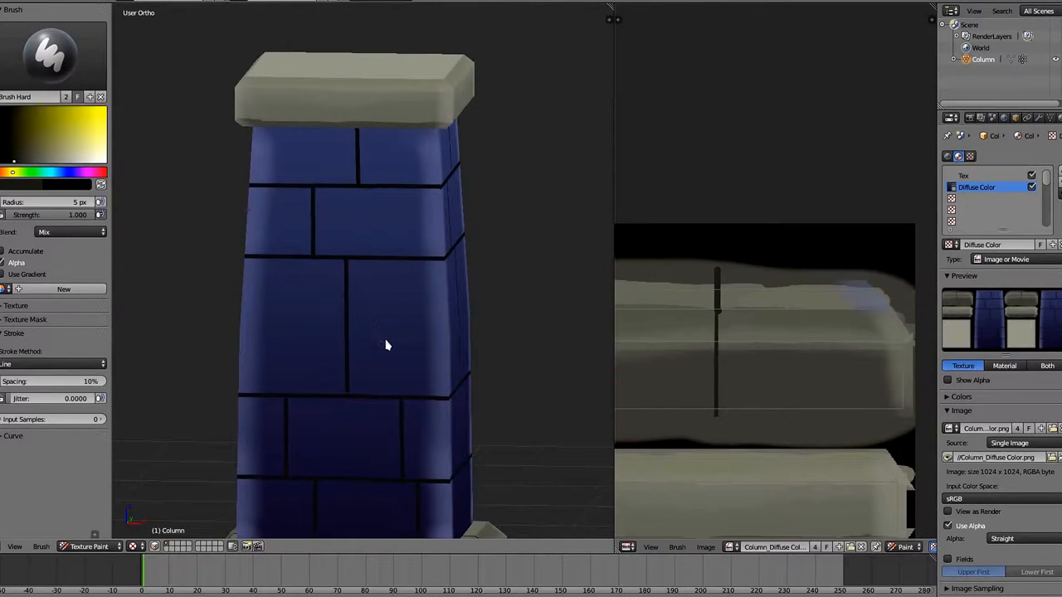
mouse_move(386, 337)
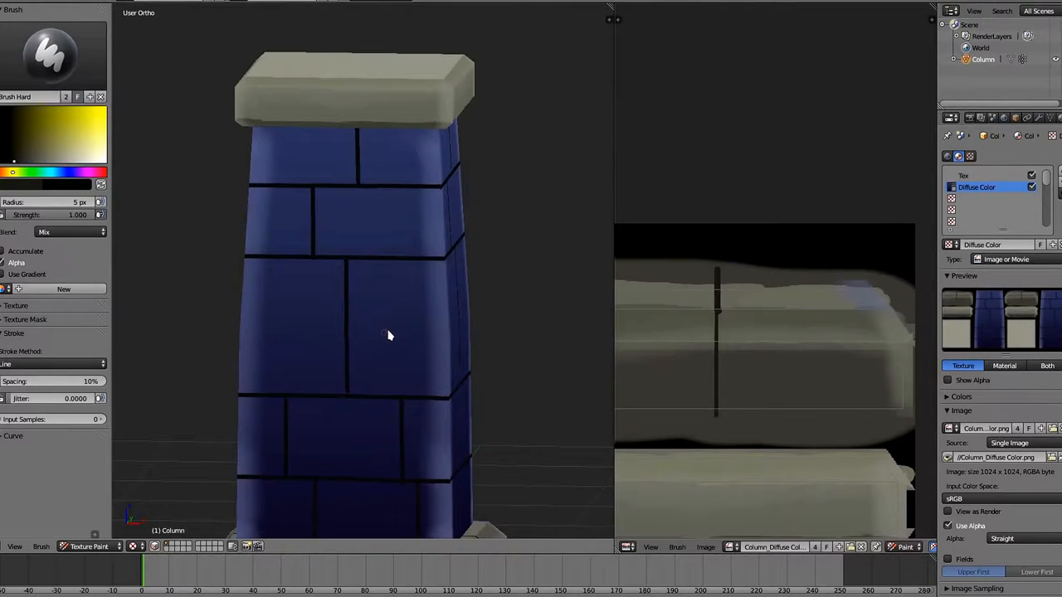
mouse_move(383, 336)
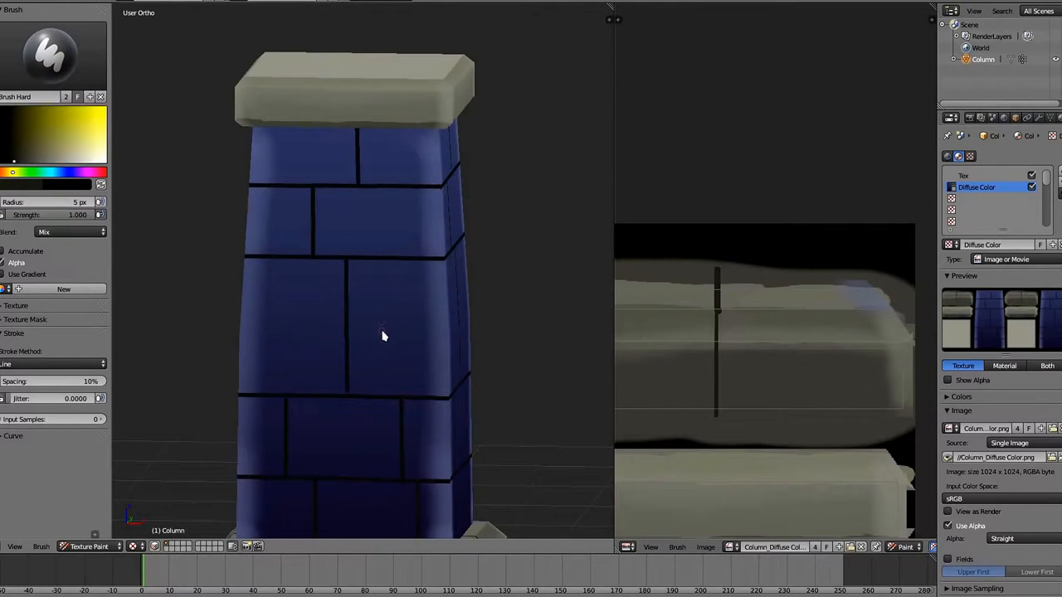
mouse_move(396, 399)
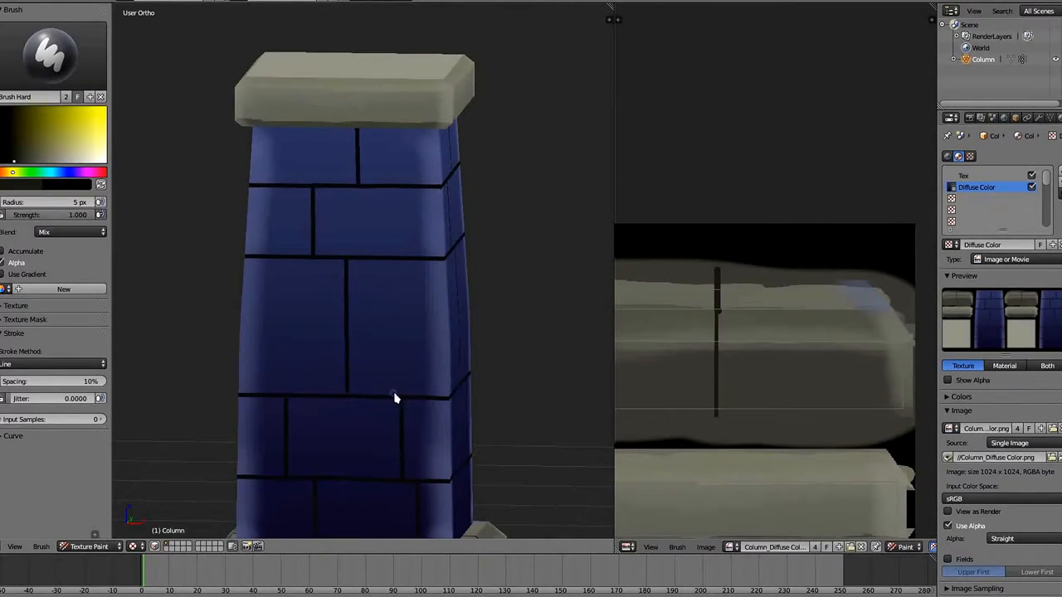
mouse_move(411, 274)
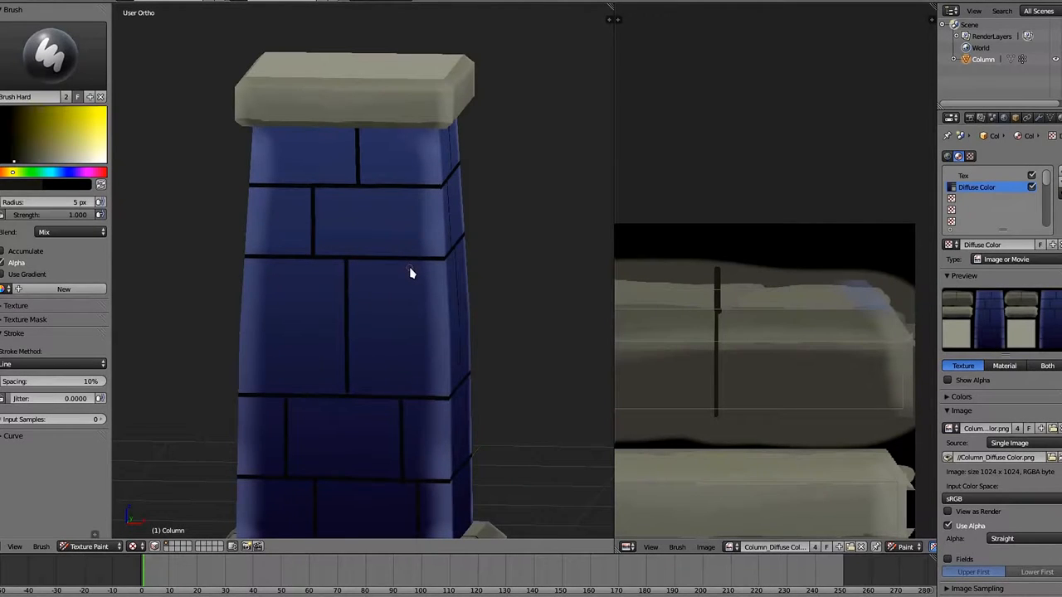
mouse_move(408, 295)
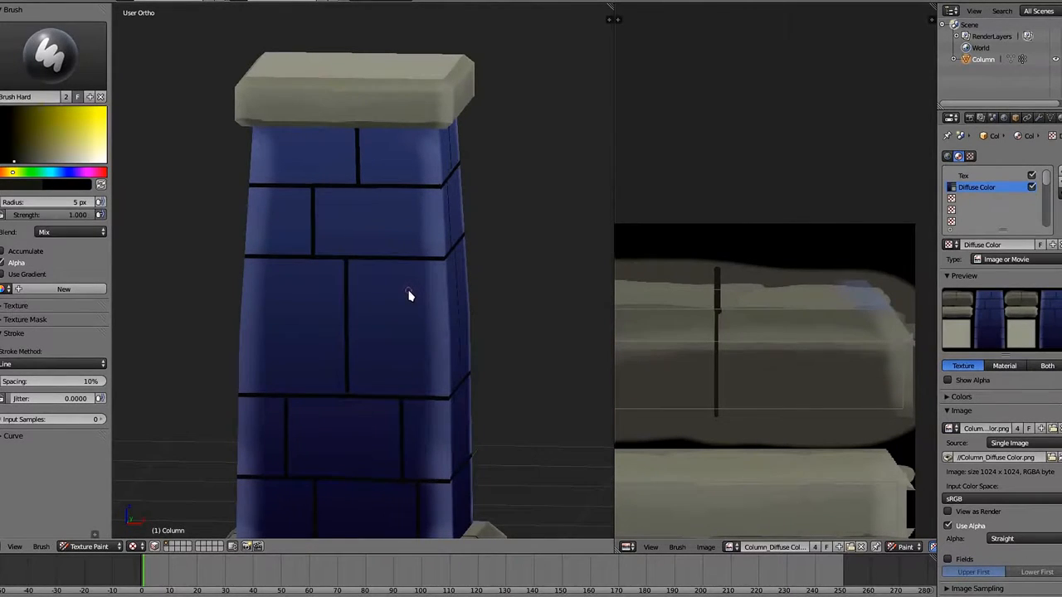
mouse_move(386, 278)
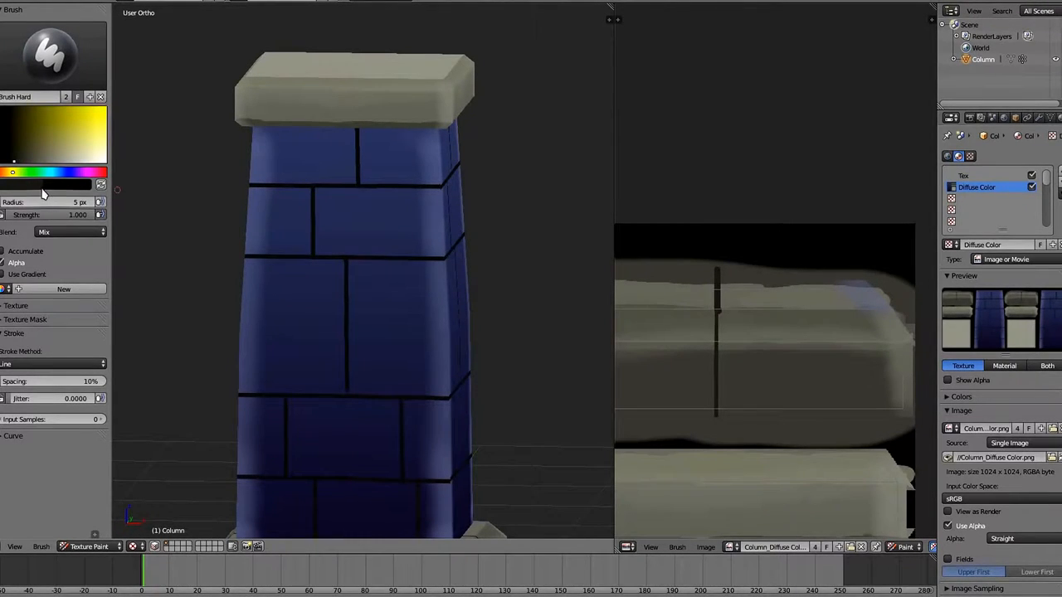
mouse_move(286, 282)
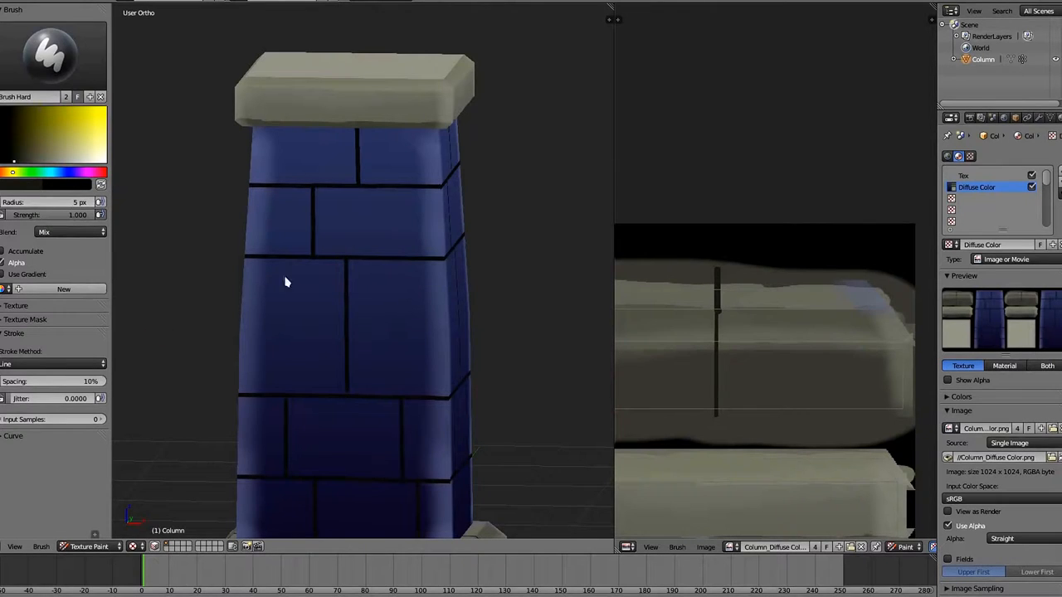
mouse_move(381, 279)
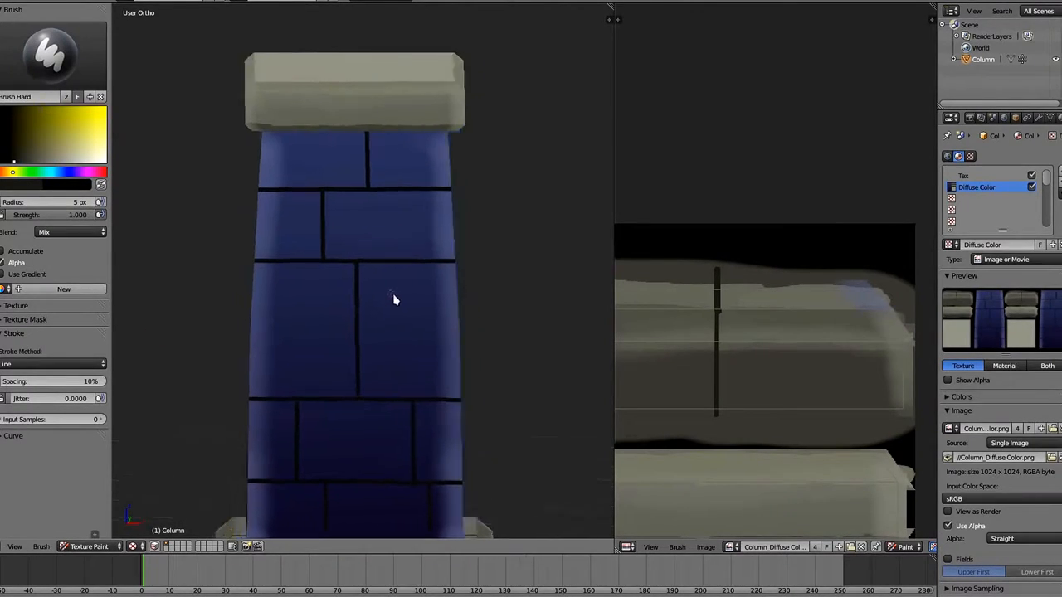
left_click_drag(394, 300, 372, 306)
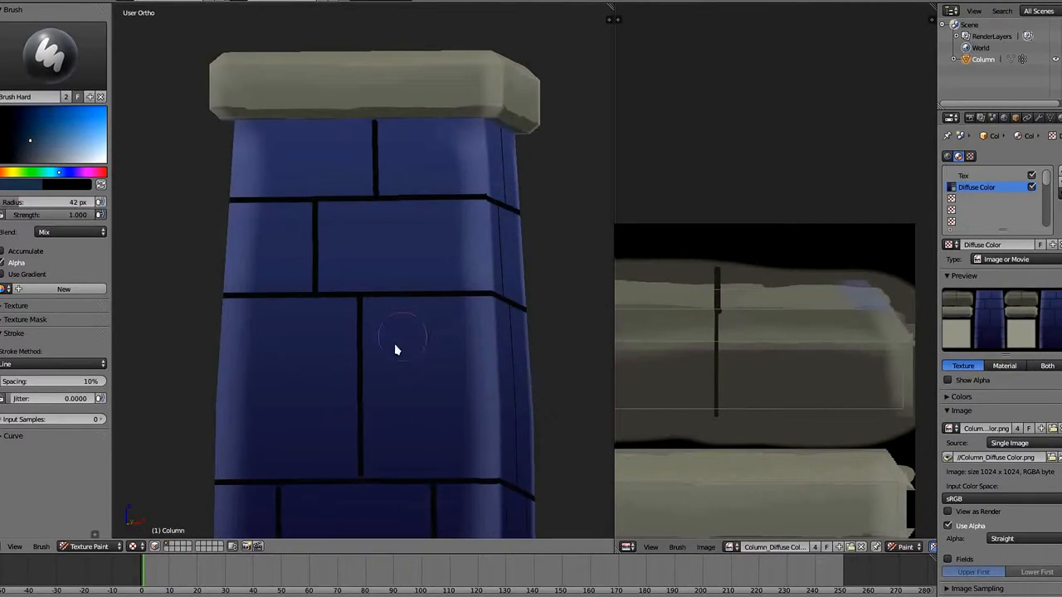
Dab pale blue blotches onto a lower brick and set the stroke method to Space.
left_click_drag(403, 336, 427, 419)
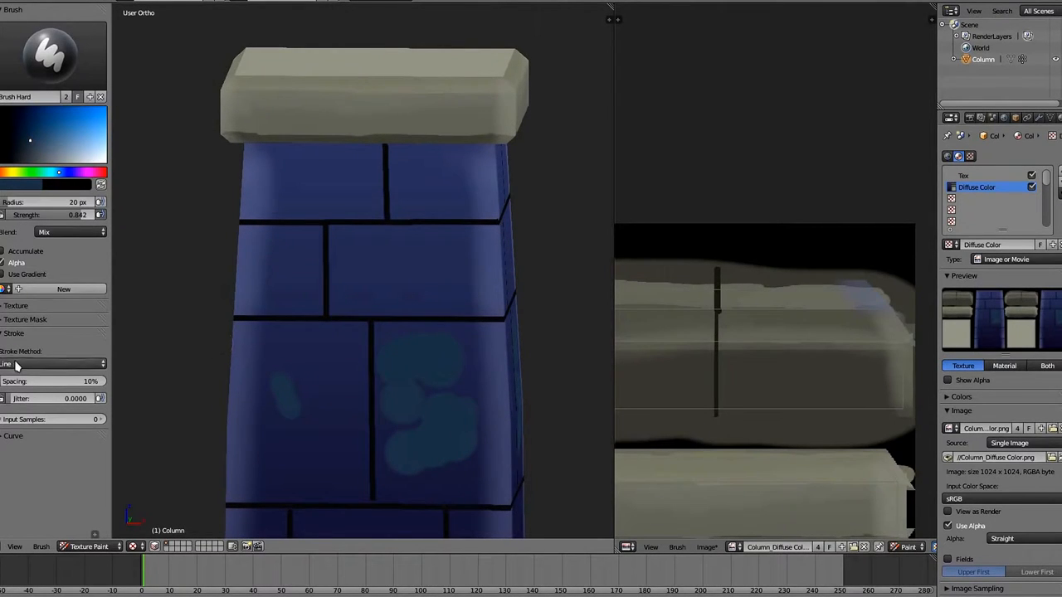
left_click(50, 365)
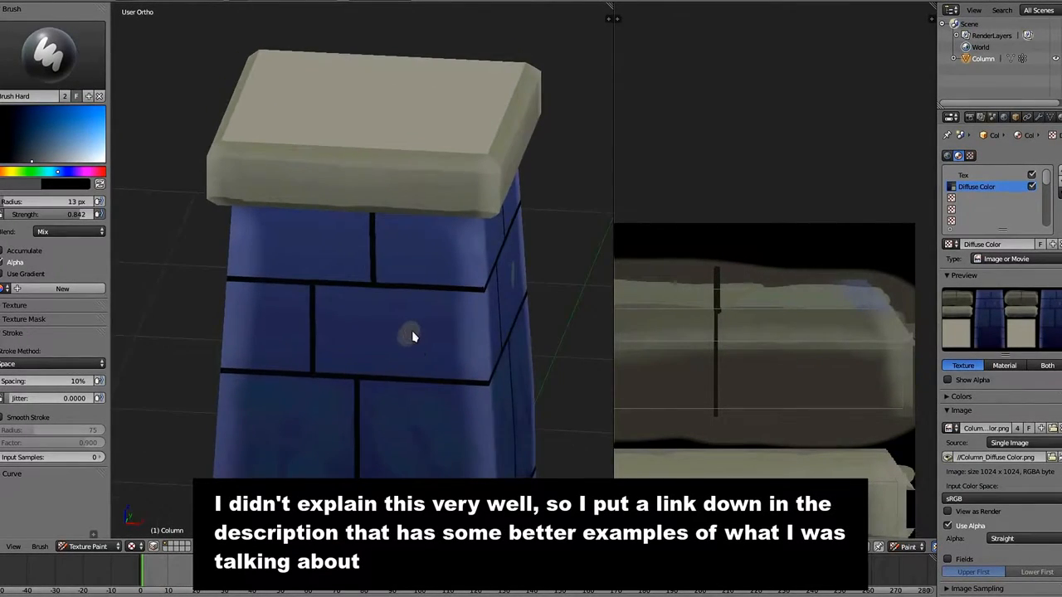
mouse_move(338, 129)
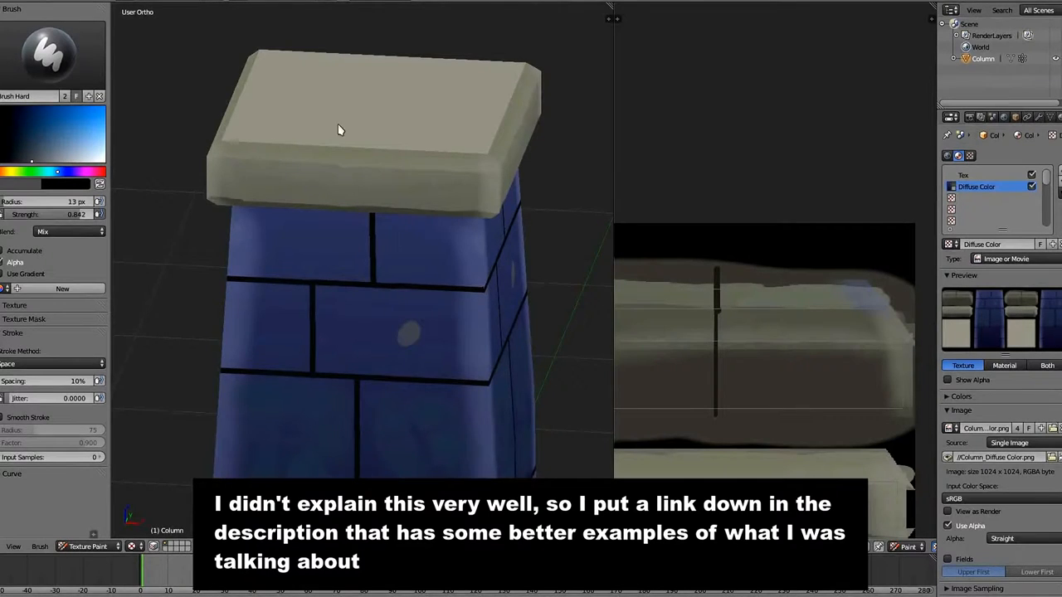
Dab soft pale highlight spots up across the column's bricks.
left_click_drag(339, 129, 360, 354)
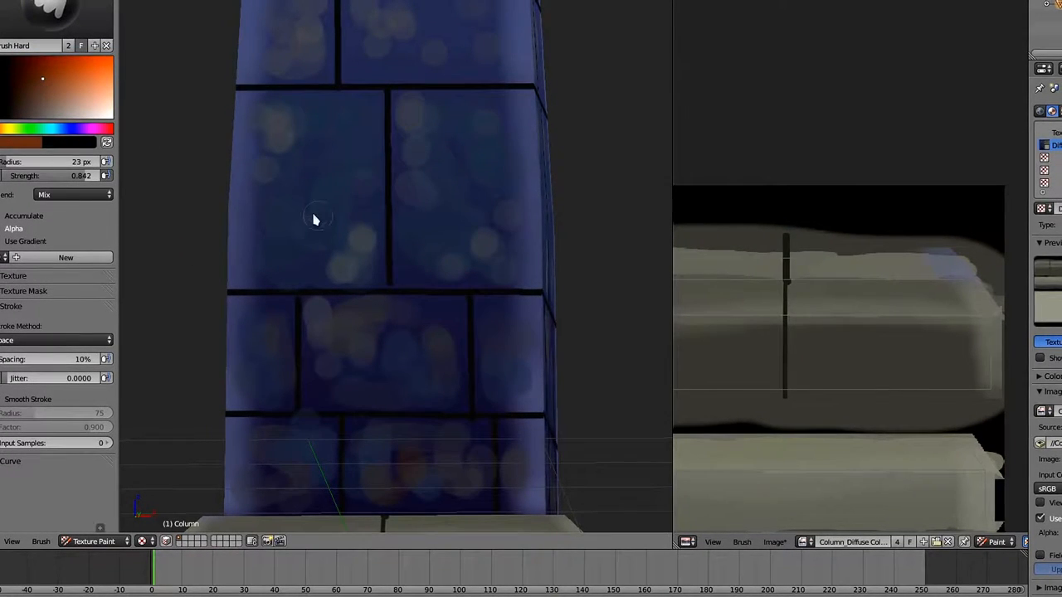
Paint orange speckles onto several bricks and sample the cap's stone gray as colour.
left_click_drag(315, 233, 253, 174)
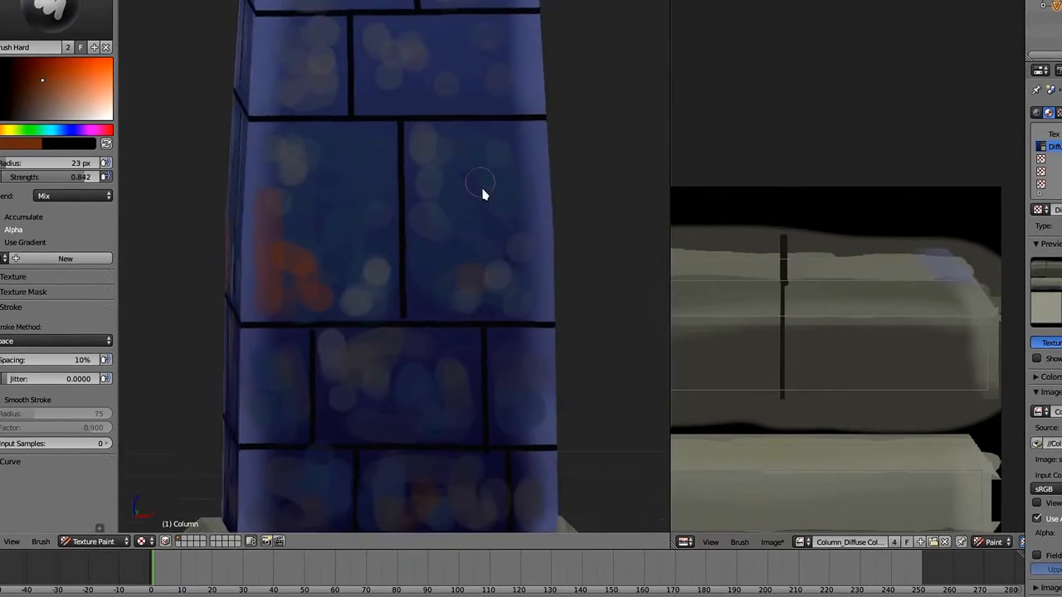
left_click_drag(481, 182, 494, 179)
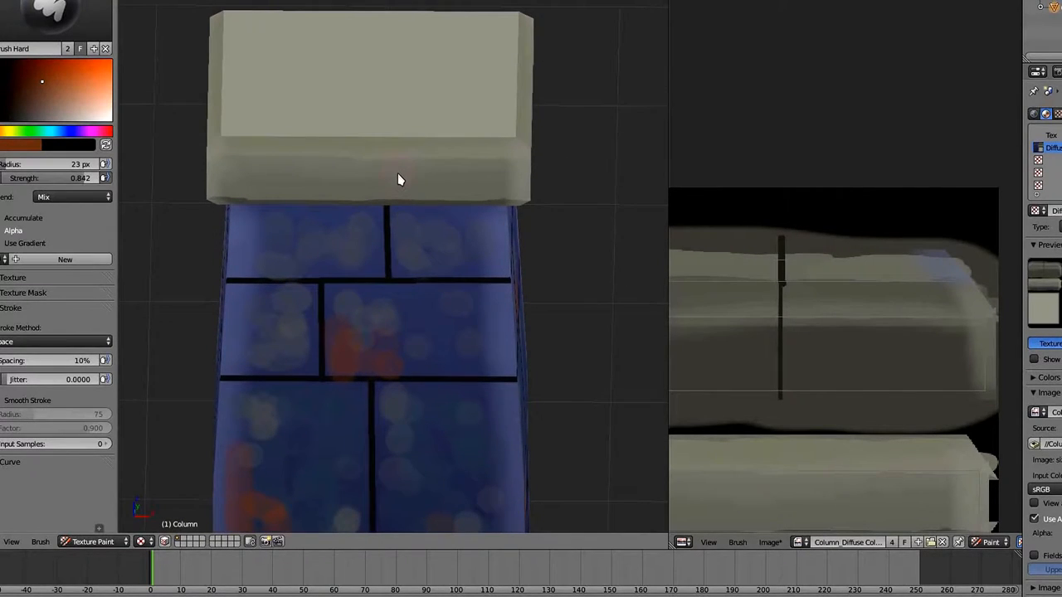
left_click(33, 122)
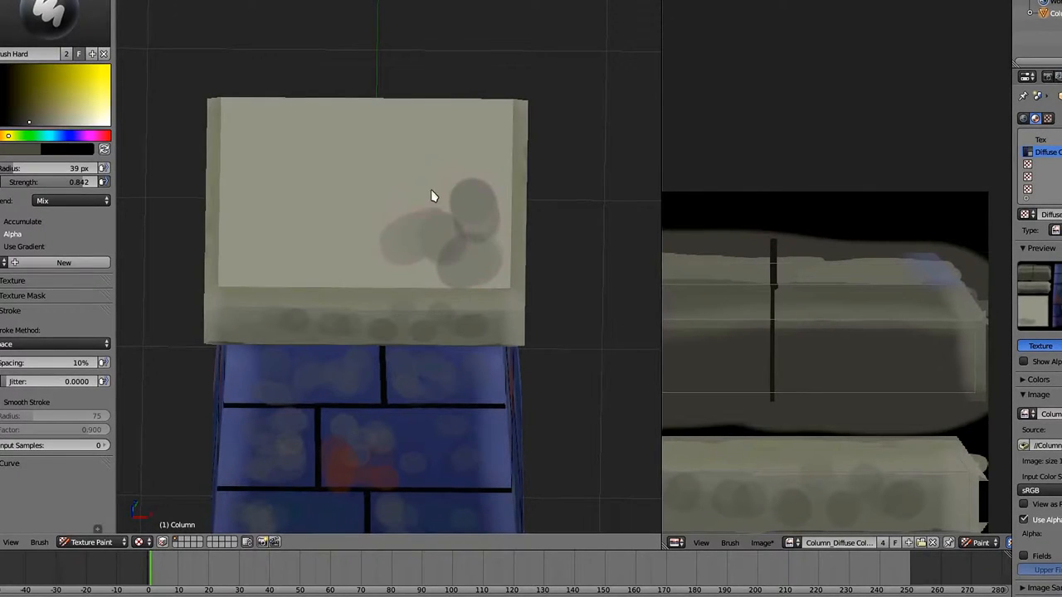
Dab darker gray blotches over the column's top cap.
left_click_drag(431, 196, 383, 266)
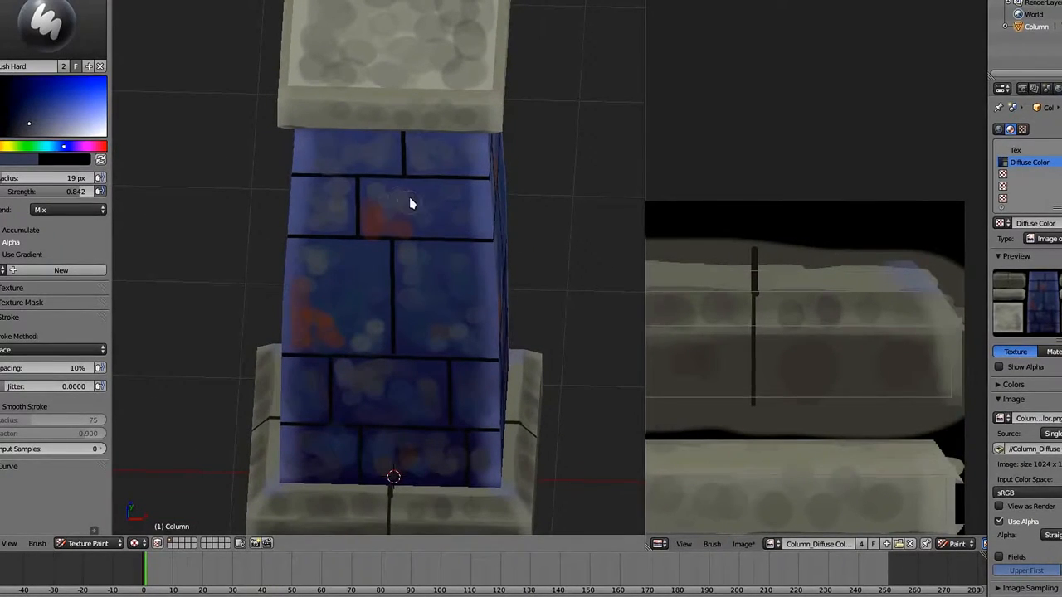
Zoom the viewport out on the column.
scroll("down", 3)
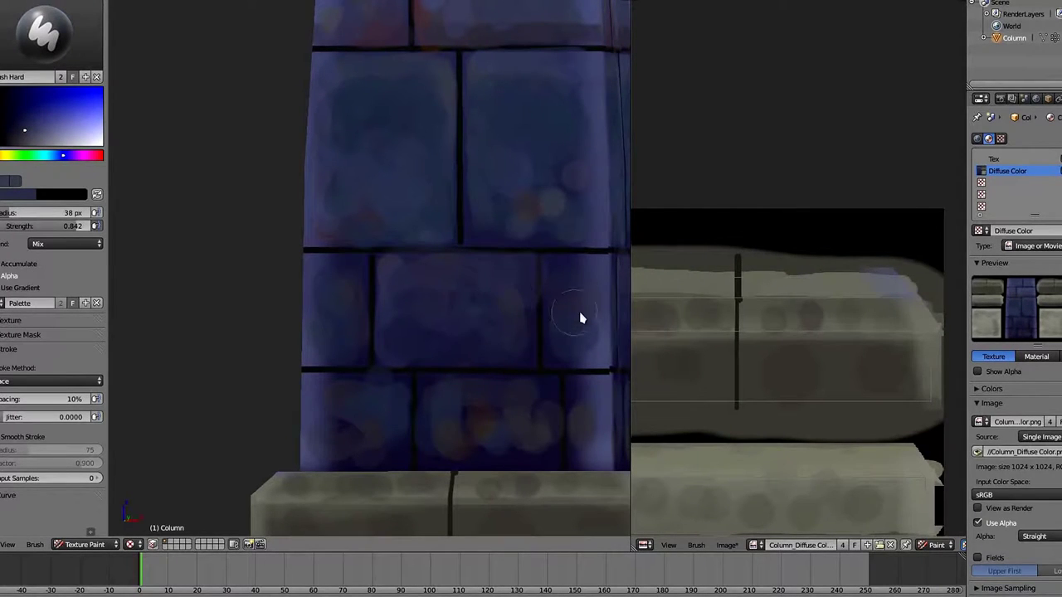
mouse_move(583, 350)
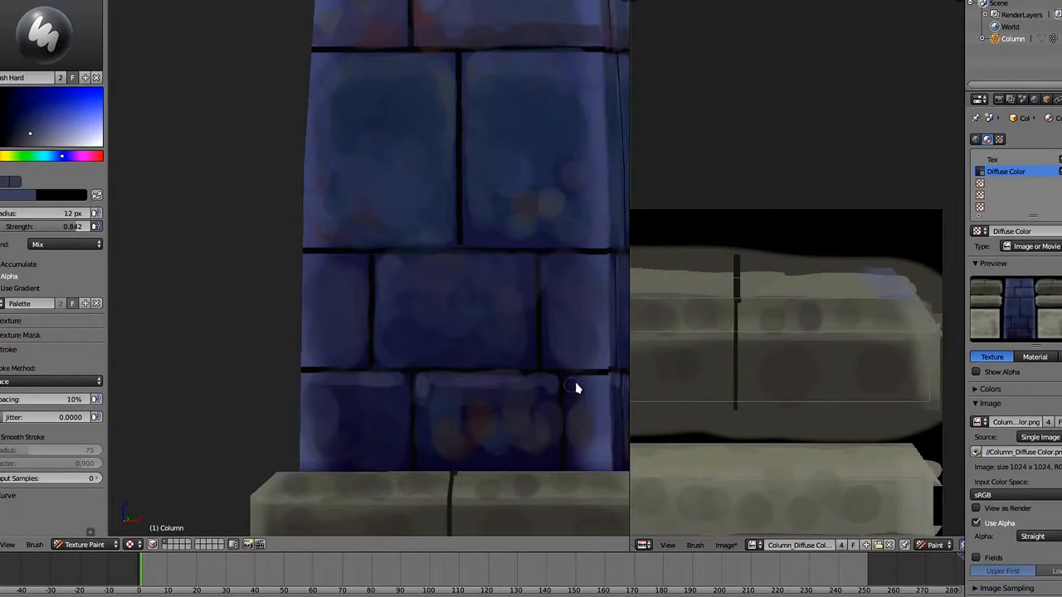
mouse_move(591, 265)
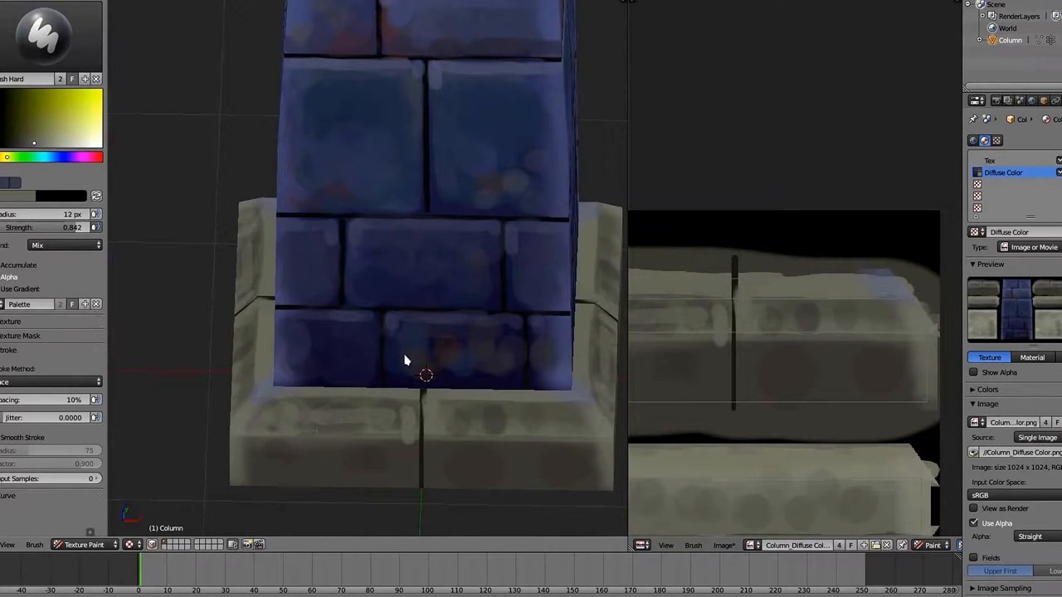
mouse_move(303, 413)
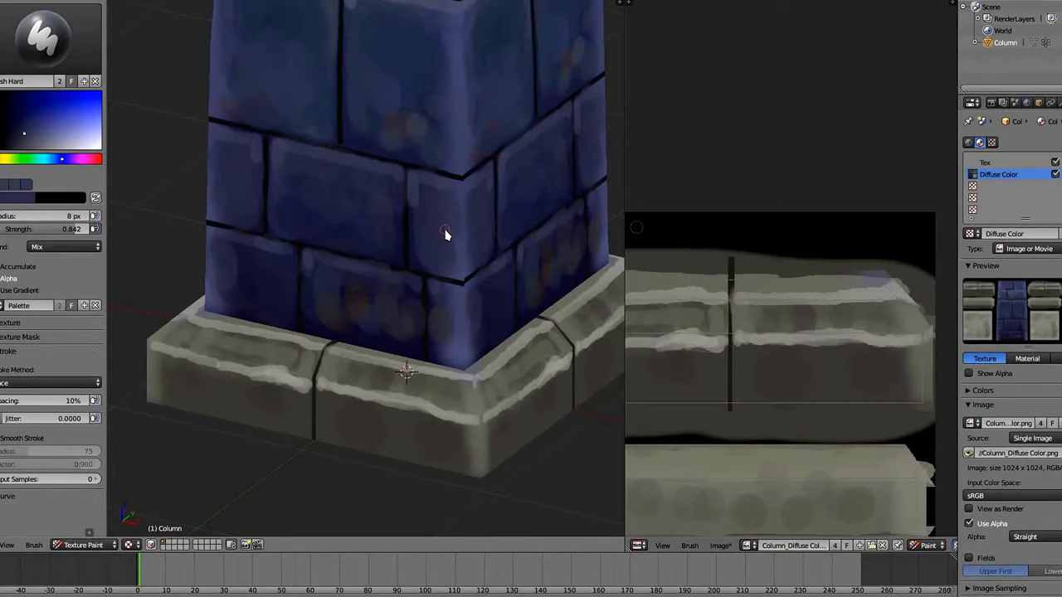
mouse_move(448, 219)
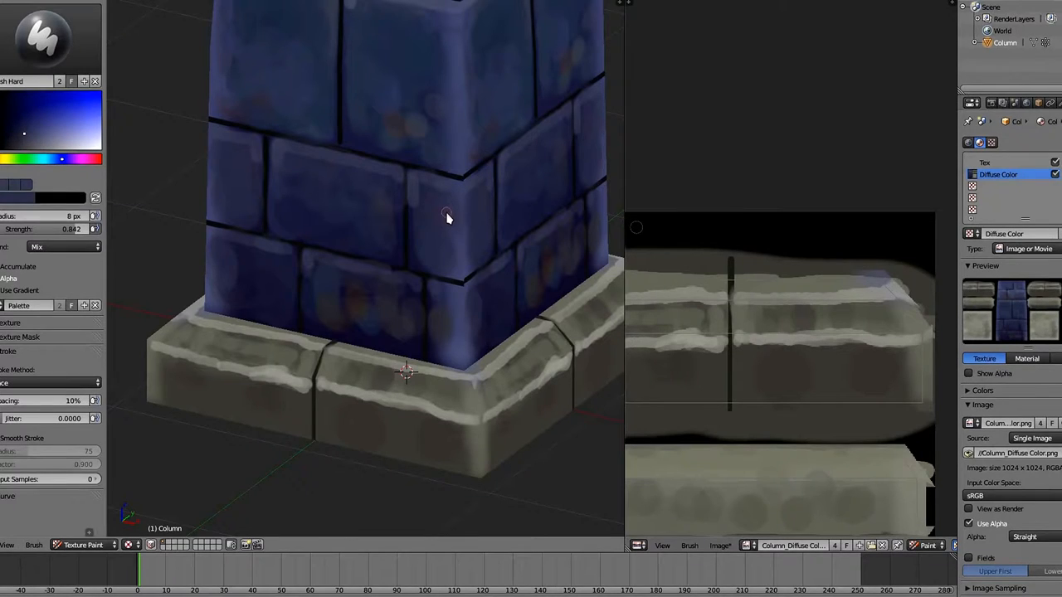
mouse_move(442, 246)
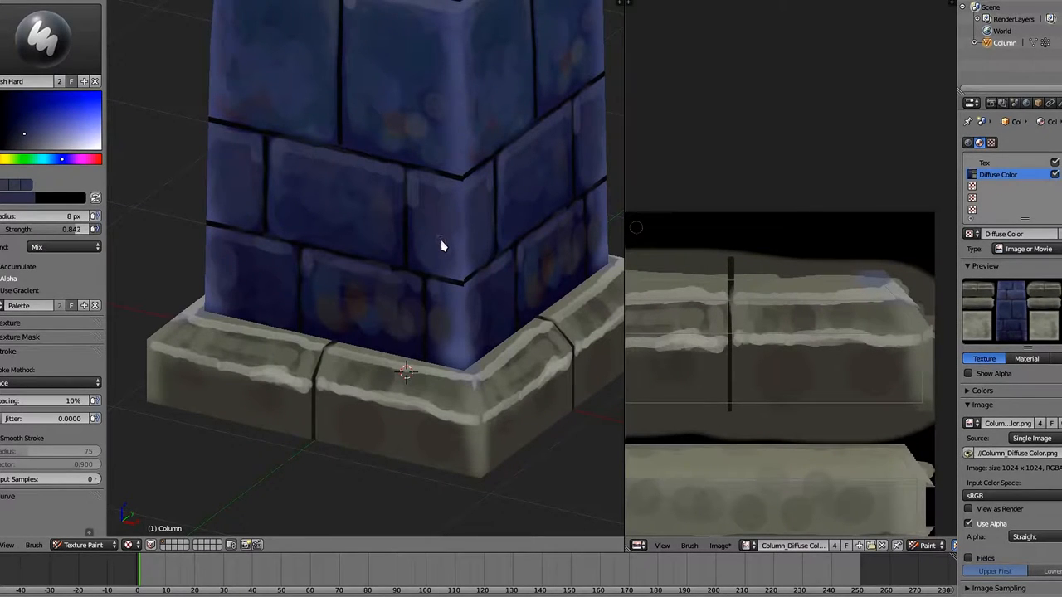
mouse_move(420, 219)
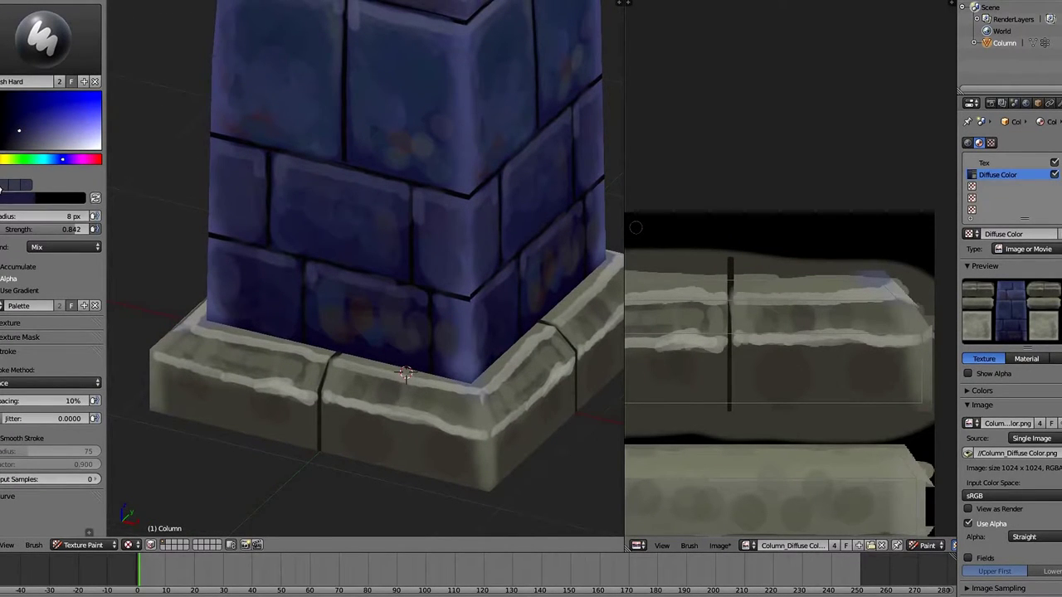
mouse_move(465, 253)
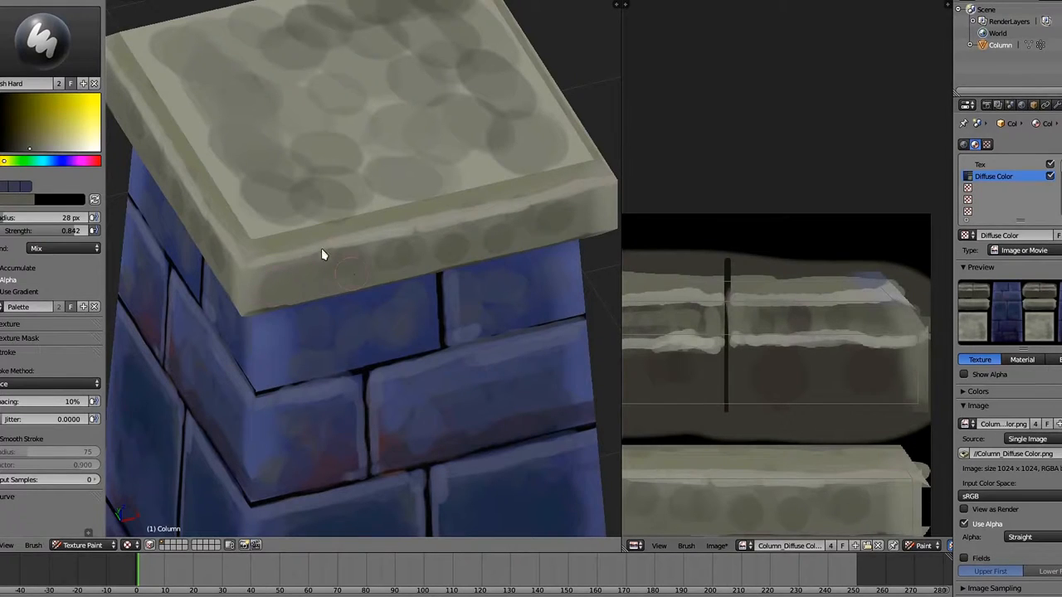
Paint gray, bluish-gray and brown wear patches over the cap's top surface.
left_click(29, 143)
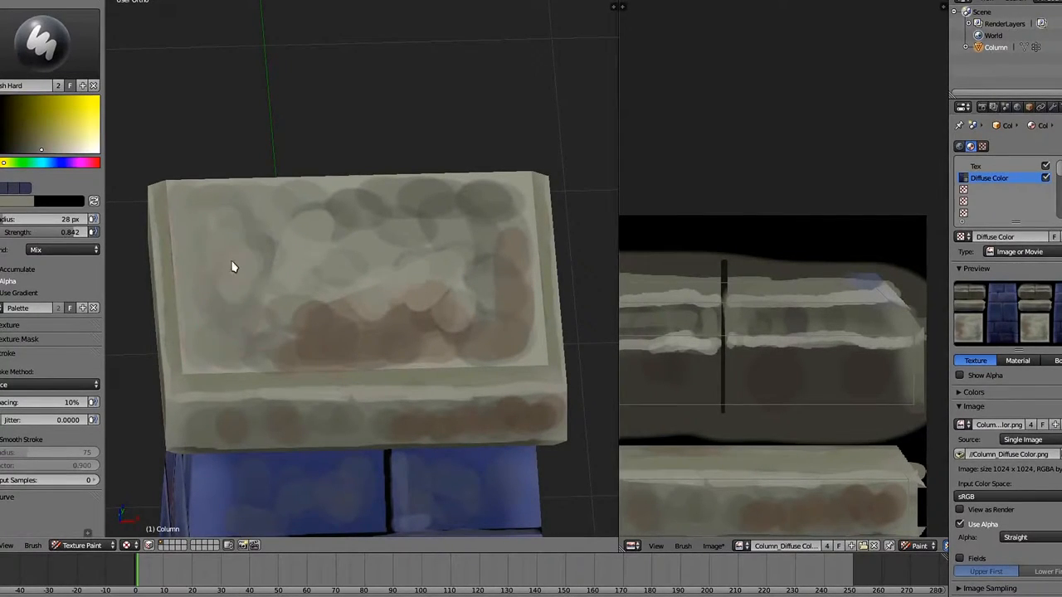
left_click(43, 154)
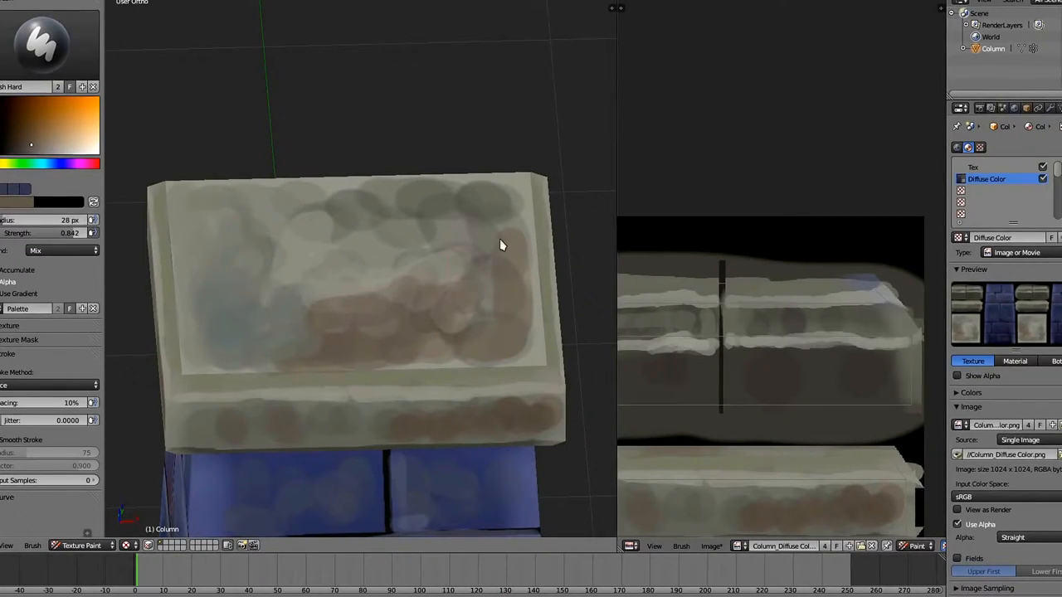
left_click_drag(502, 245, 510, 264)
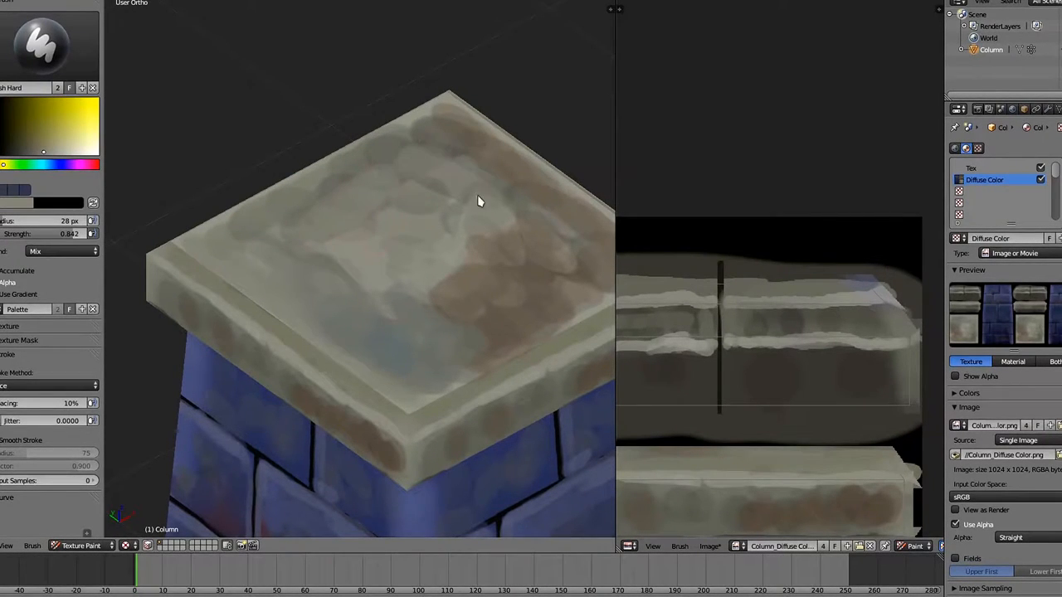
left_click_drag(477, 199, 448, 243)
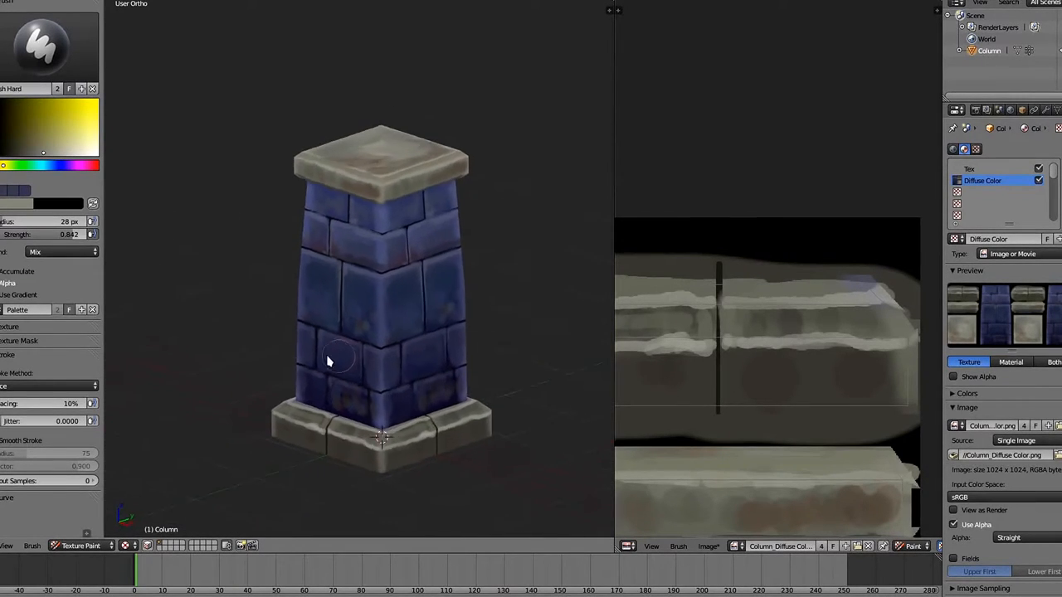
Orbit the column around to look down at its base.
left_click_drag(328, 361, 419, 345)
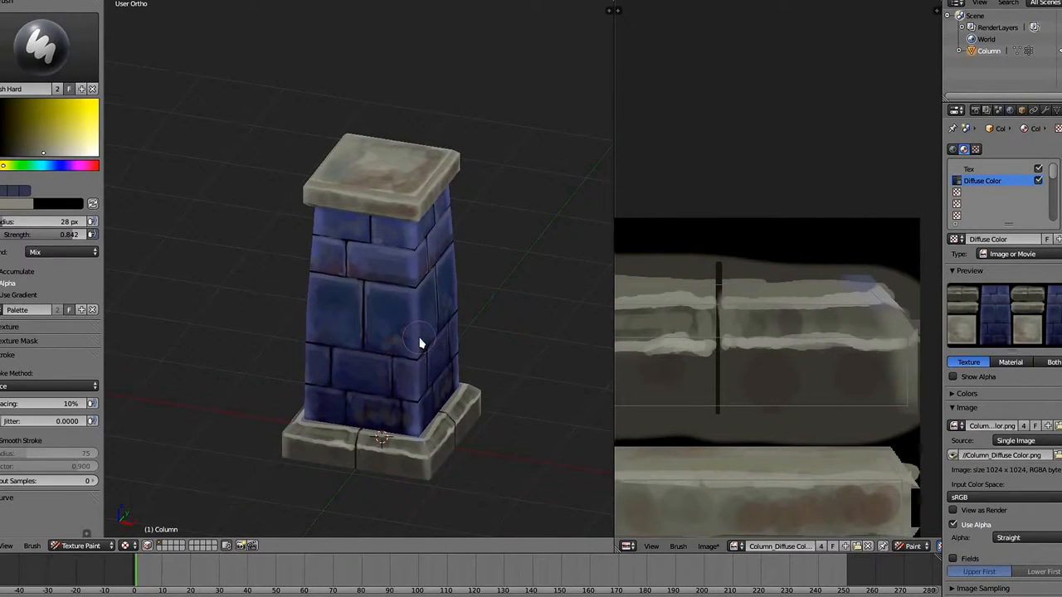
mouse_move(299, 370)
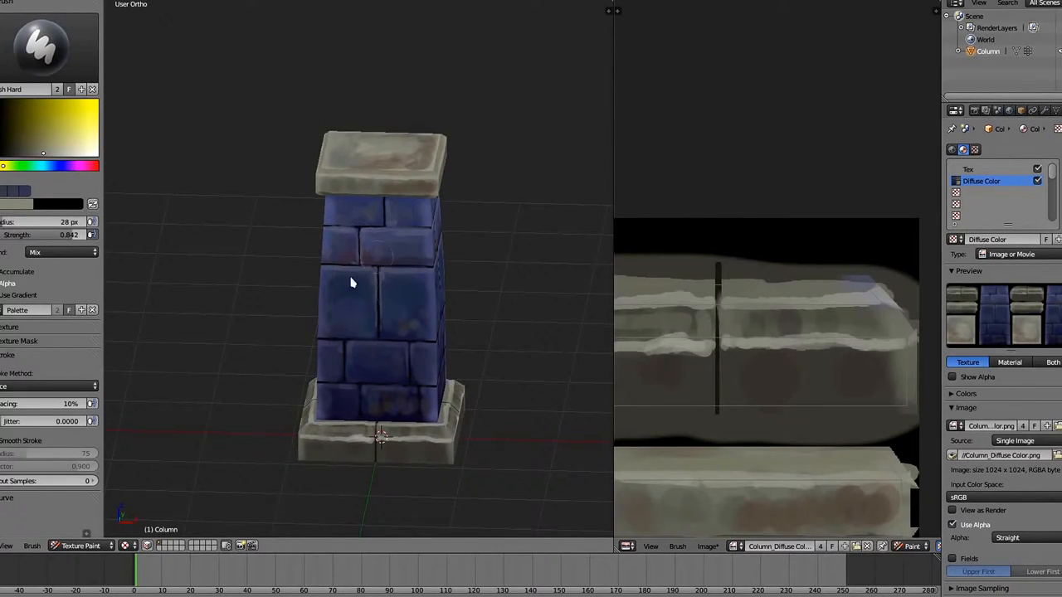
left_click_drag(352, 282, 531, 448)
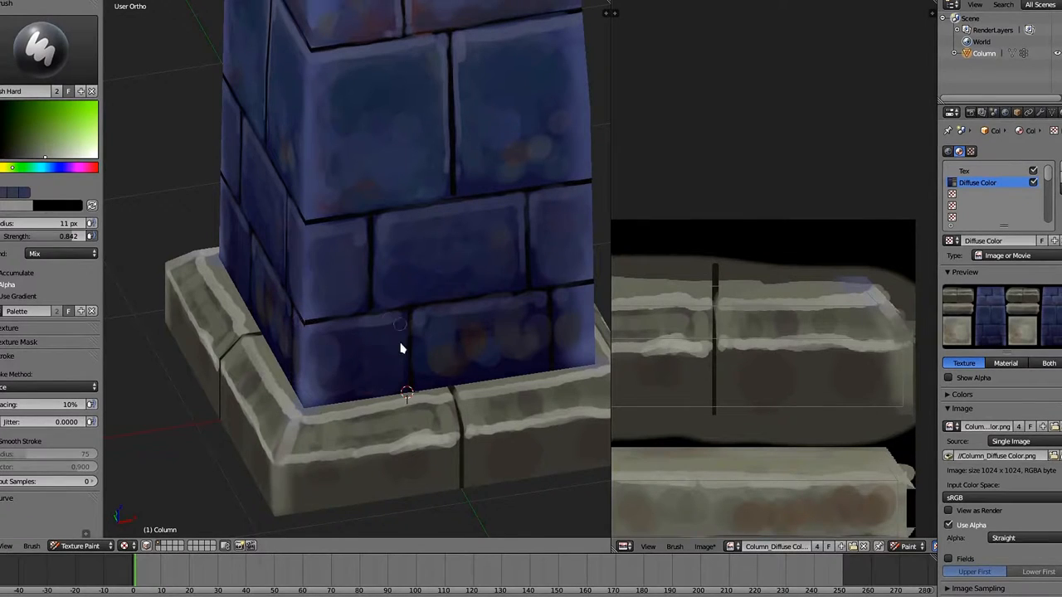
mouse_move(427, 378)
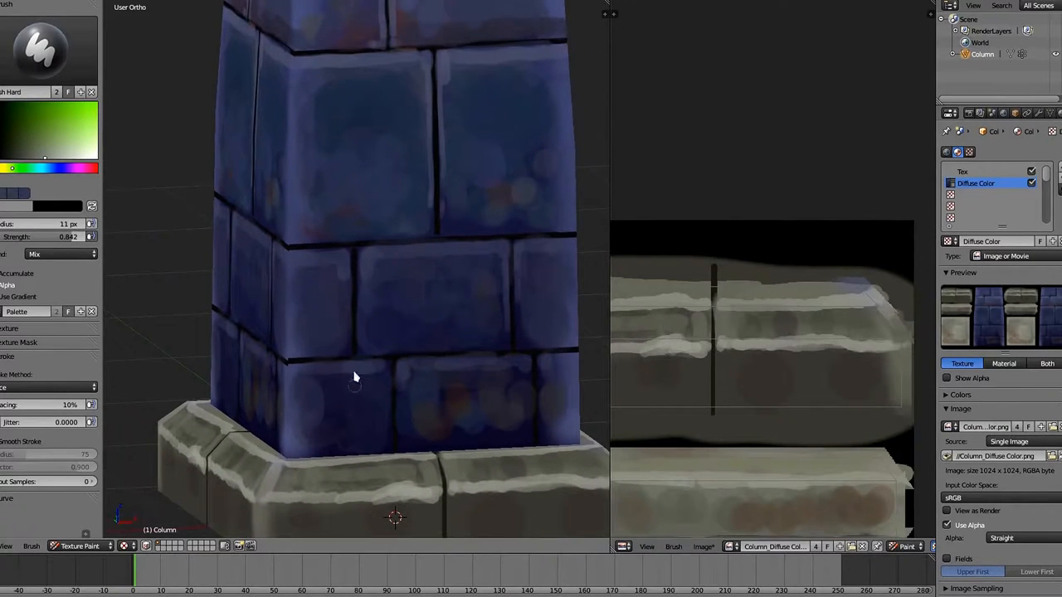
mouse_move(357, 404)
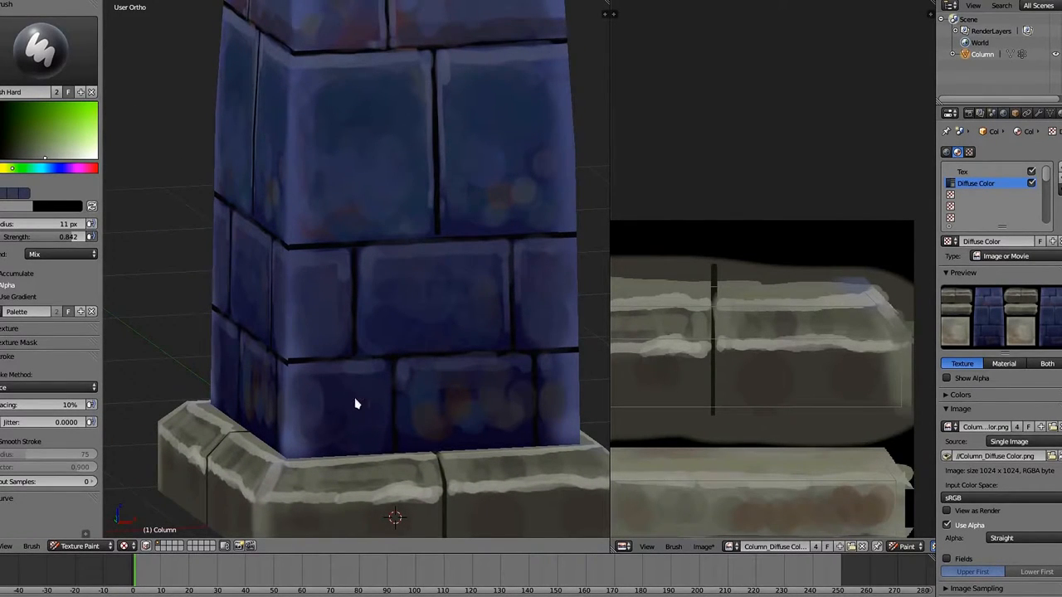
mouse_move(339, 359)
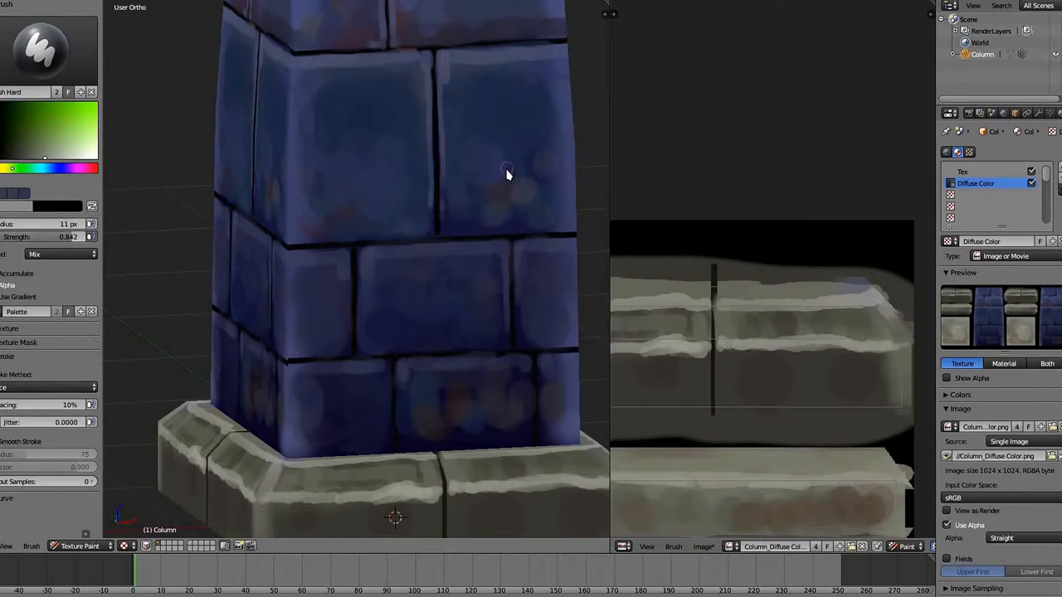
mouse_move(331, 430)
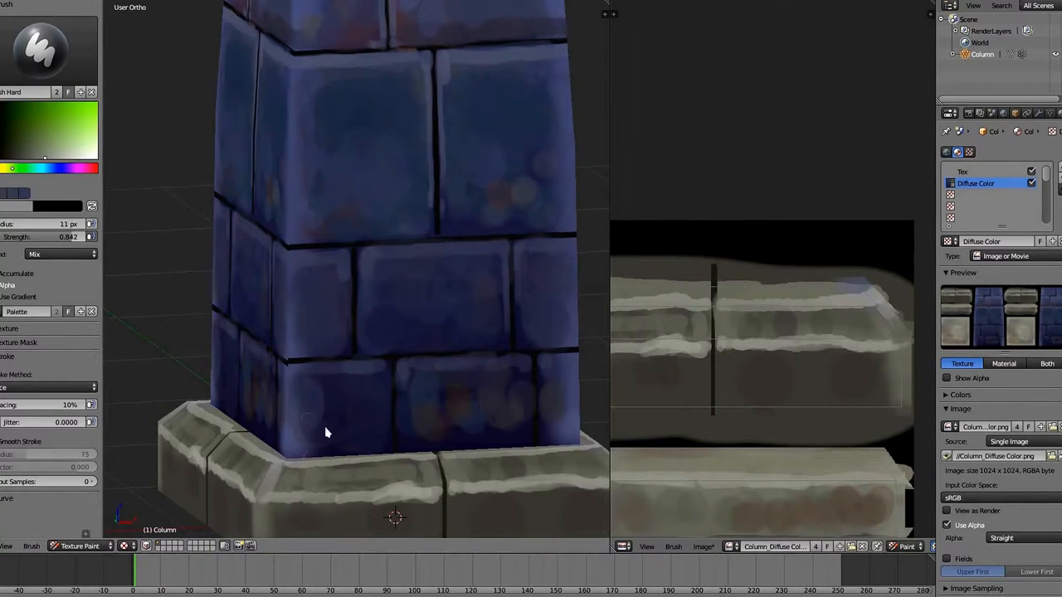
mouse_move(352, 324)
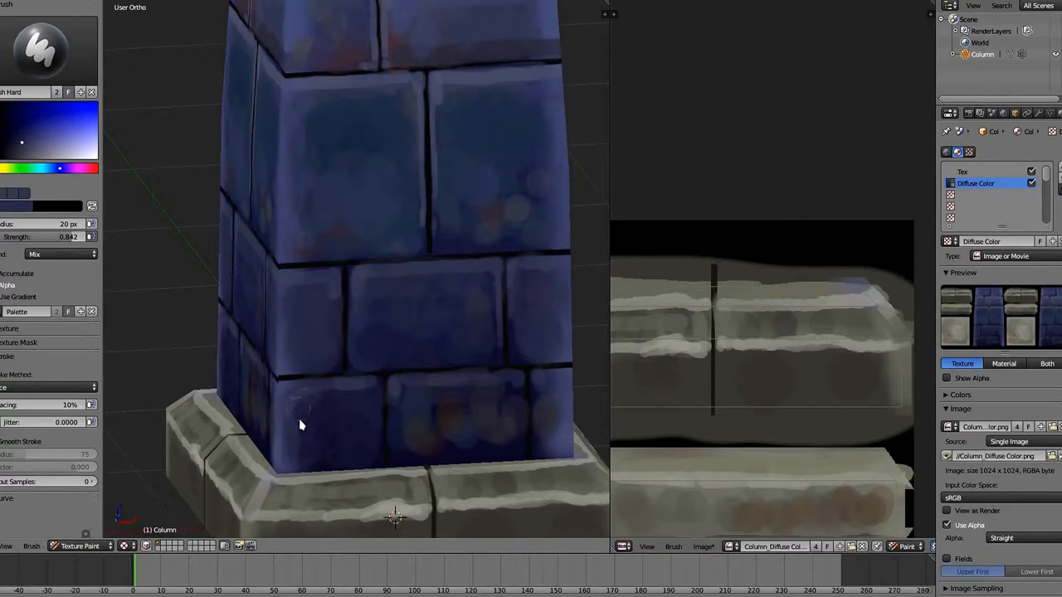
mouse_move(339, 442)
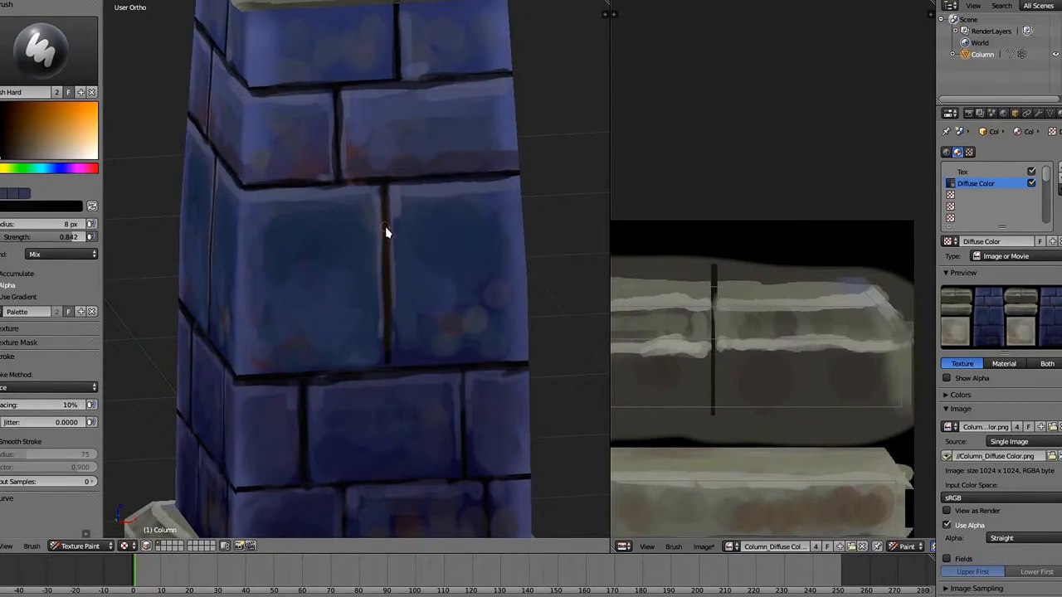
Paint a dark crack line down the lower bricks.
left_click_drag(385, 232, 302, 485)
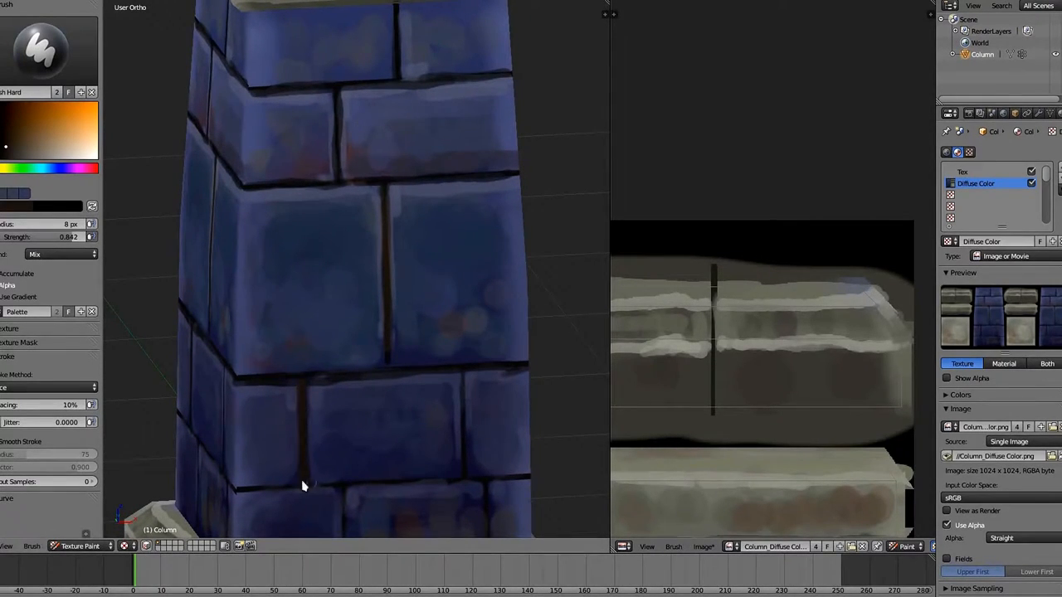
mouse_move(375, 479)
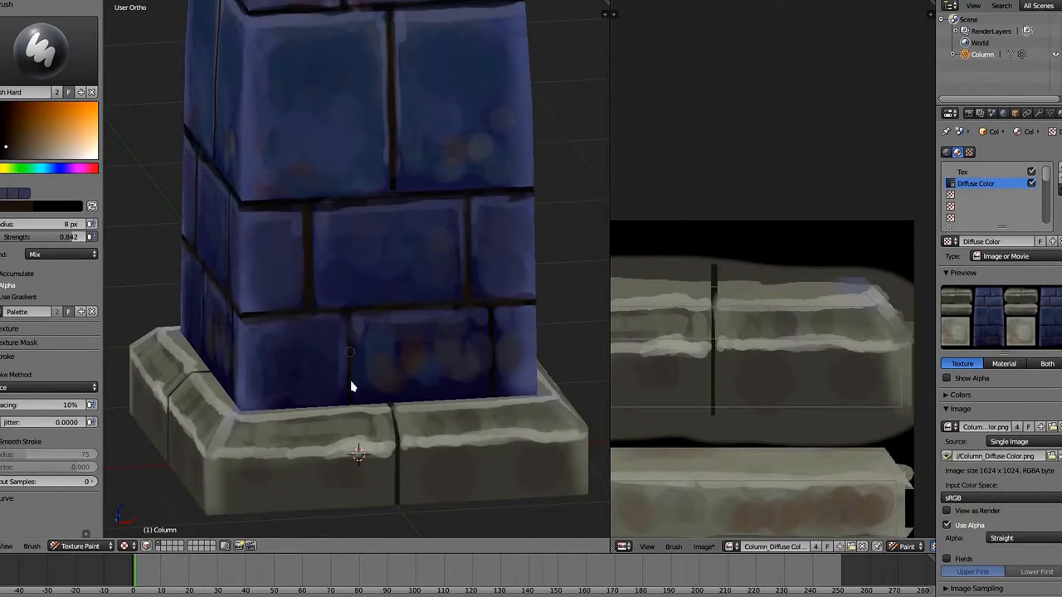
mouse_move(491, 330)
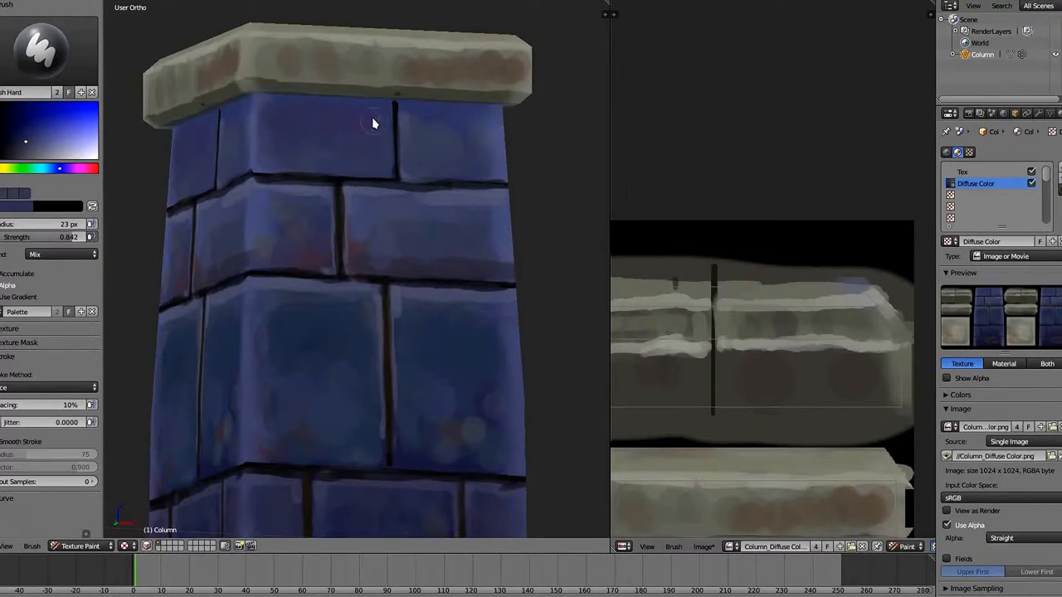
mouse_move(419, 154)
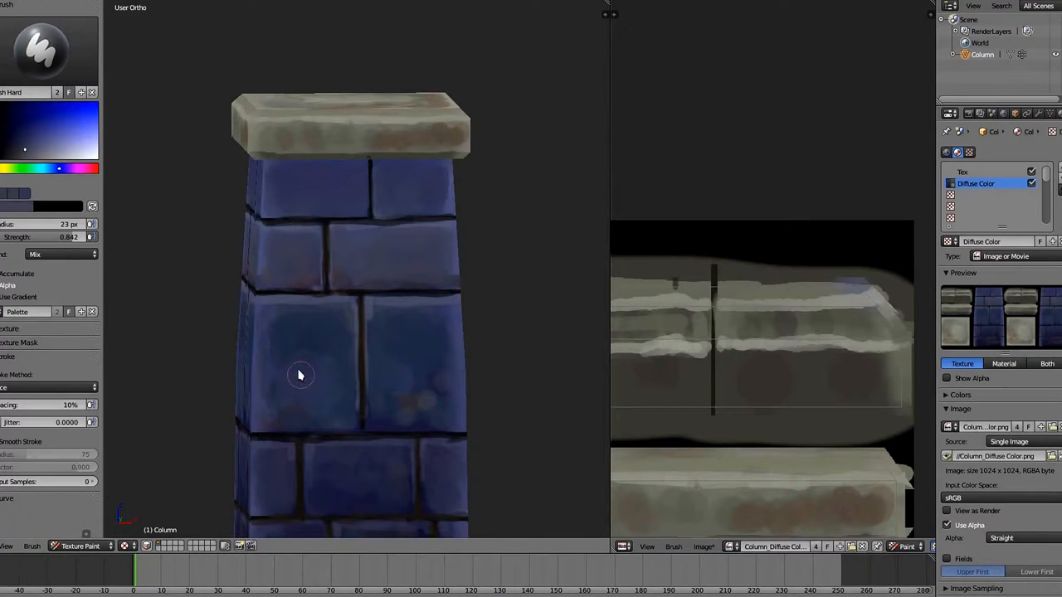
mouse_move(279, 322)
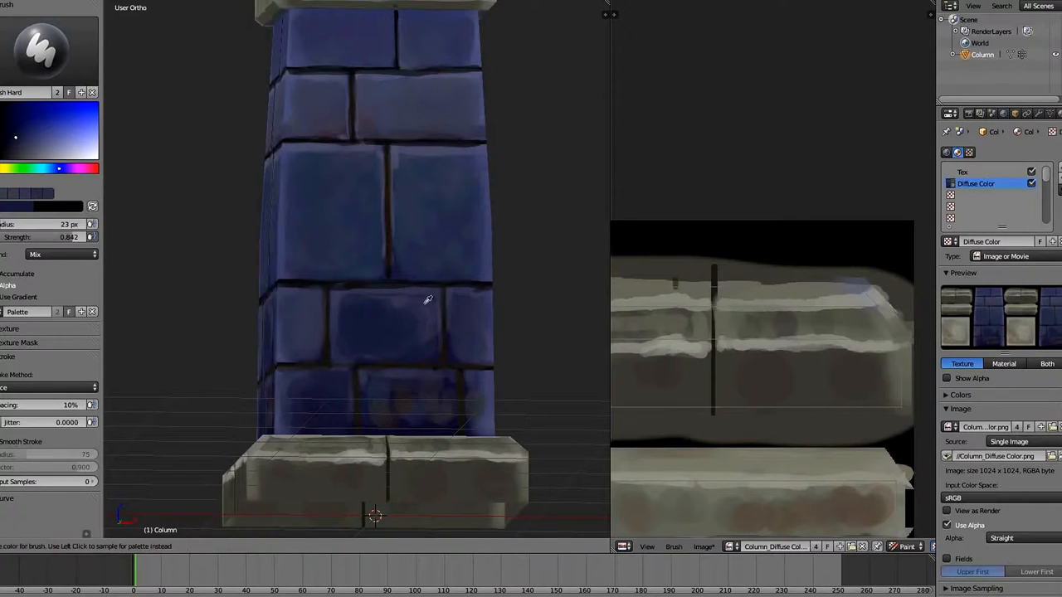
Sample a blue from the bricks and dab it onto the bricks near the base.
left_click(361, 343)
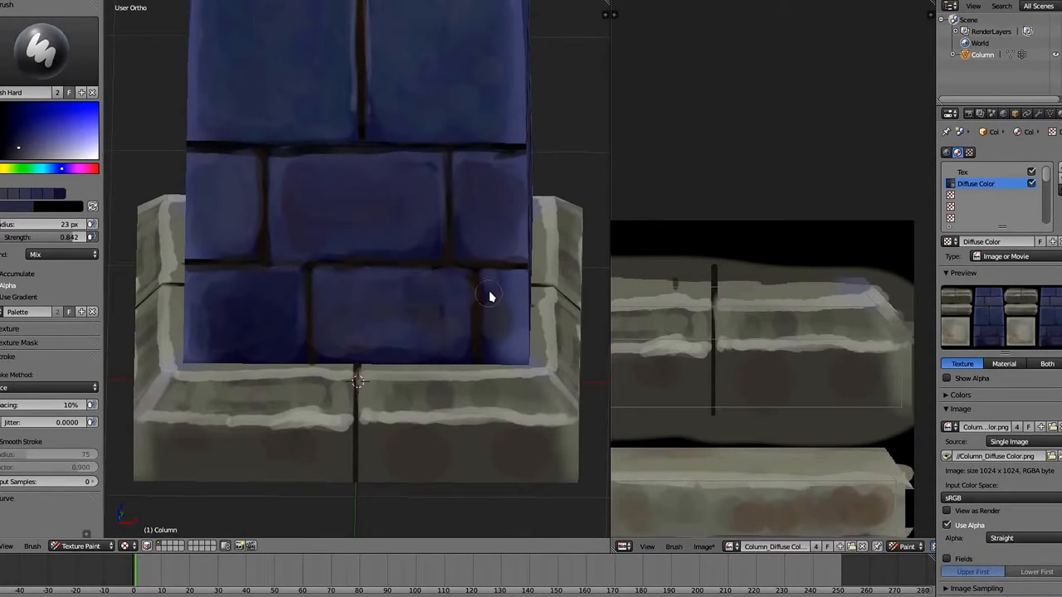
mouse_move(214, 294)
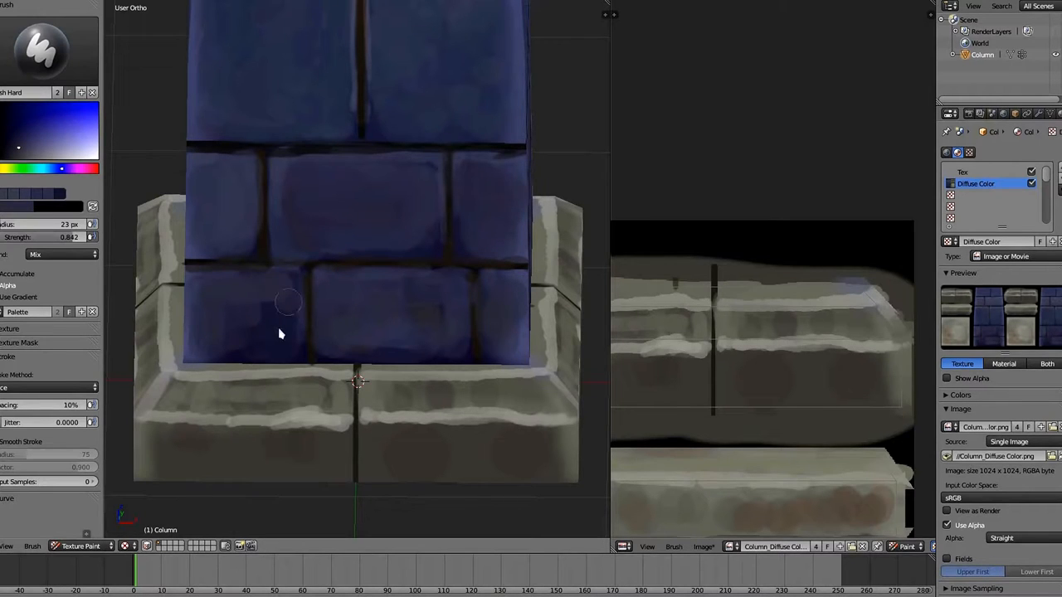
scroll("down", 3)
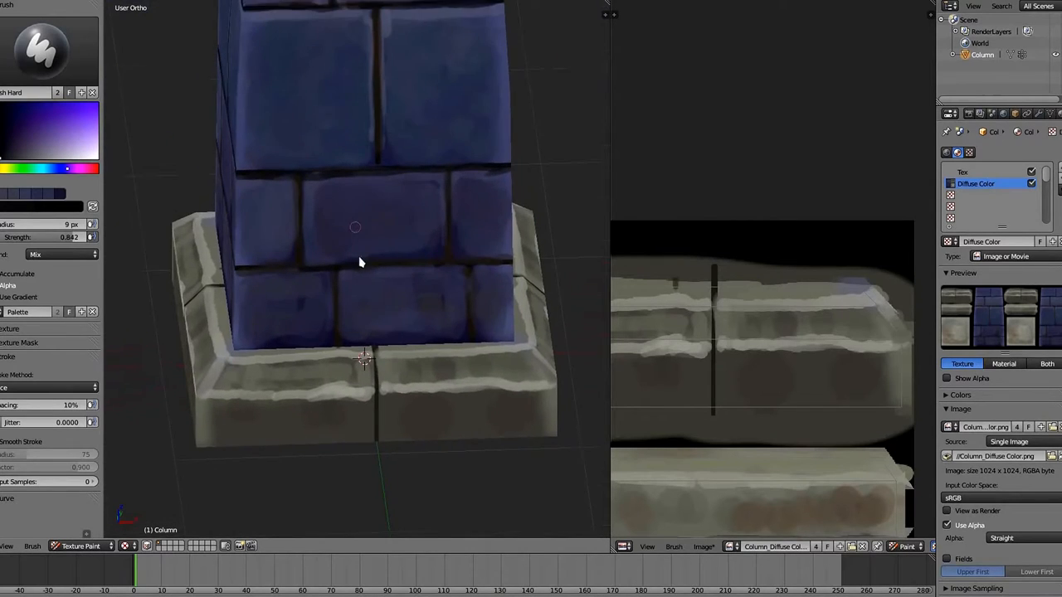
left_click_drag(355, 266, 348, 348)
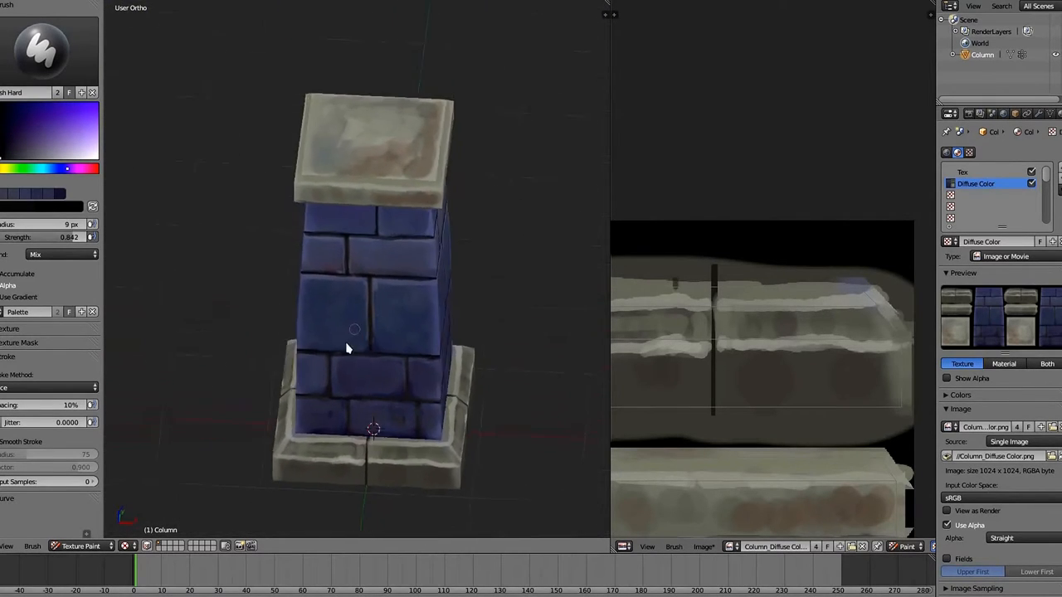
scroll("up", 3)
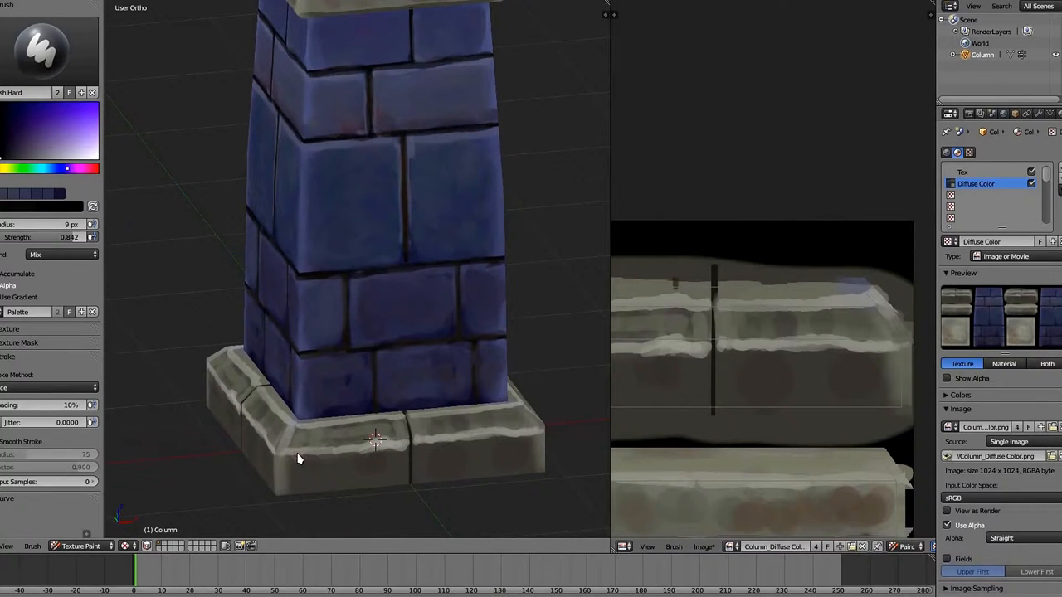
left_click(27, 171)
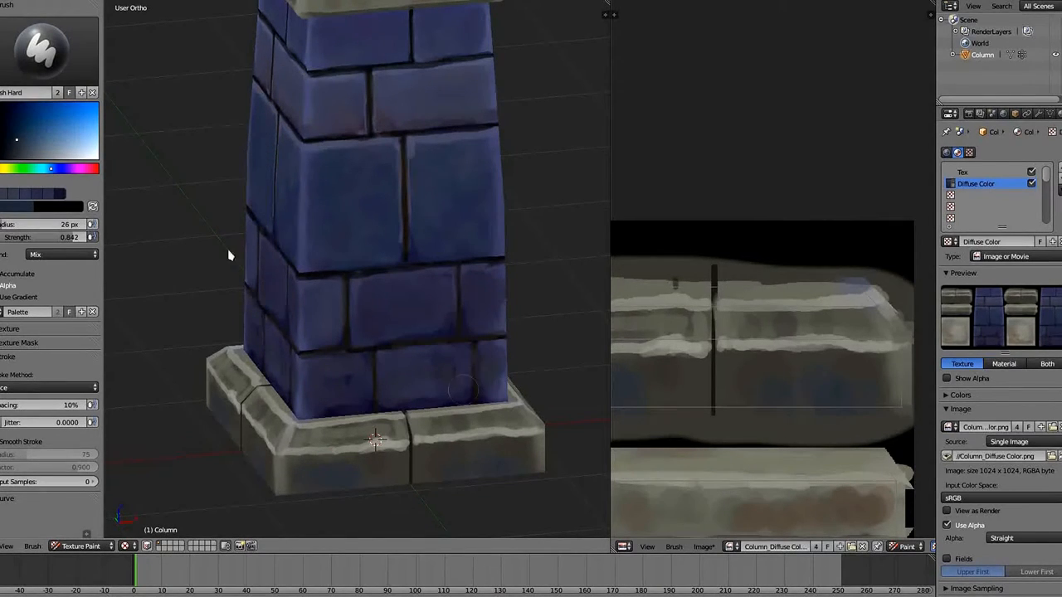
Pick dark brown and paint wear along the base's lower edge.
left_click(32, 141)
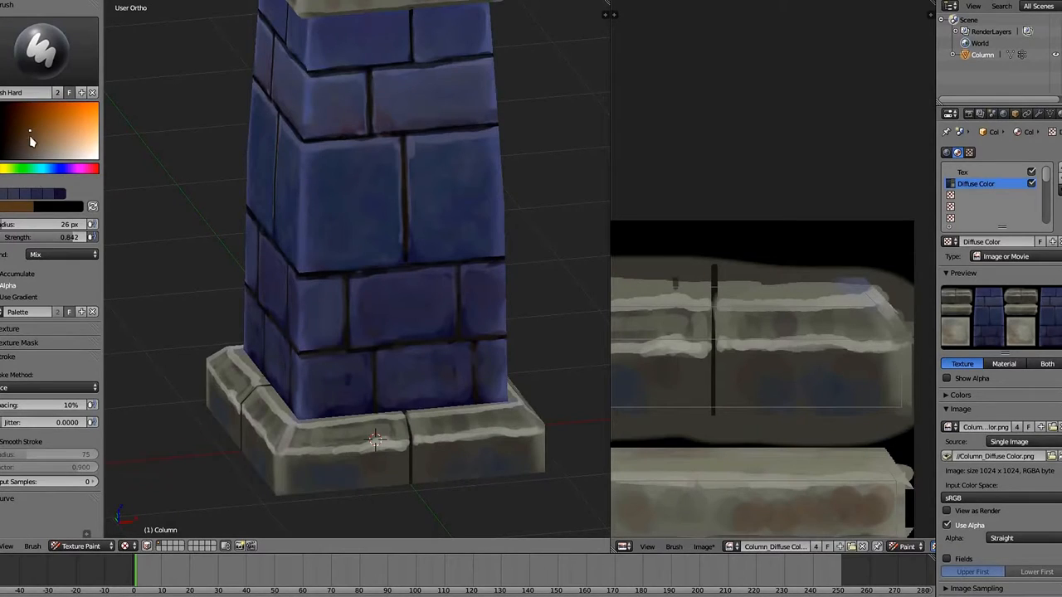
left_click(349, 477)
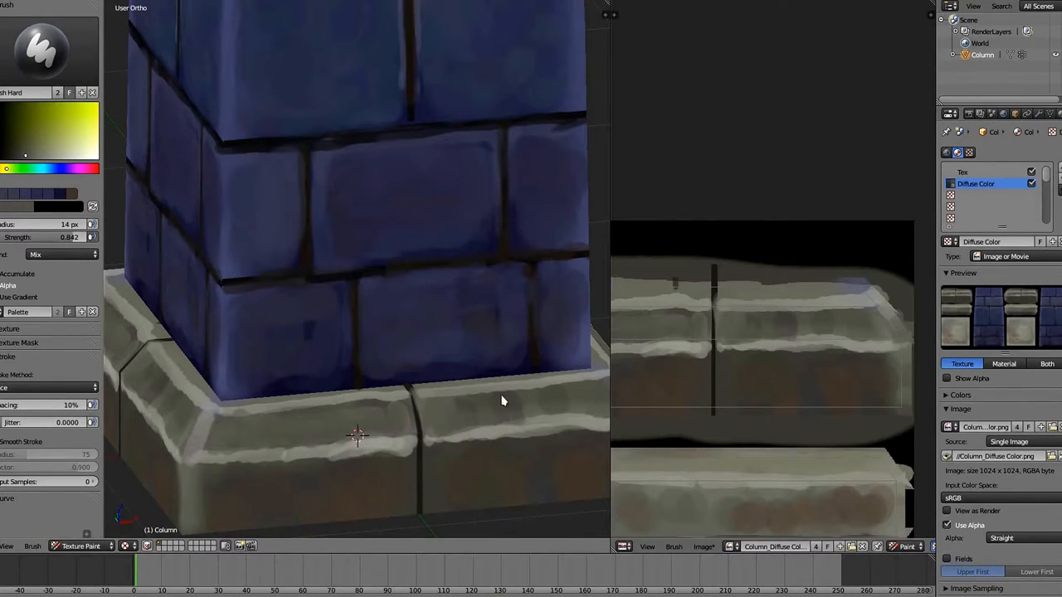
left_click_drag(502, 401, 432, 471)
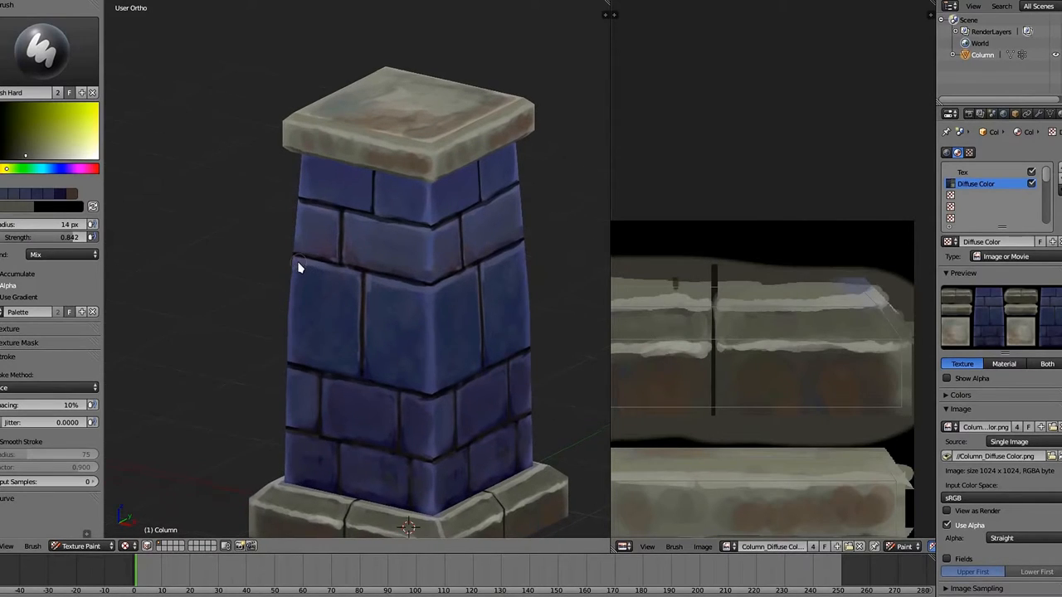
Save the column project, confirming the overwrite of the existing file.
key("ctrl+s")
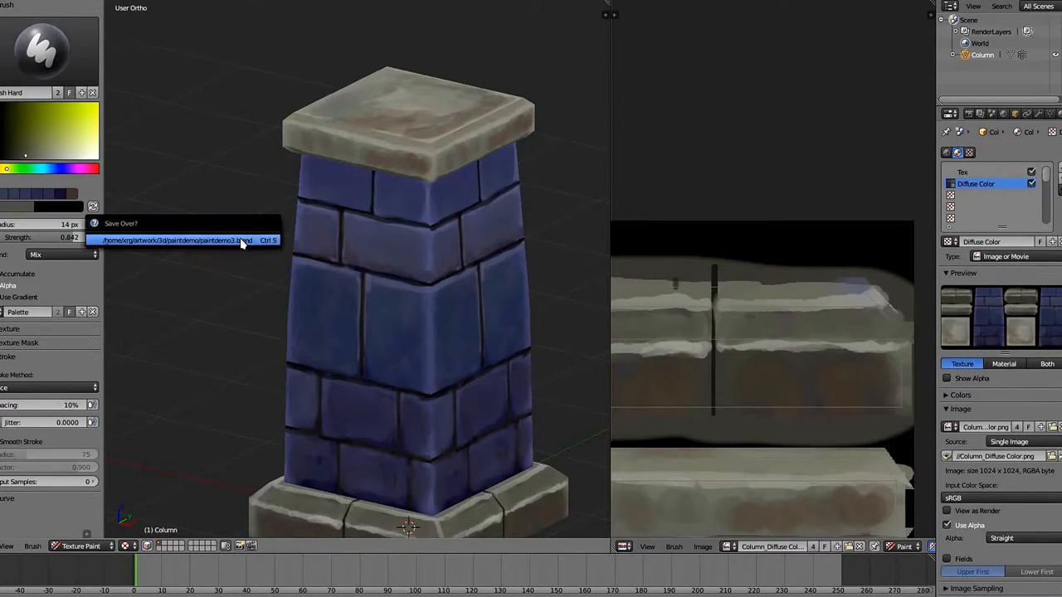
left_click(183, 240)
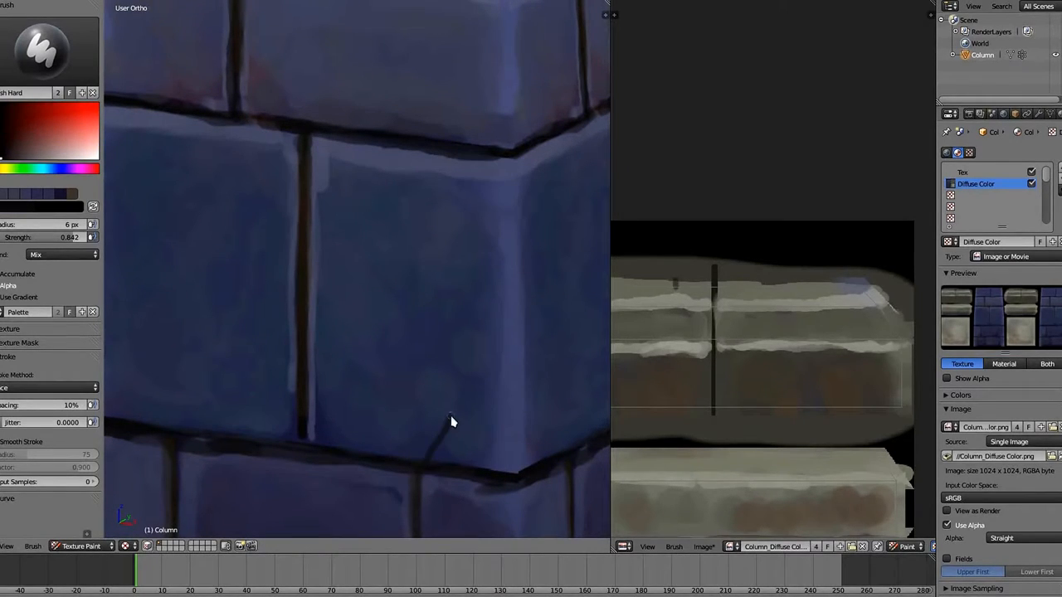
Paint a thin dark crack diagonally across a blue brick.
left_click_drag(448, 422, 526, 316)
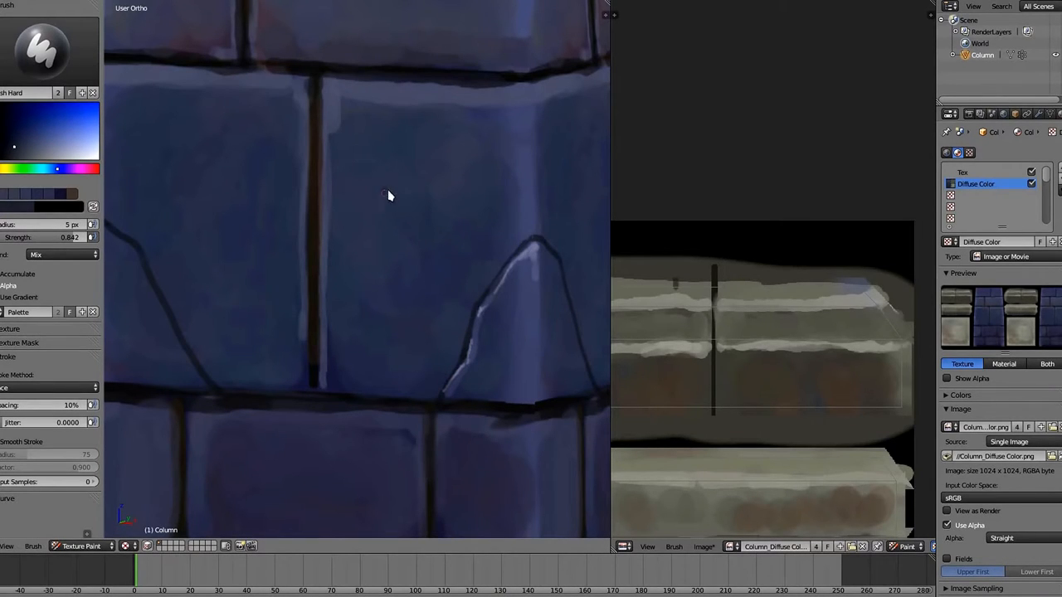
mouse_move(382, 313)
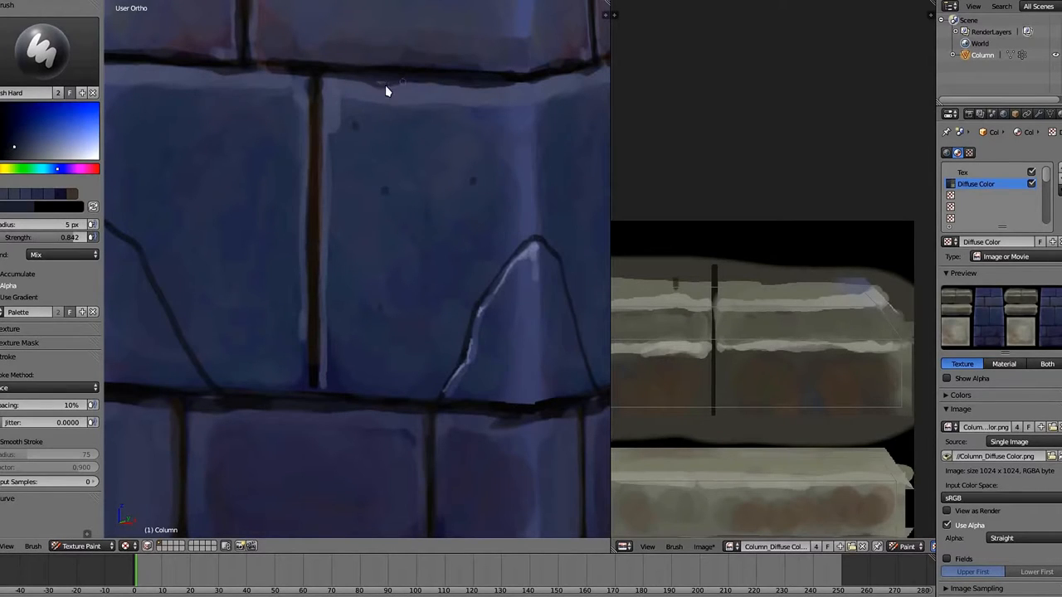
mouse_move(527, 91)
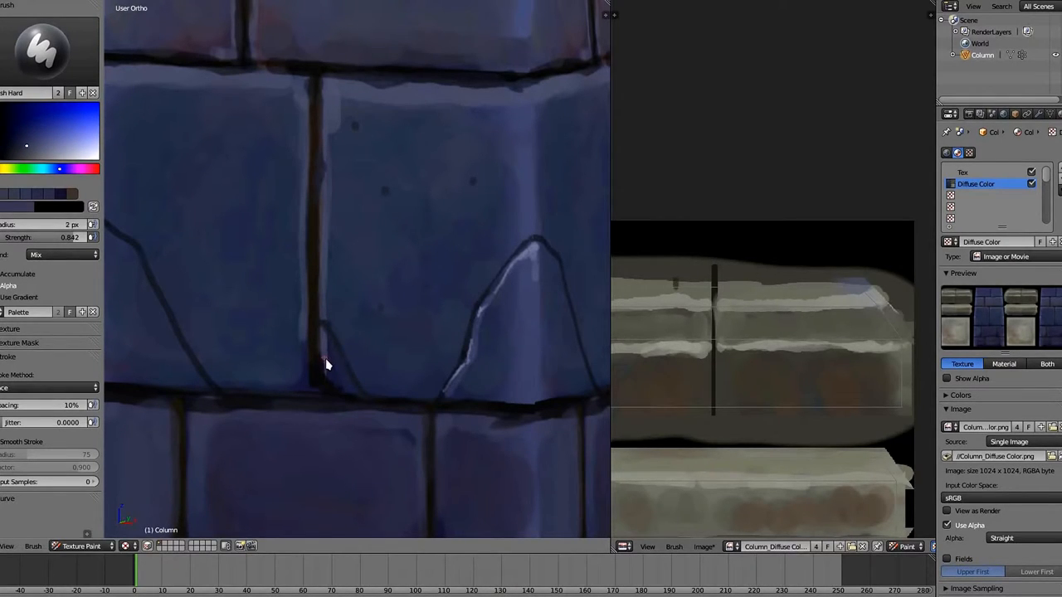
mouse_move(348, 394)
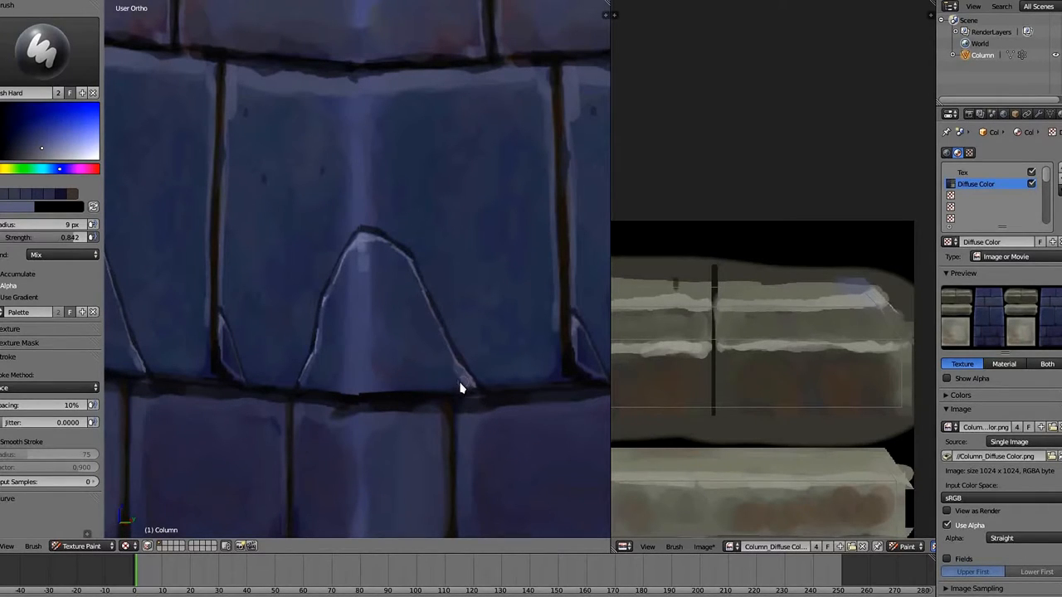
mouse_move(453, 381)
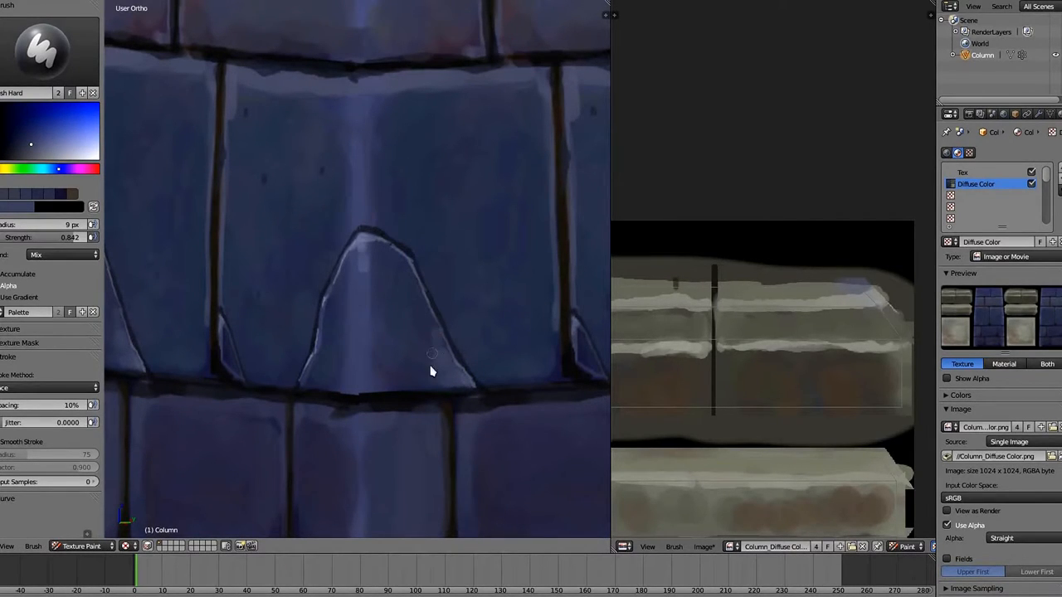
mouse_move(423, 352)
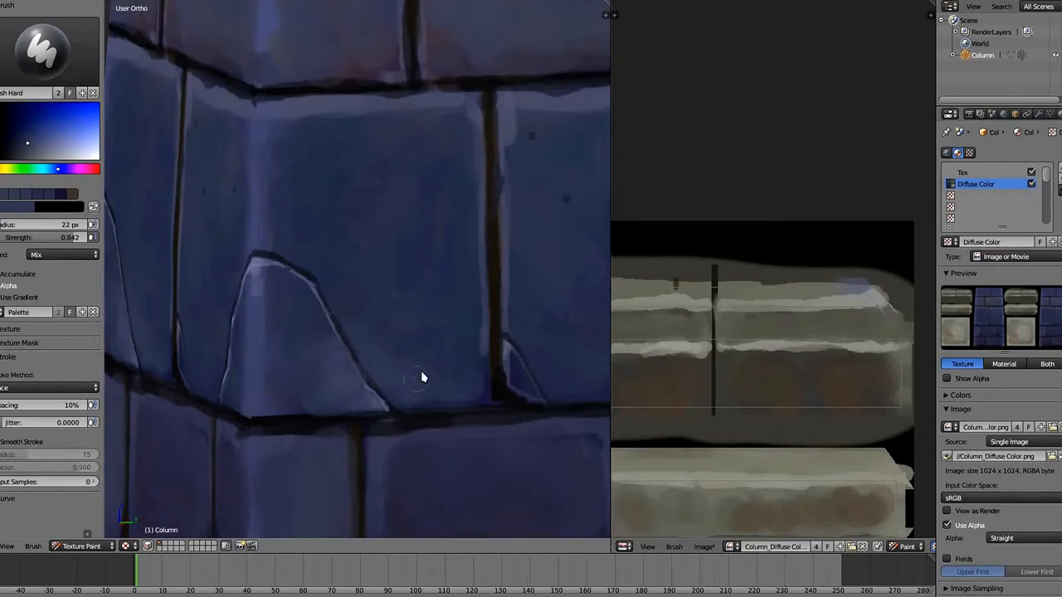
mouse_move(295, 413)
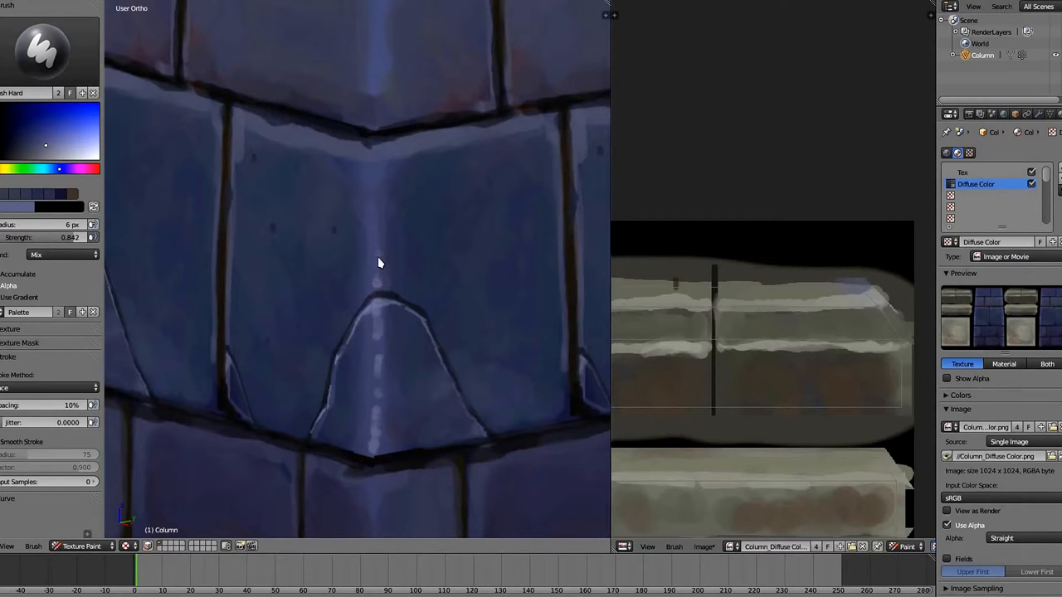
mouse_move(378, 183)
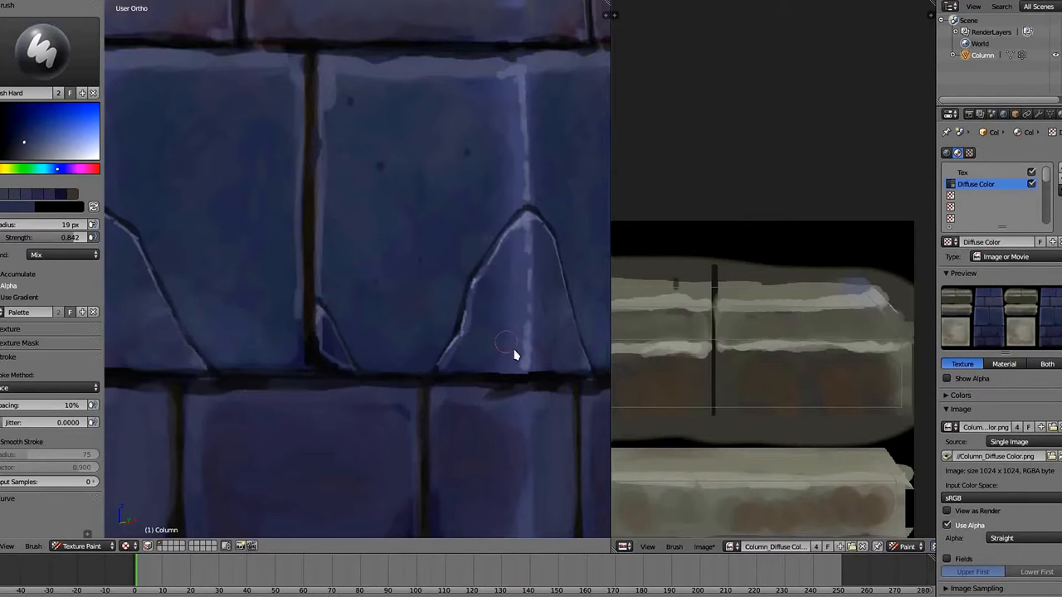
mouse_move(506, 358)
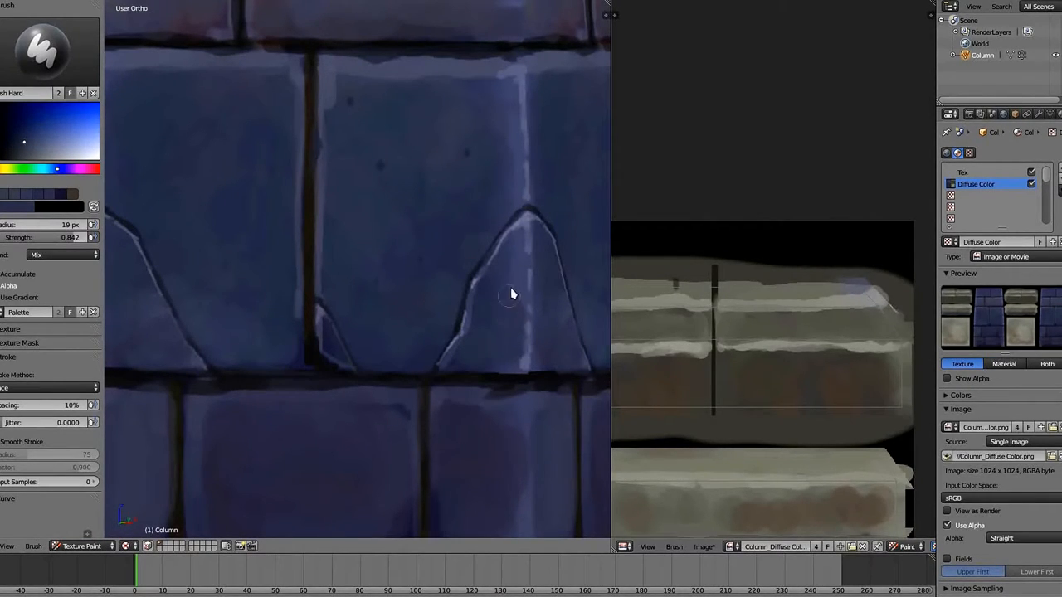
mouse_move(515, 189)
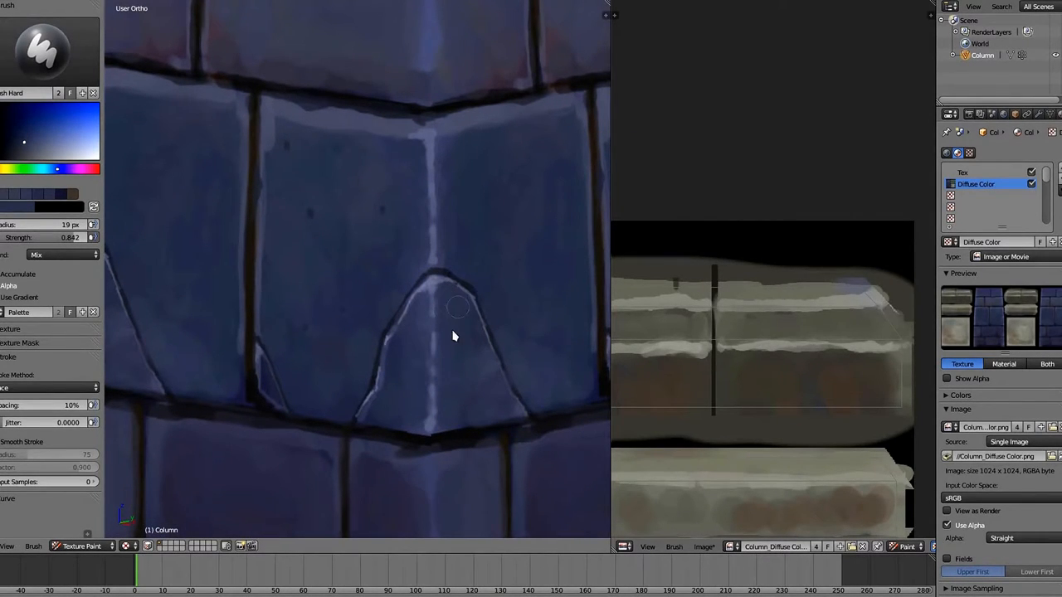
Pick a reddish colour and dab a faint tint onto the cracked brick.
scroll("down", 3)
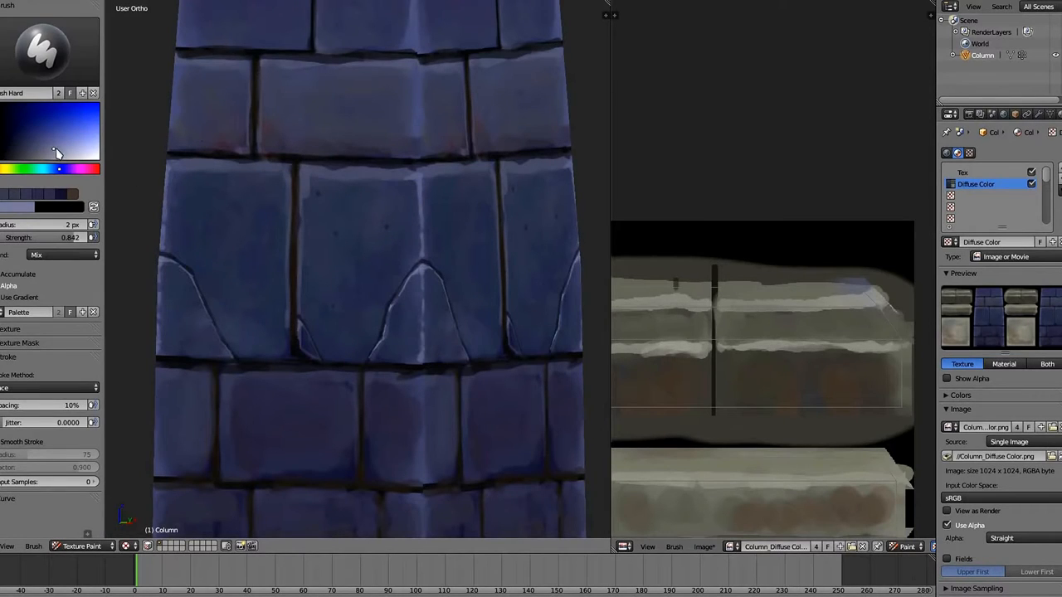
mouse_move(322, 179)
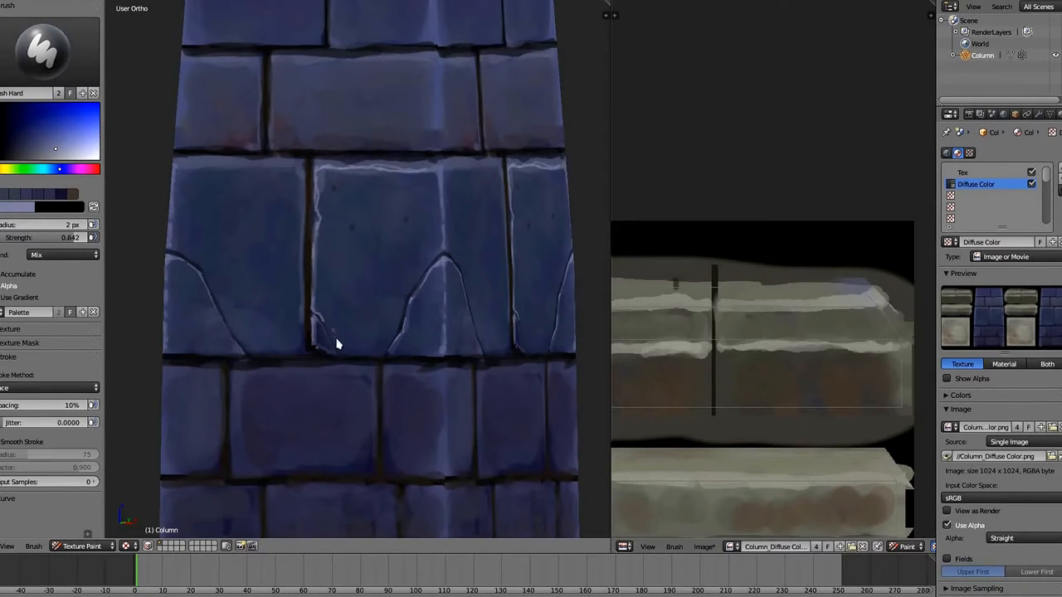
mouse_move(354, 297)
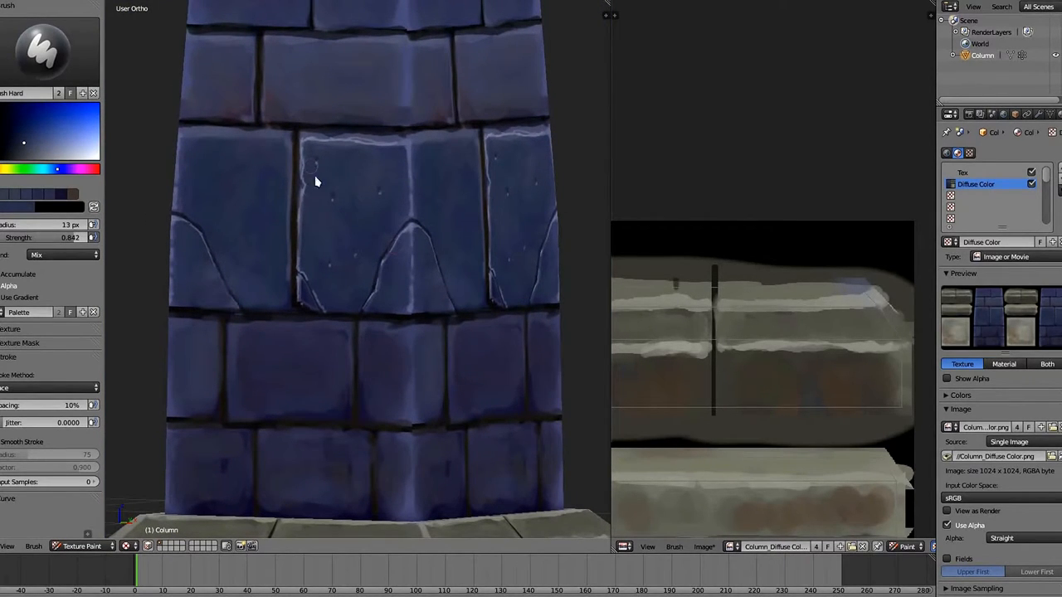
mouse_move(357, 176)
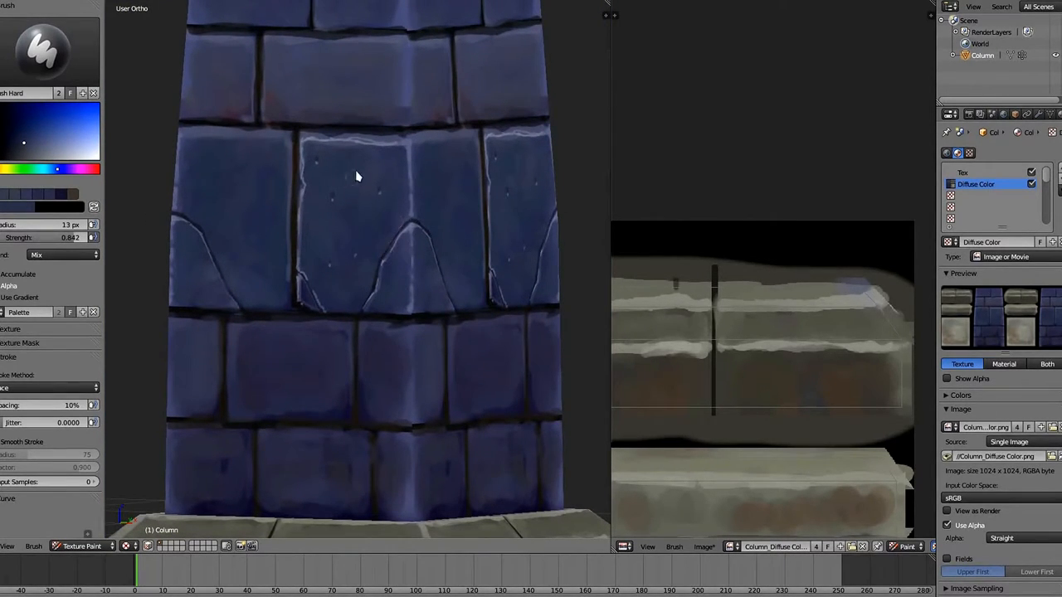
mouse_move(370, 154)
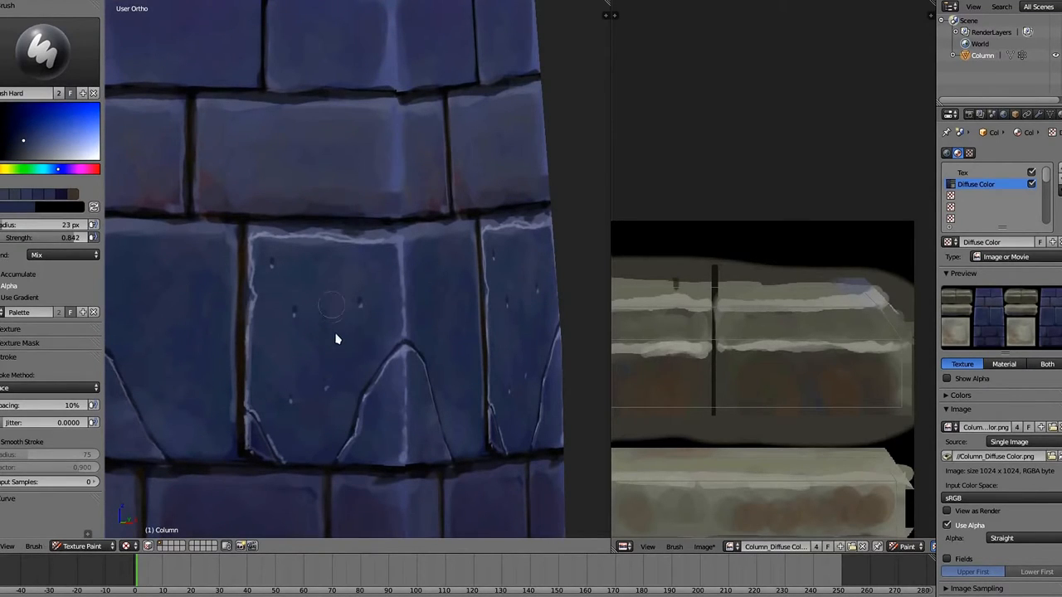
mouse_move(351, 287)
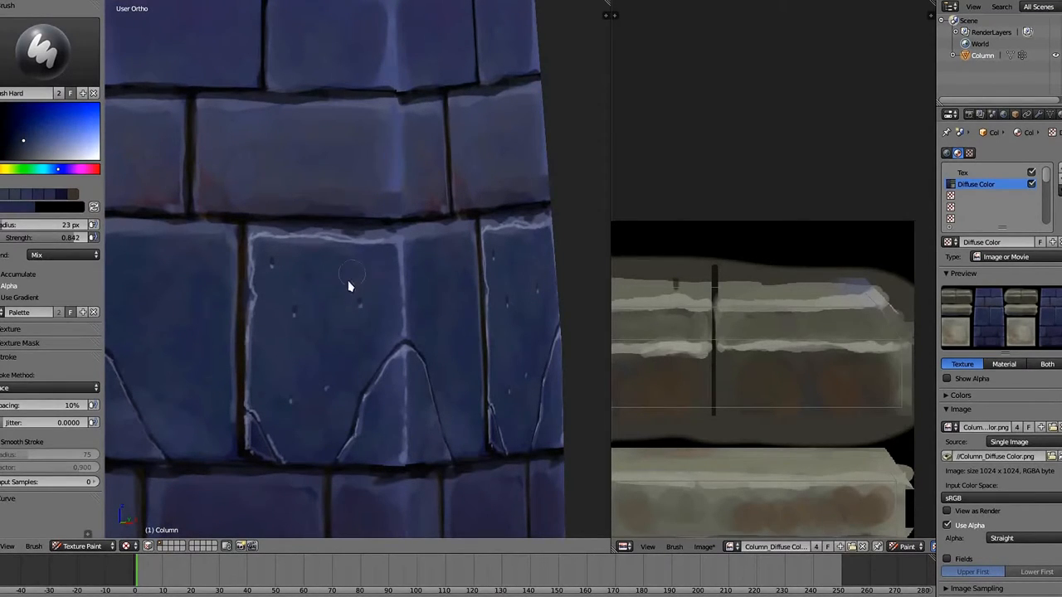
mouse_move(384, 324)
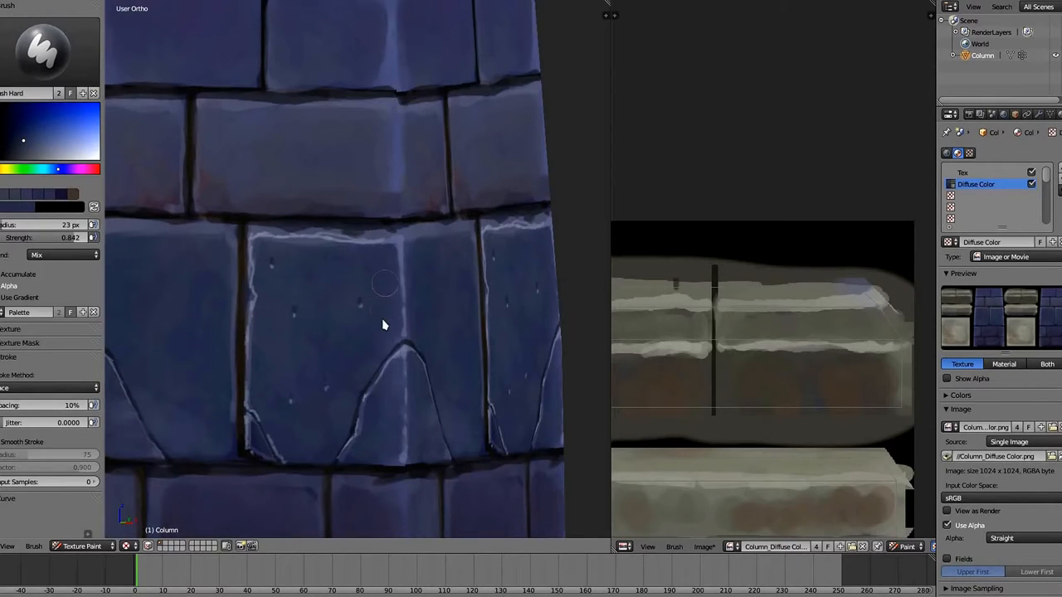
mouse_move(289, 357)
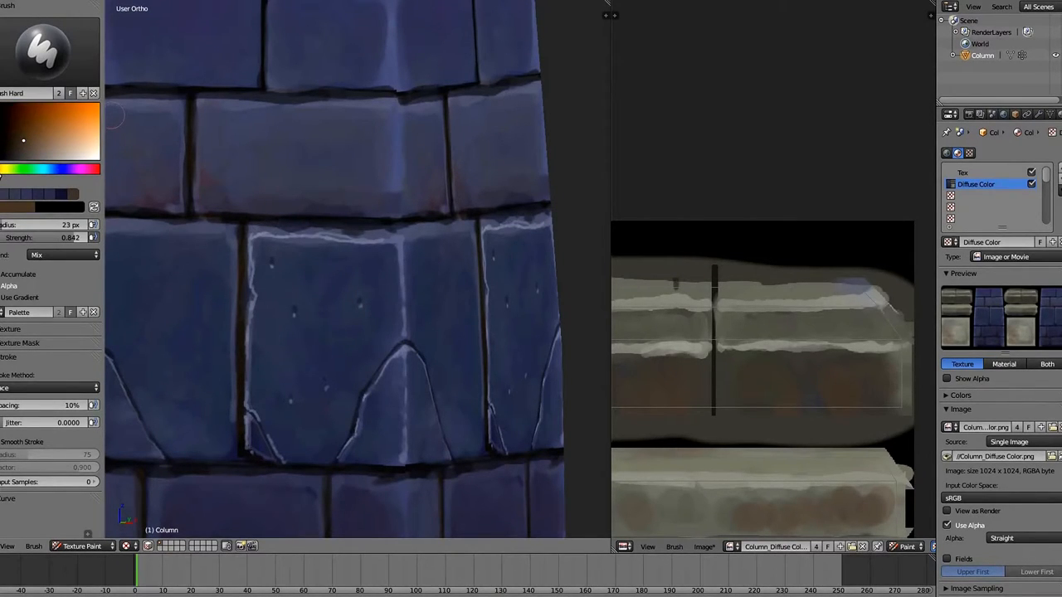
left_click(60, 170)
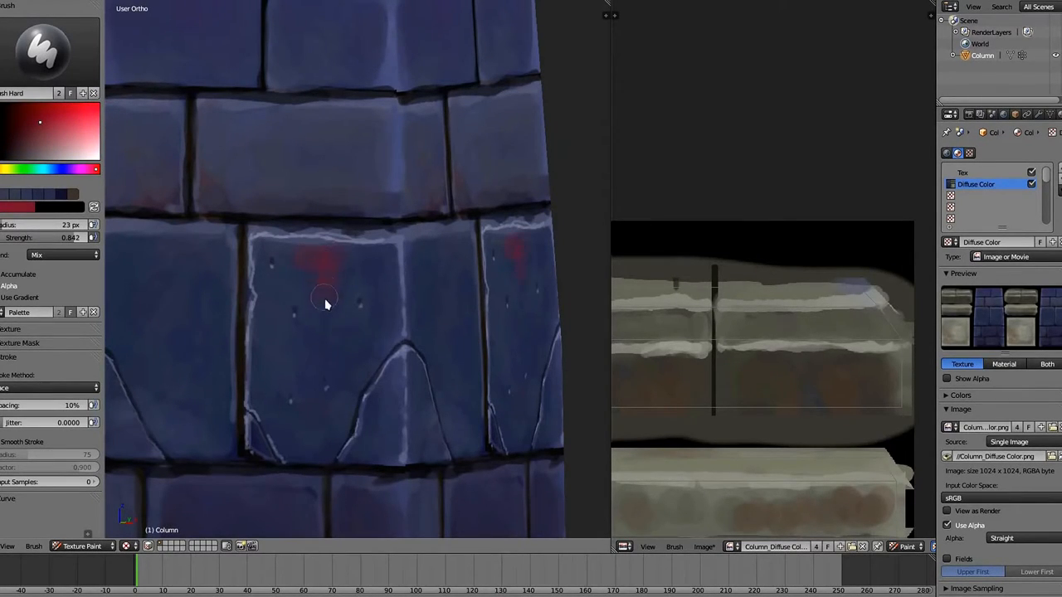
left_click_drag(324, 299, 373, 265)
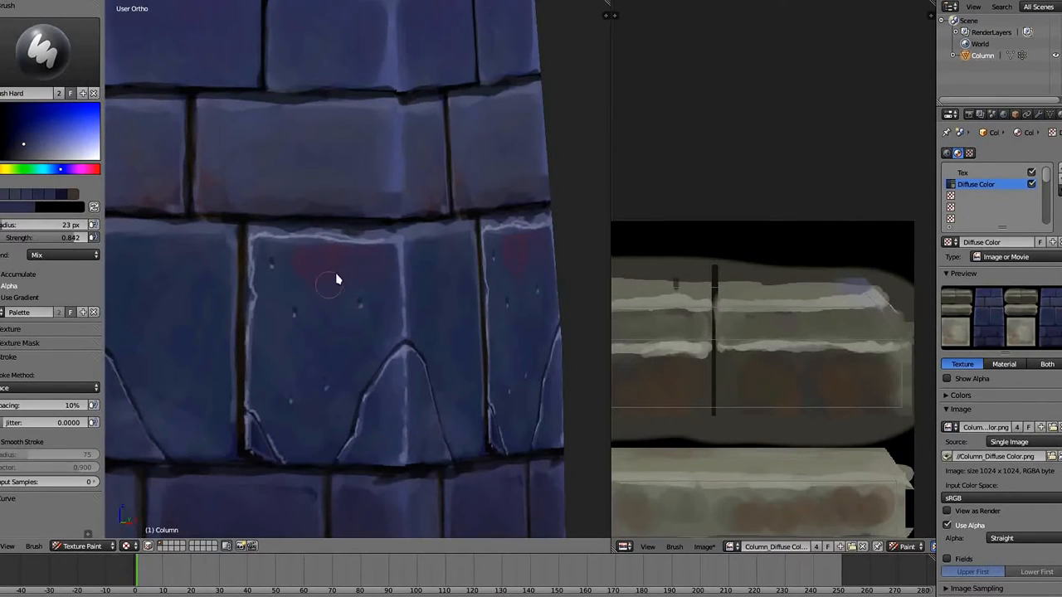
mouse_move(301, 269)
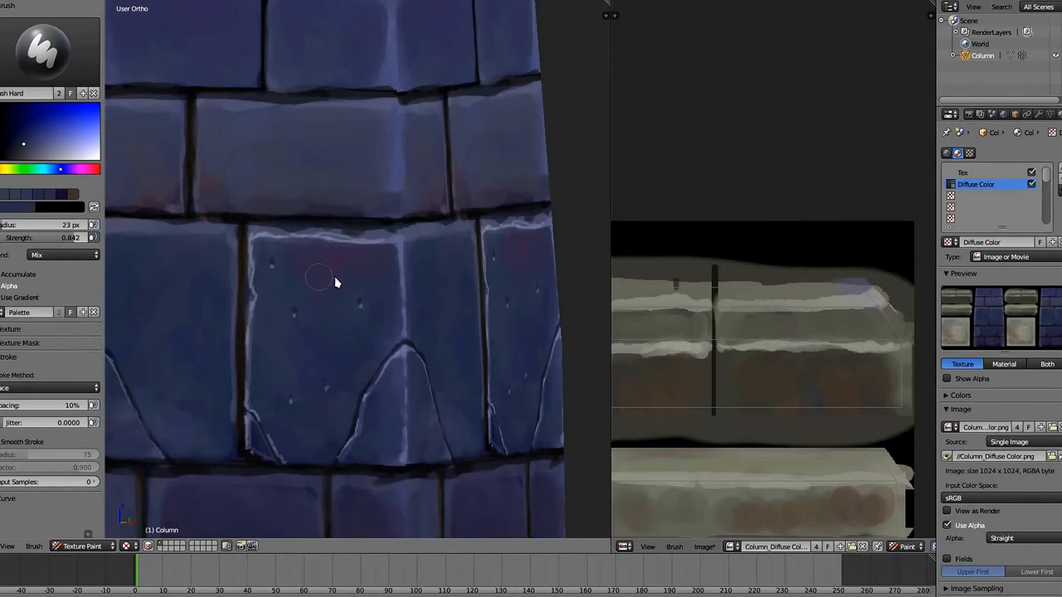
mouse_move(378, 278)
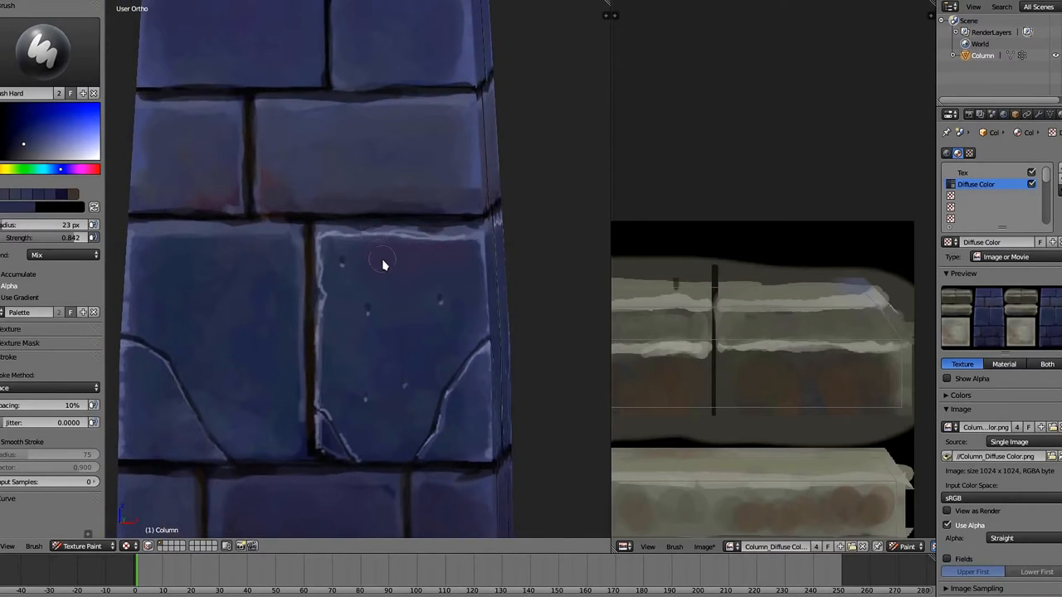
mouse_move(358, 255)
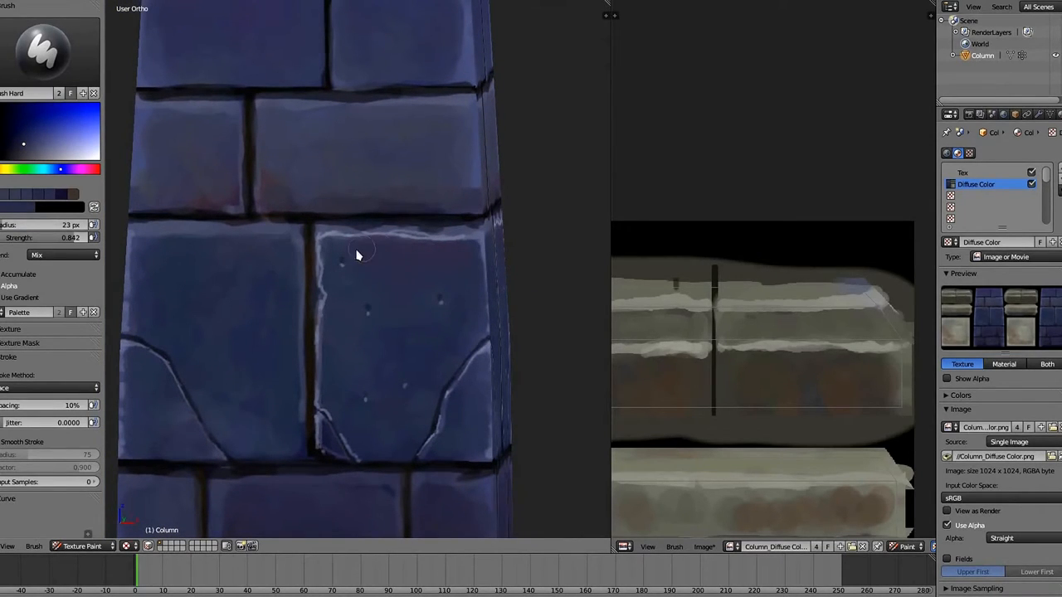
mouse_move(453, 260)
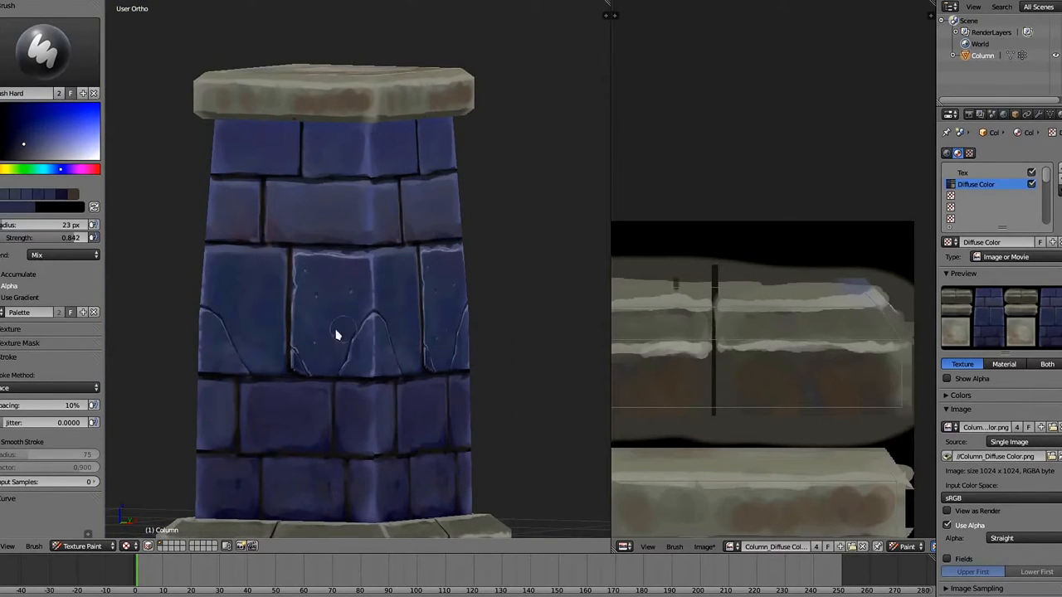
mouse_move(394, 307)
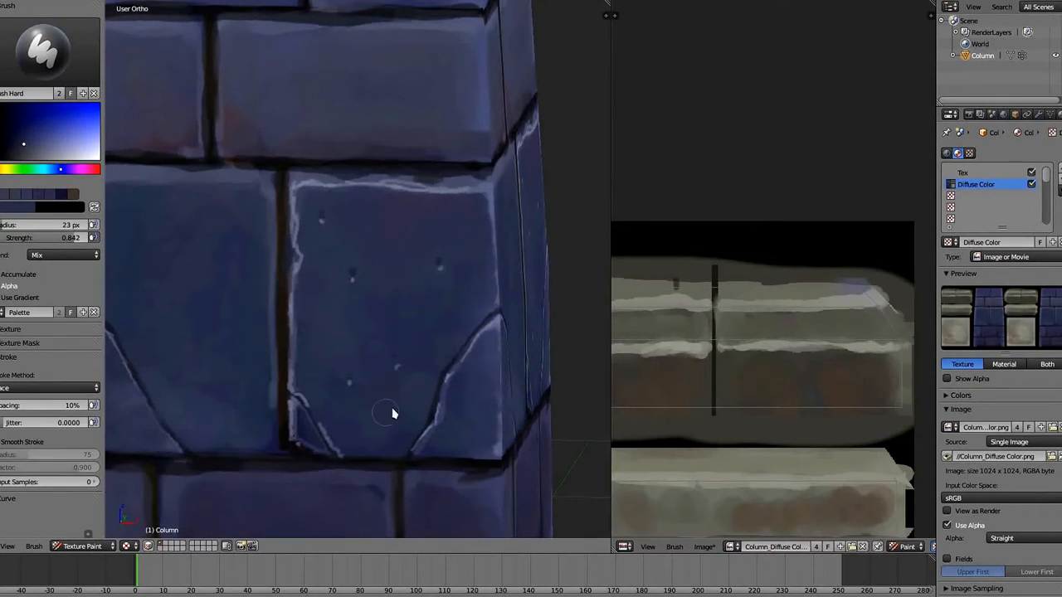
mouse_move(373, 440)
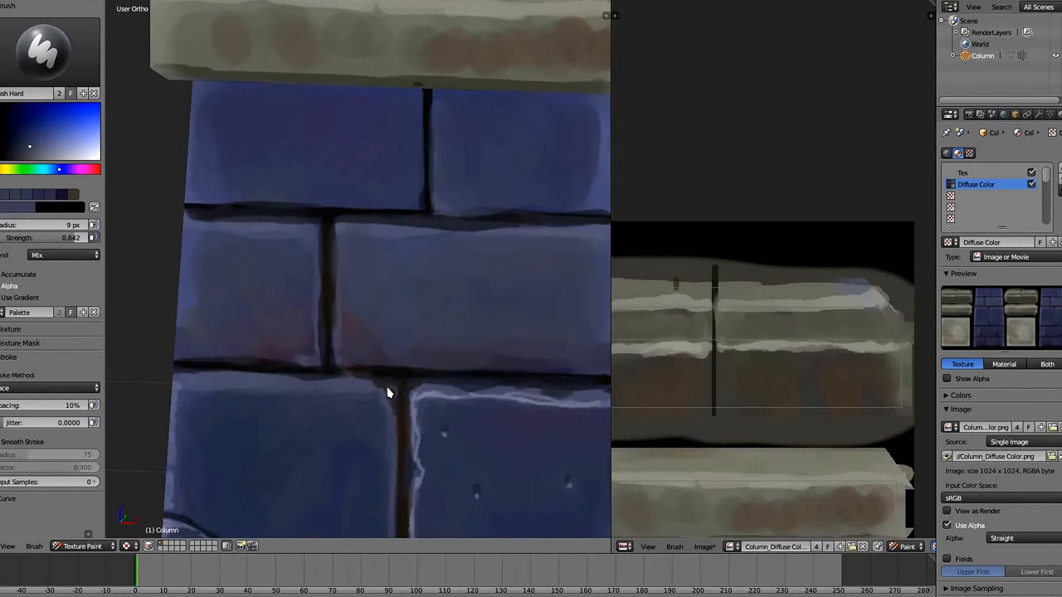
Sample a paint colour from the column's bricks.
scroll("down", 3)
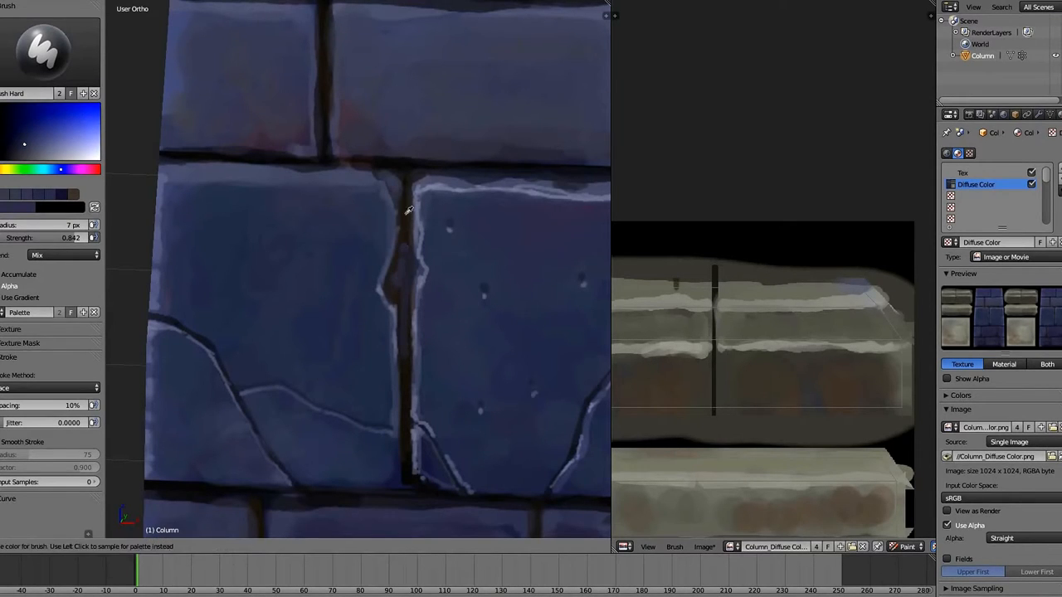
left_click(12, 156)
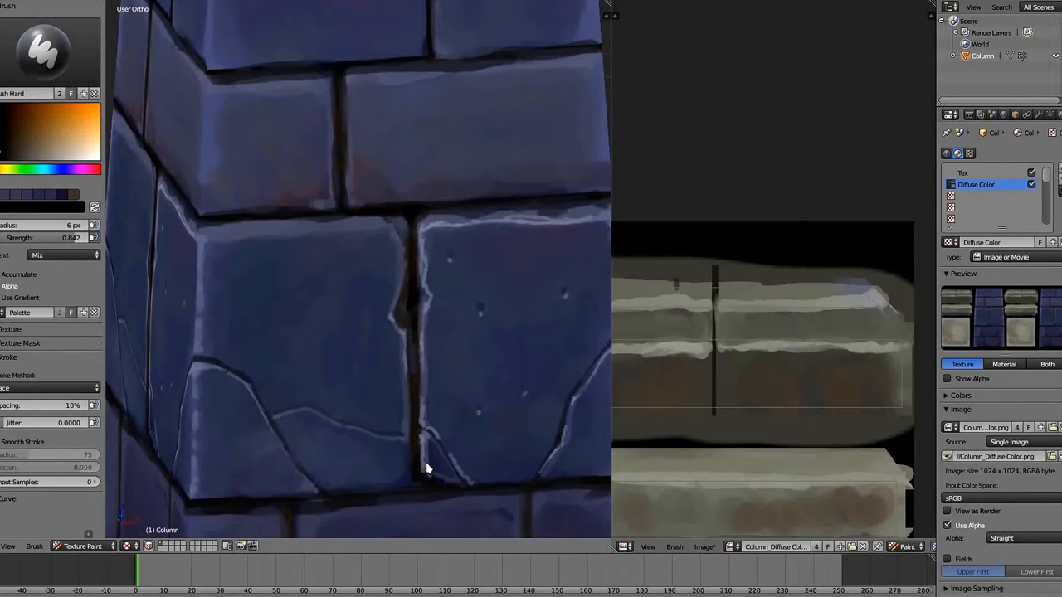
mouse_move(370, 473)
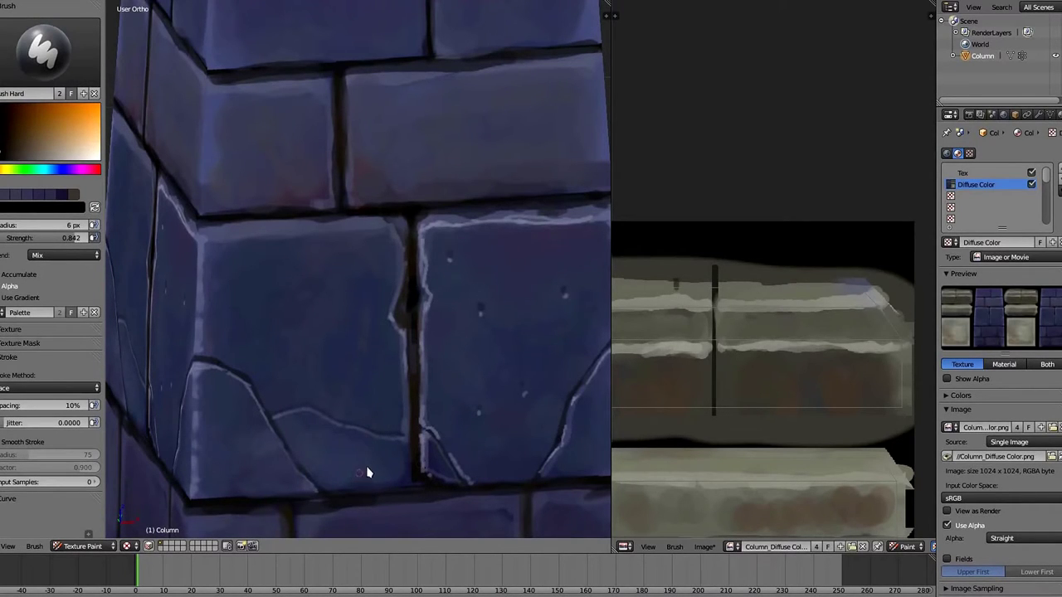
mouse_move(406, 298)
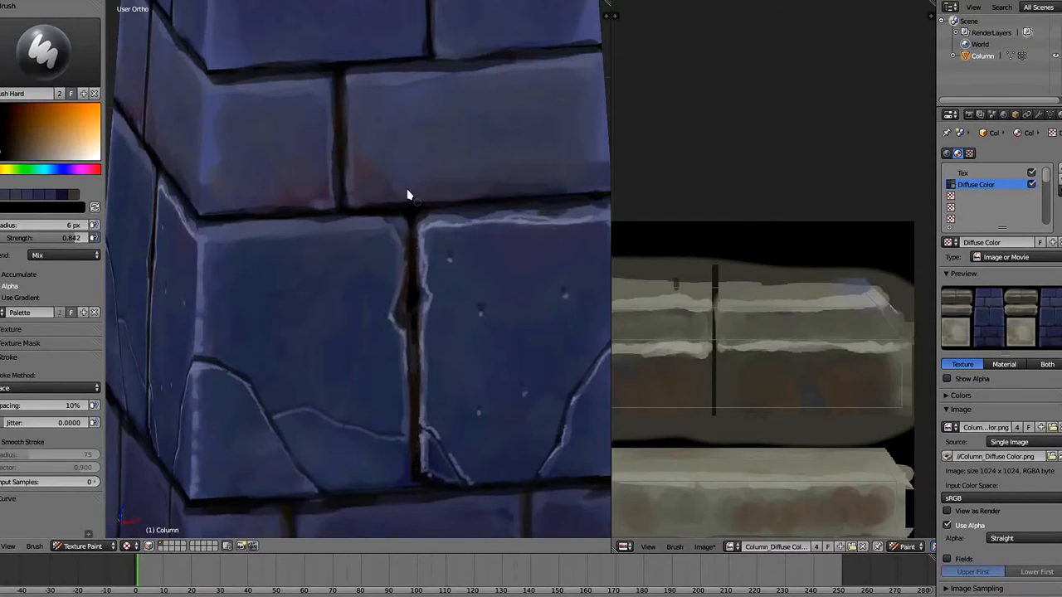
mouse_move(378, 369)
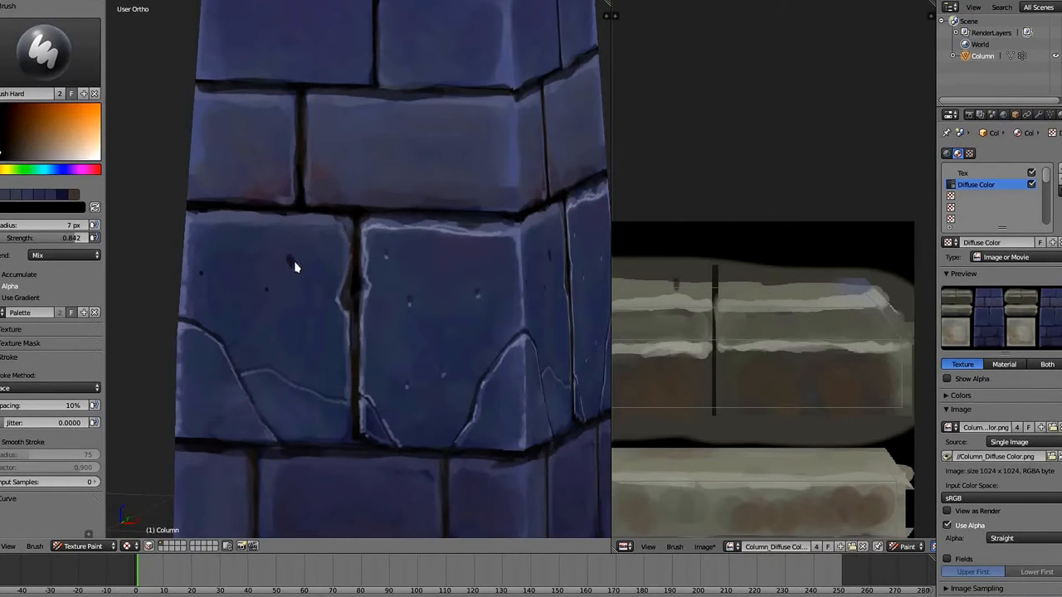
Dab a dark pit onto the cracked lower blue brick.
left_click(297, 264)
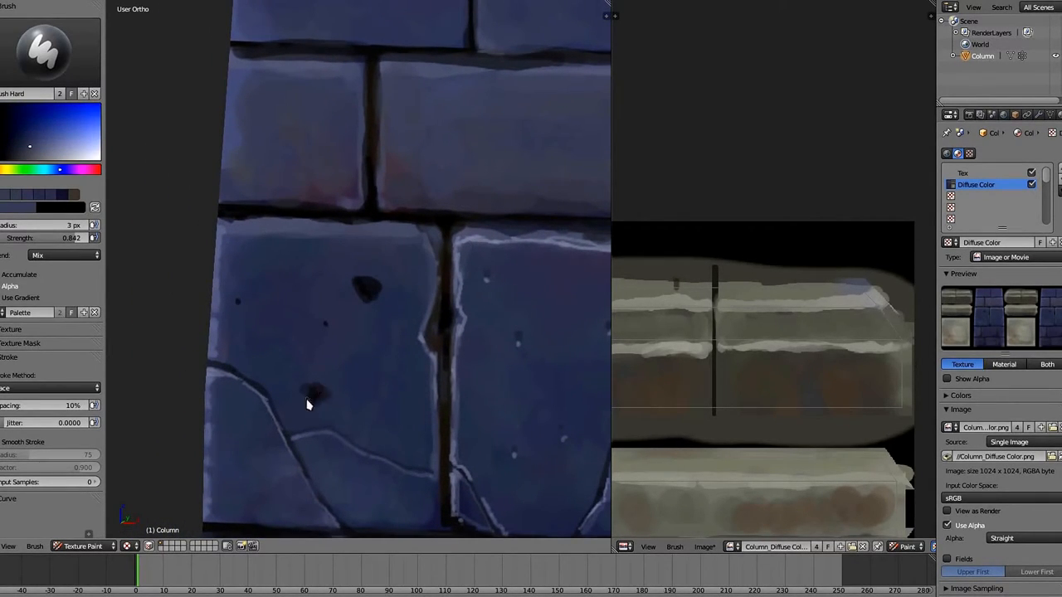
mouse_move(331, 402)
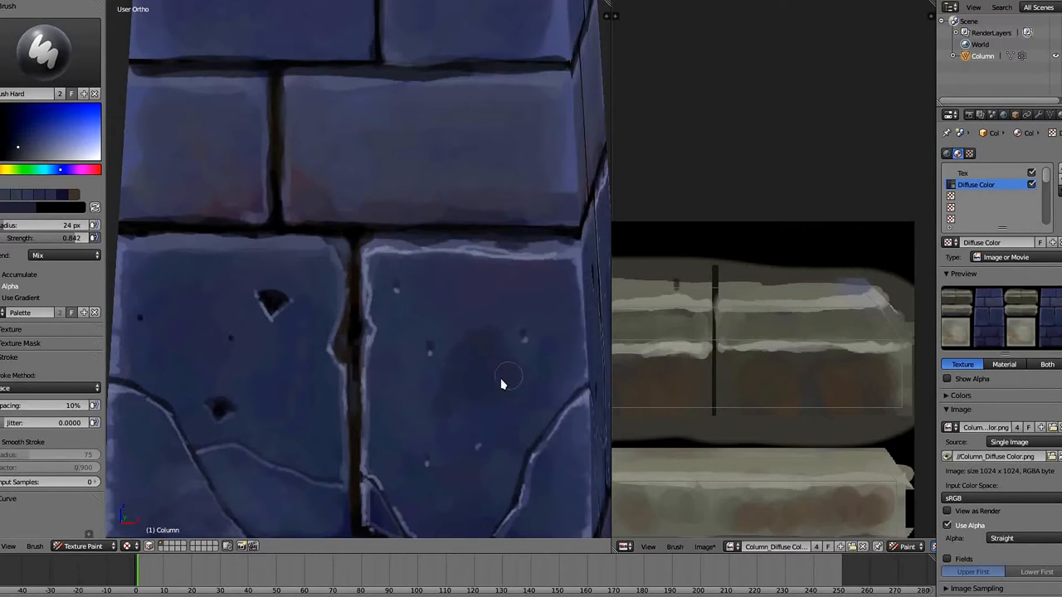
mouse_move(57, 132)
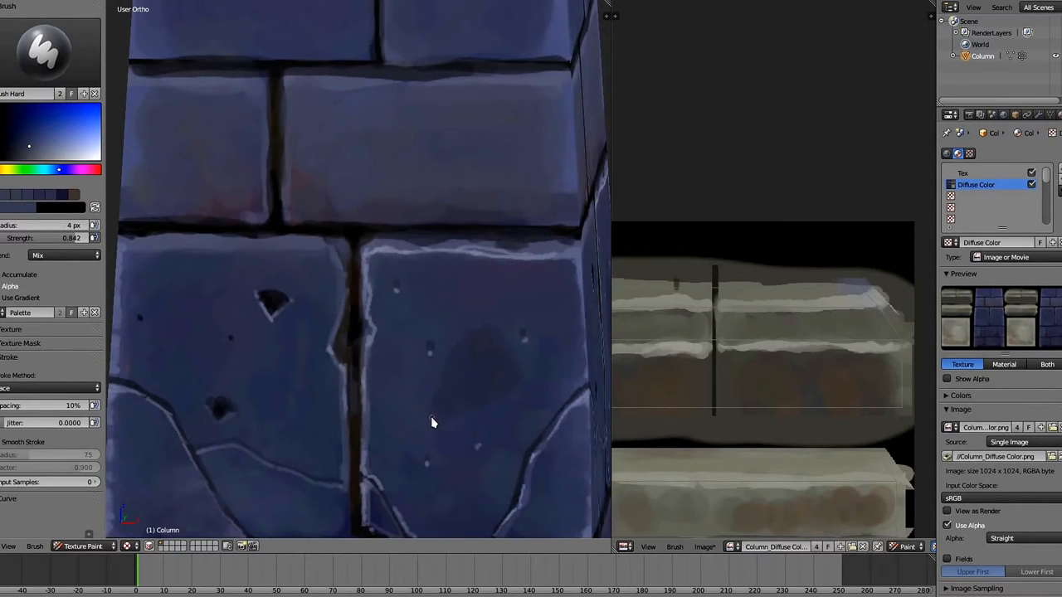
mouse_move(455, 424)
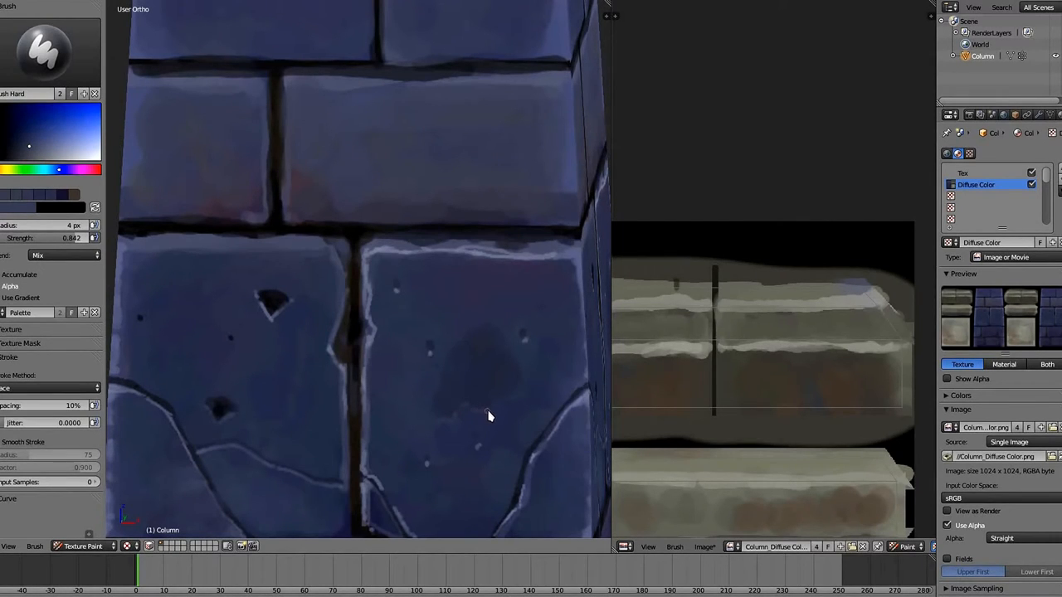
mouse_move(525, 368)
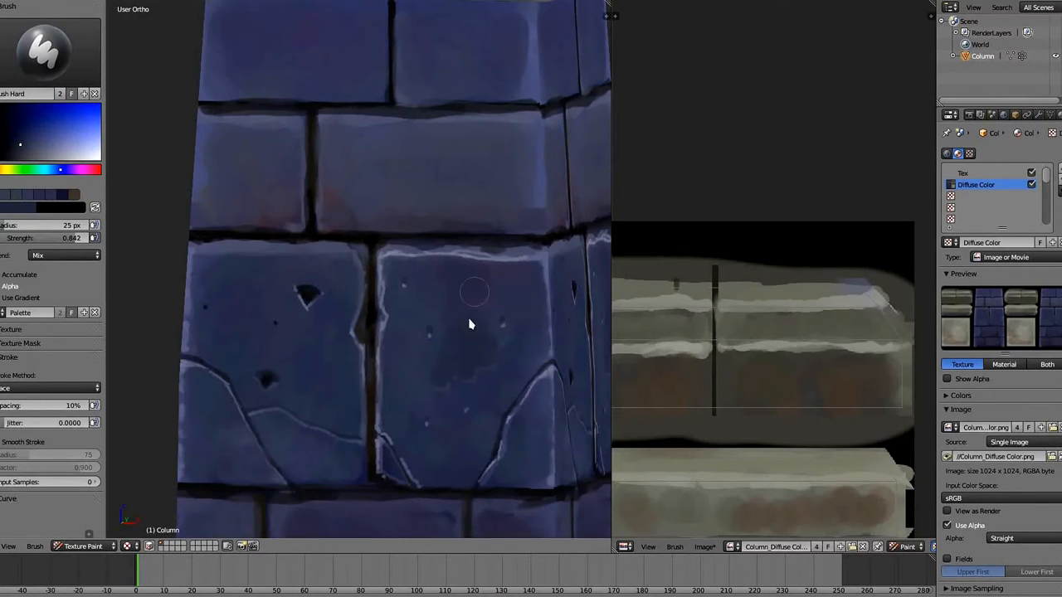
mouse_move(530, 302)
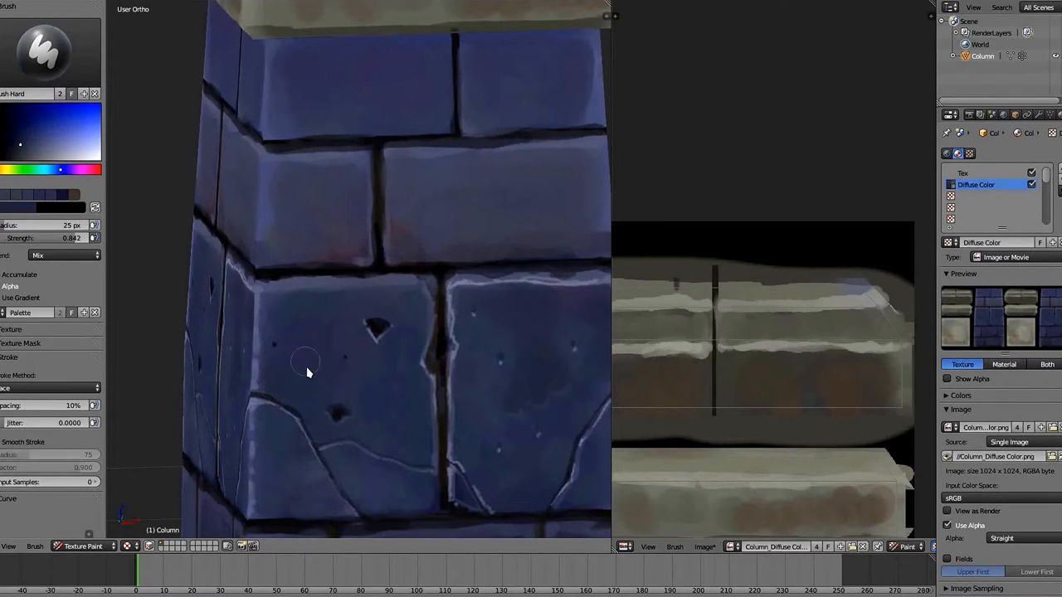
mouse_move(285, 498)
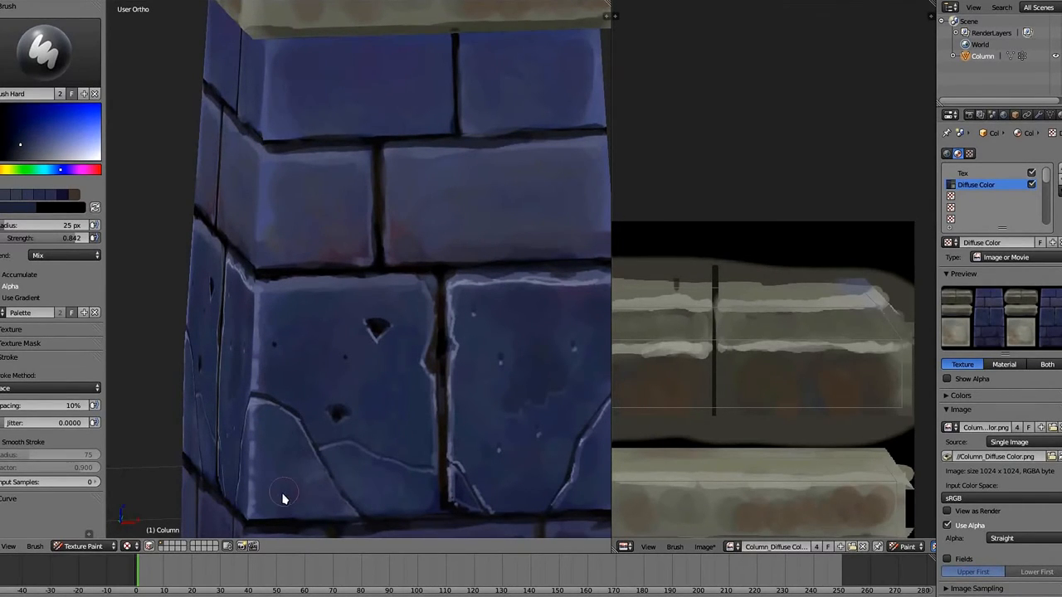
mouse_move(298, 473)
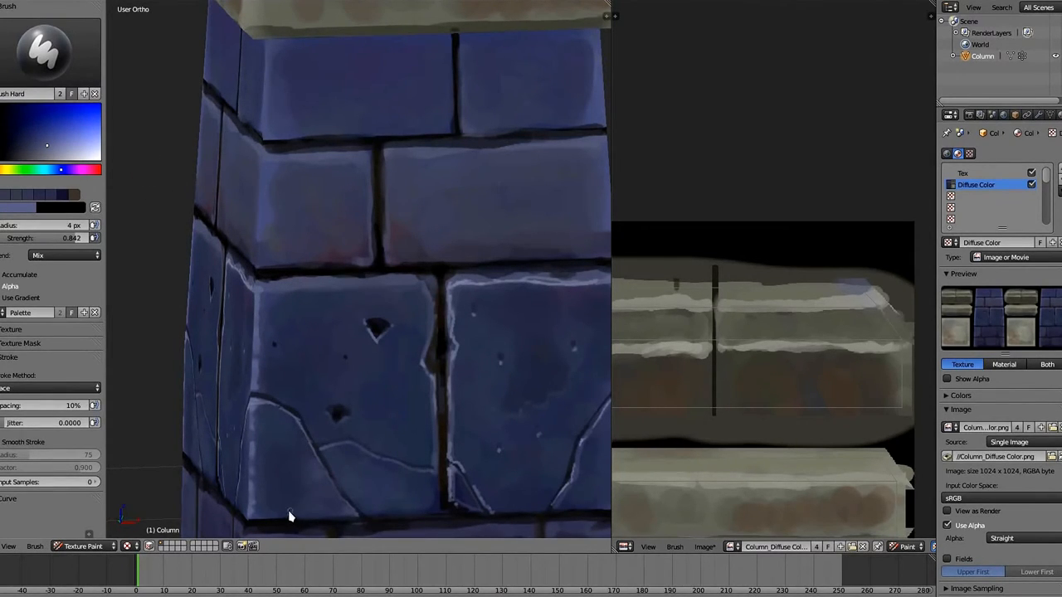
mouse_move(290, 492)
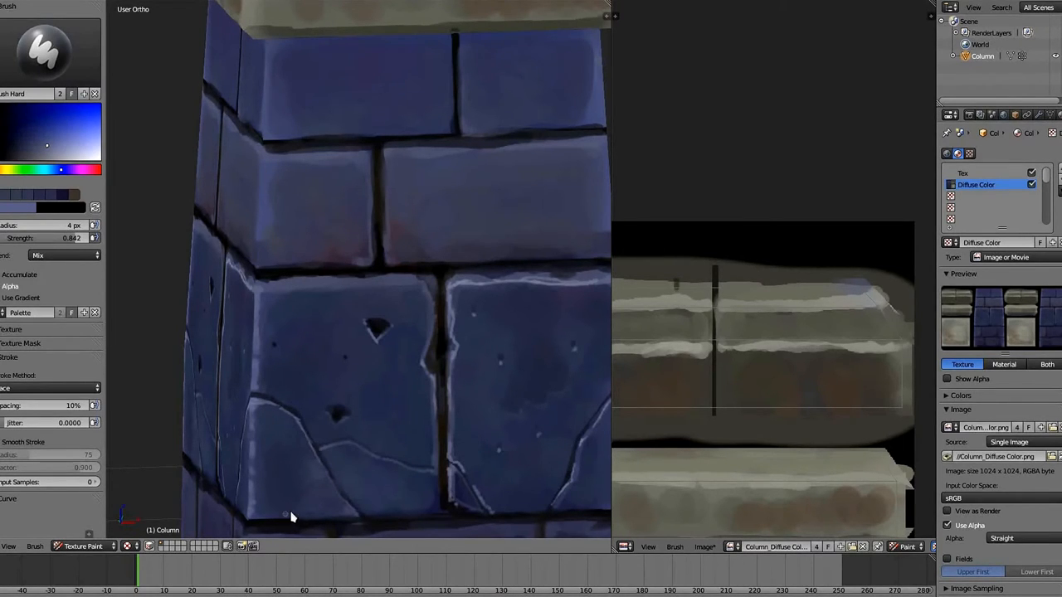
mouse_move(304, 499)
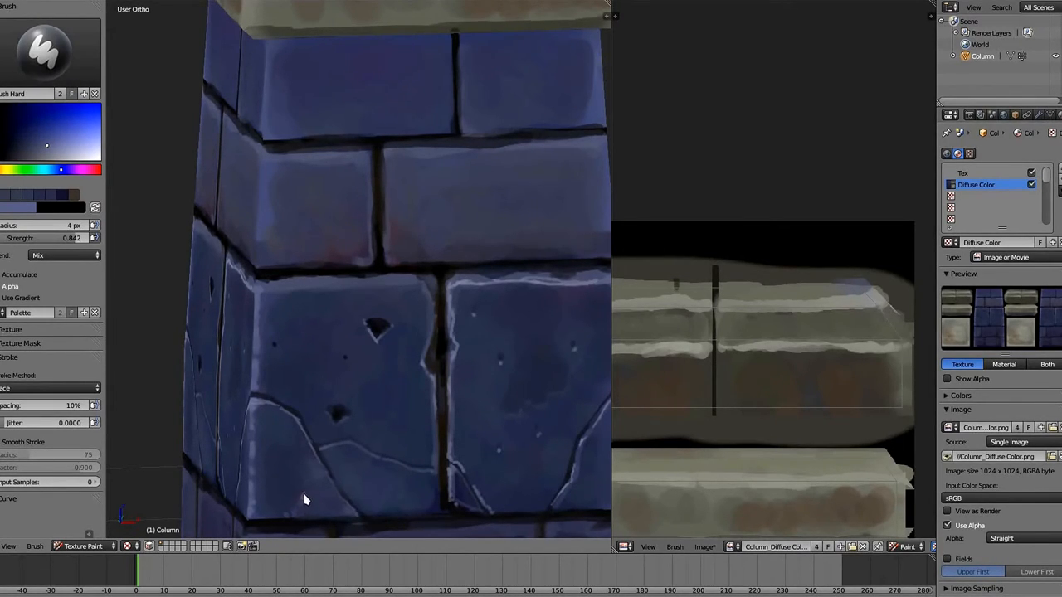
mouse_move(336, 516)
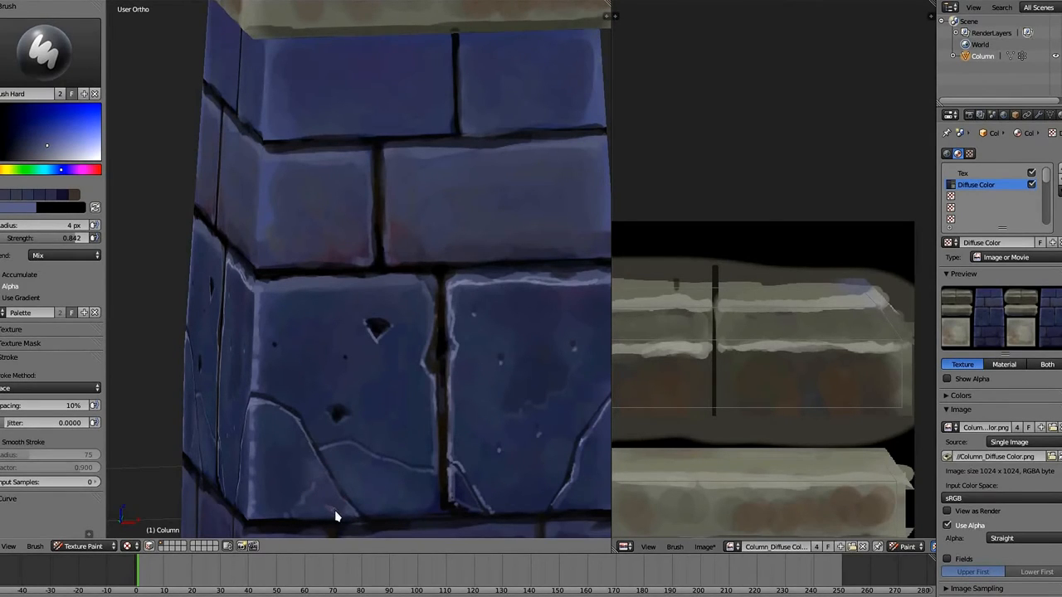
mouse_move(305, 473)
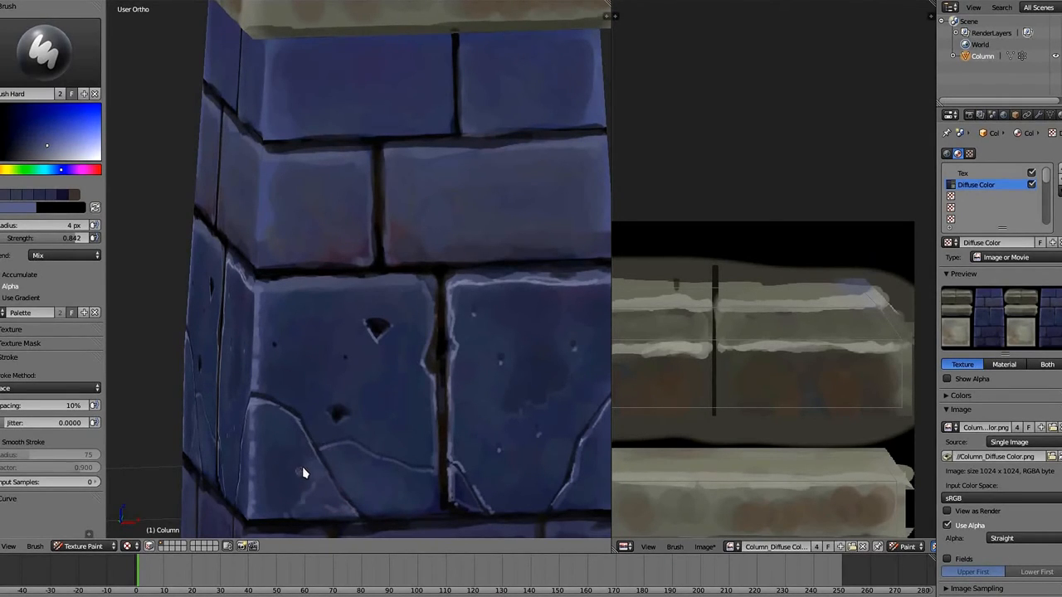
mouse_move(316, 397)
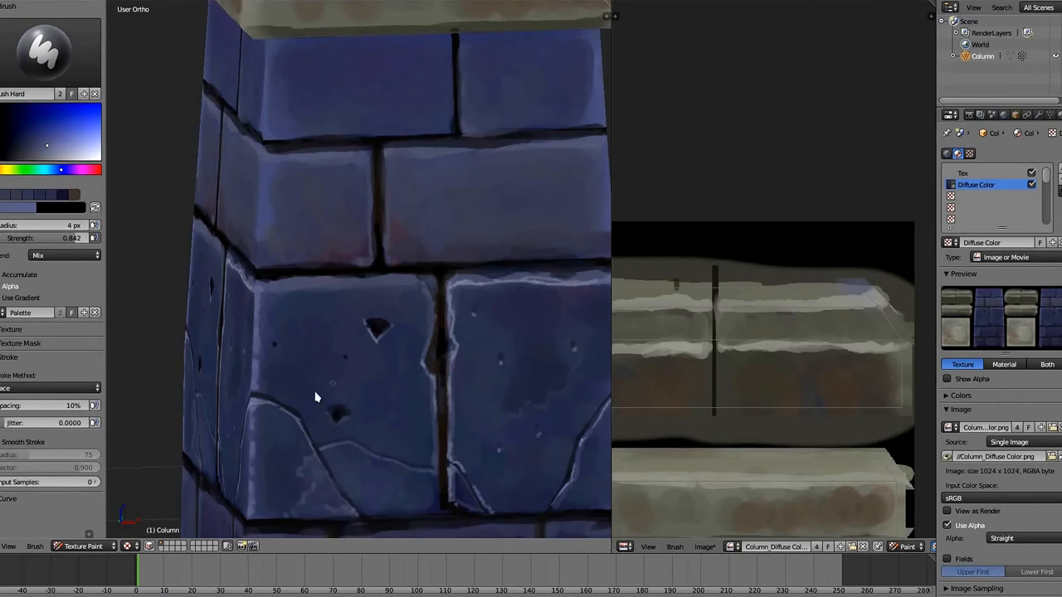
mouse_move(323, 383)
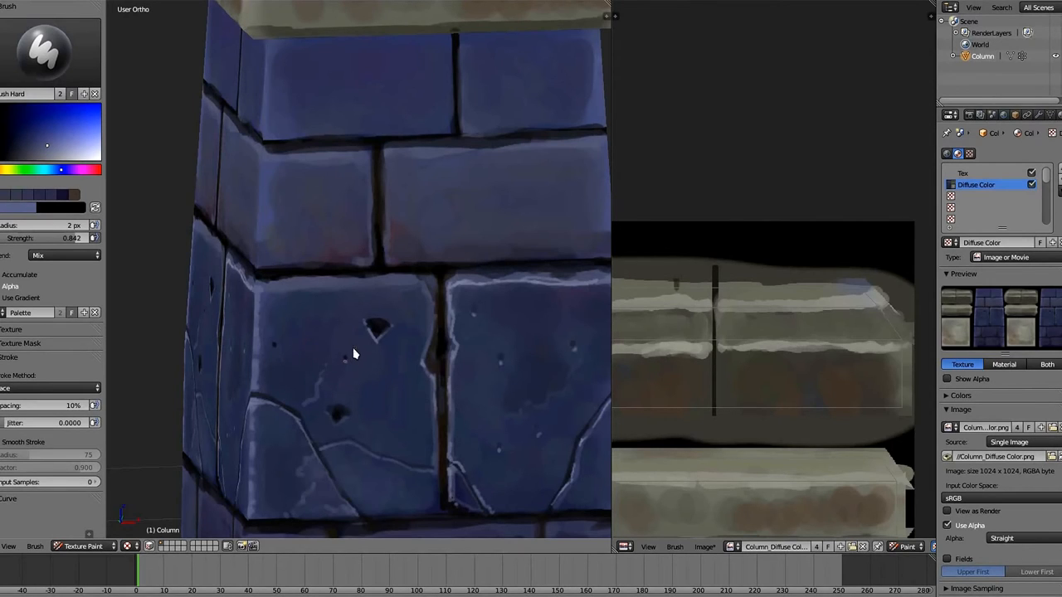
mouse_move(380, 352)
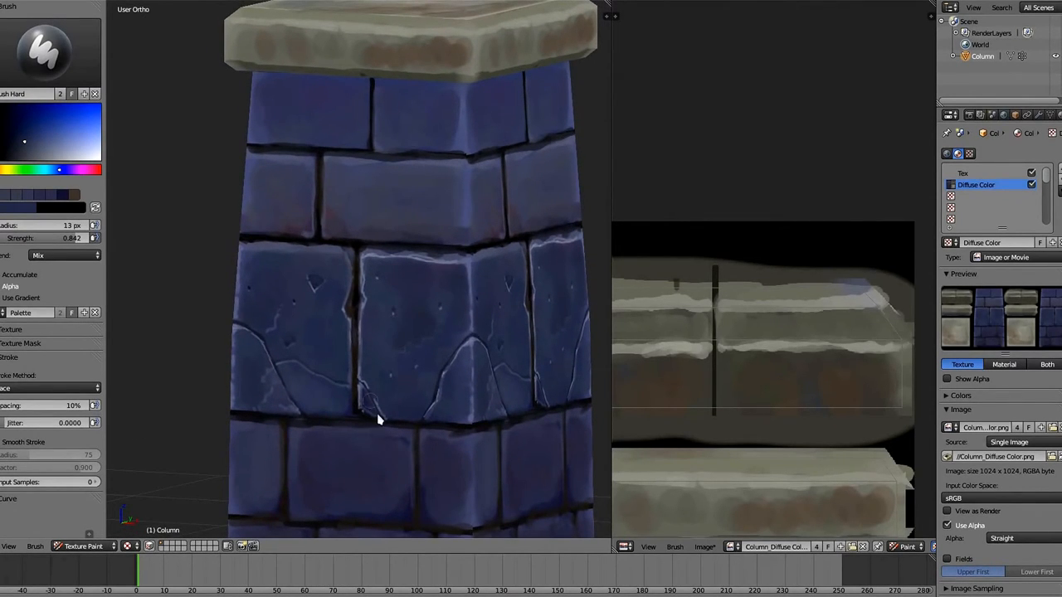
mouse_move(388, 364)
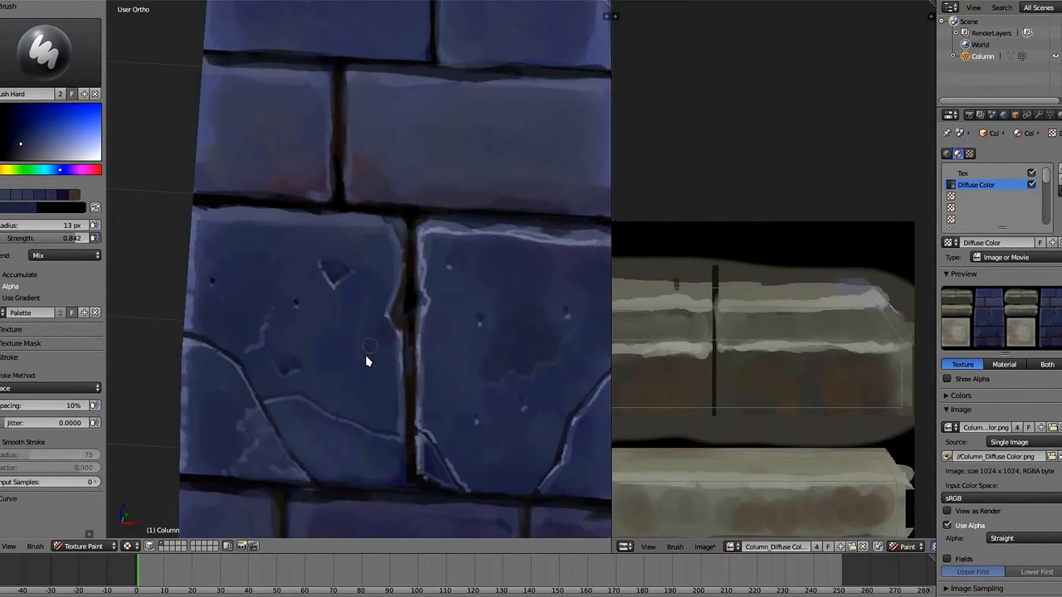
mouse_move(349, 353)
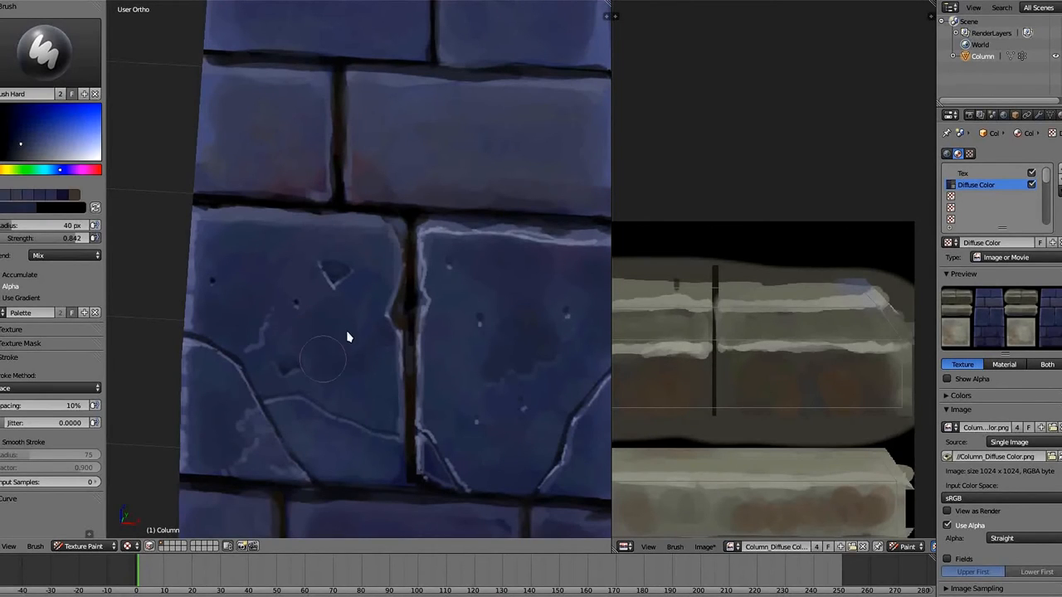
mouse_move(364, 409)
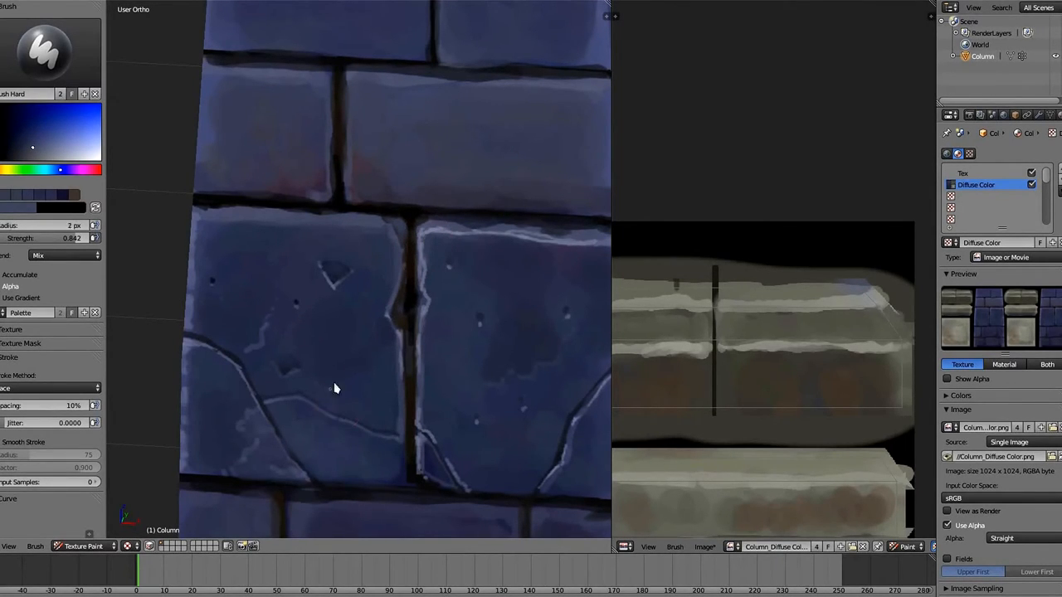
mouse_move(372, 356)
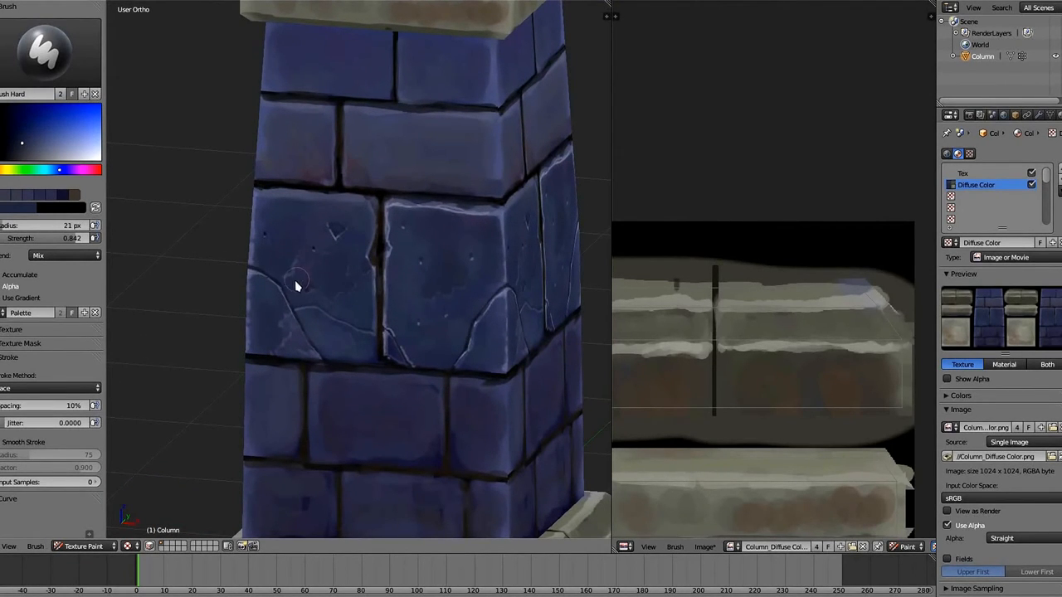
mouse_move(276, 349)
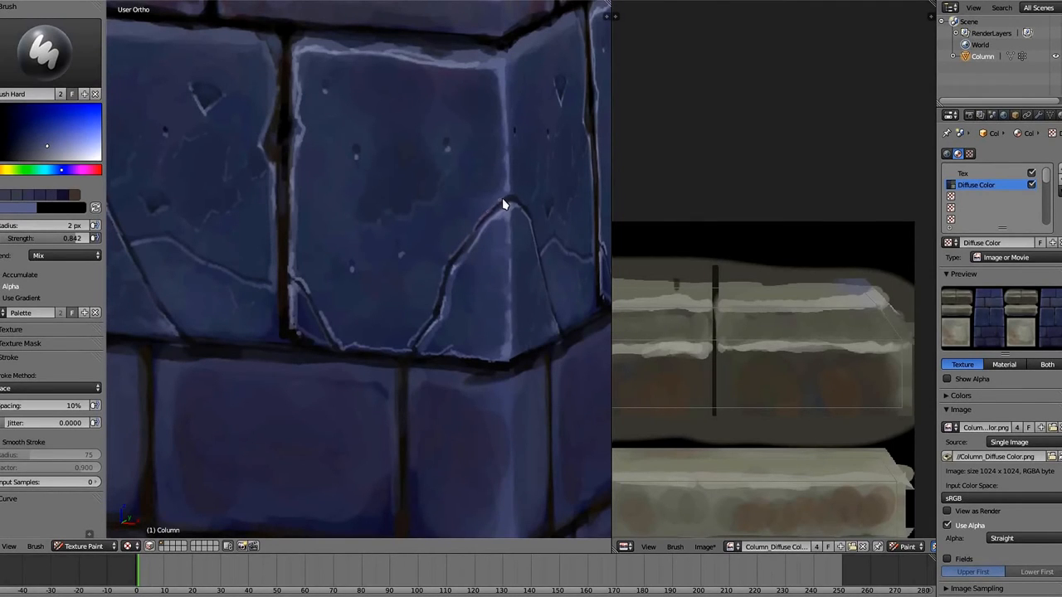
mouse_move(206, 192)
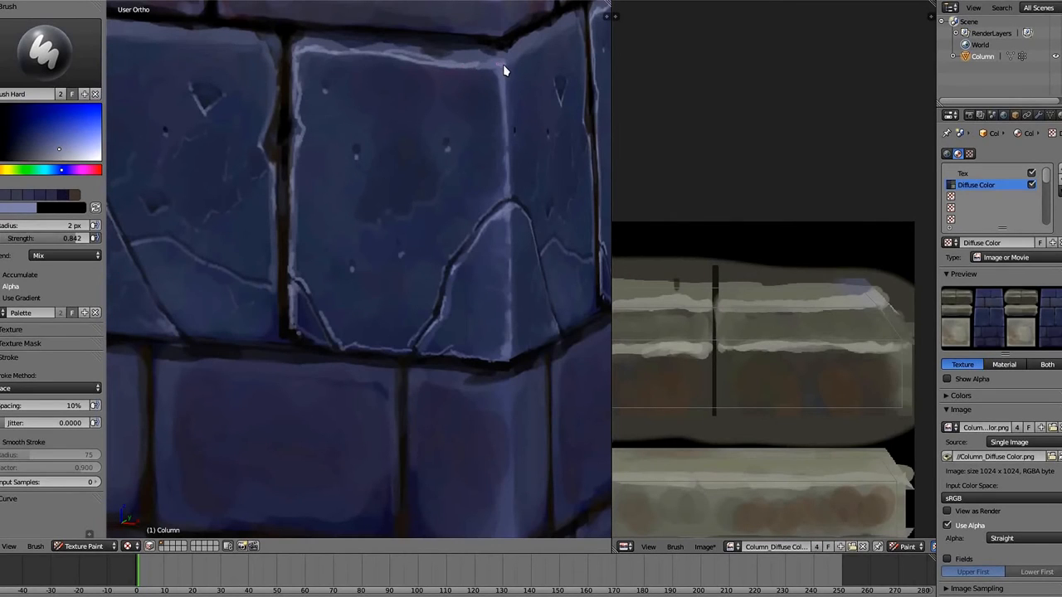
mouse_move(510, 151)
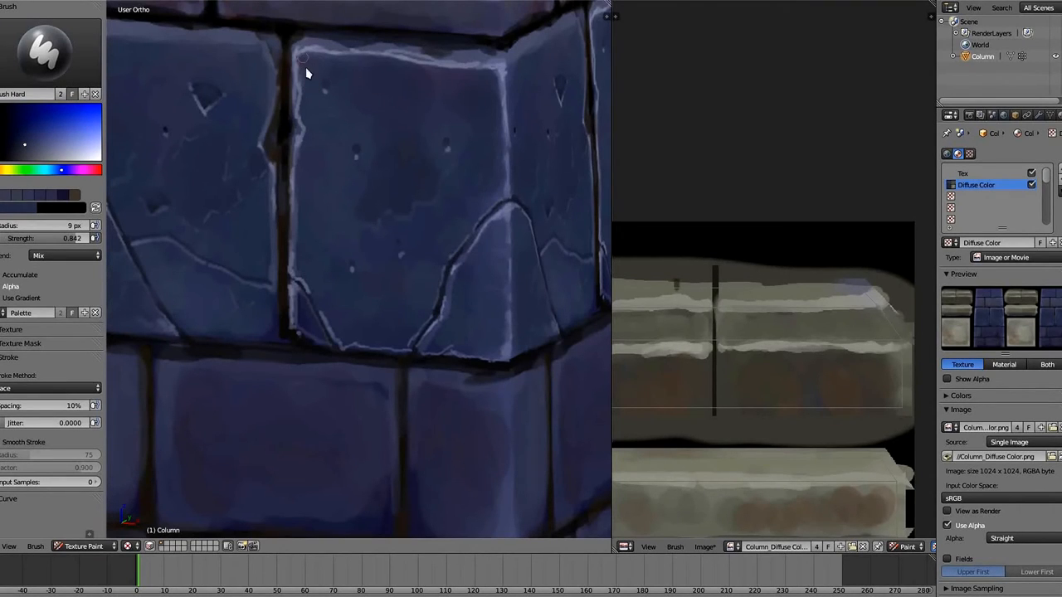
mouse_move(307, 112)
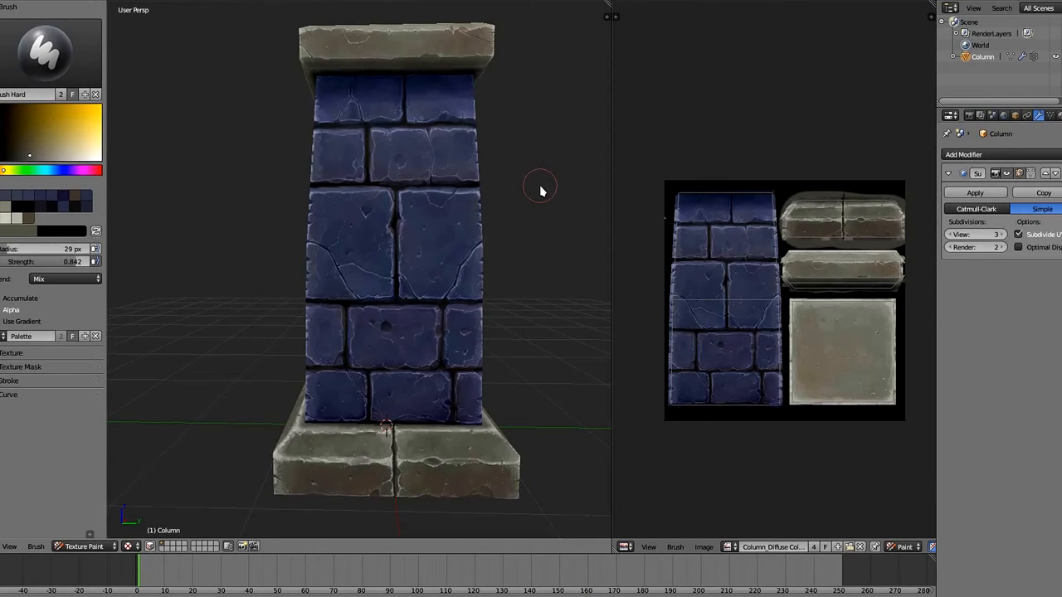
mouse_move(510, 216)
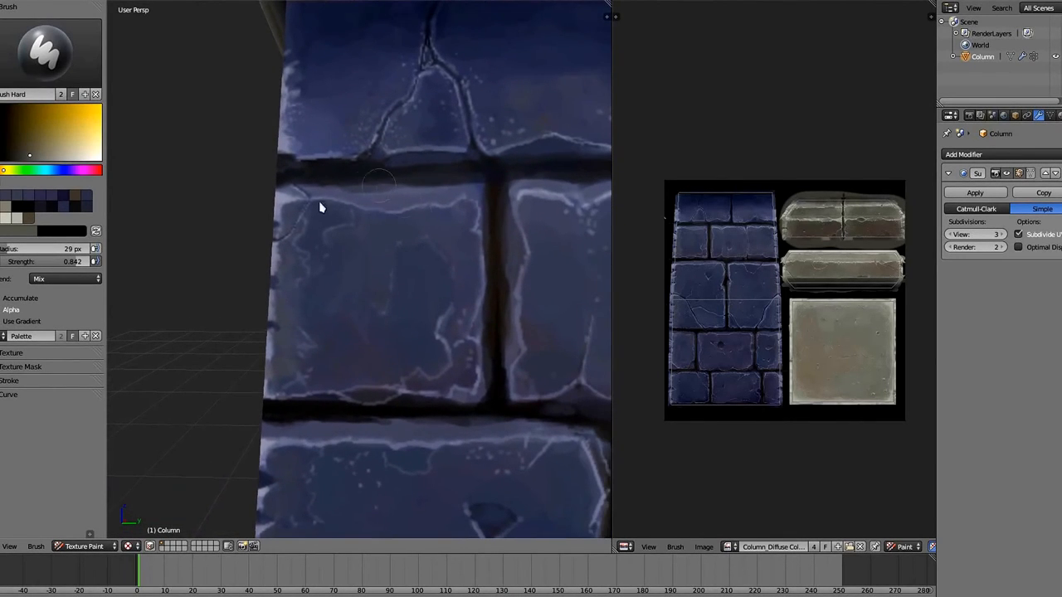
mouse_move(332, 373)
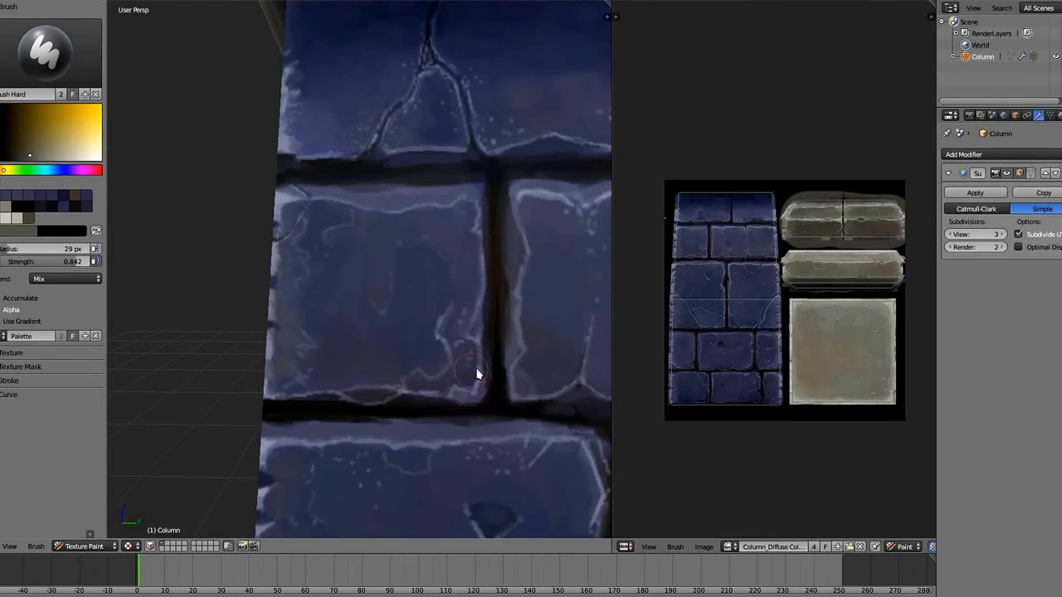
mouse_move(419, 378)
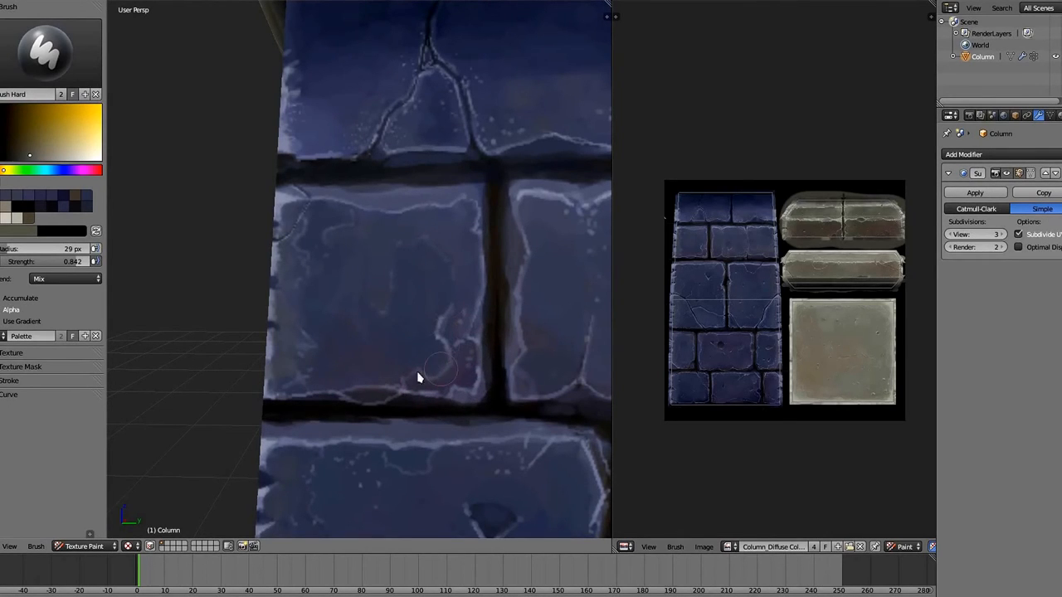
mouse_move(482, 230)
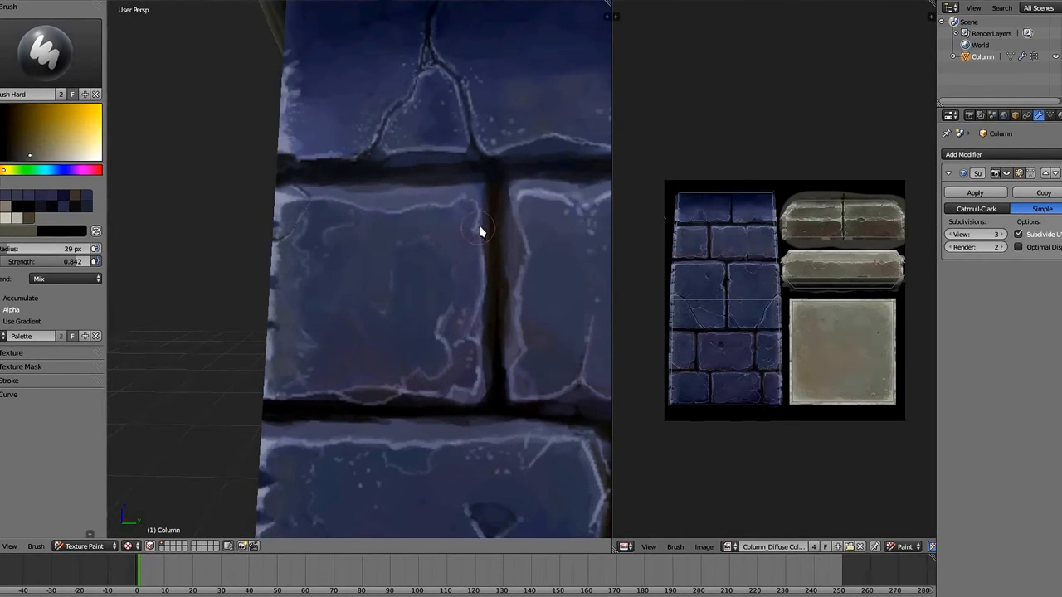
mouse_move(367, 435)
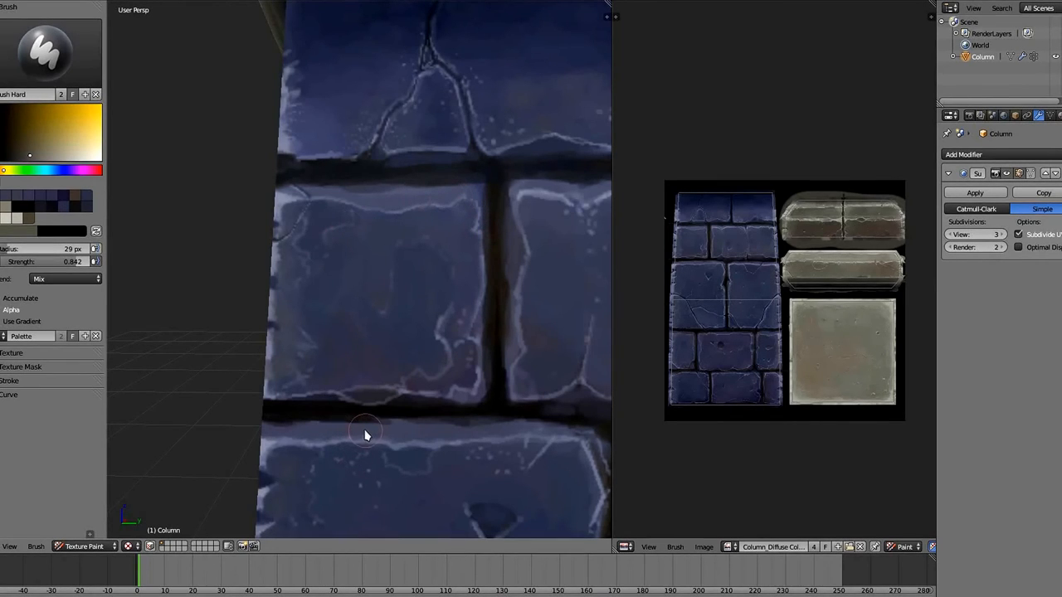
mouse_move(567, 376)
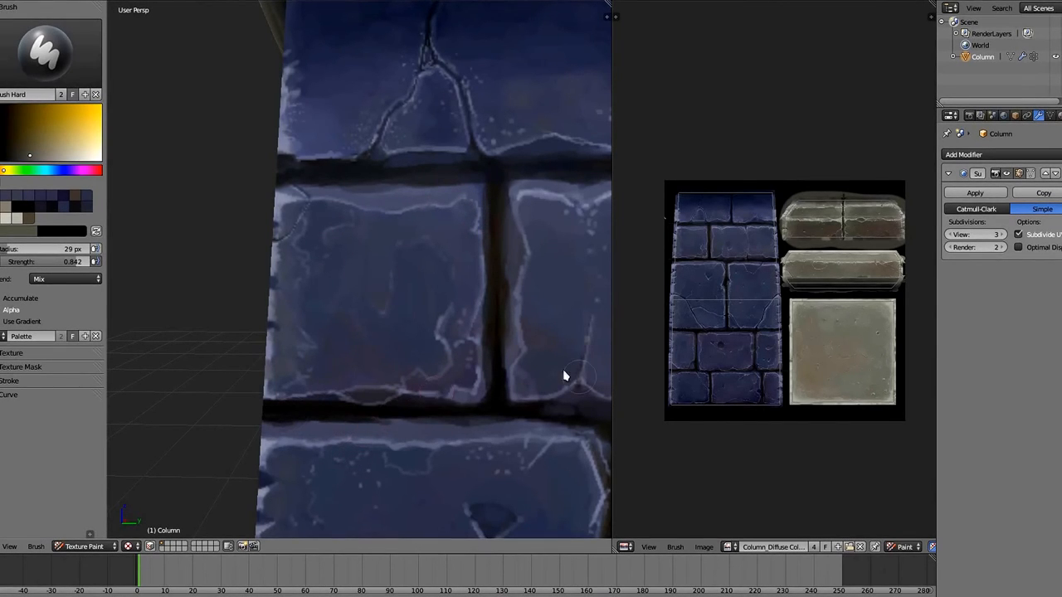
left_click_drag(564, 373, 469, 381)
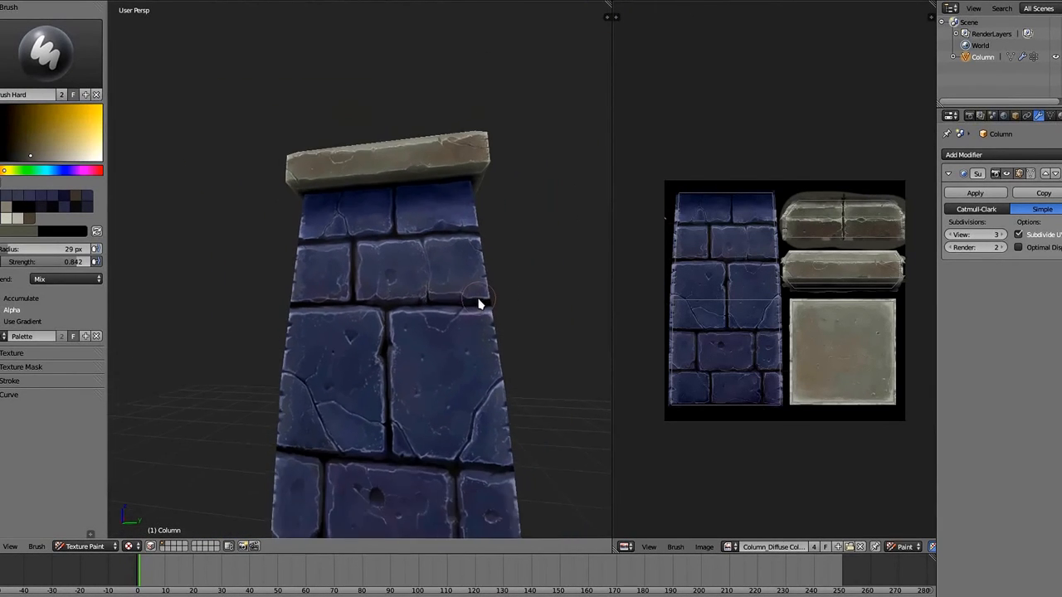
left_click_drag(481, 303, 464, 315)
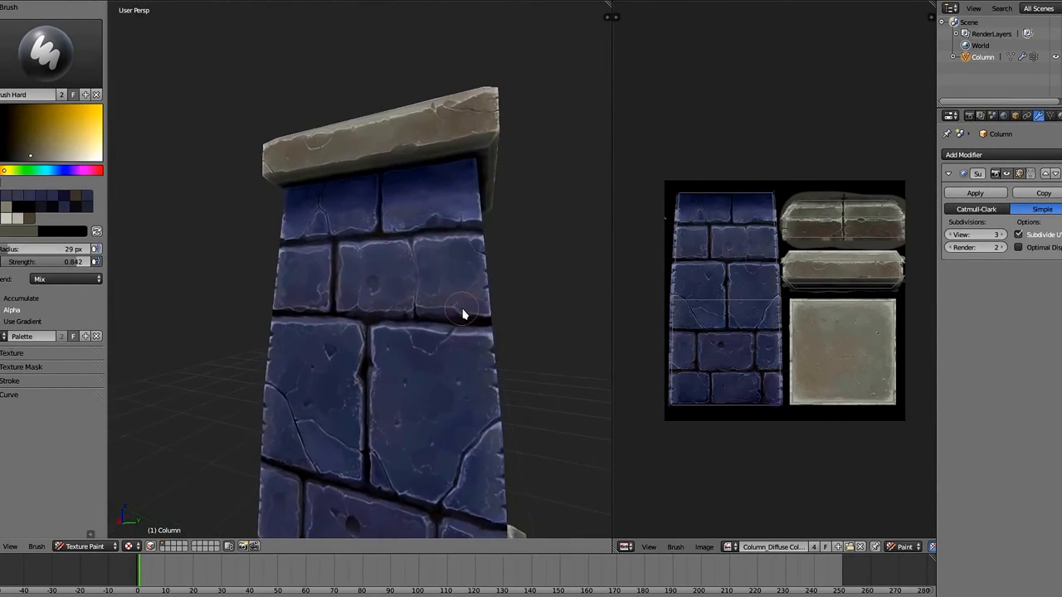
left_click_drag(464, 315, 477, 361)
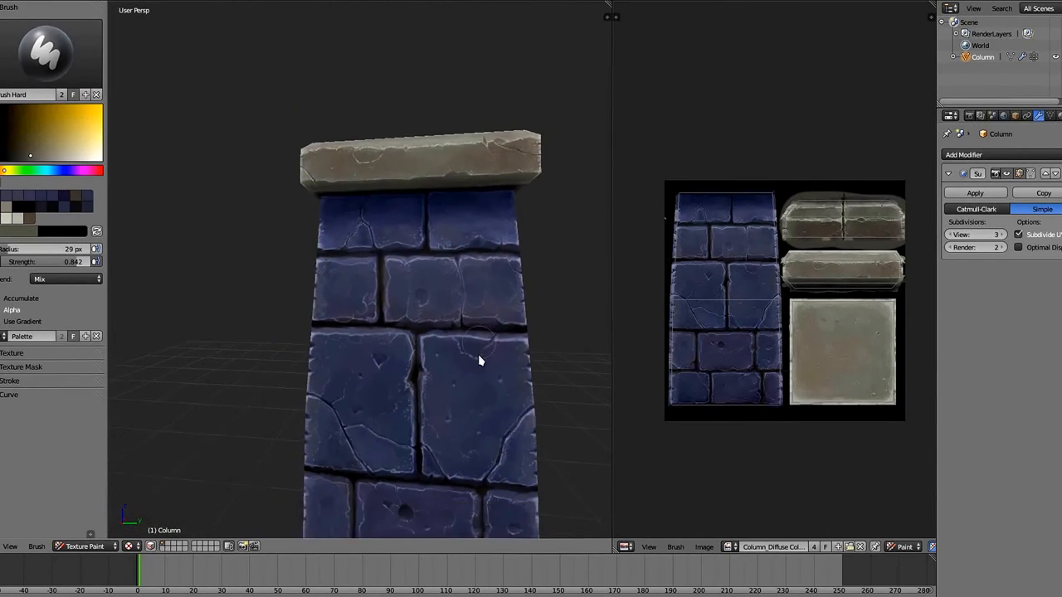
left_click_drag(477, 360, 373, 344)
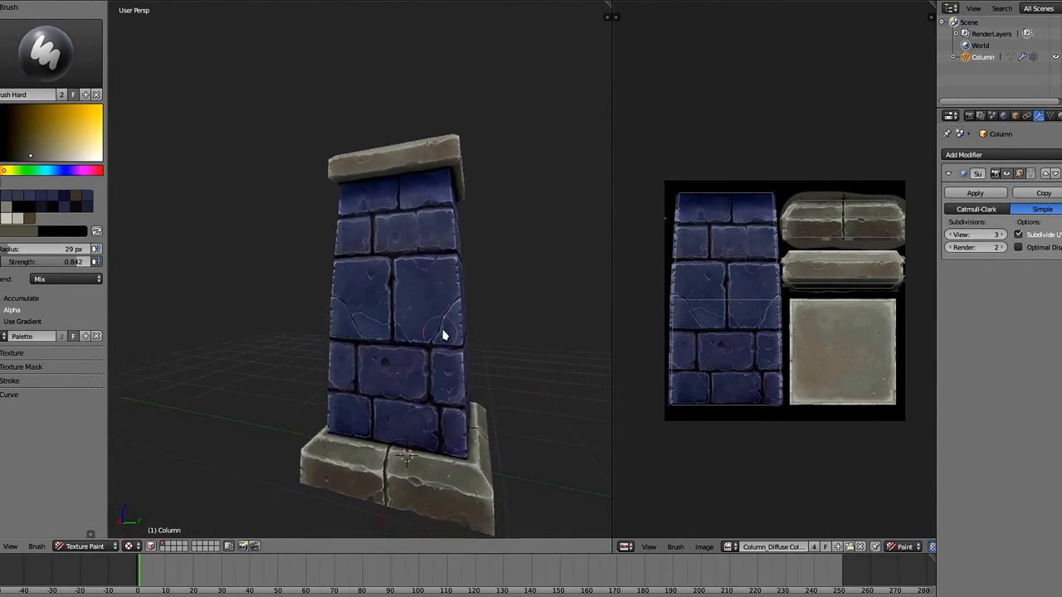
left_click_drag(440, 336, 523, 349)
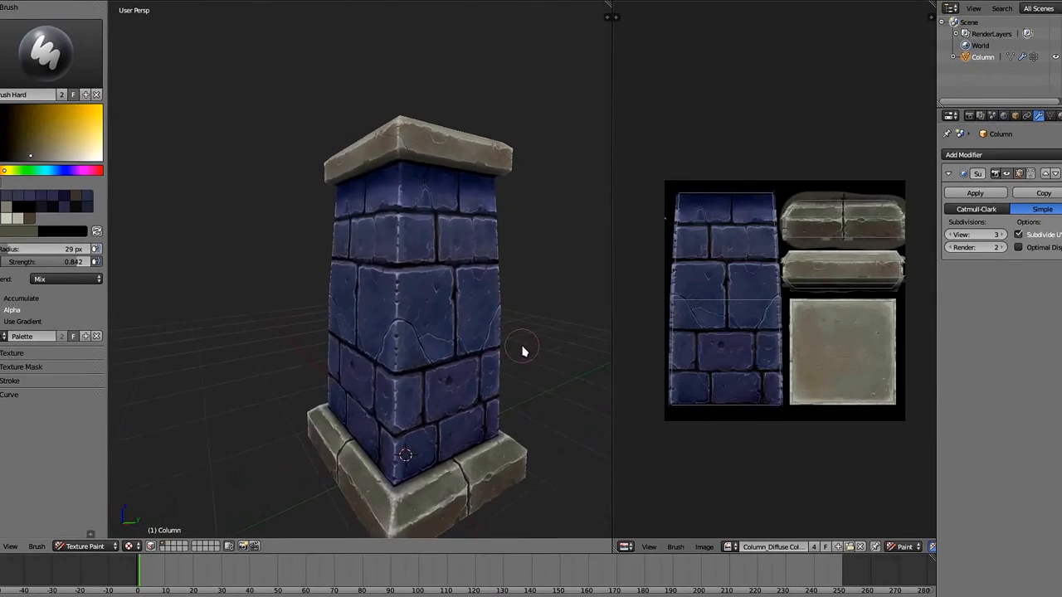
left_click_drag(523, 348, 418, 357)
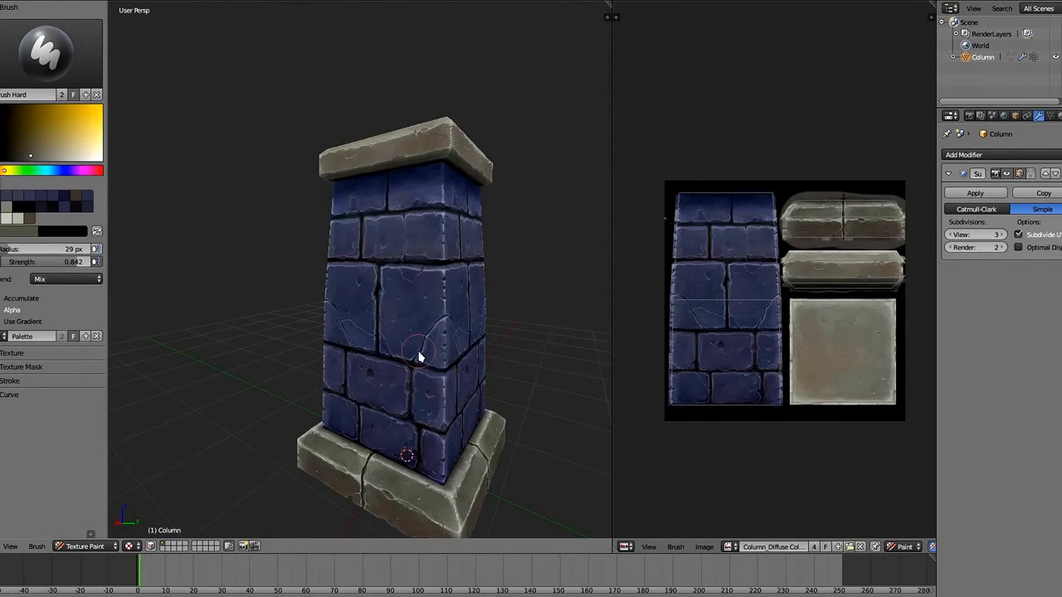
left_click_drag(419, 356, 302, 423)
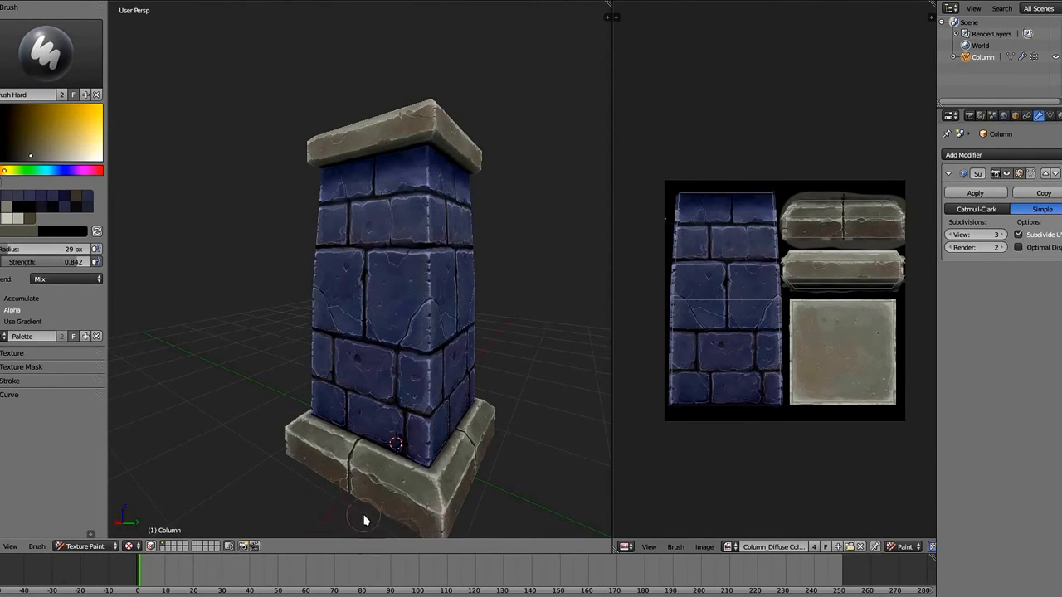
mouse_move(307, 154)
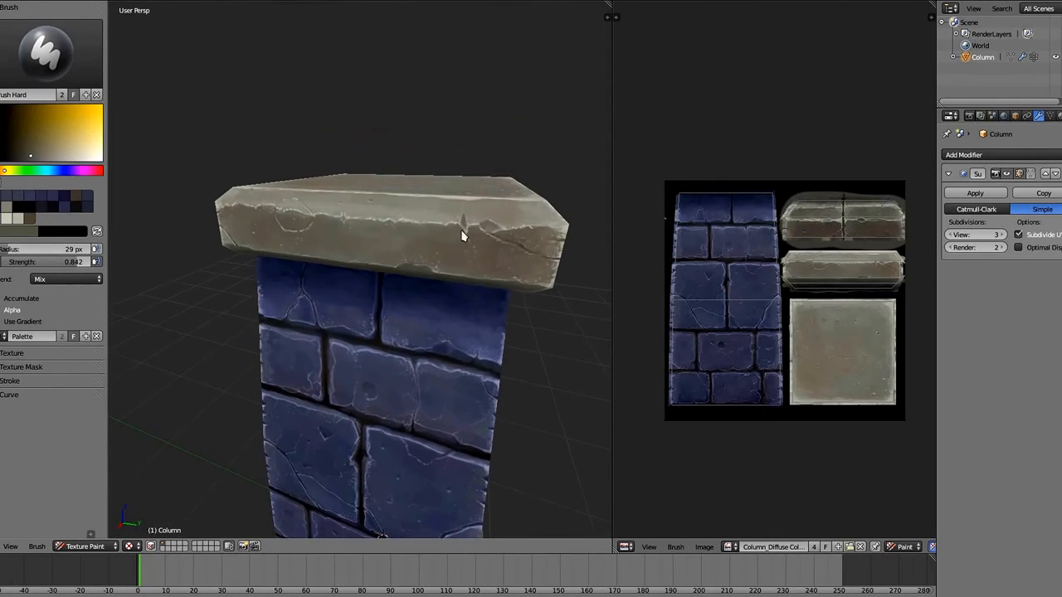
left_click_drag(463, 237, 378, 424)
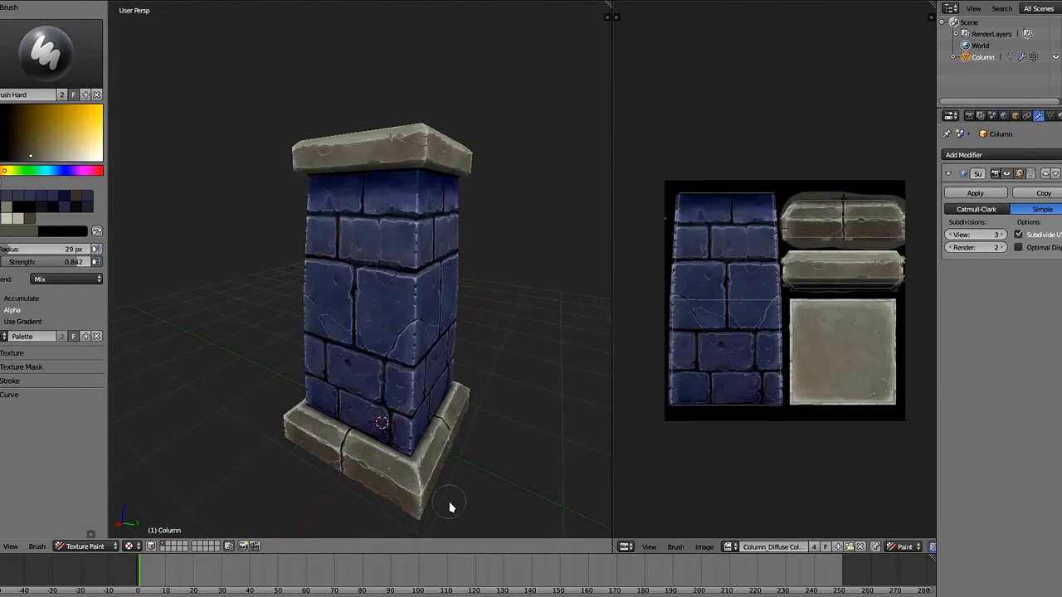
mouse_move(456, 466)
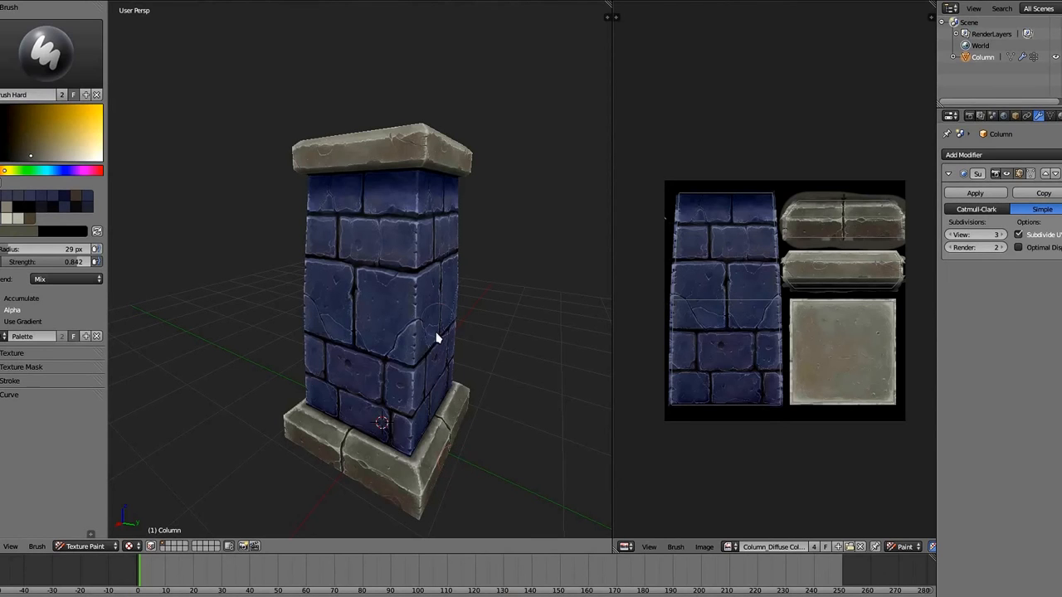
mouse_move(338, 456)
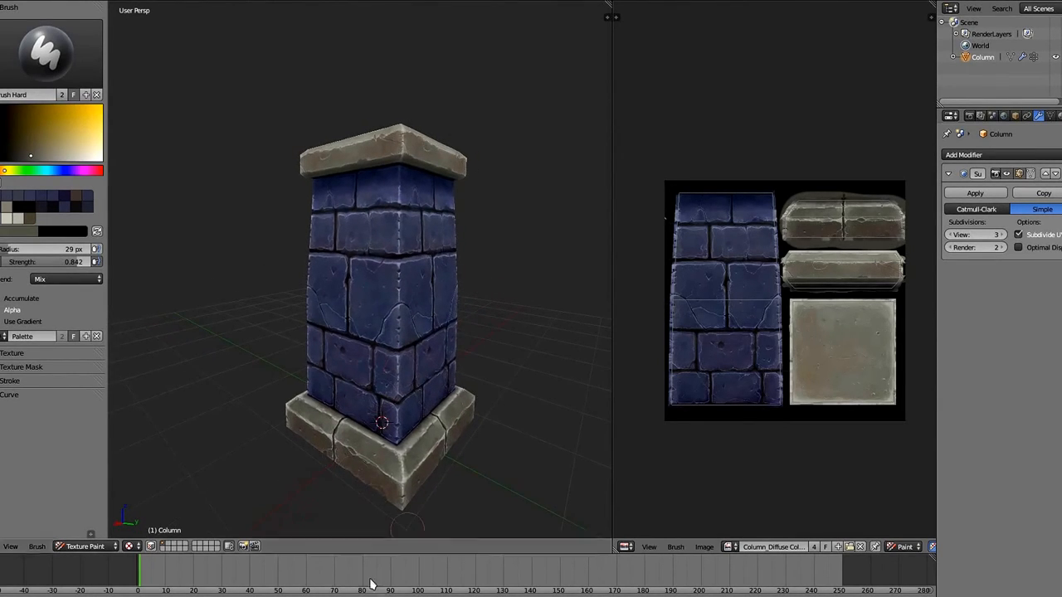
mouse_move(390, 82)
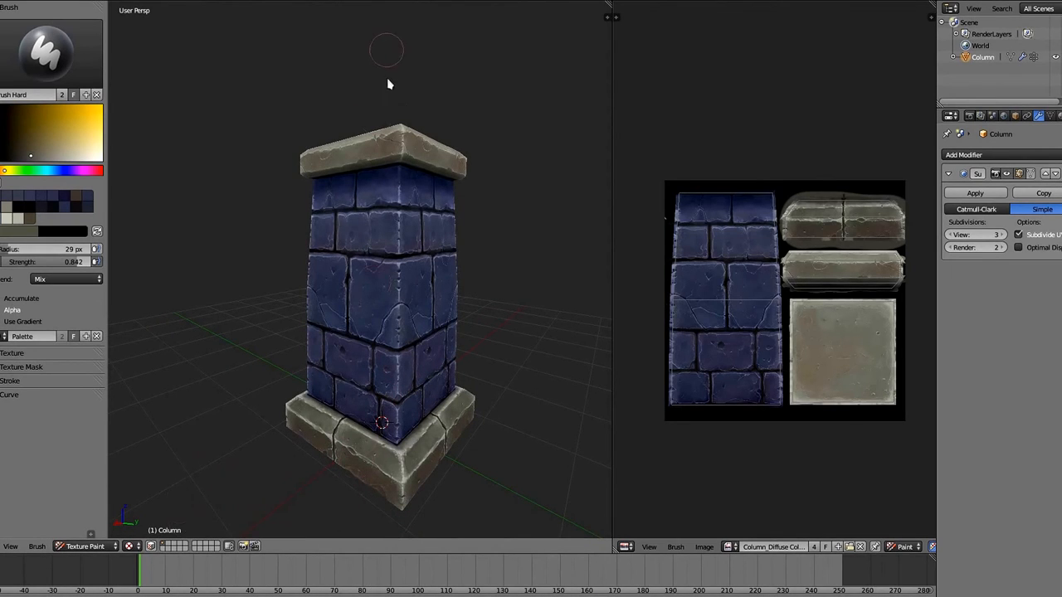
mouse_move(349, 373)
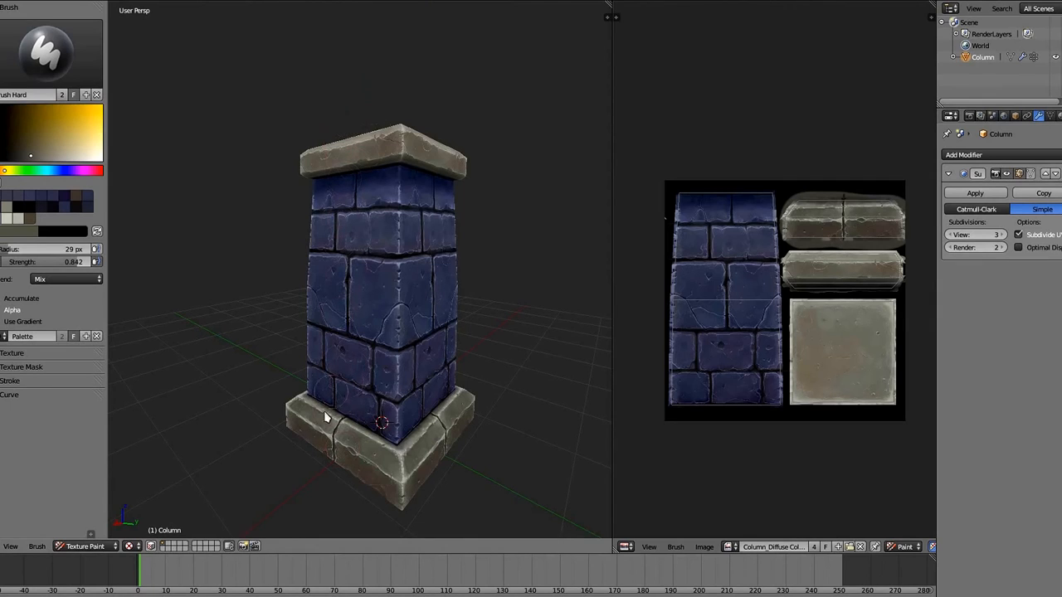
mouse_move(442, 567)
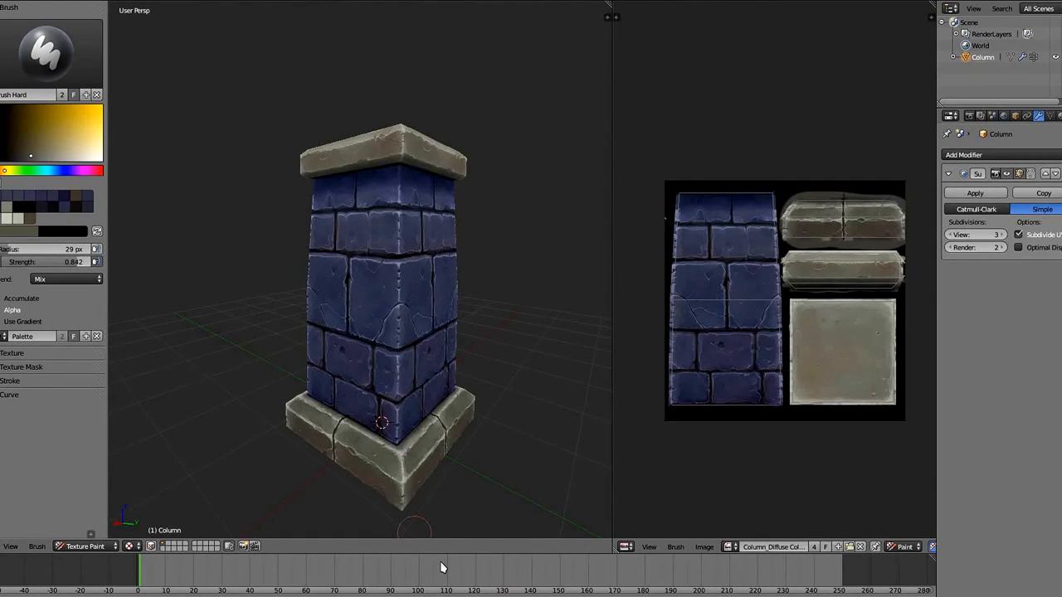
left_click_drag(440, 566, 382, 528)
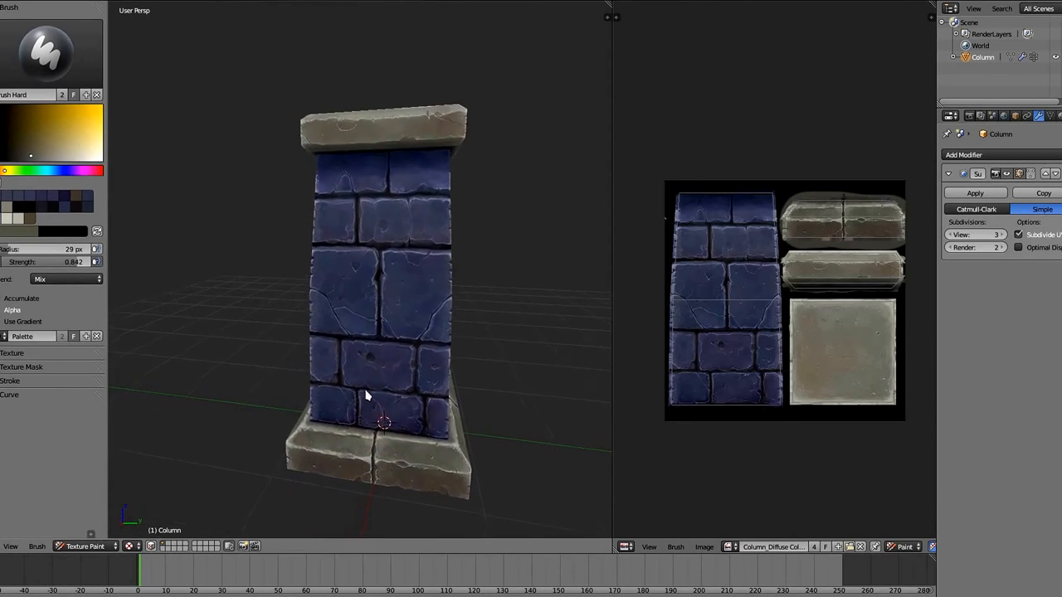
scroll("up", 3)
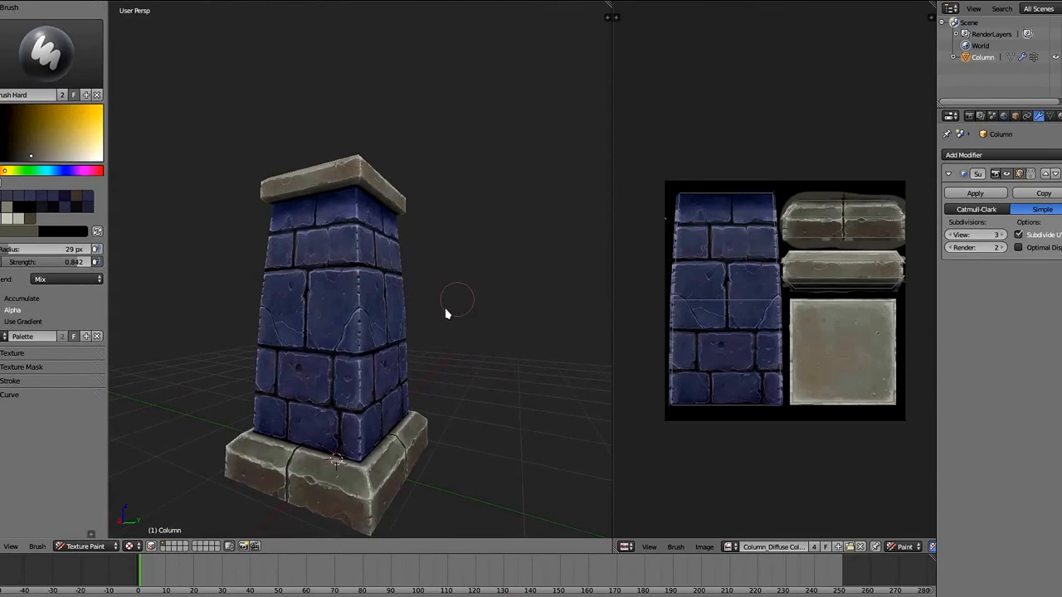
left_click_drag(456, 298, 436, 303)
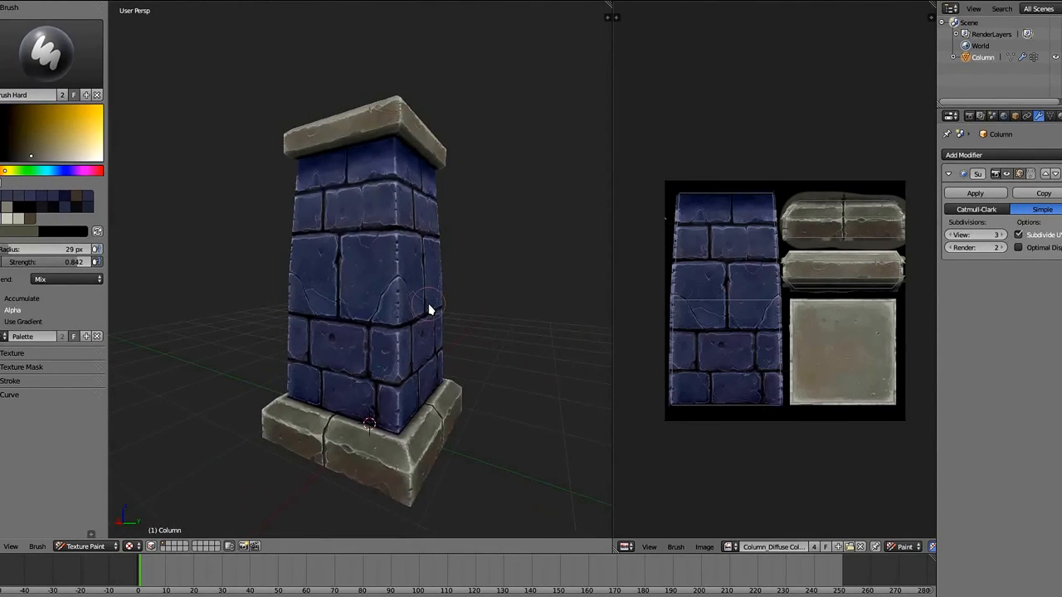
left_click_drag(430, 311, 410, 373)
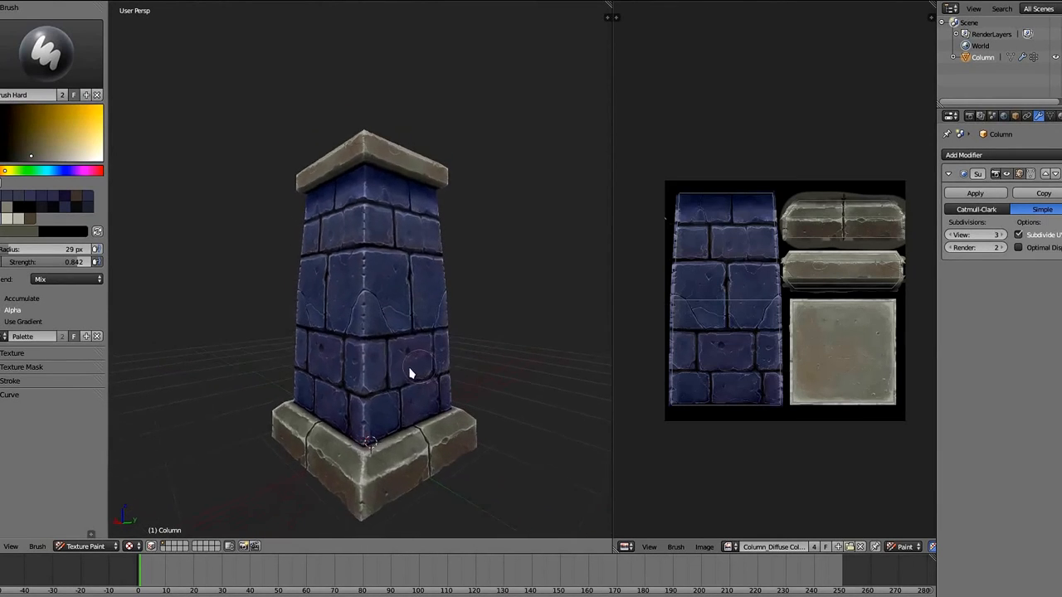
left_click_drag(406, 373, 303, 380)
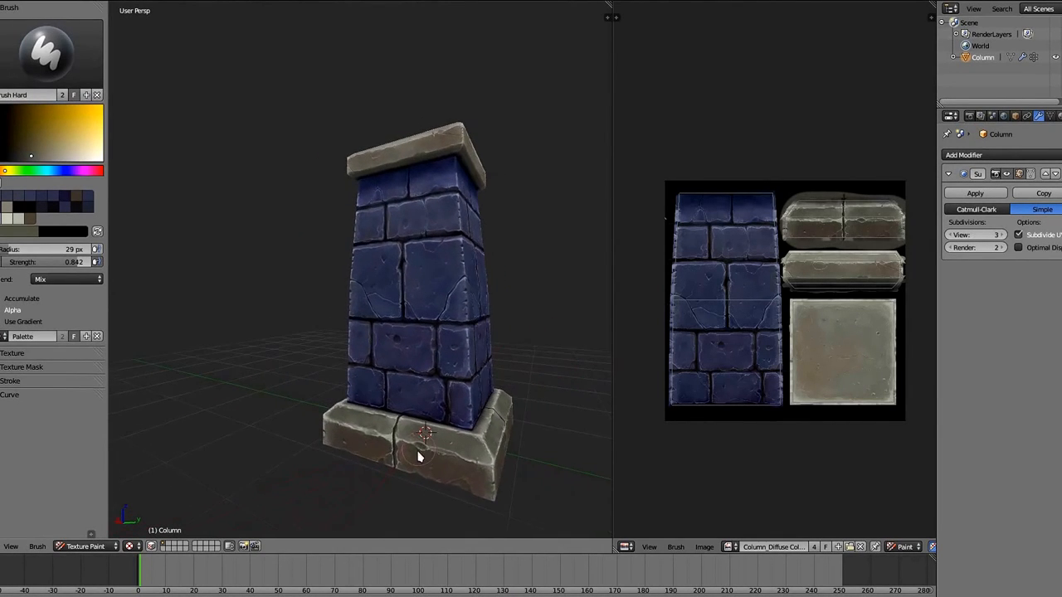
Orbit around the column and return to Texture Paint mode.
left_click_drag(423, 432, 370, 493)
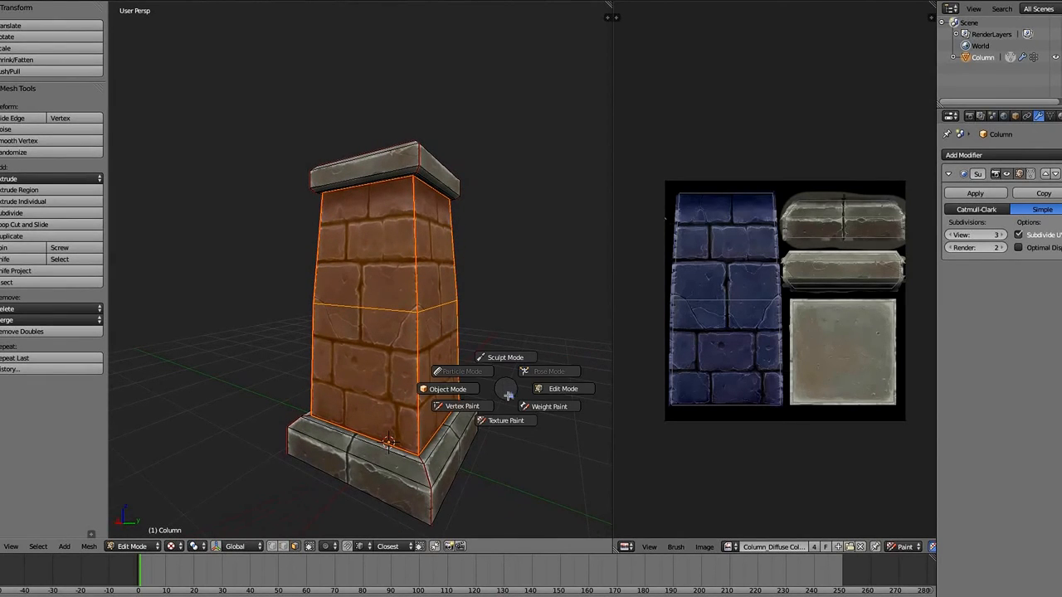
left_click(506, 421)
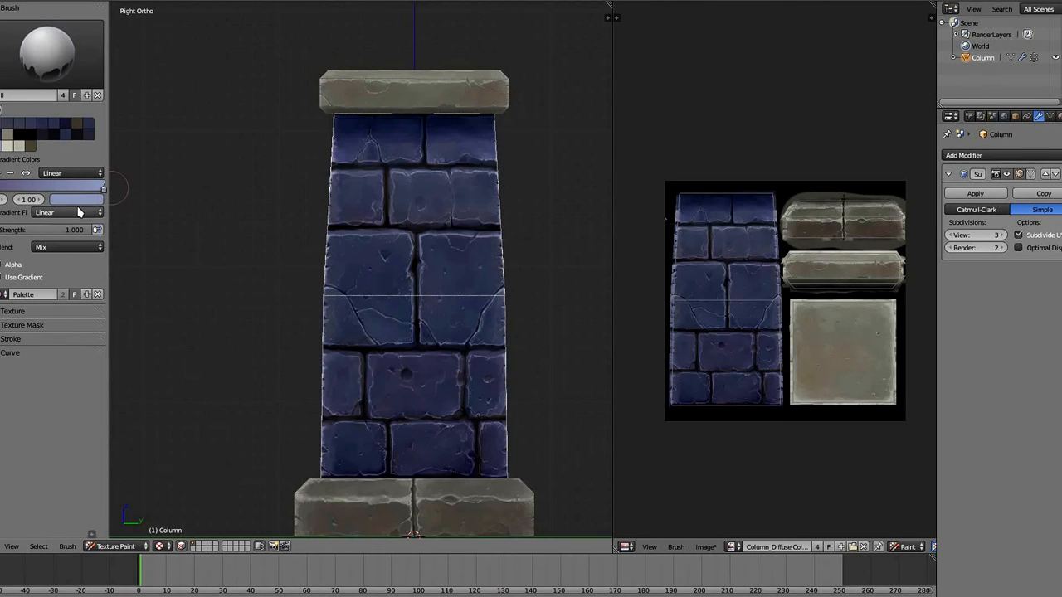
Set the gradient ramp's start colour stop to black.
left_click(16, 137)
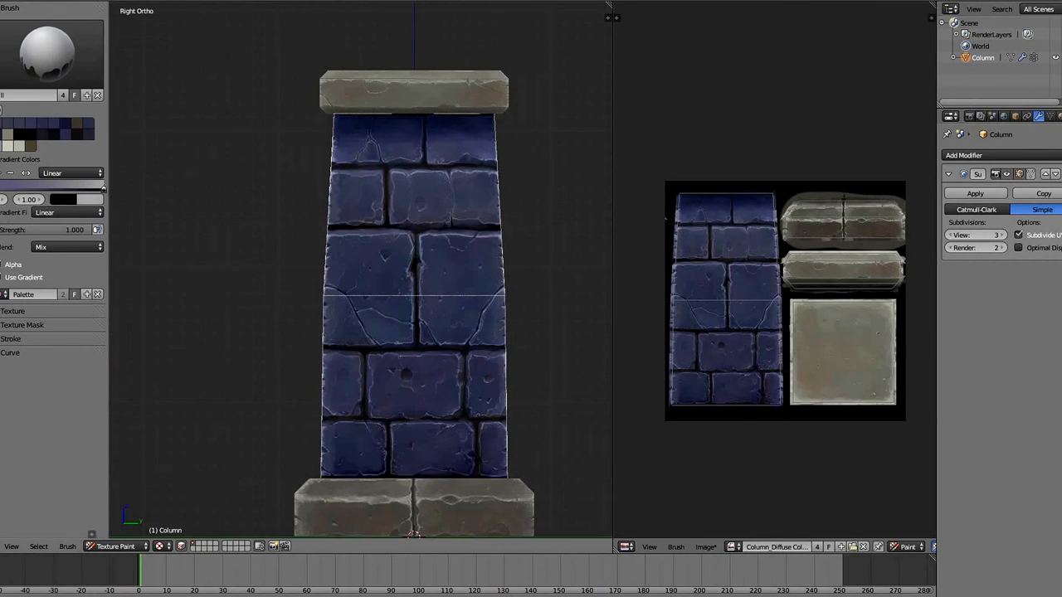
left_click(13, 137)
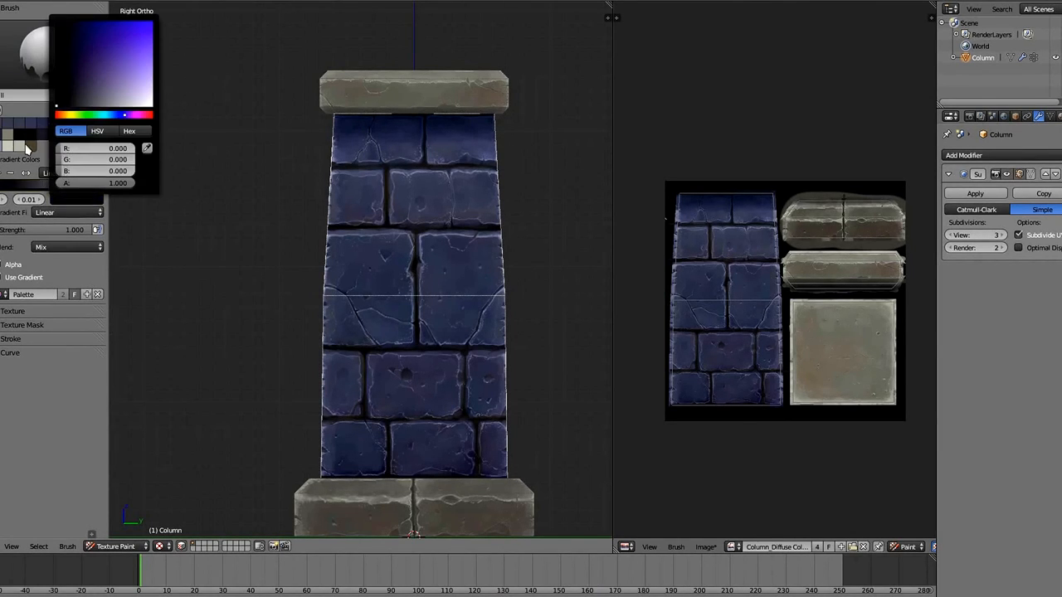
left_click(384, 411)
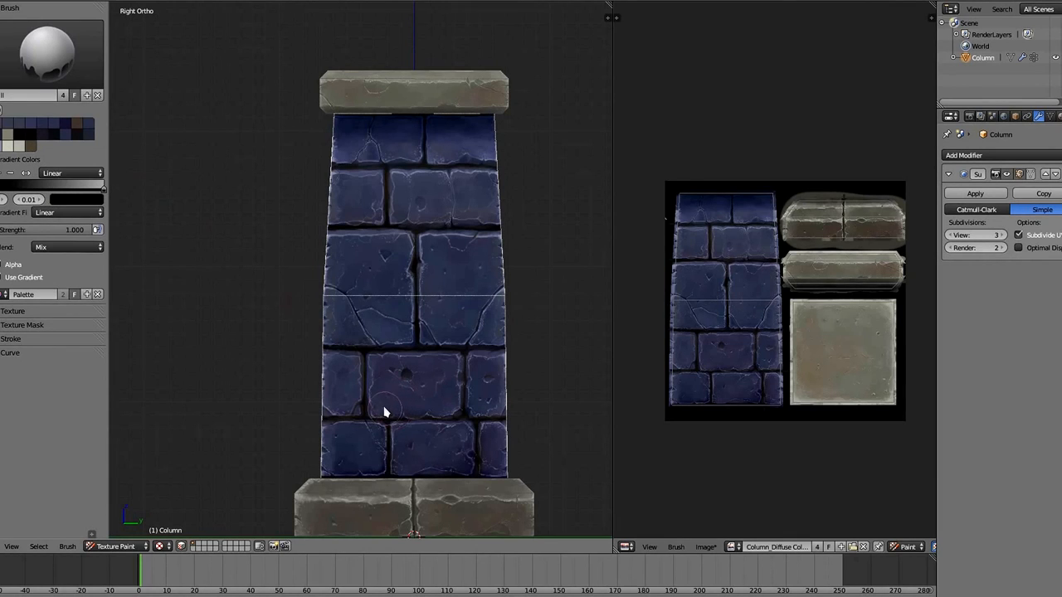